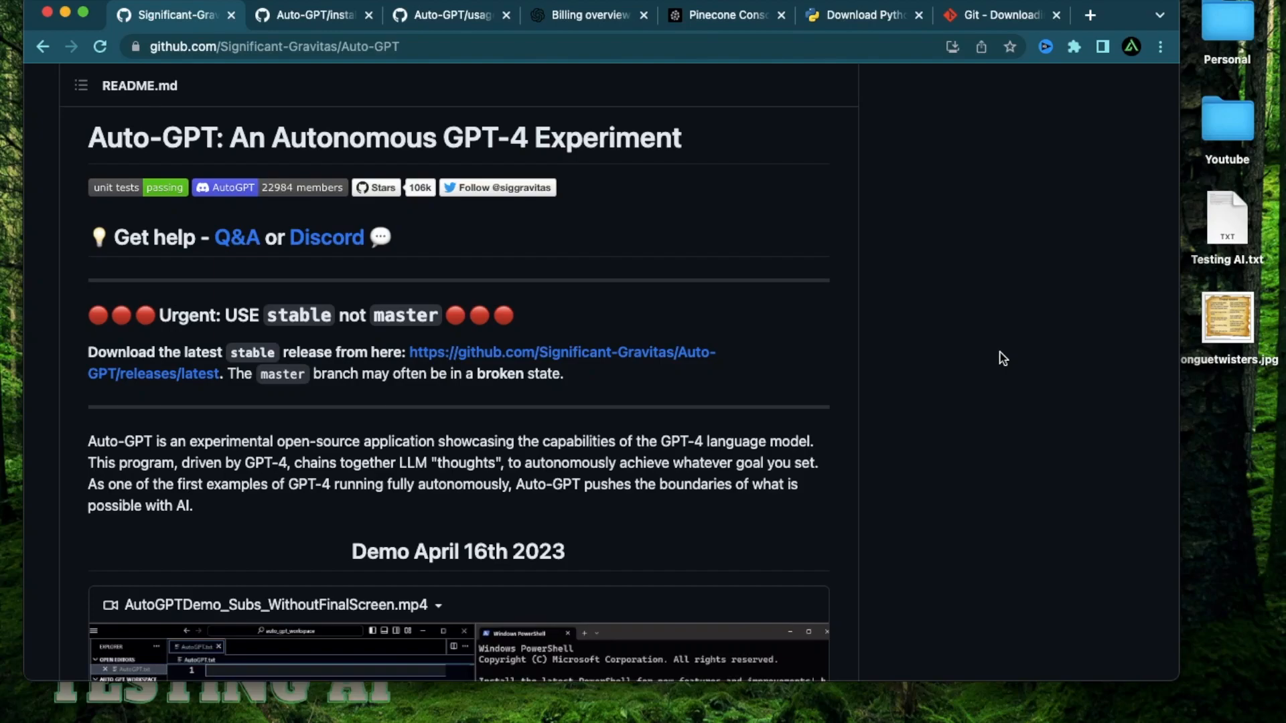
pyautogui.moveTo(93, 131)
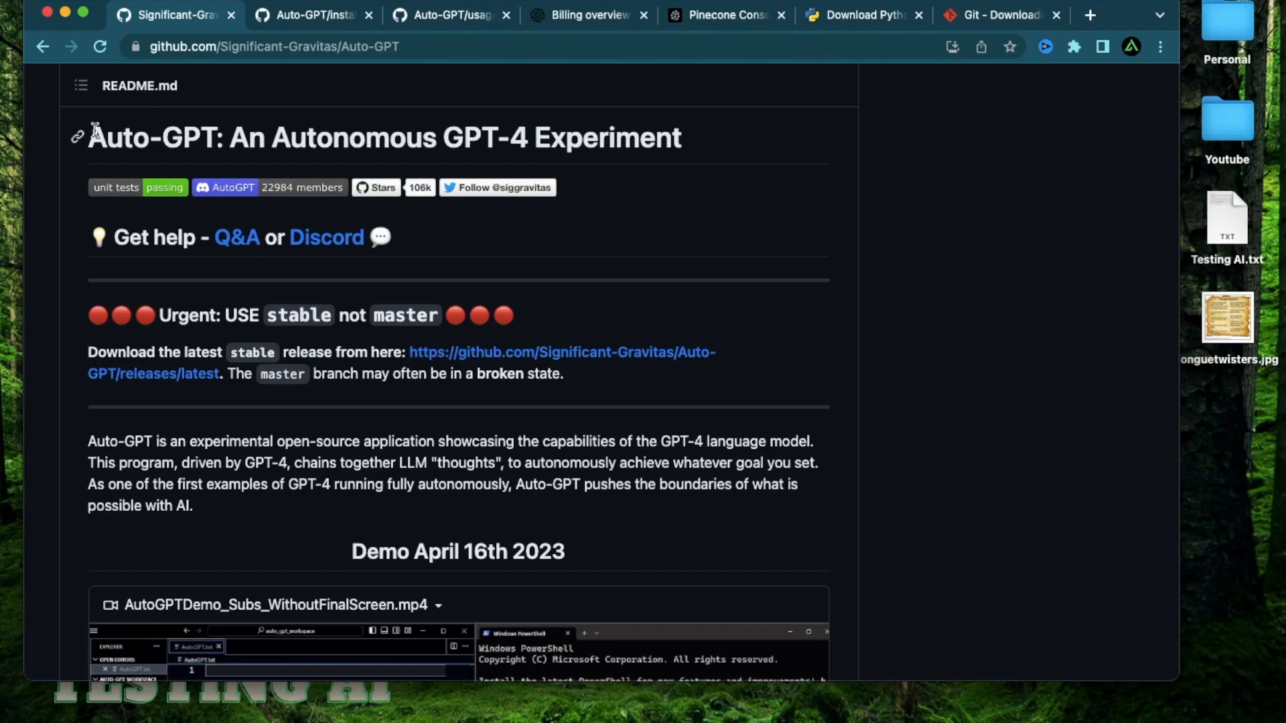
# Step: Highlight Auto-GPT in the title and check this Mac's hardware specifications
pyautogui.doubleClick(151, 137)
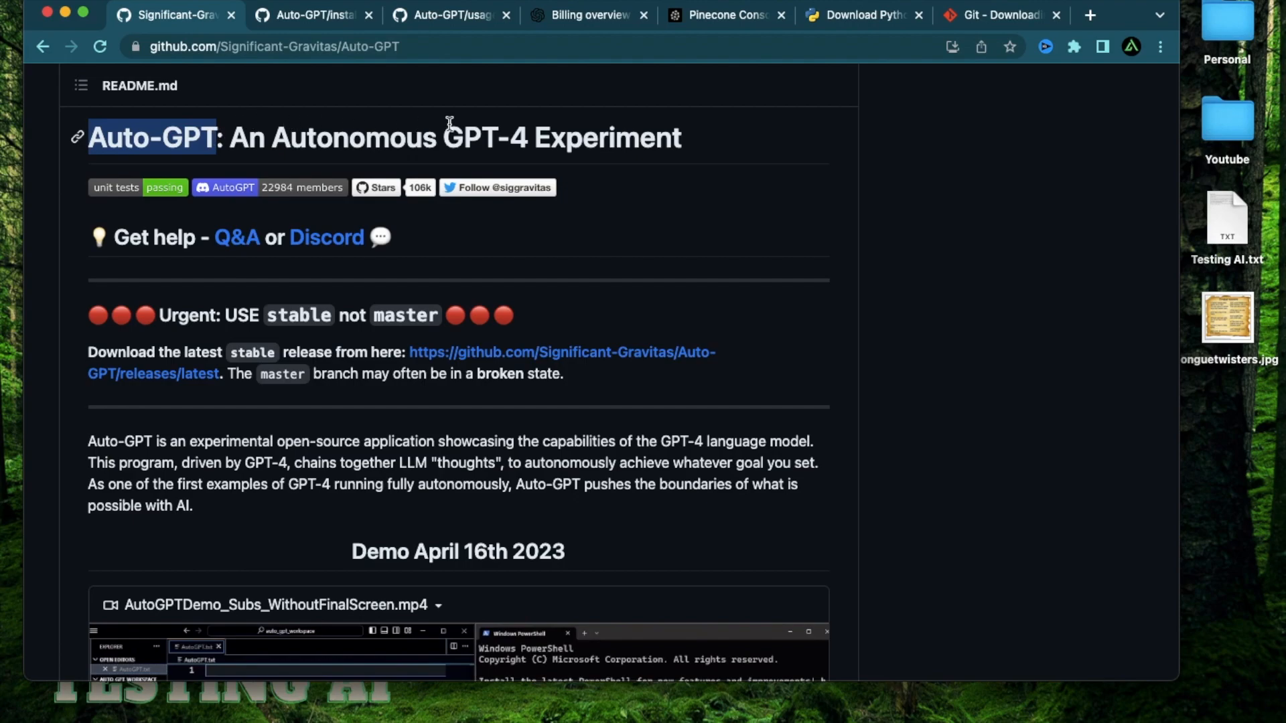
pyautogui.click(12, 7)
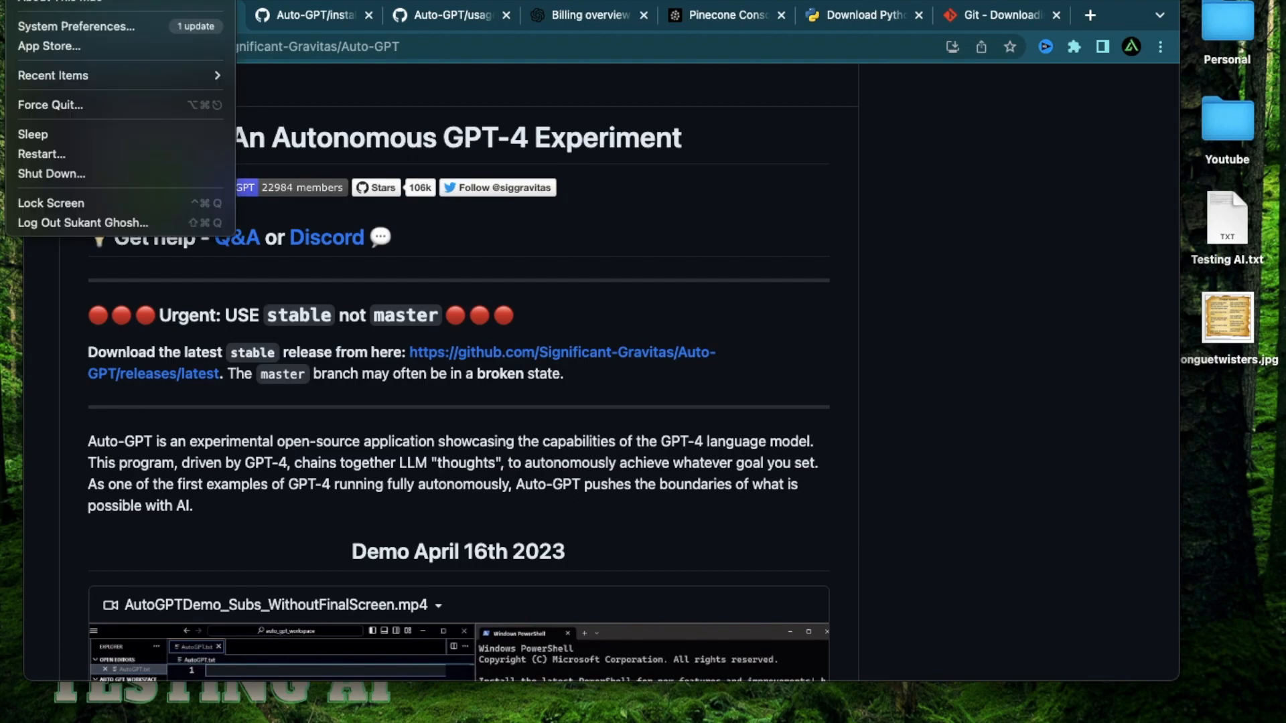
pyautogui.click(58, 1)
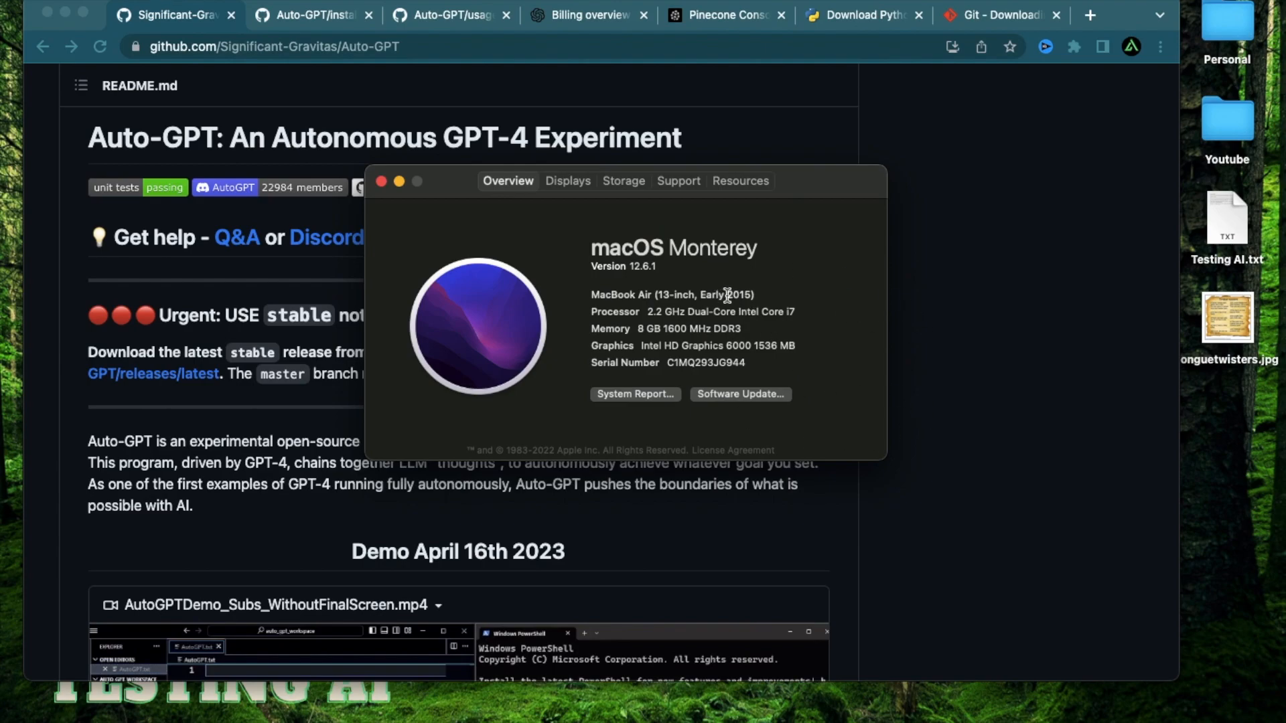
pyautogui.moveTo(803, 320)
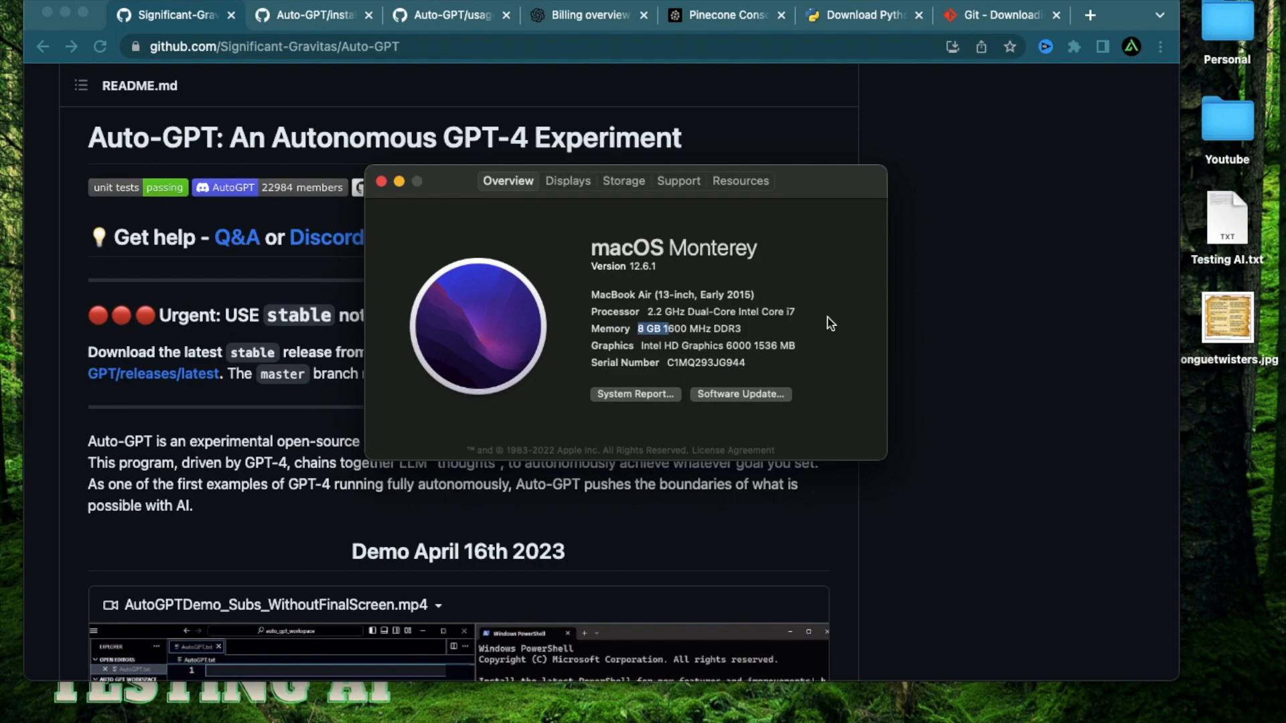
pyautogui.click(381, 181)
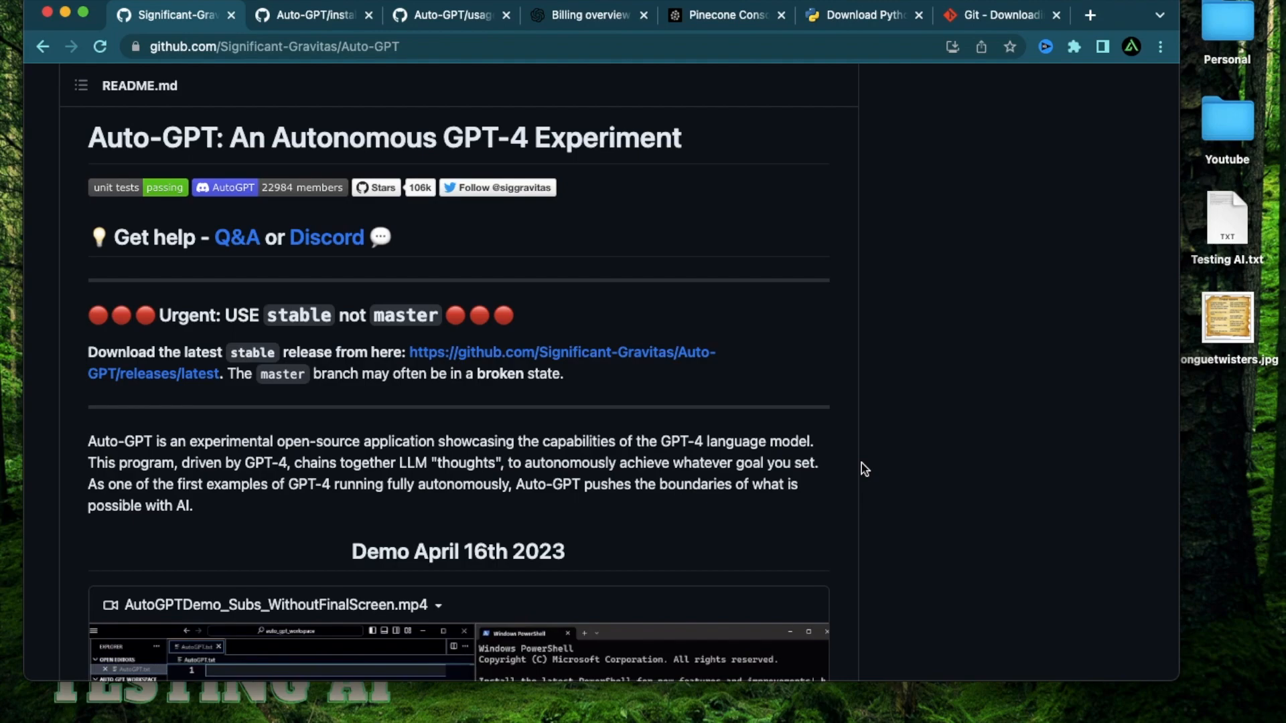
pyautogui.moveTo(652, 463)
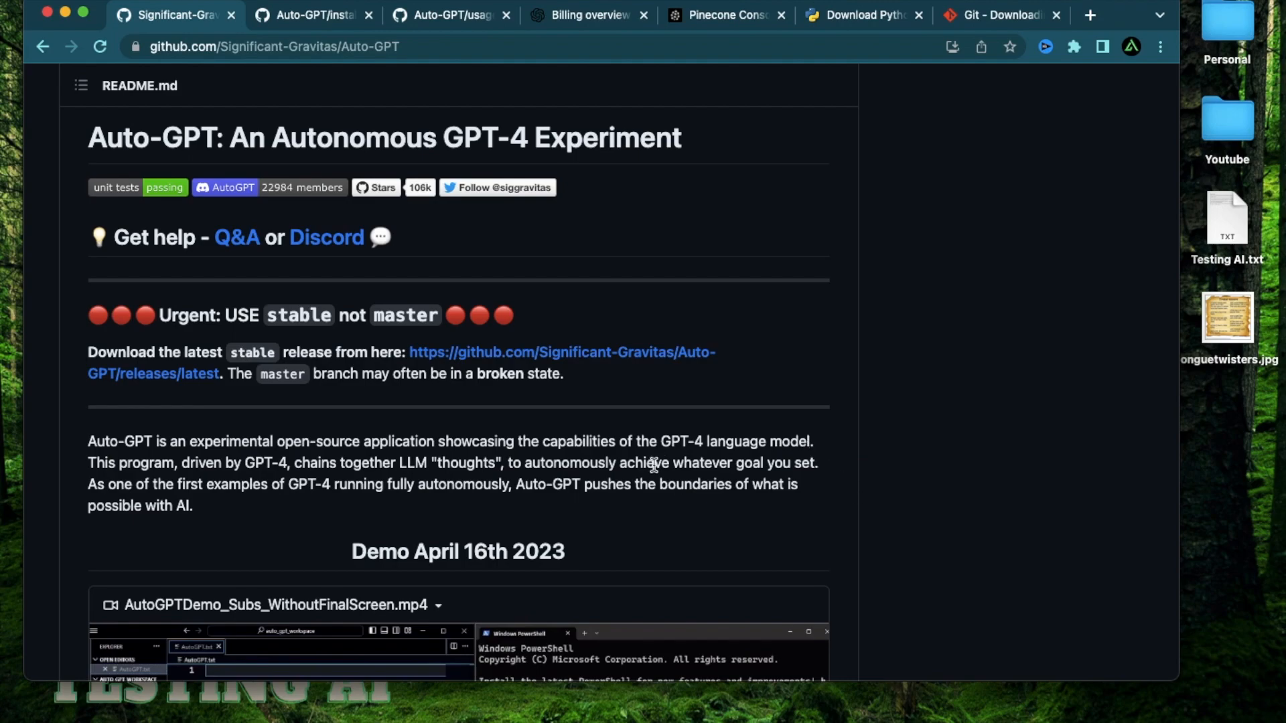
pyautogui.moveTo(897, 426)
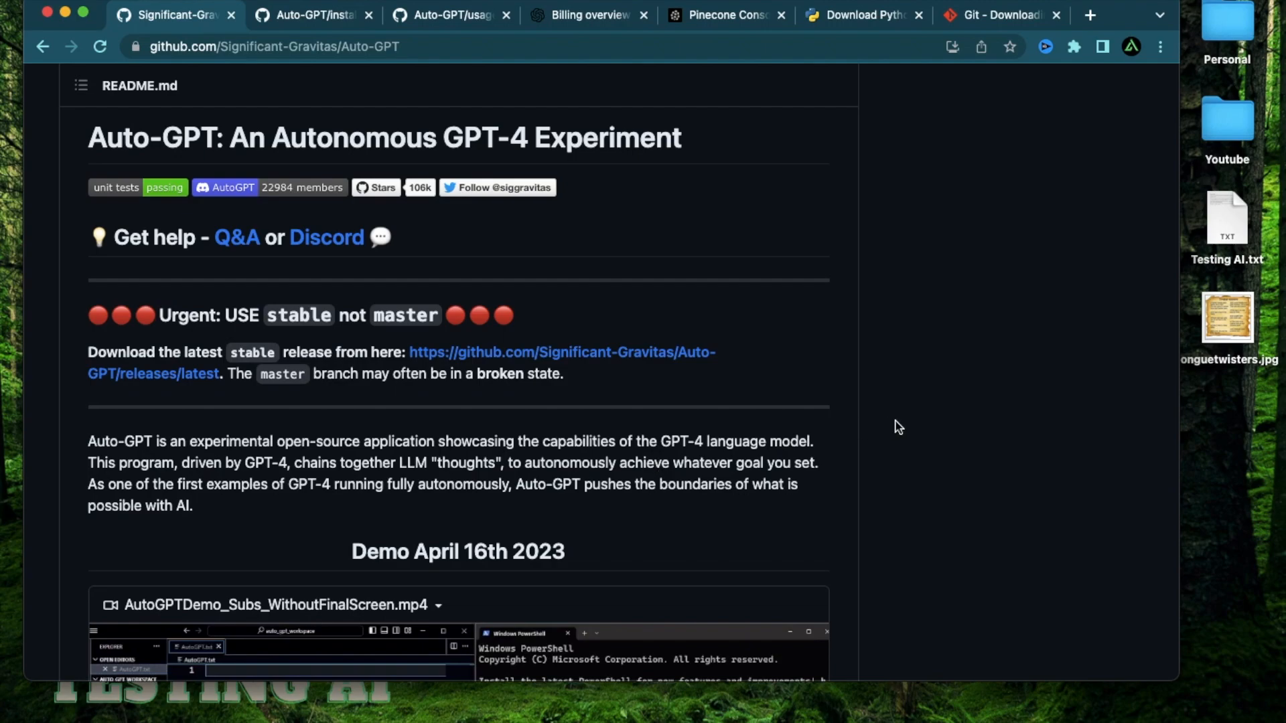
pyautogui.moveTo(966, 432)
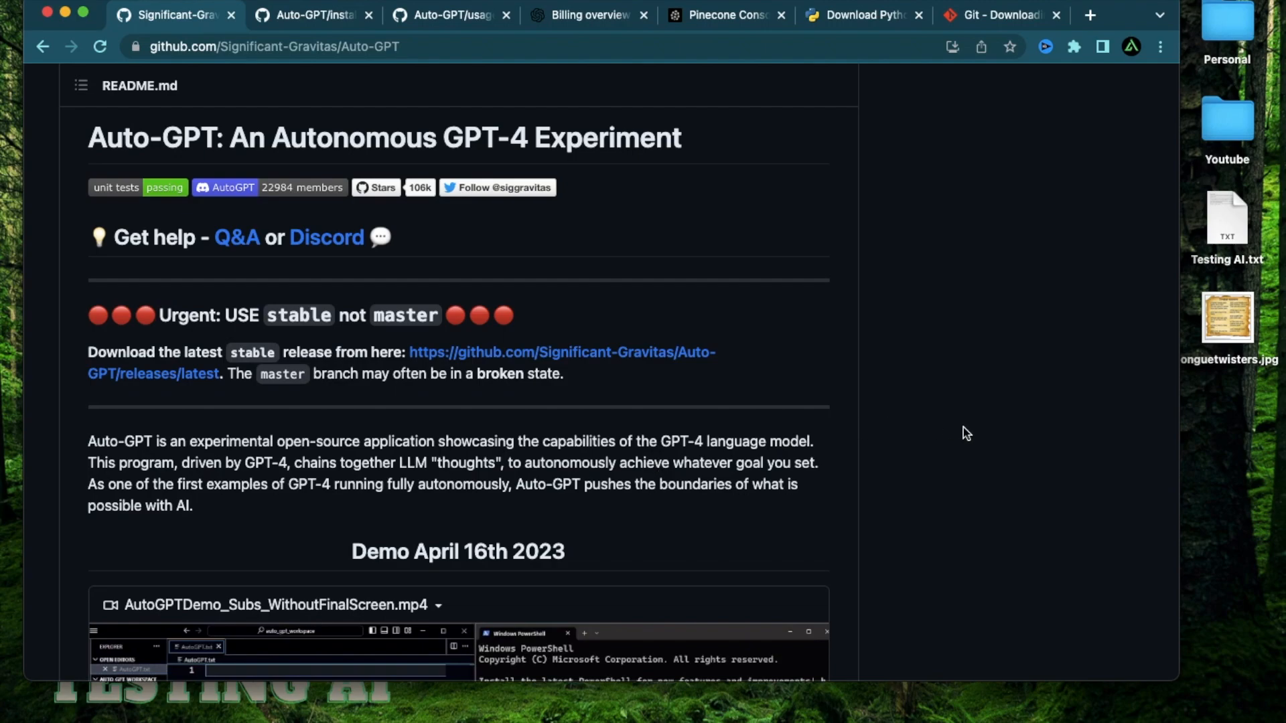
pyautogui.moveTo(946, 455)
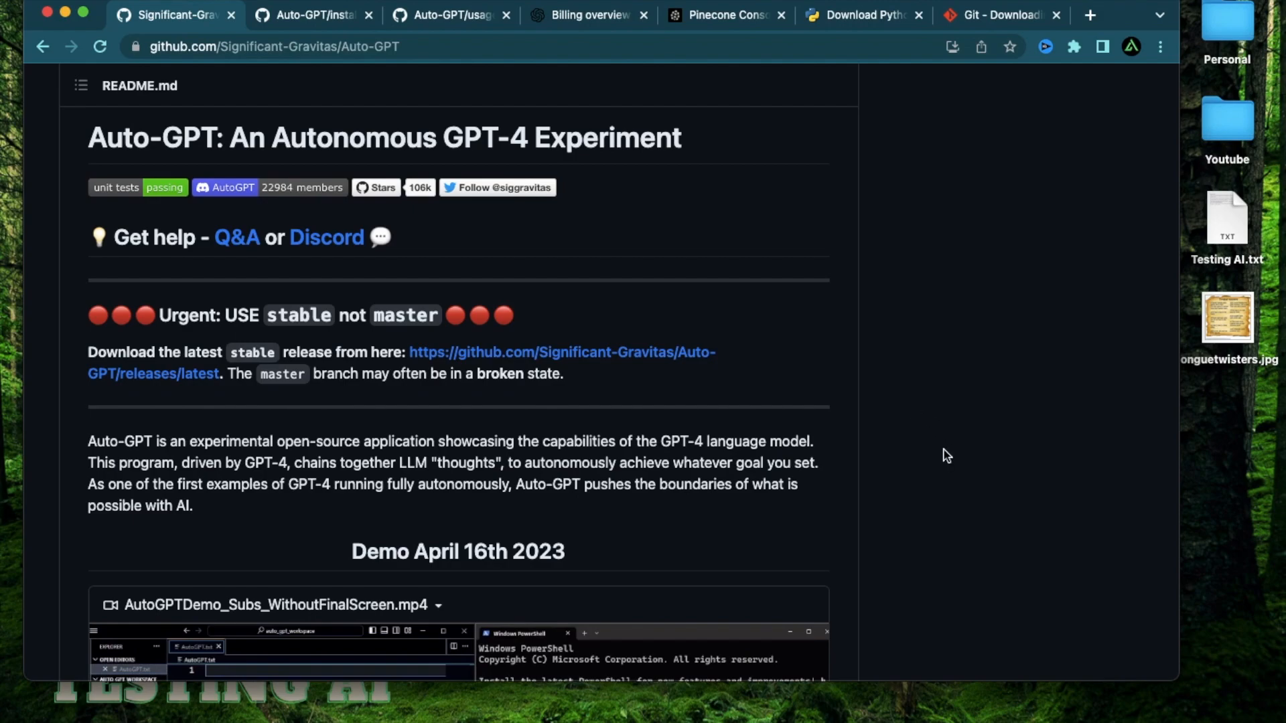
pyautogui.moveTo(74, 181)
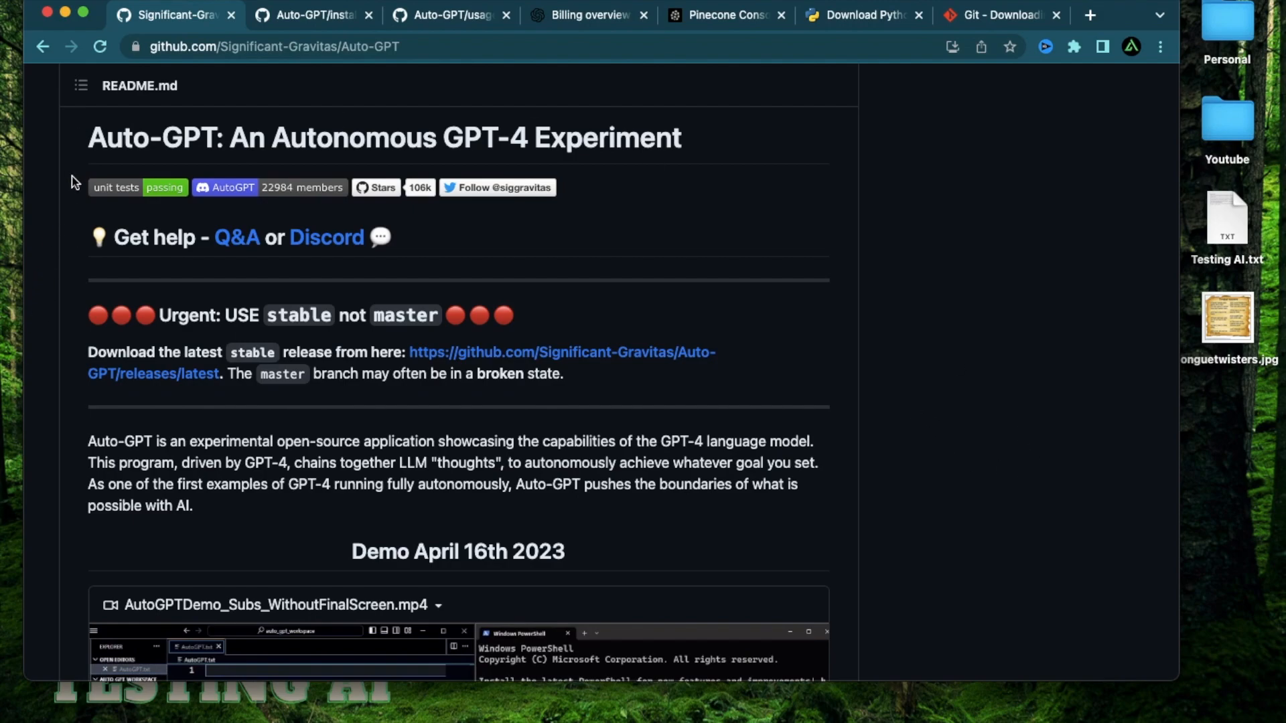
# Step: Read through the Auto-GPT README's introduction by scrolling up and down
pyautogui.scroll(-3)
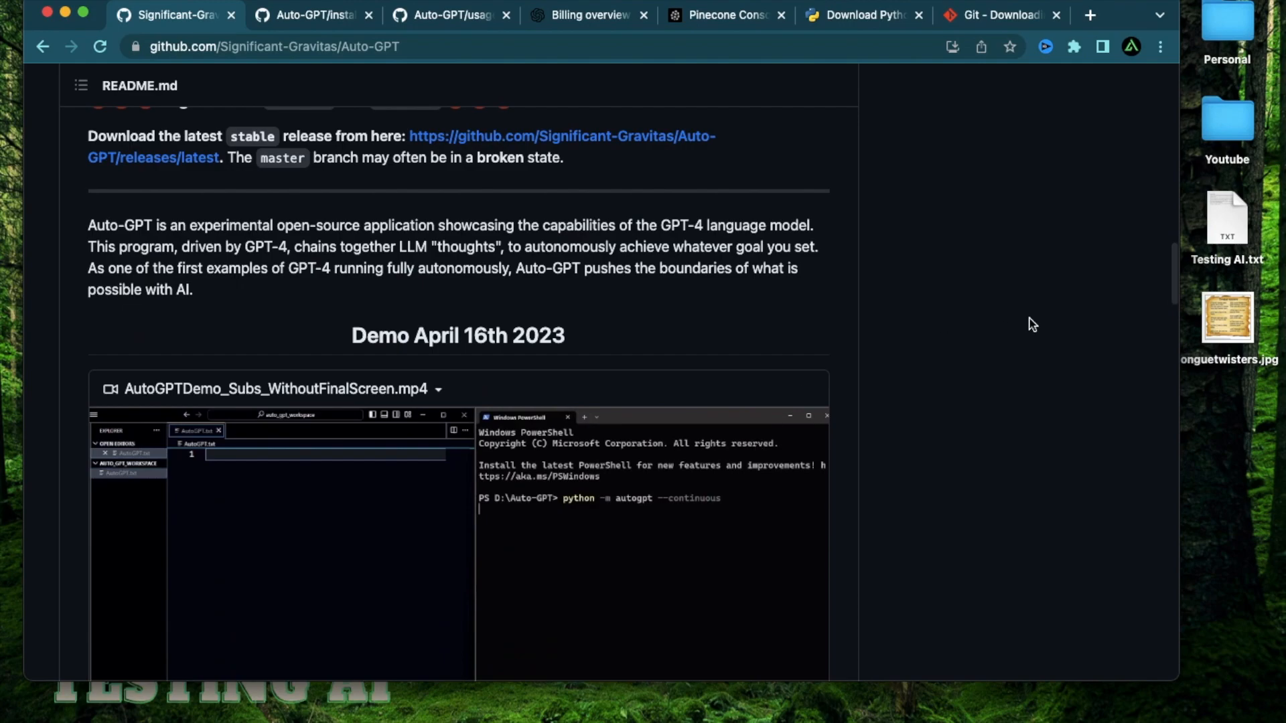
pyautogui.scroll(3)
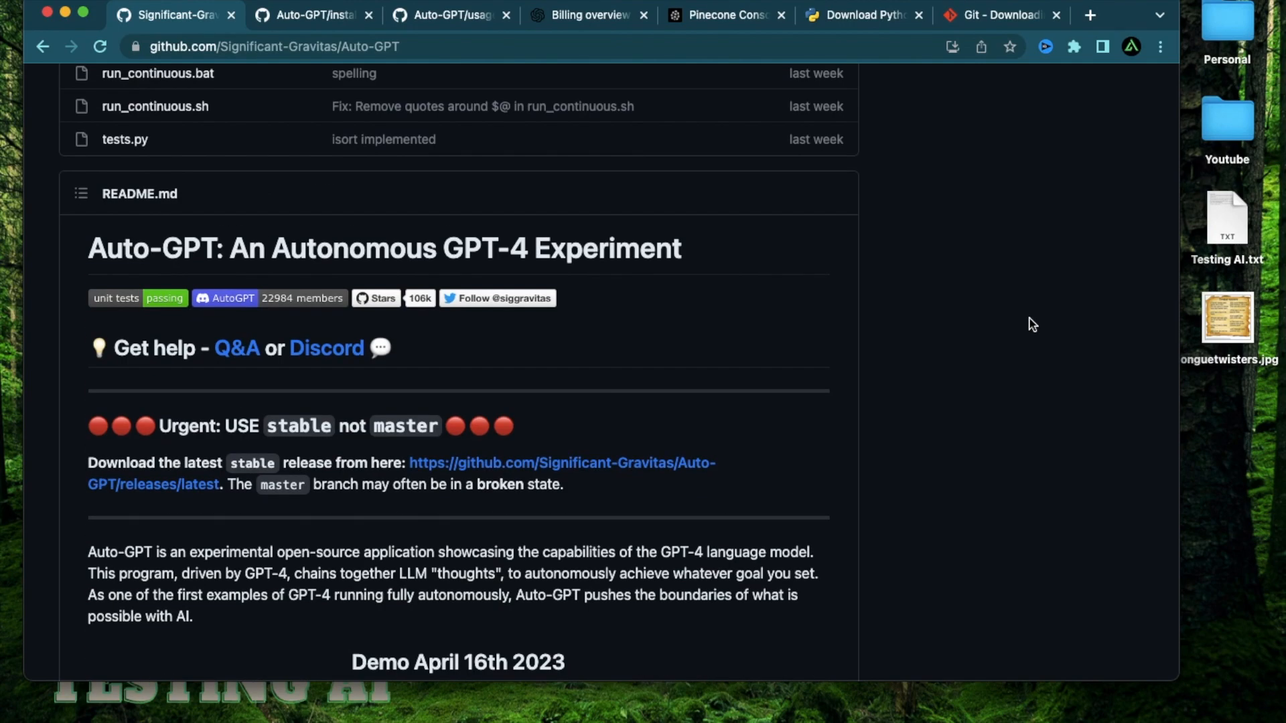
pyautogui.scroll(-3)
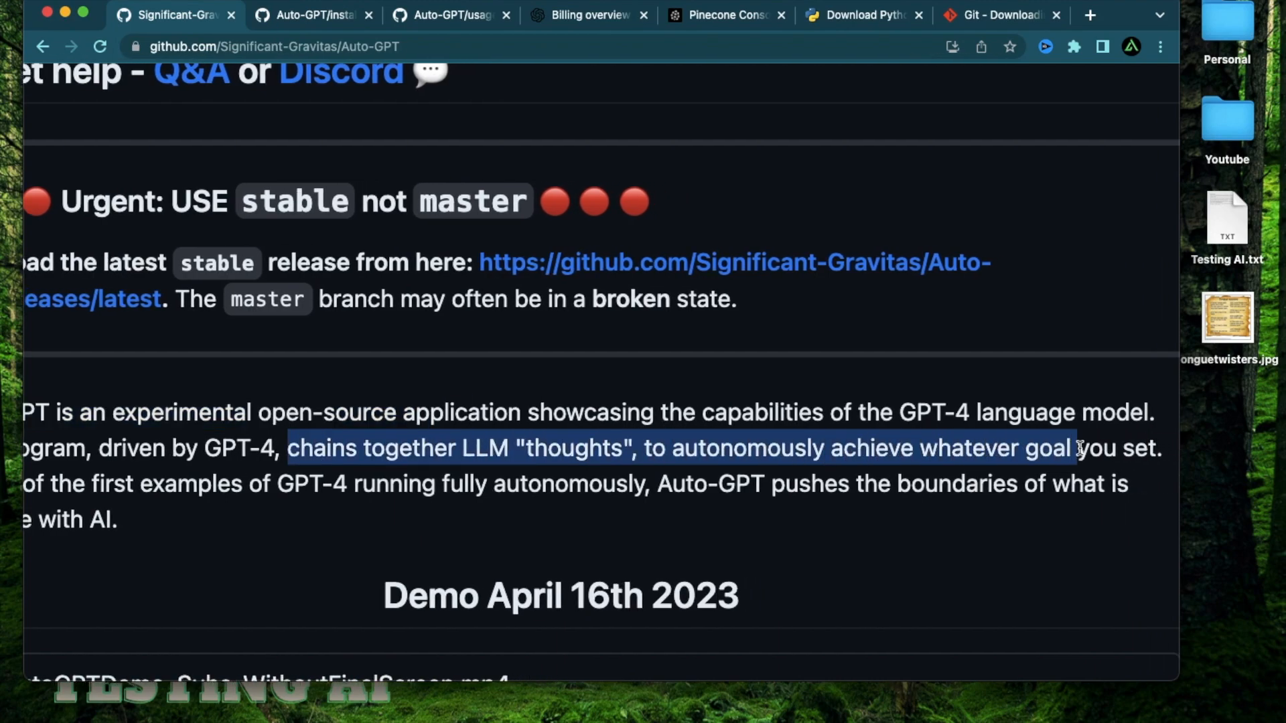
pyautogui.scroll(3)
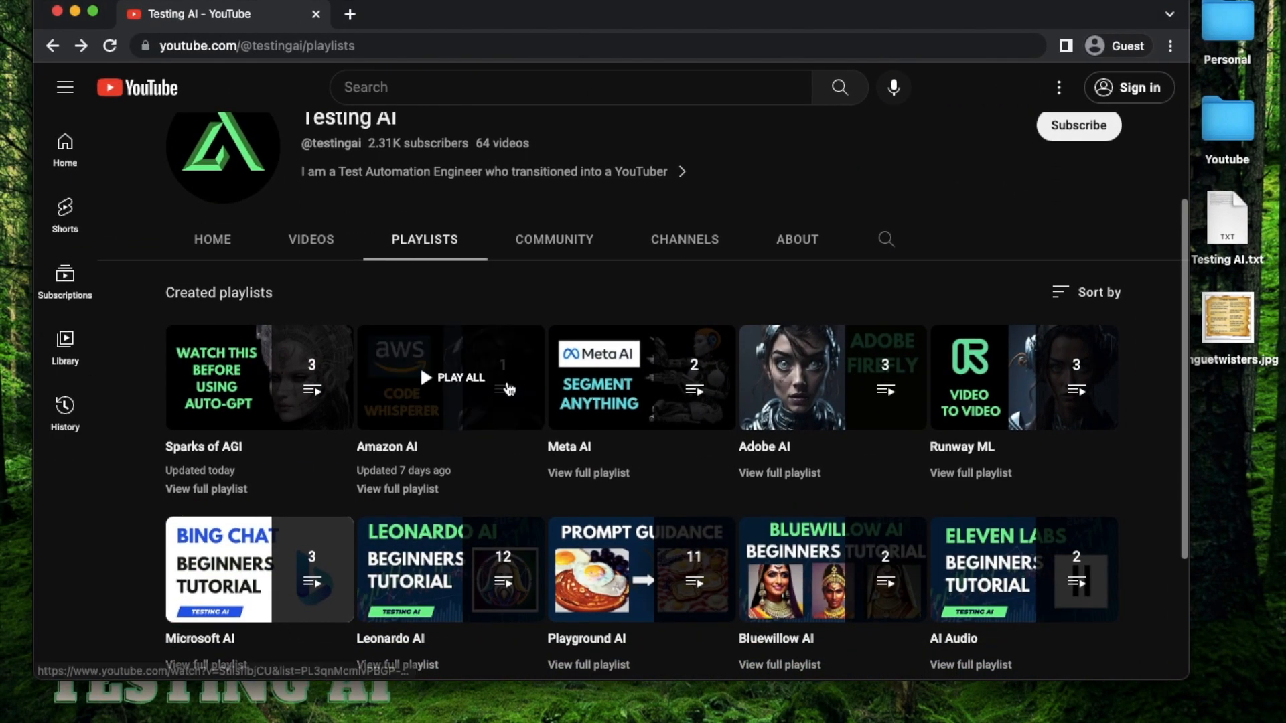
# Step: Open the Sparks of AGI playlist on the channel's Playlists tab
pyautogui.click(259, 376)
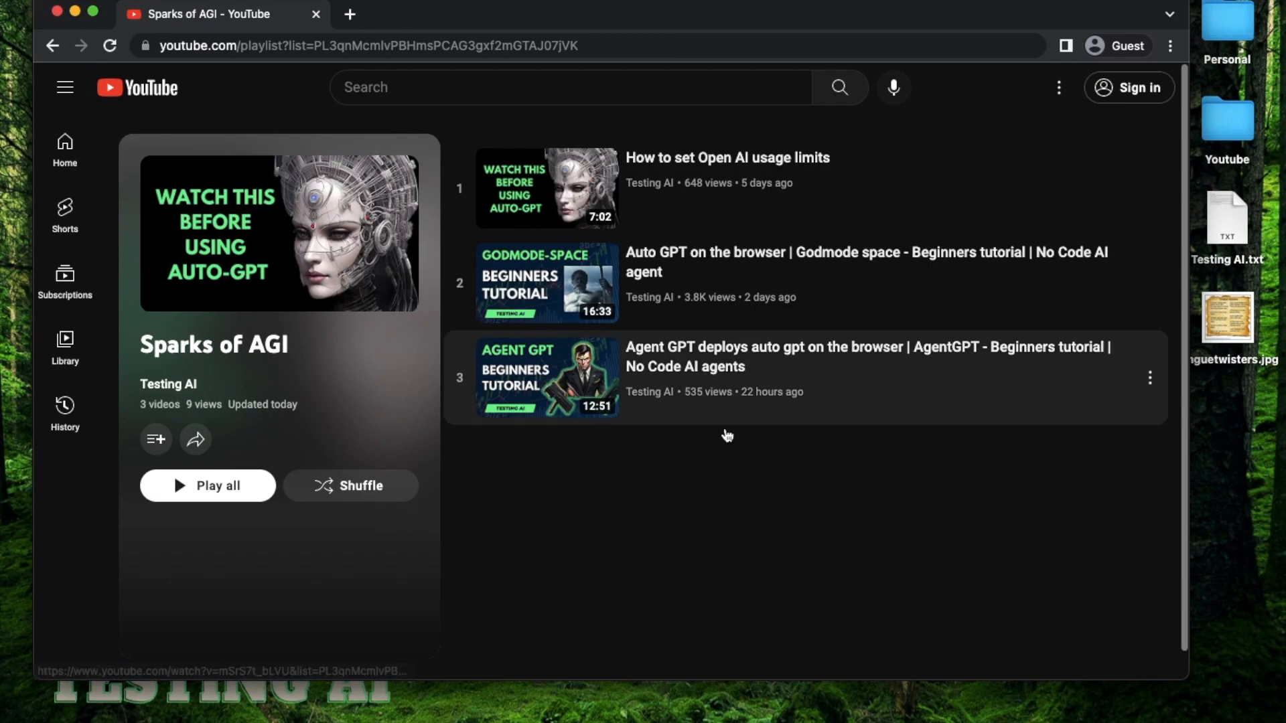
pyautogui.moveTo(725, 511)
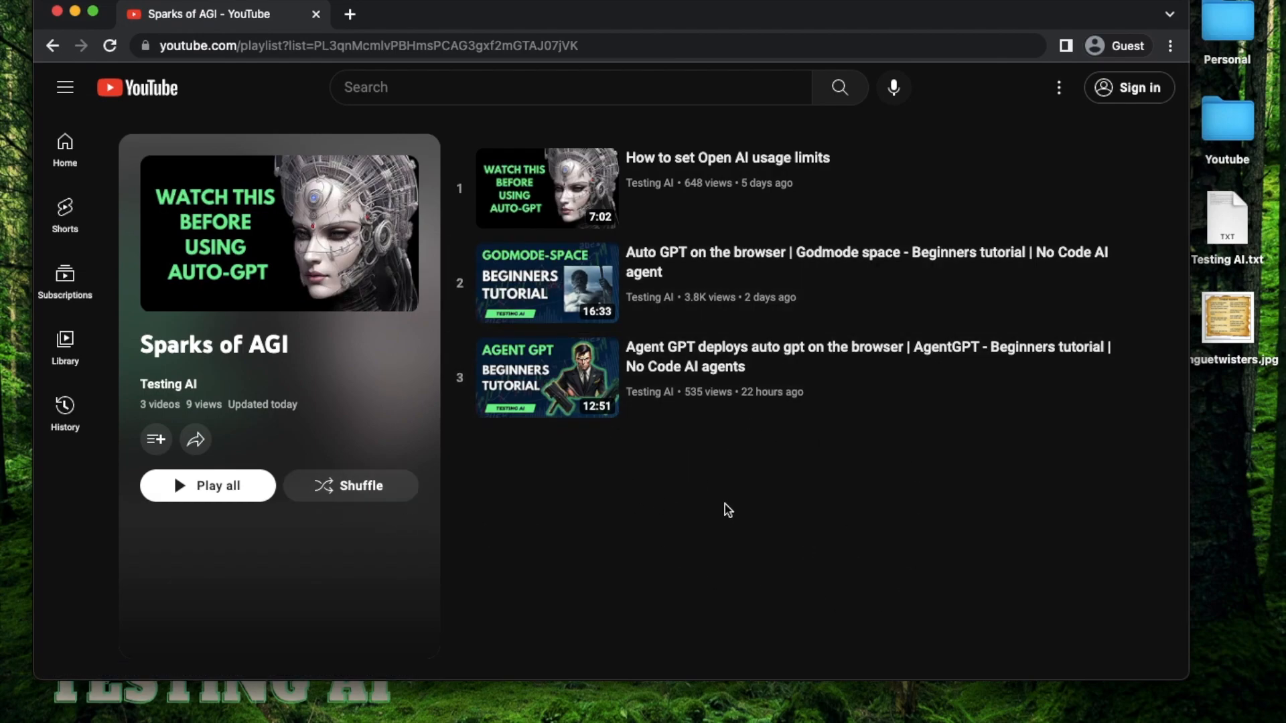
pyautogui.moveTo(707, 564)
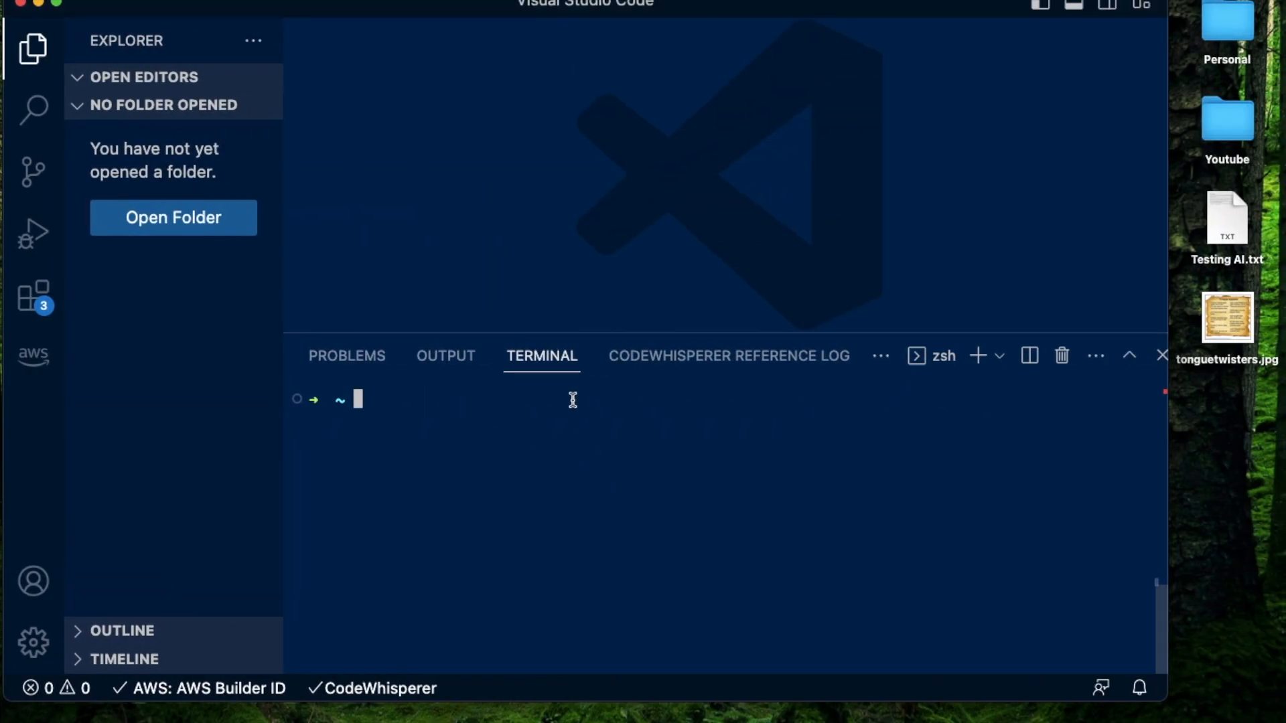
pyautogui.moveTo(558, 404)
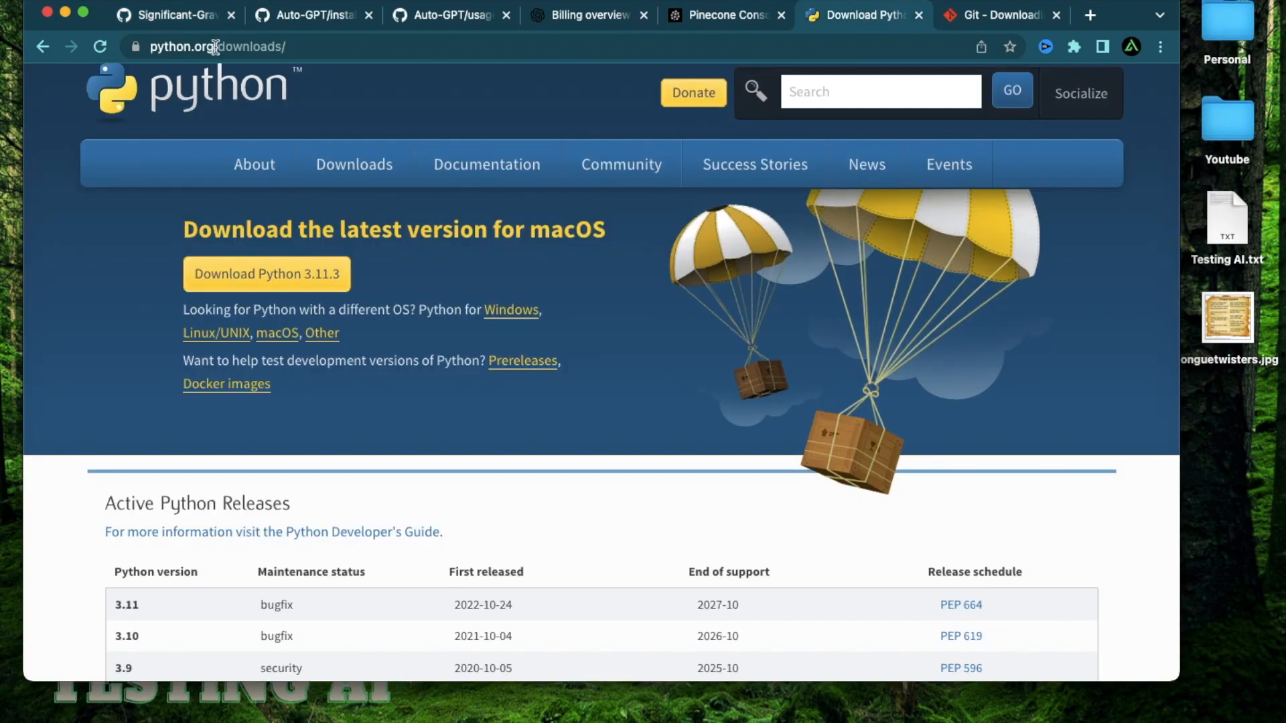
pyautogui.moveTo(345, 63)
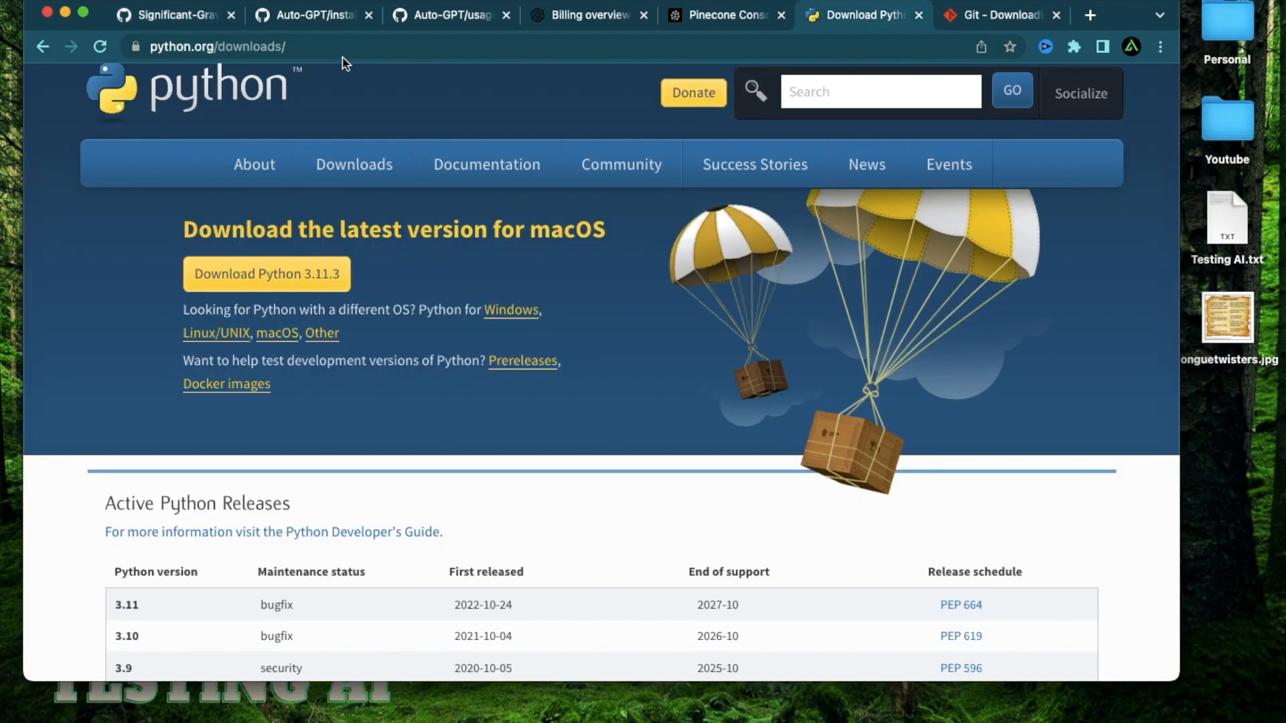
pyautogui.moveTo(123, 410)
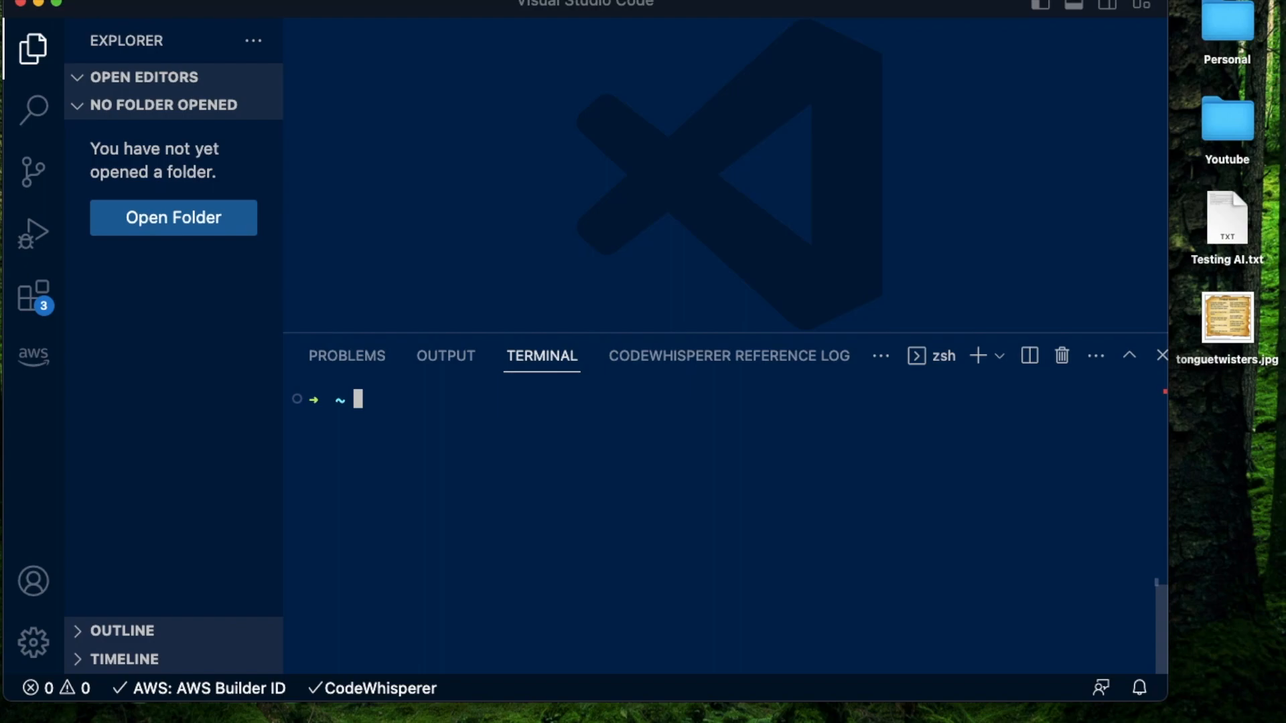
# Step: Run python3 -V in the terminal to check the installed Python version
pyautogui.write('python3 -V')
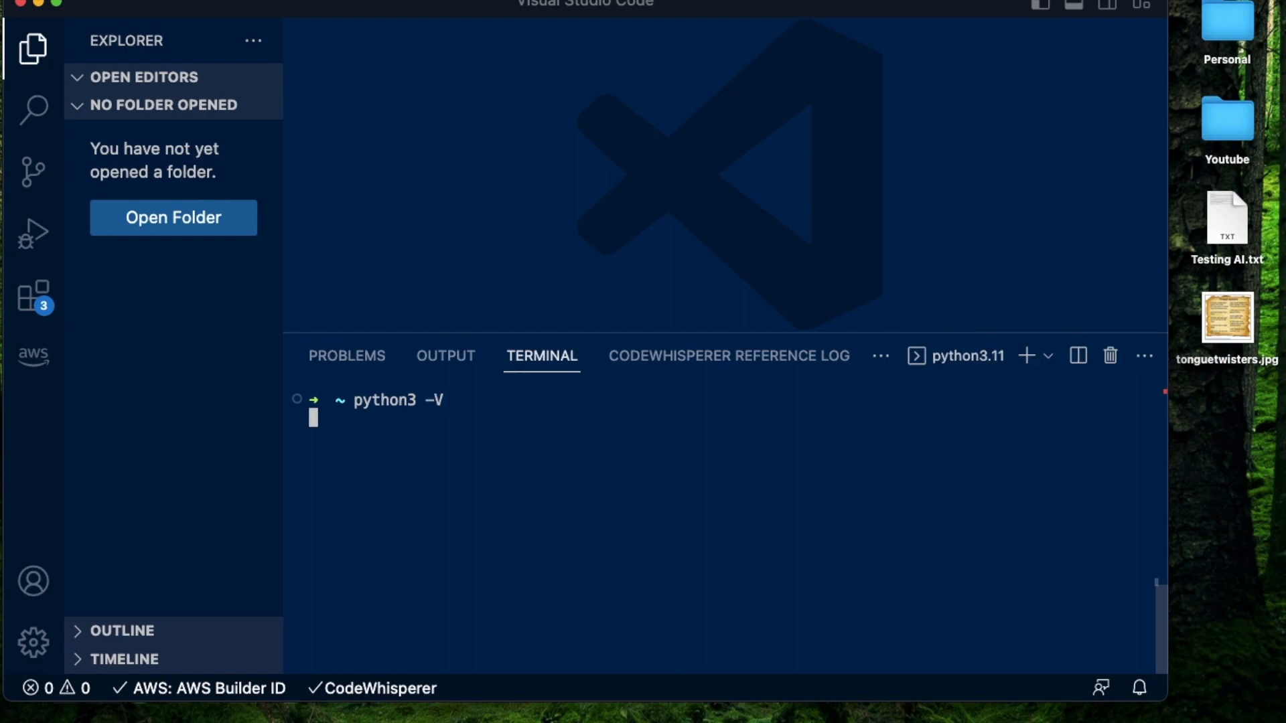
pyautogui.press('Return')
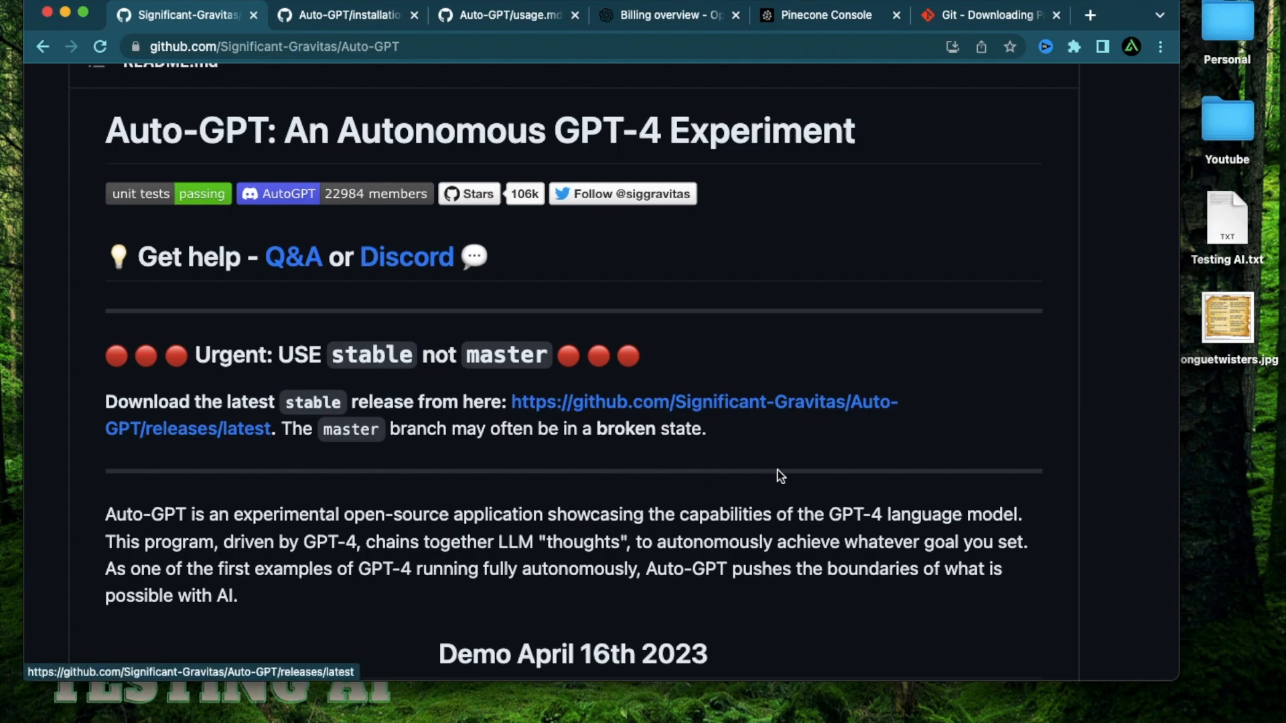
# Step: View the Git macOS download page, then run git in the terminal to confirm it is installed
pyautogui.click(989, 15)
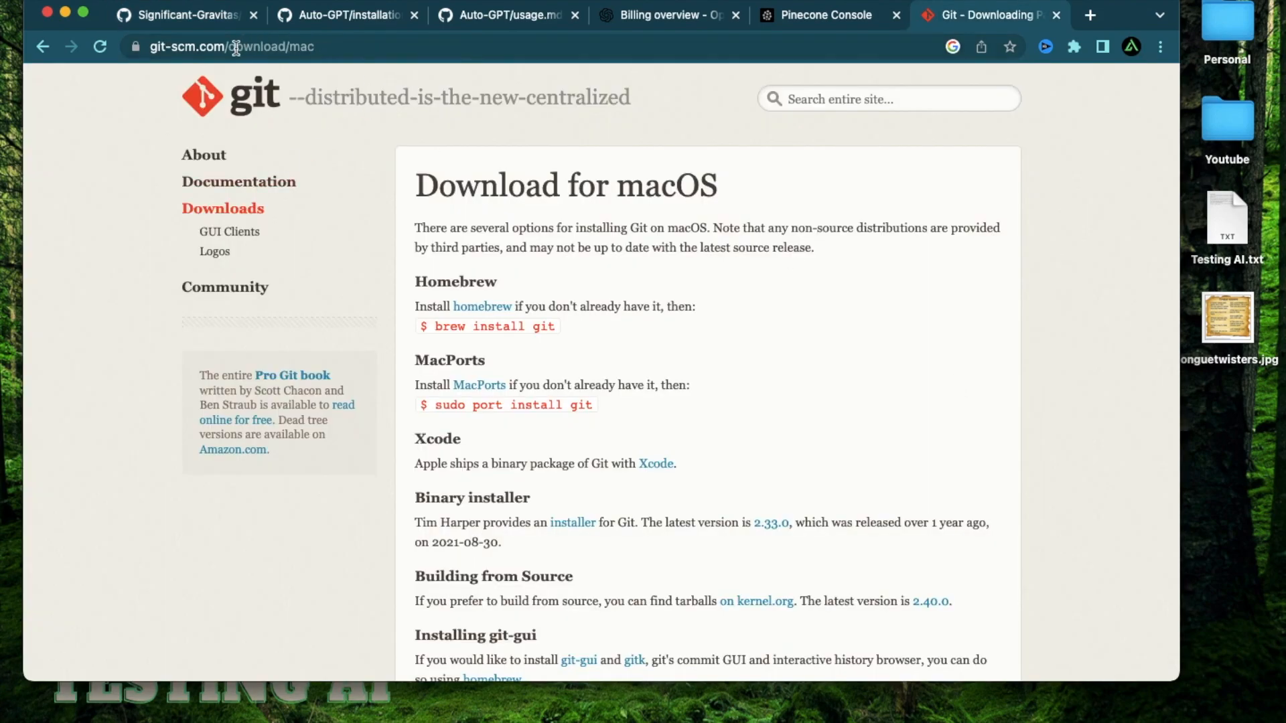
pyautogui.moveTo(832, 327)
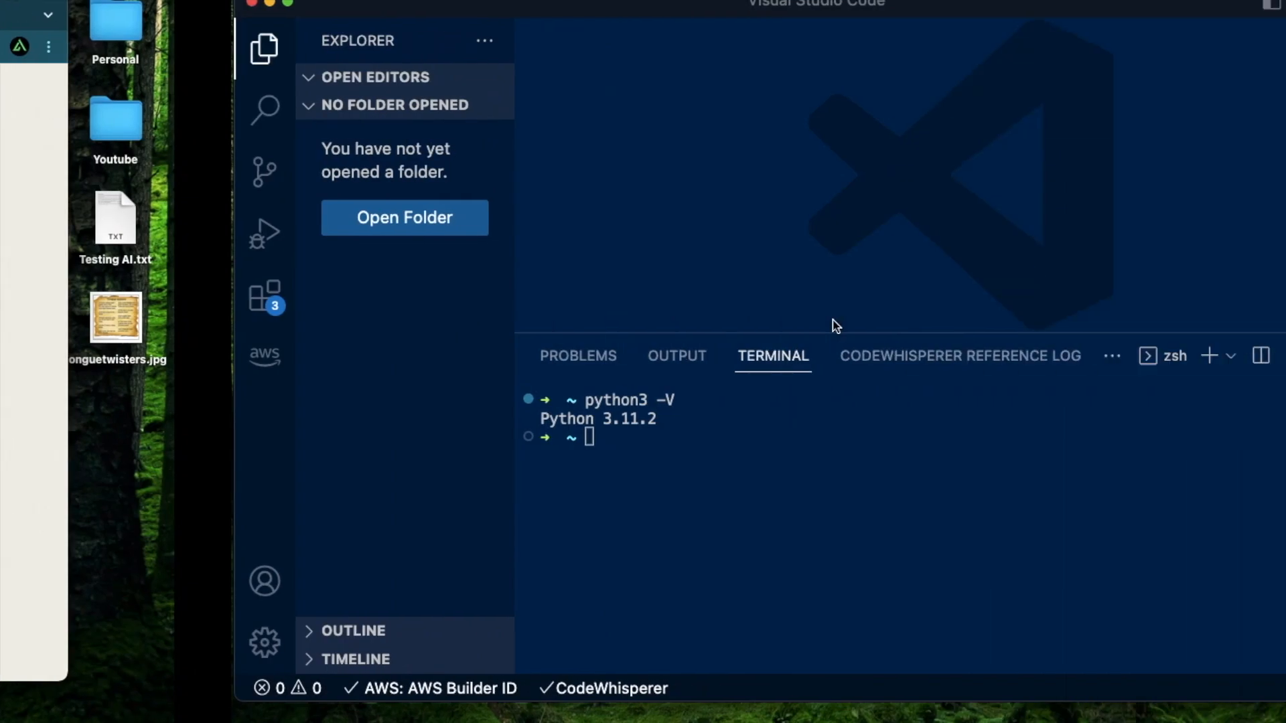
pyautogui.write('g')
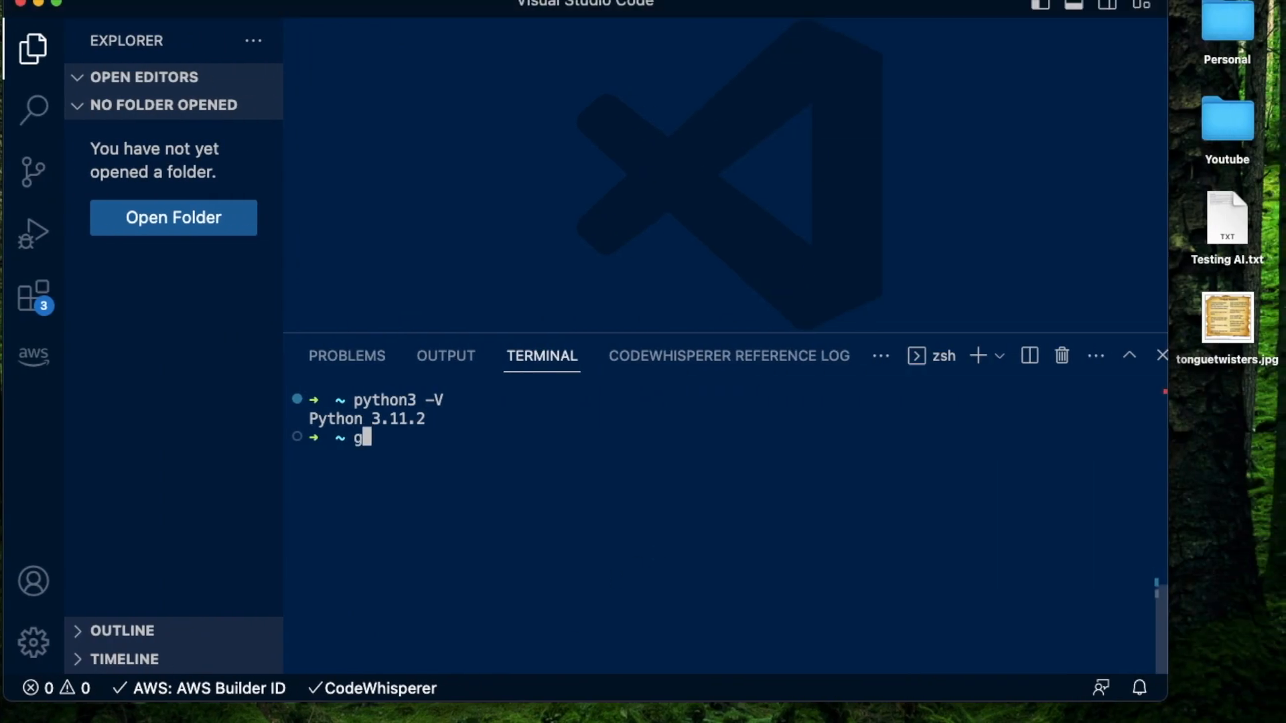
pyautogui.press('Return')
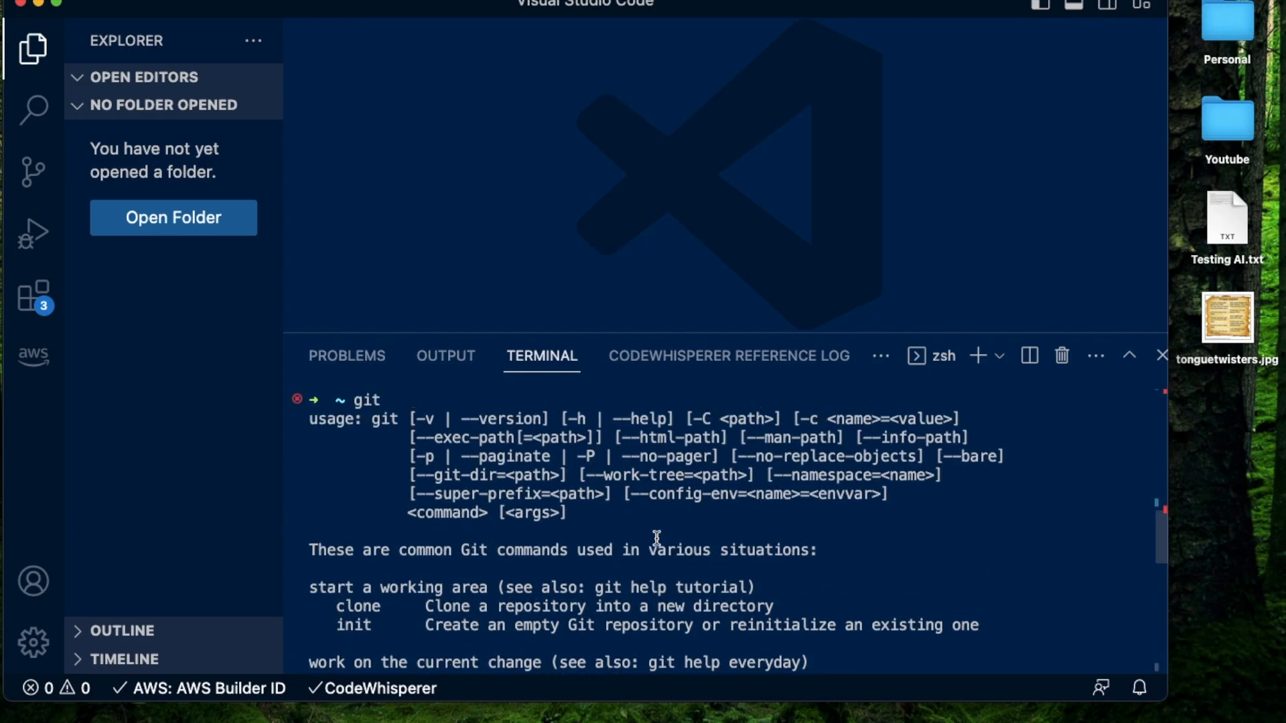
pyautogui.scroll(-3)
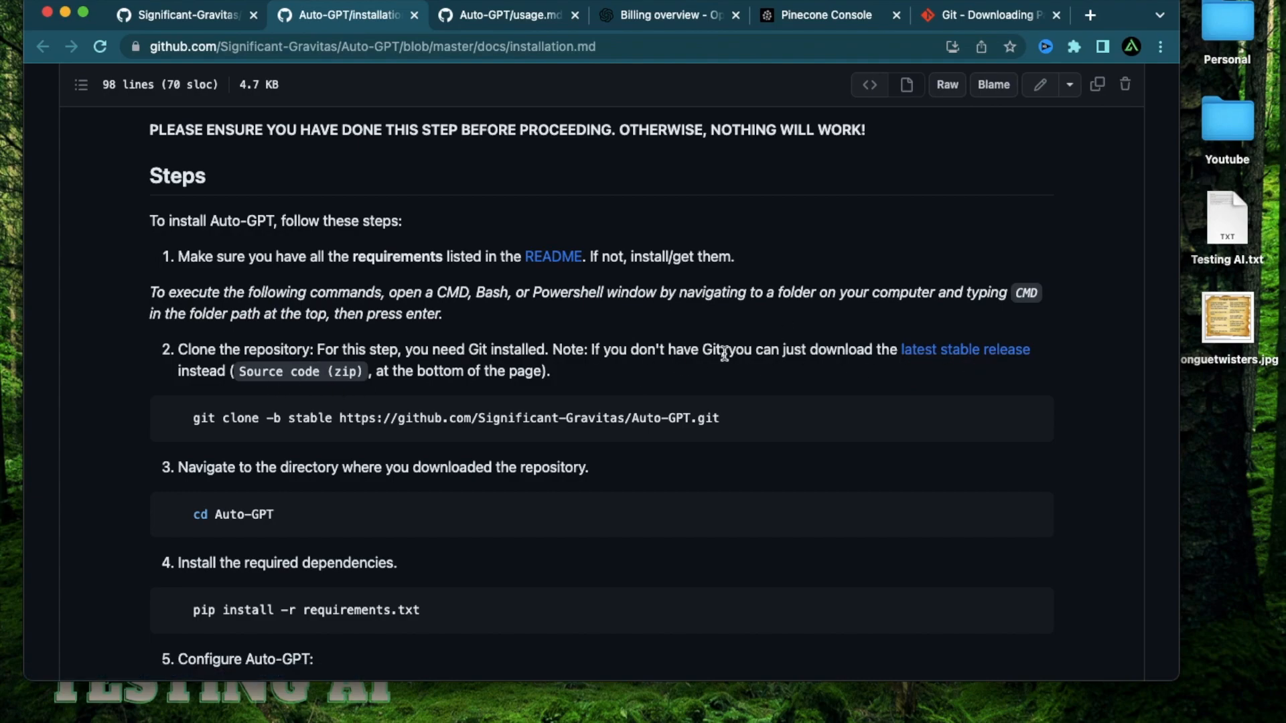
# Step: Open the latest stable release link in a new tab and return to the installation guide
pyautogui.click(182, 15)
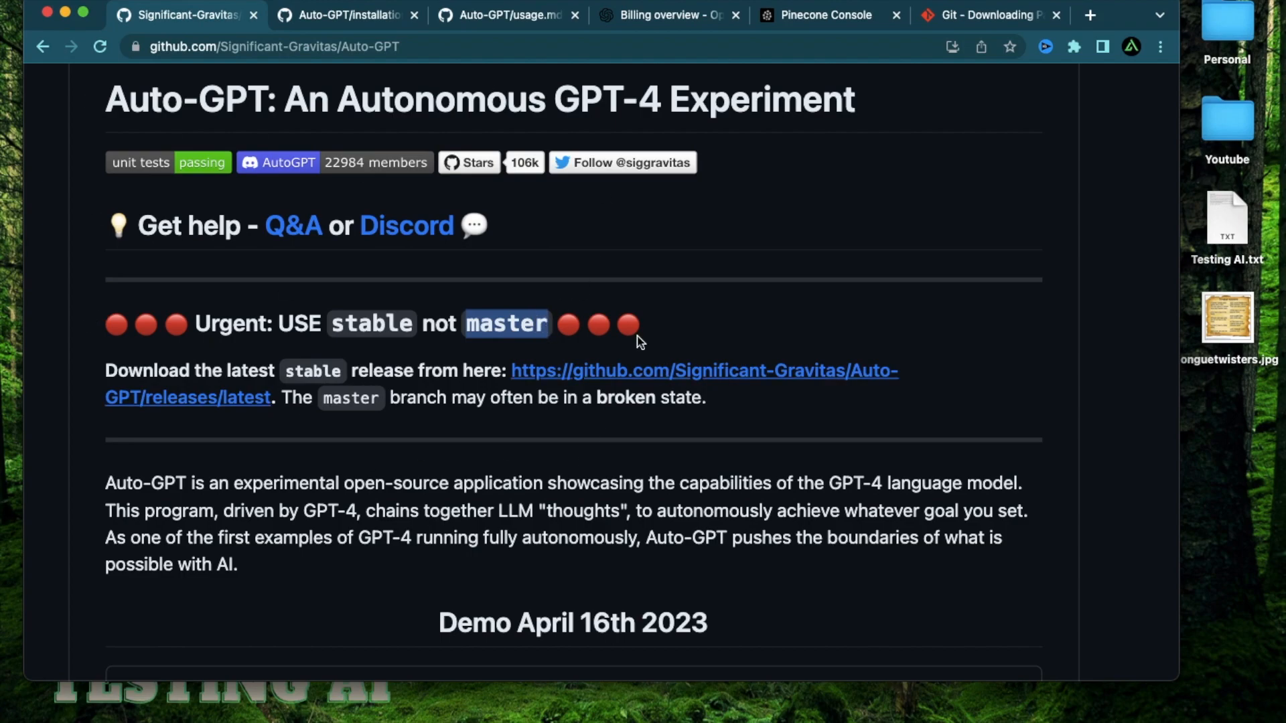
pyautogui.moveTo(505, 434)
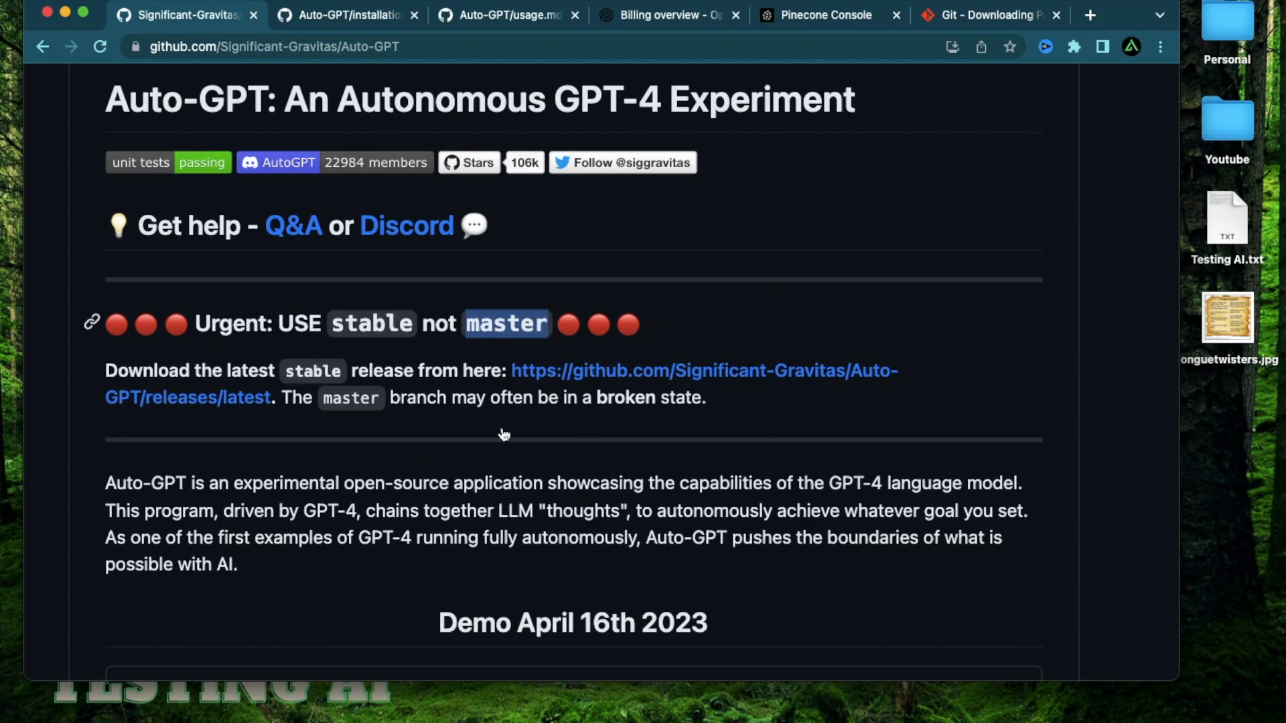
pyautogui.moveTo(344, 483)
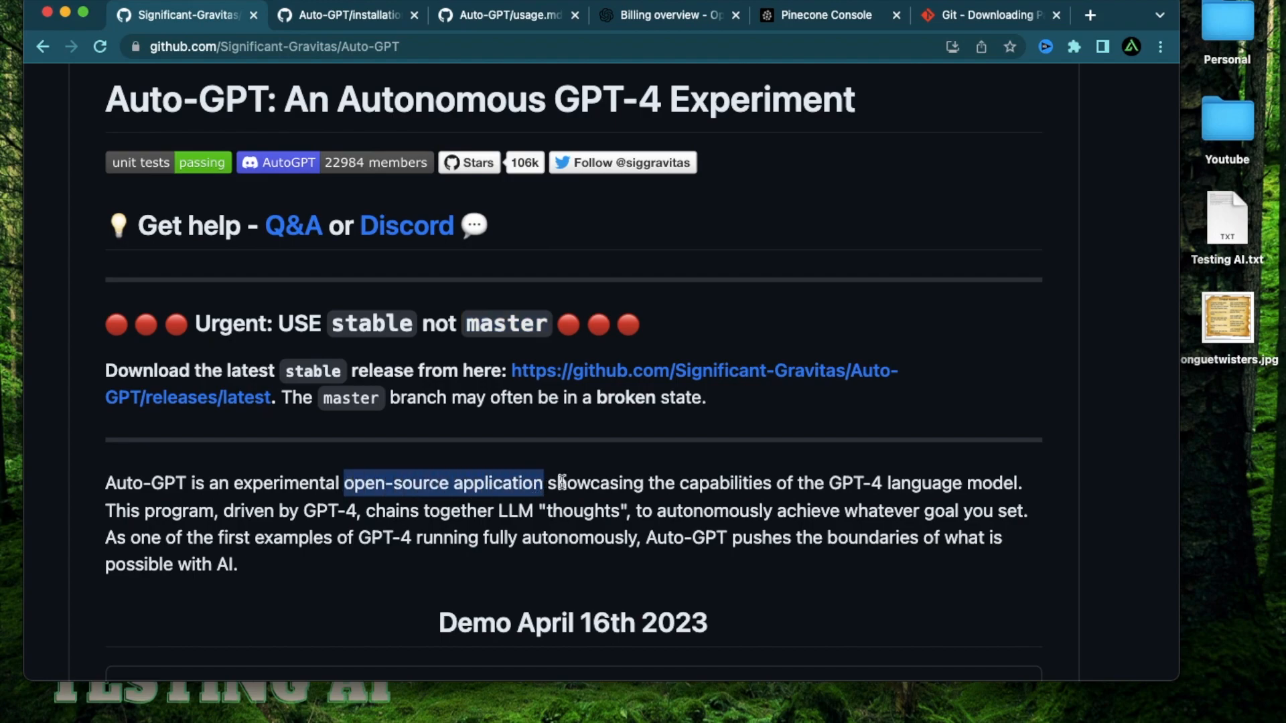
pyautogui.moveTo(464, 332)
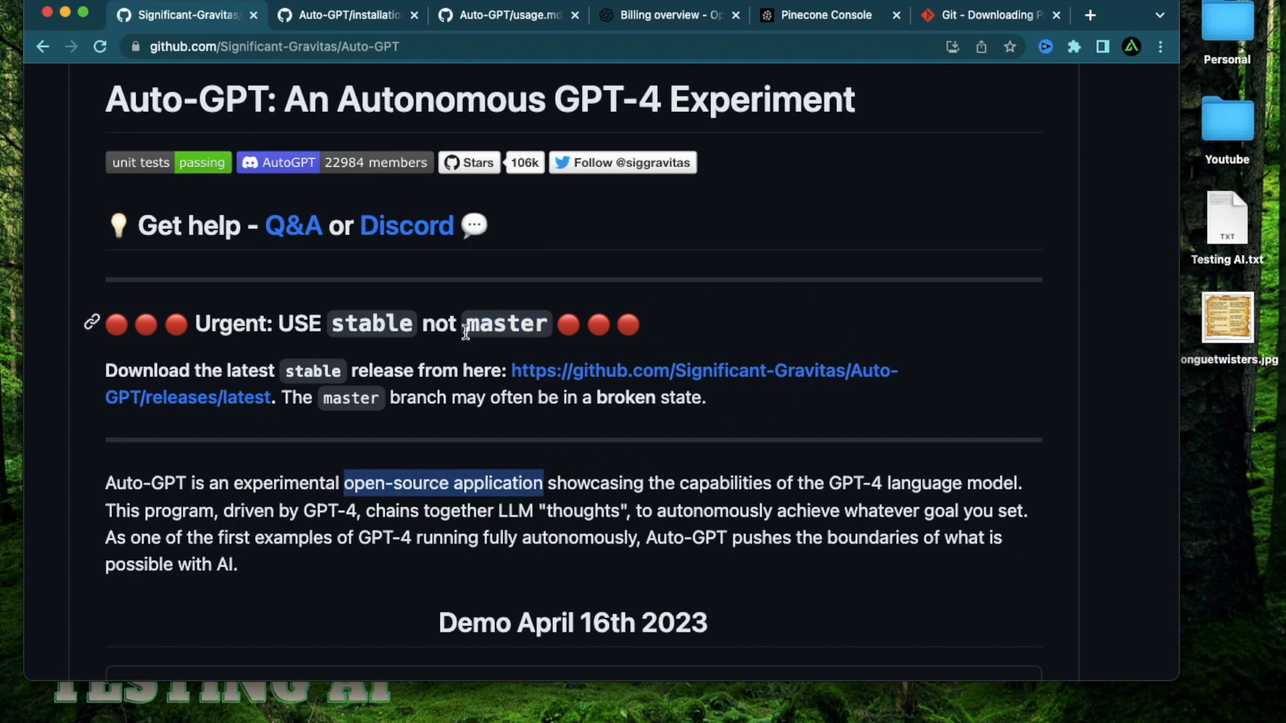
pyautogui.moveTo(706, 454)
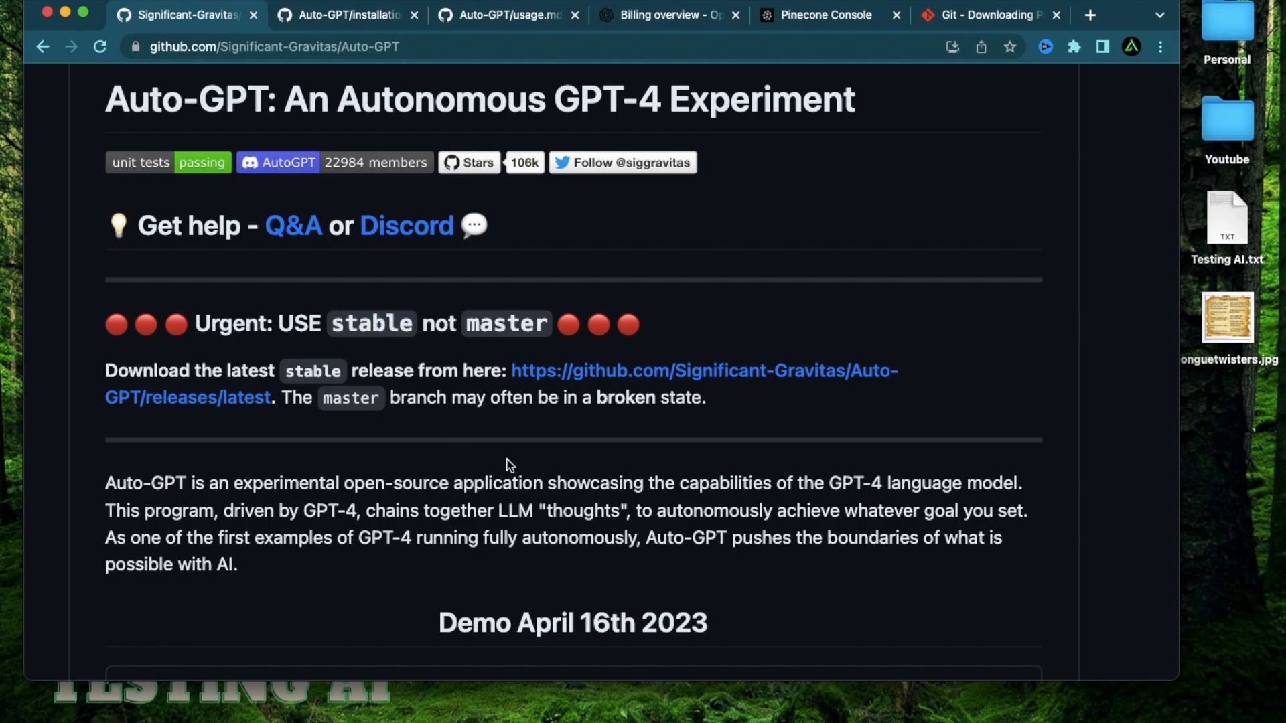
pyautogui.moveTo(631, 477)
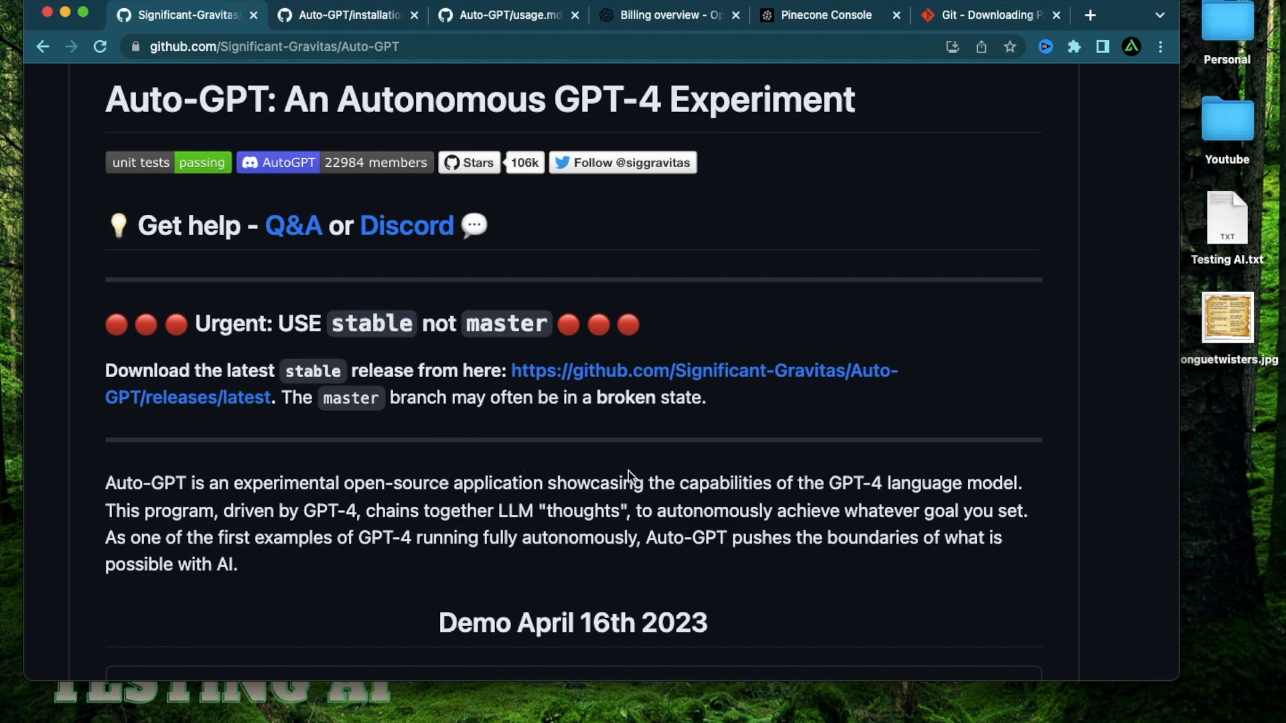
pyautogui.click(344, 14)
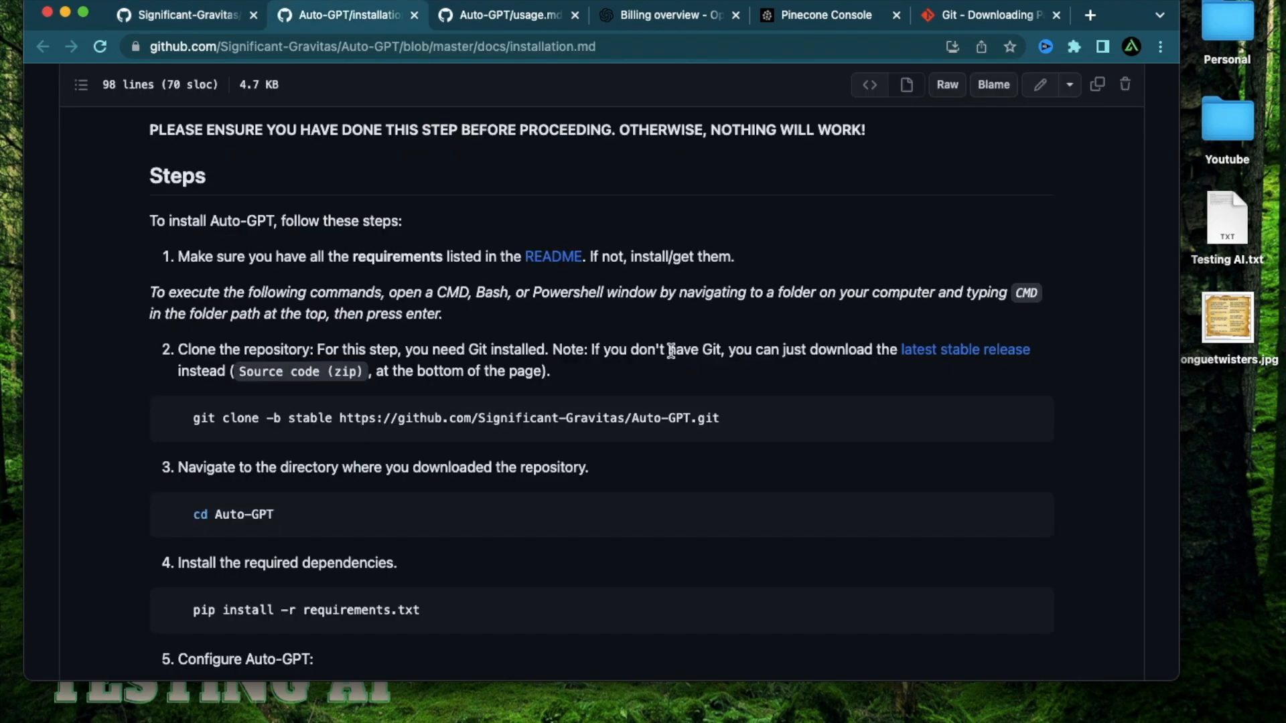
pyautogui.rightClick(965, 348)
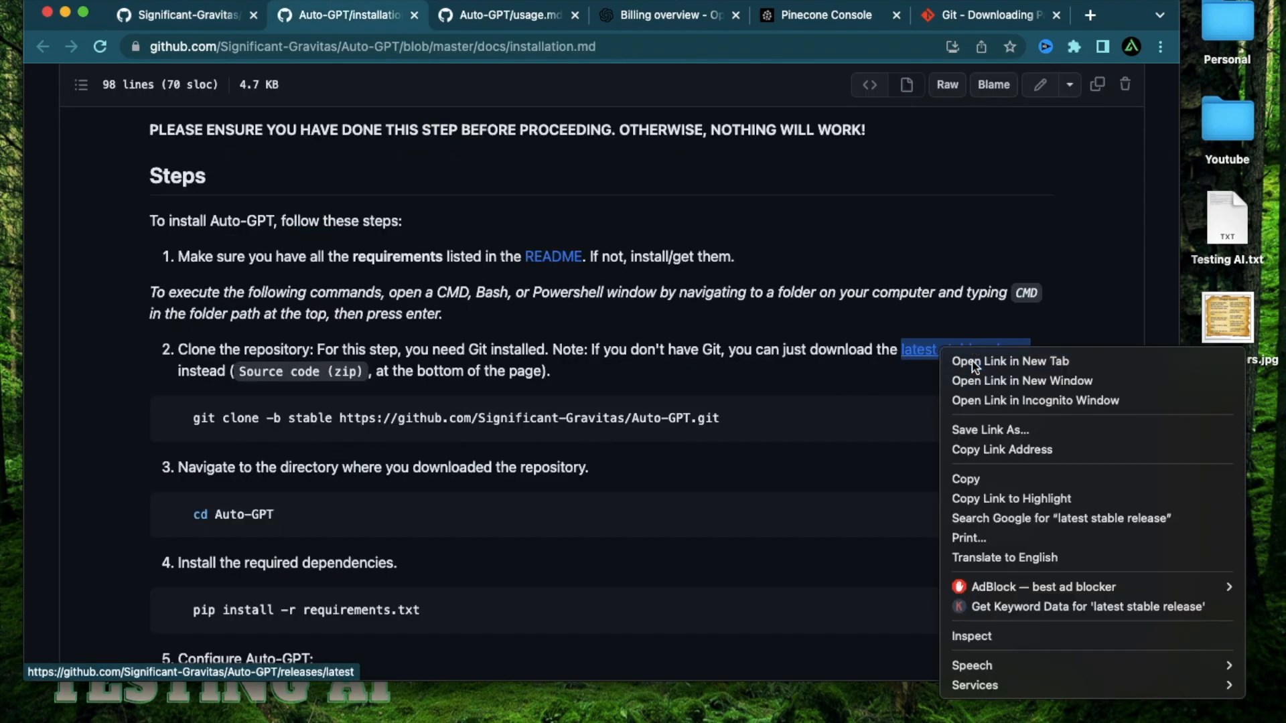
pyautogui.click(1010, 361)
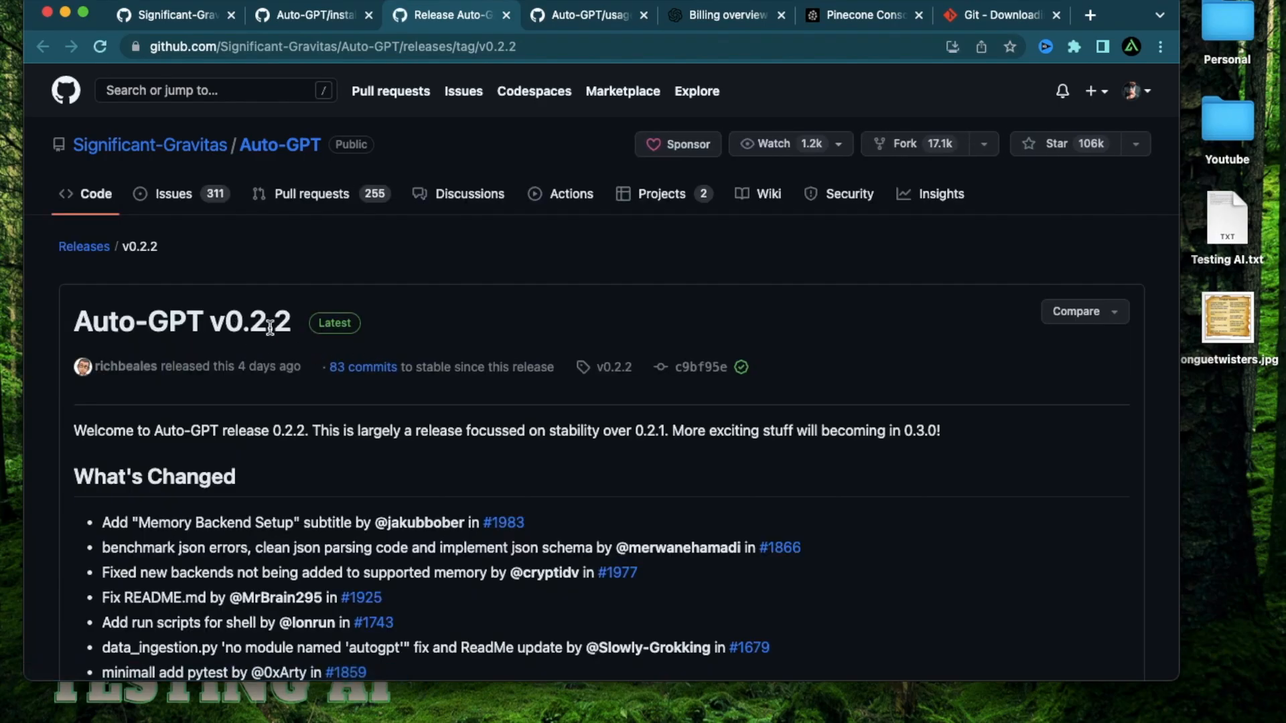
pyautogui.click(336, 15)
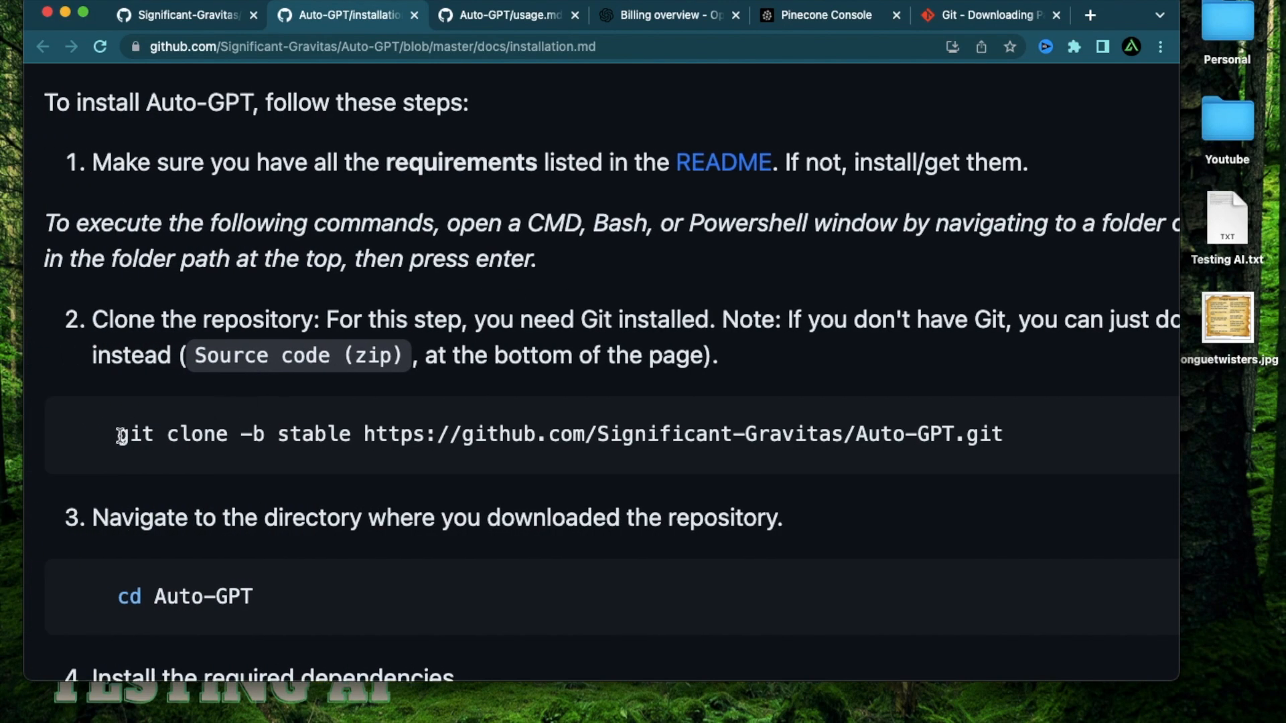
pyautogui.moveTo(310, 434)
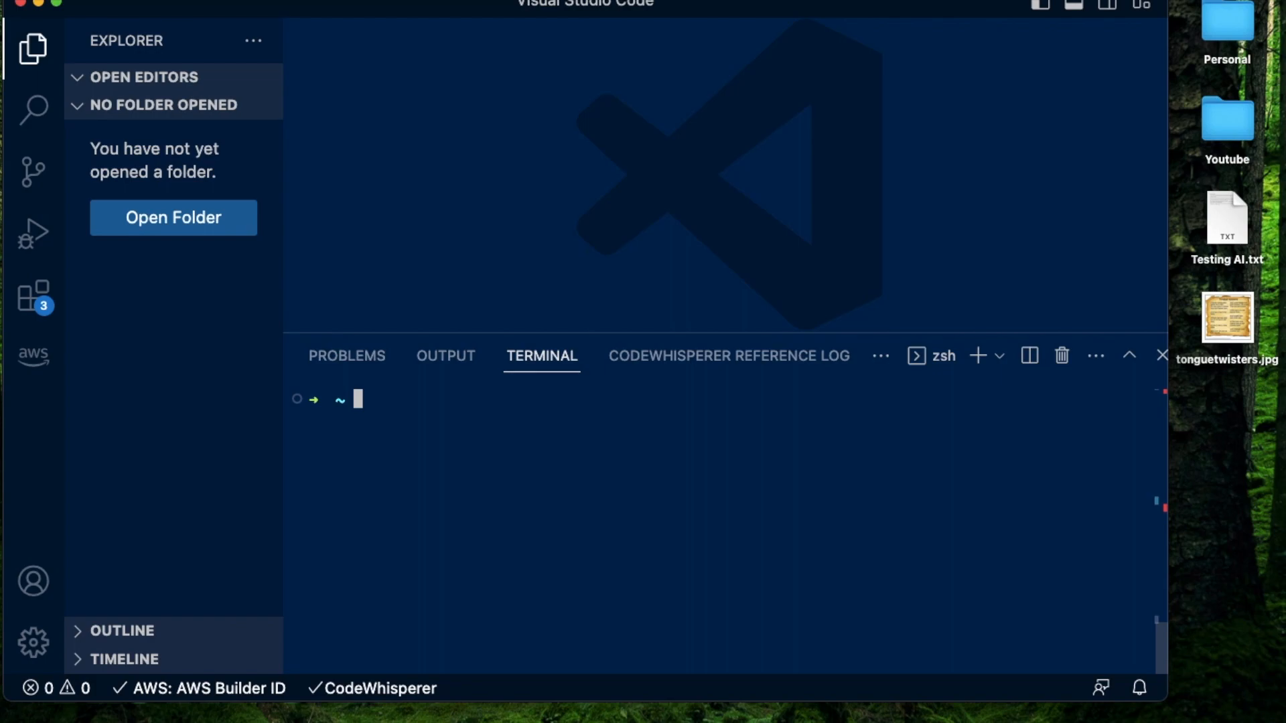
# Step: Move to the Desktop and create an AutoGPT folder there with mkdir
pyautogui.write('cd')
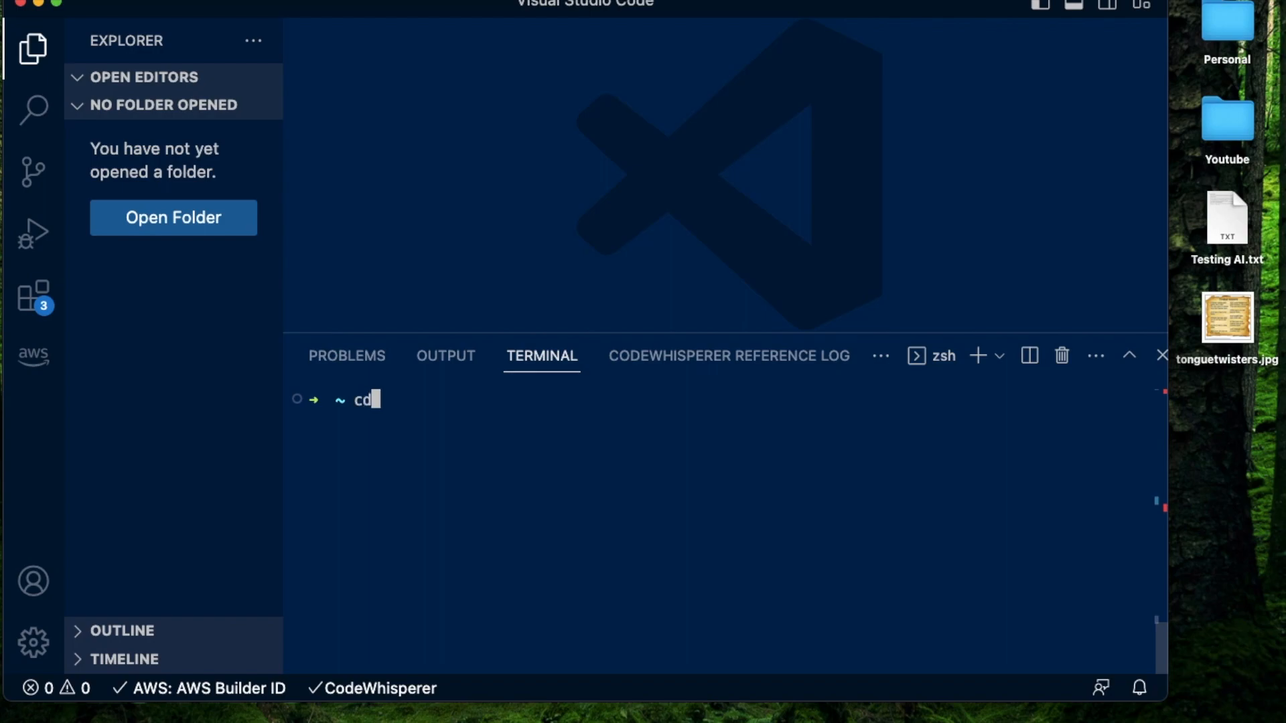
pyautogui.write('Desktop')
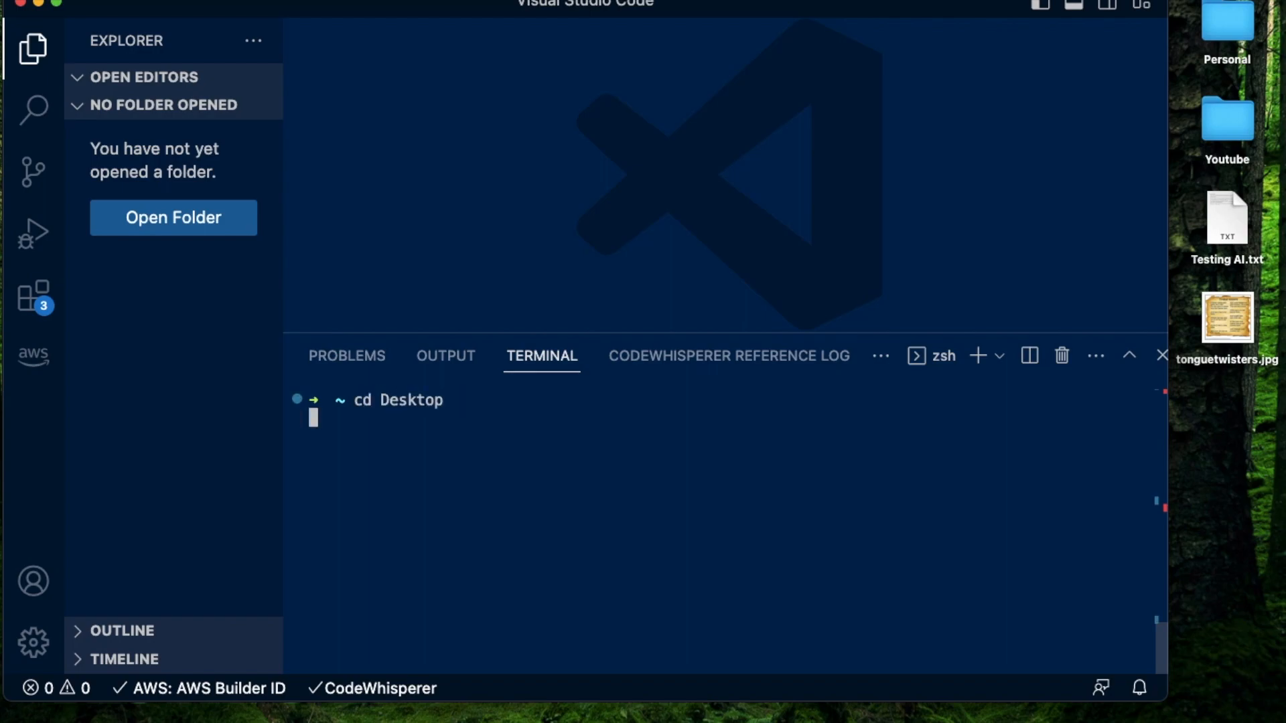
pyautogui.write('mkd')
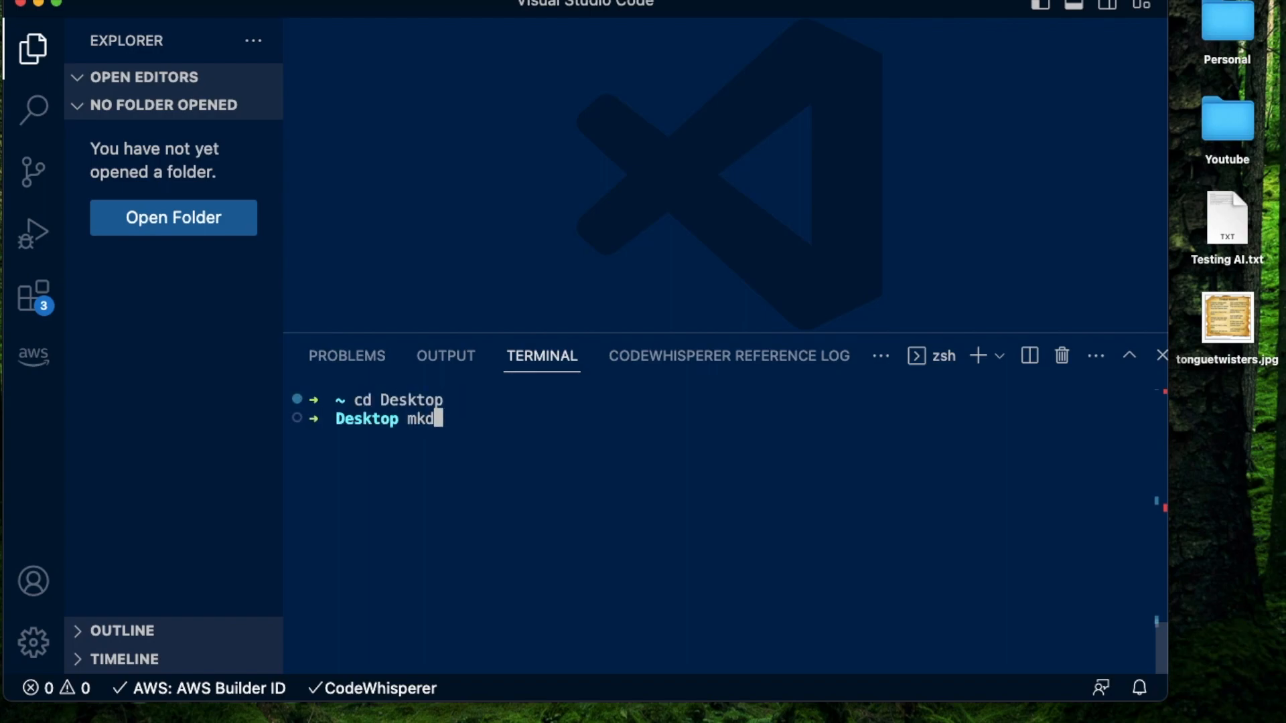
pyautogui.write('ir')
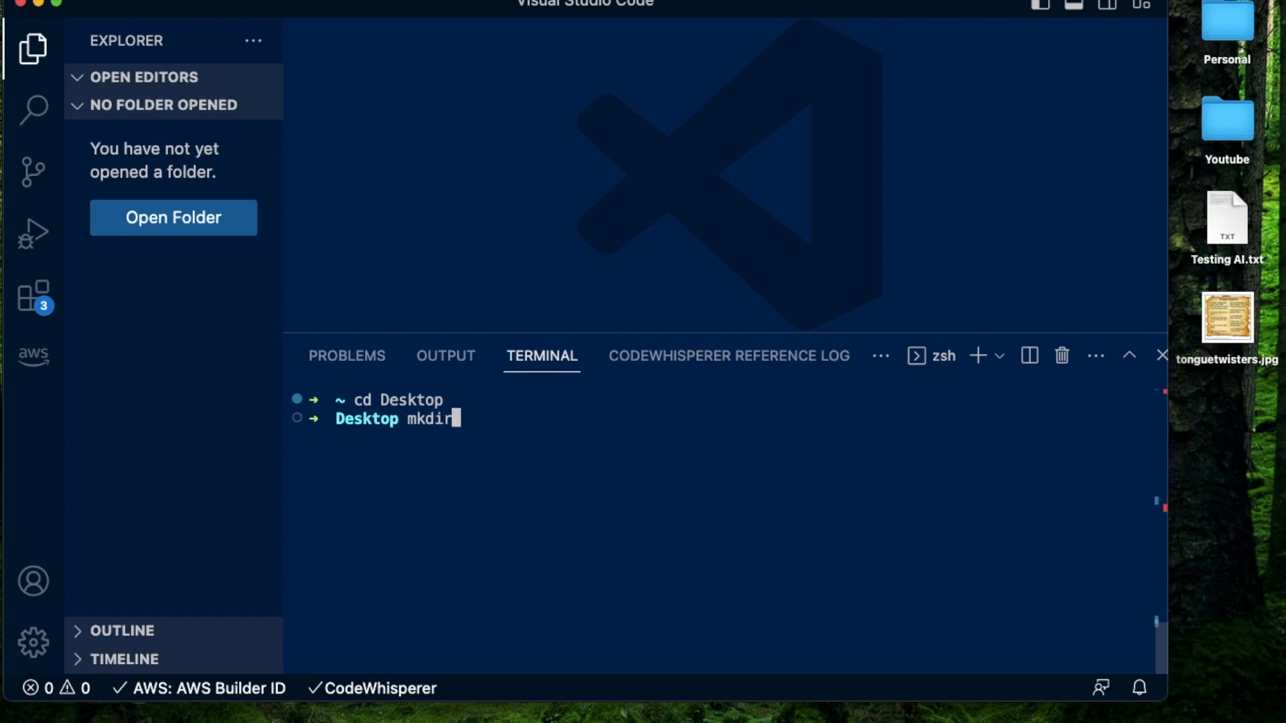
pyautogui.write('AutoGPT')
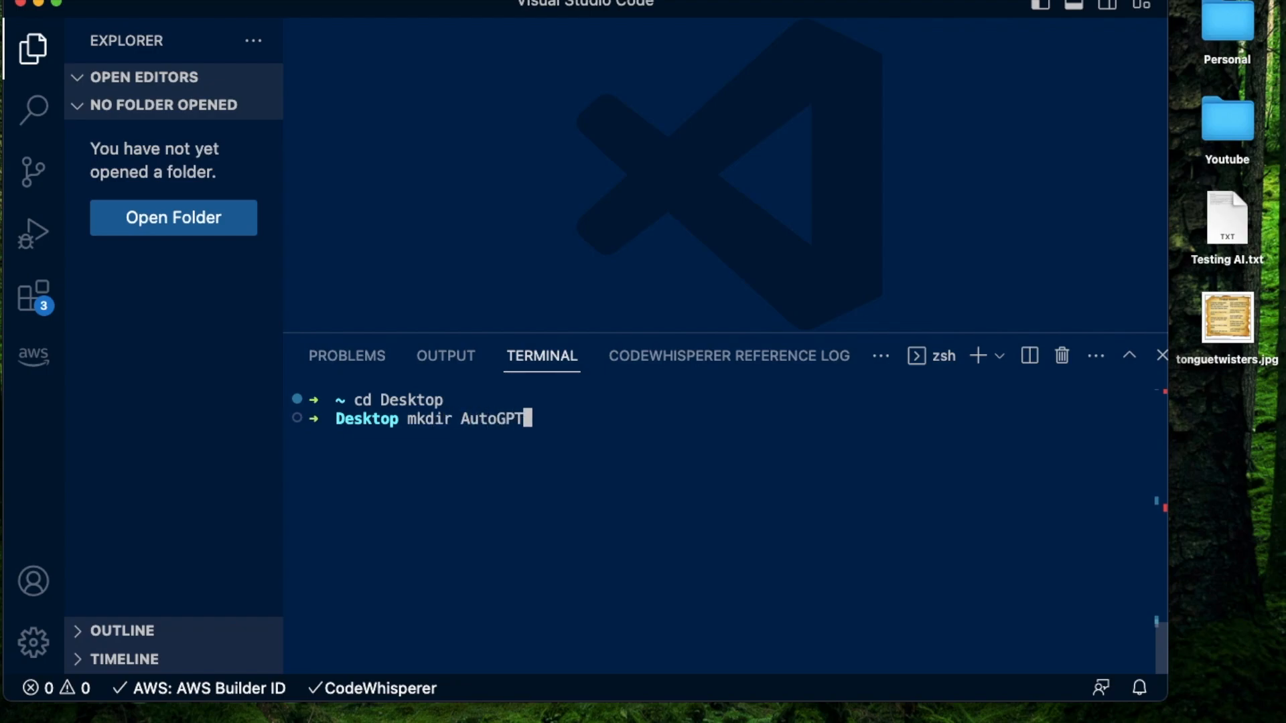
pyautogui.press('Return')
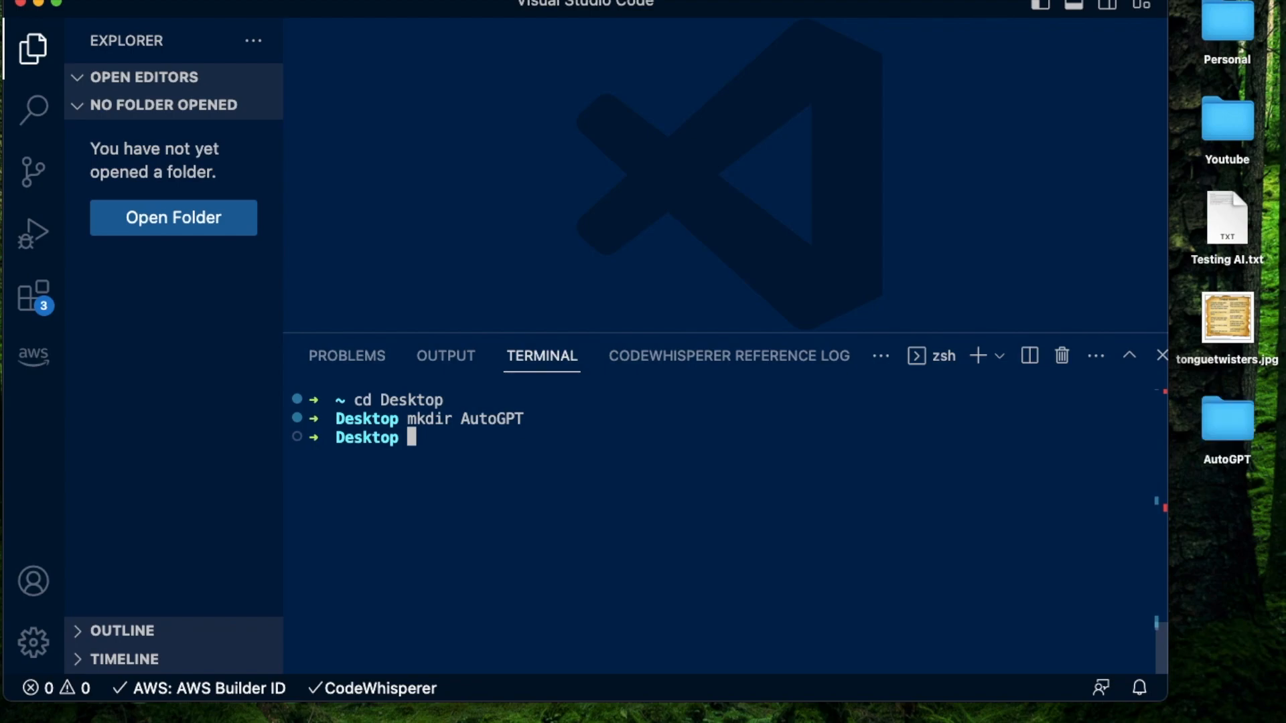
pyautogui.click(1226, 424)
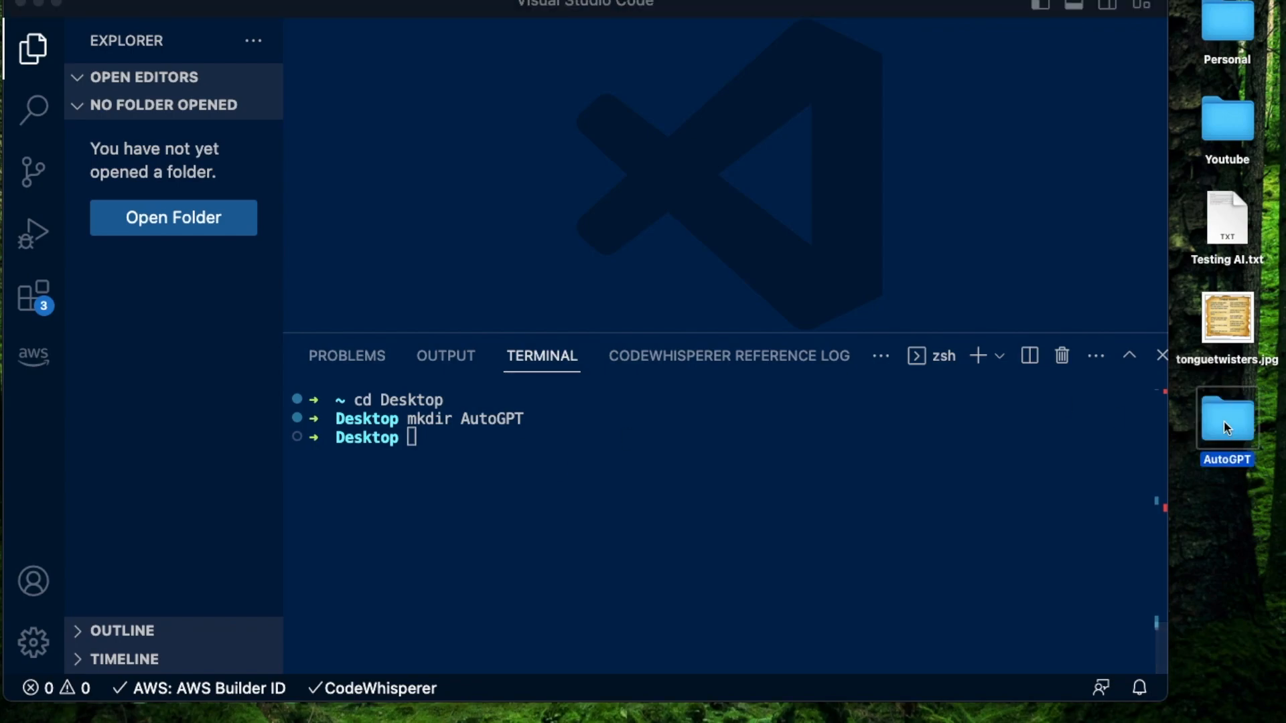
# Step: Change the terminal's working directory into the new AutoGPT folder
pyautogui.write('cd')
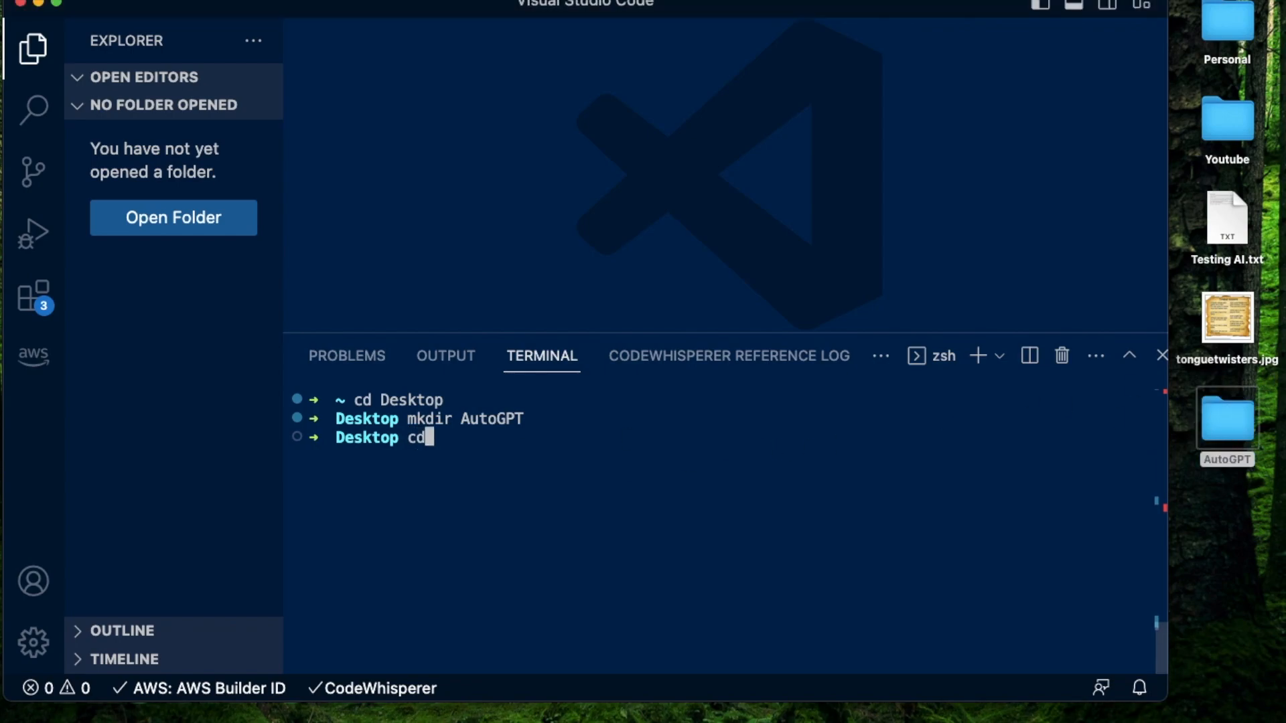
pyautogui.write('AutoGPT/')
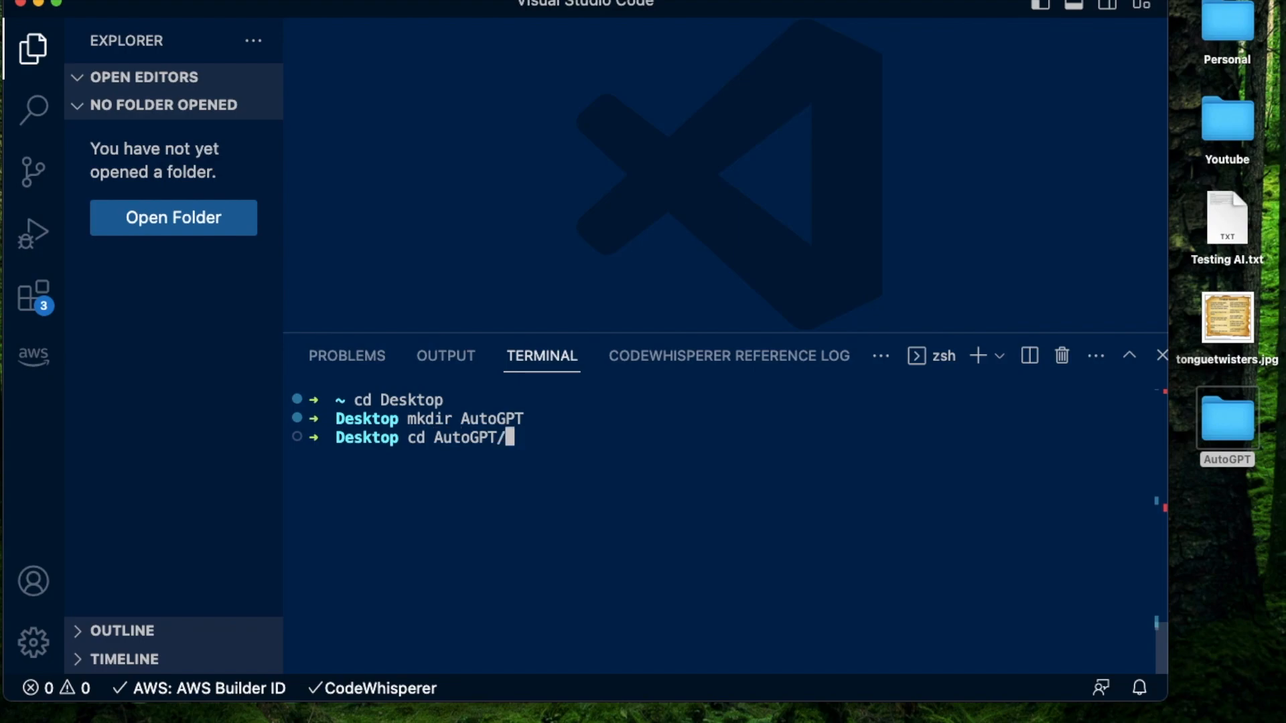
pyautogui.press('Return')
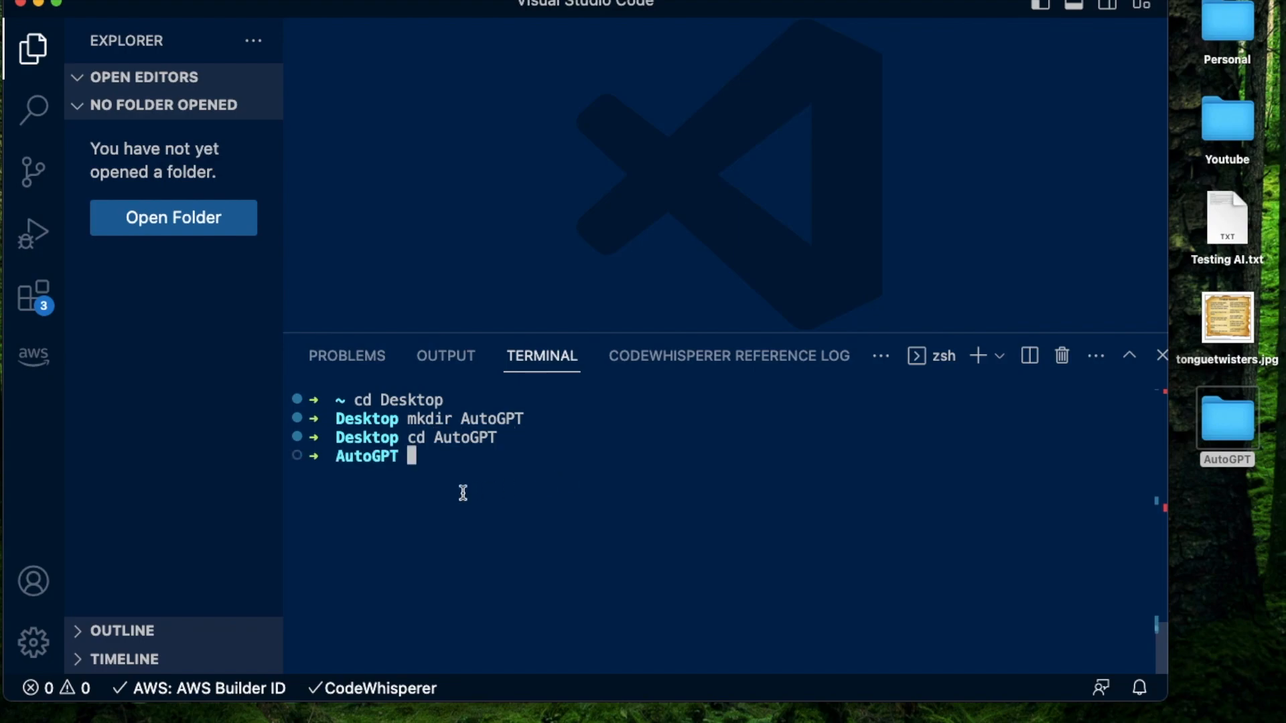
# Step: Clone the stable branch of github.com/Significant-Gravitas/Auto-GPT.git into the AutoGPT folder
pyautogui.write('git clone -b stable https://github.com/Significant-Gravitas/Auto-GPT.git')
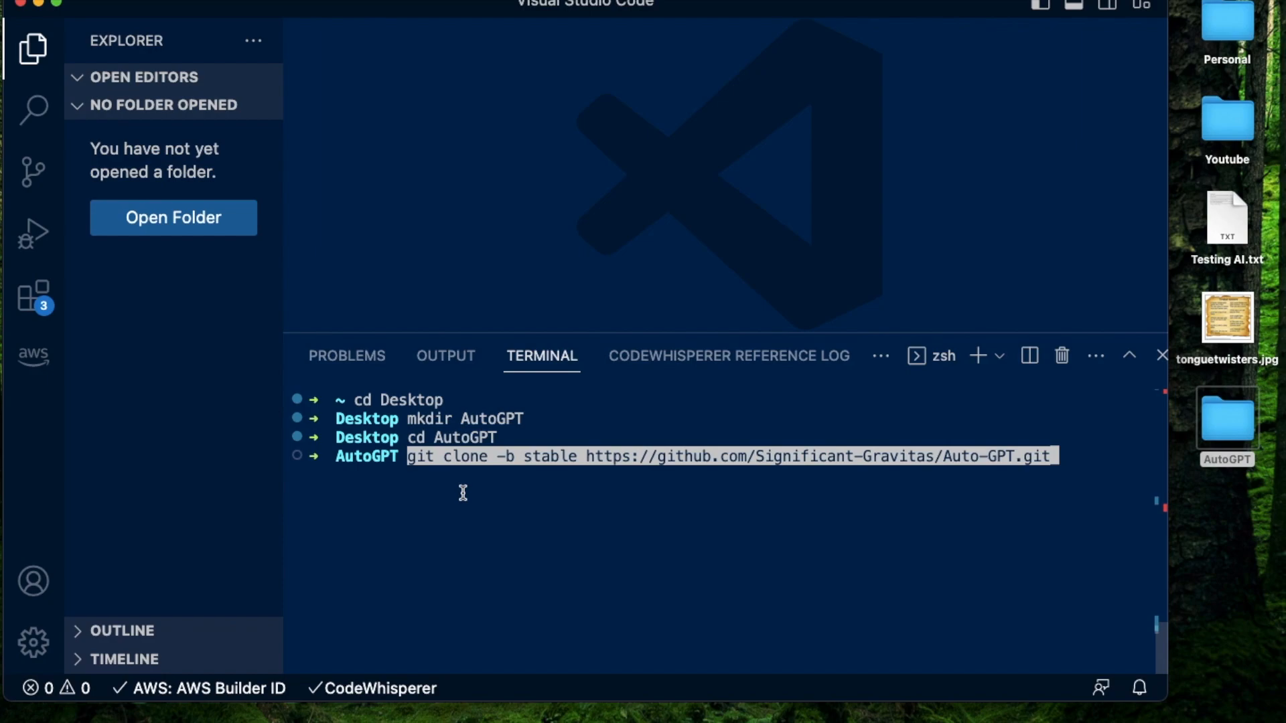
pyautogui.moveTo(532, 484)
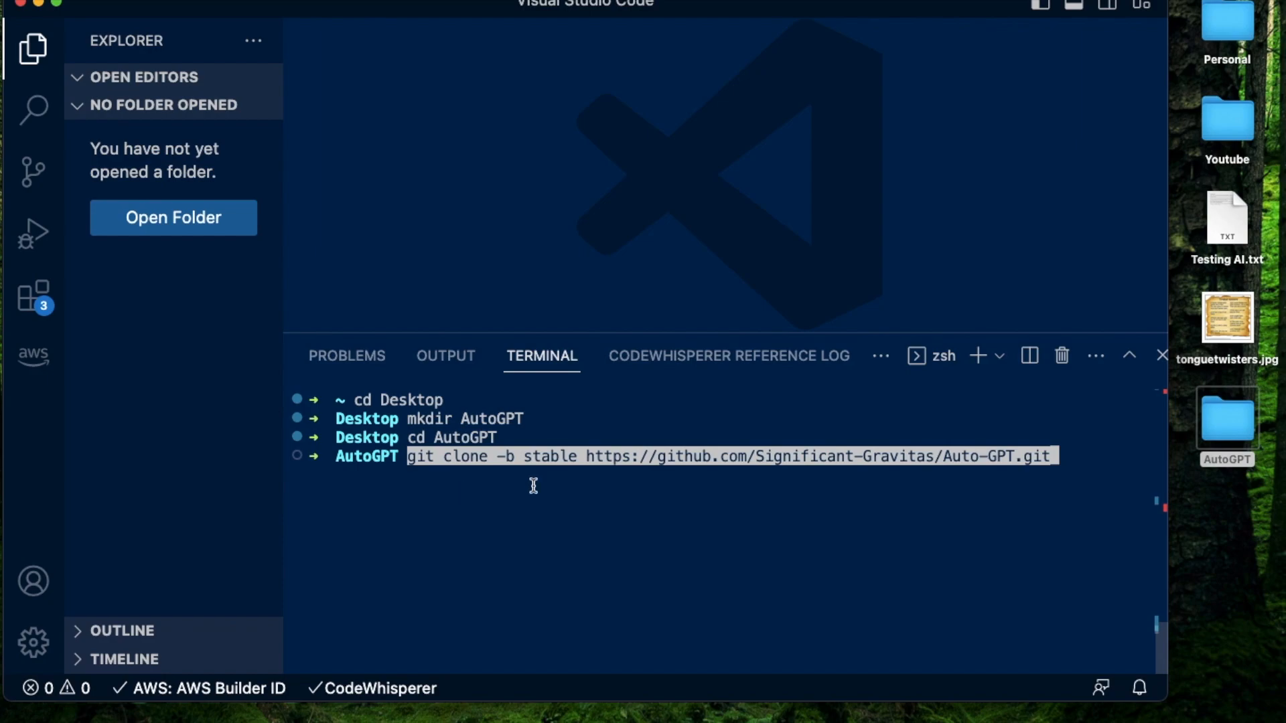
pyautogui.press('Return')
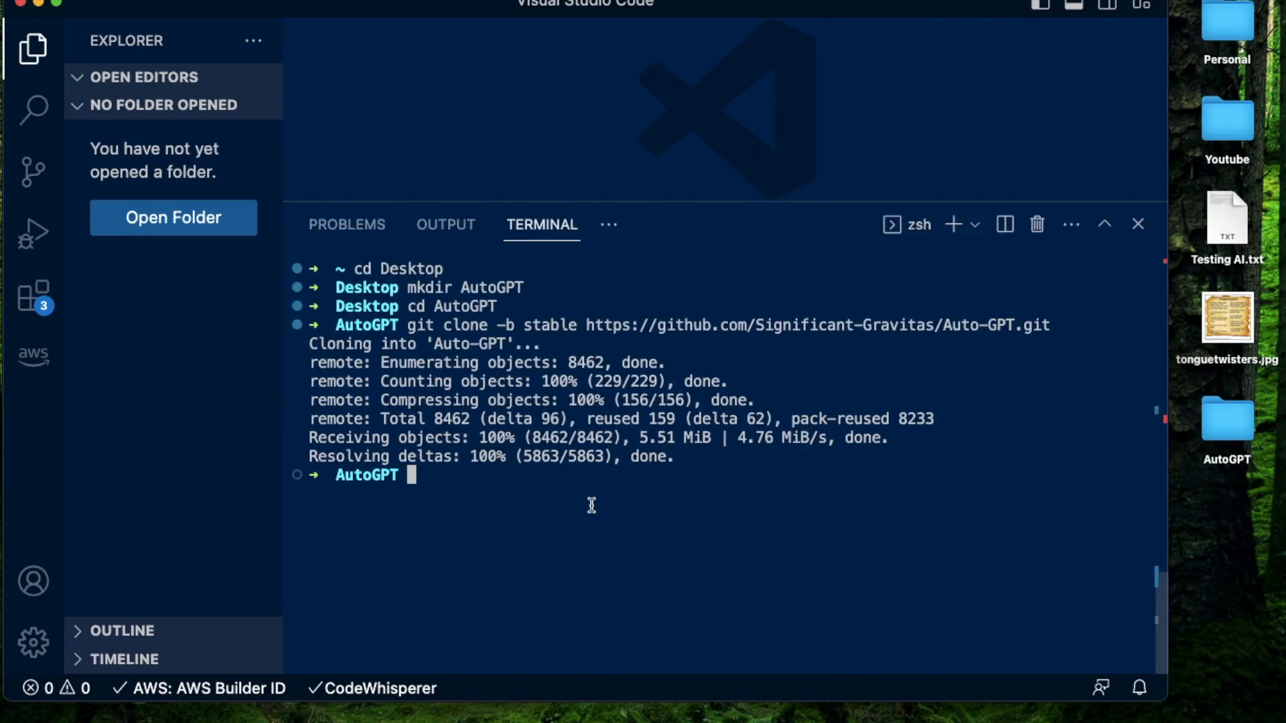
pyautogui.moveTo(1030, 315)
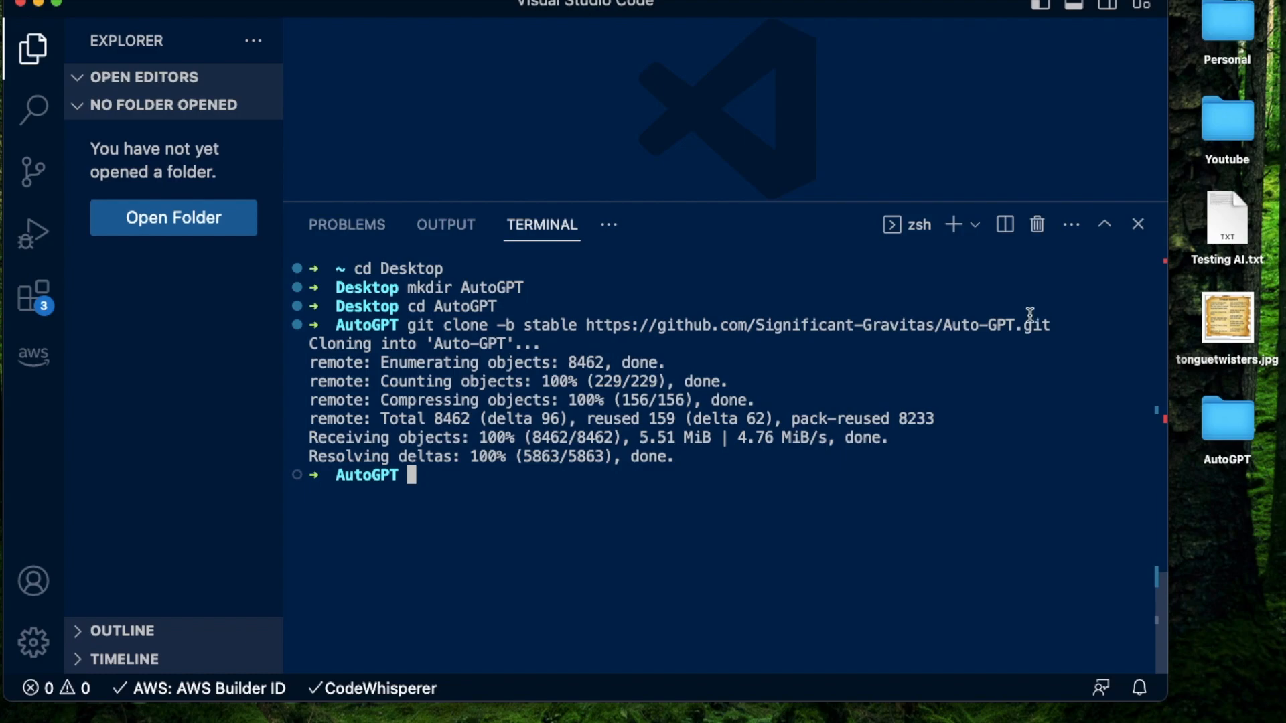
pyautogui.moveTo(1212, 412)
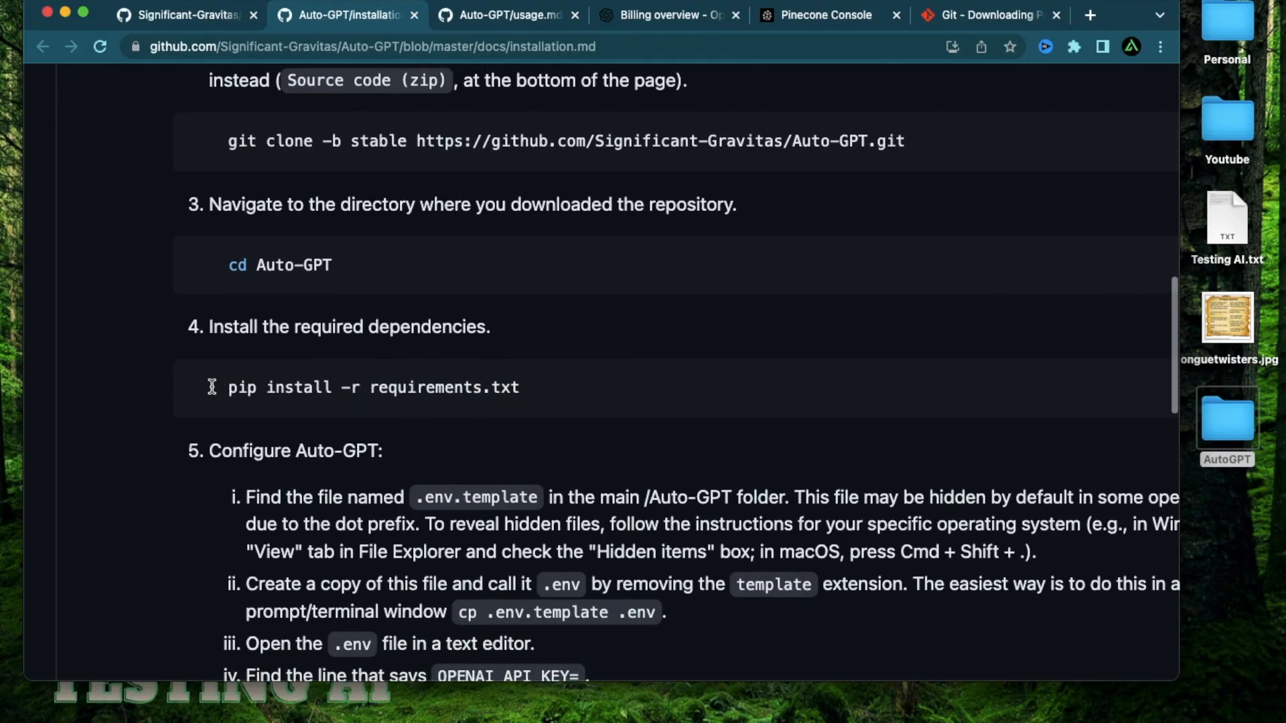
pyautogui.doubleClick(287, 387)
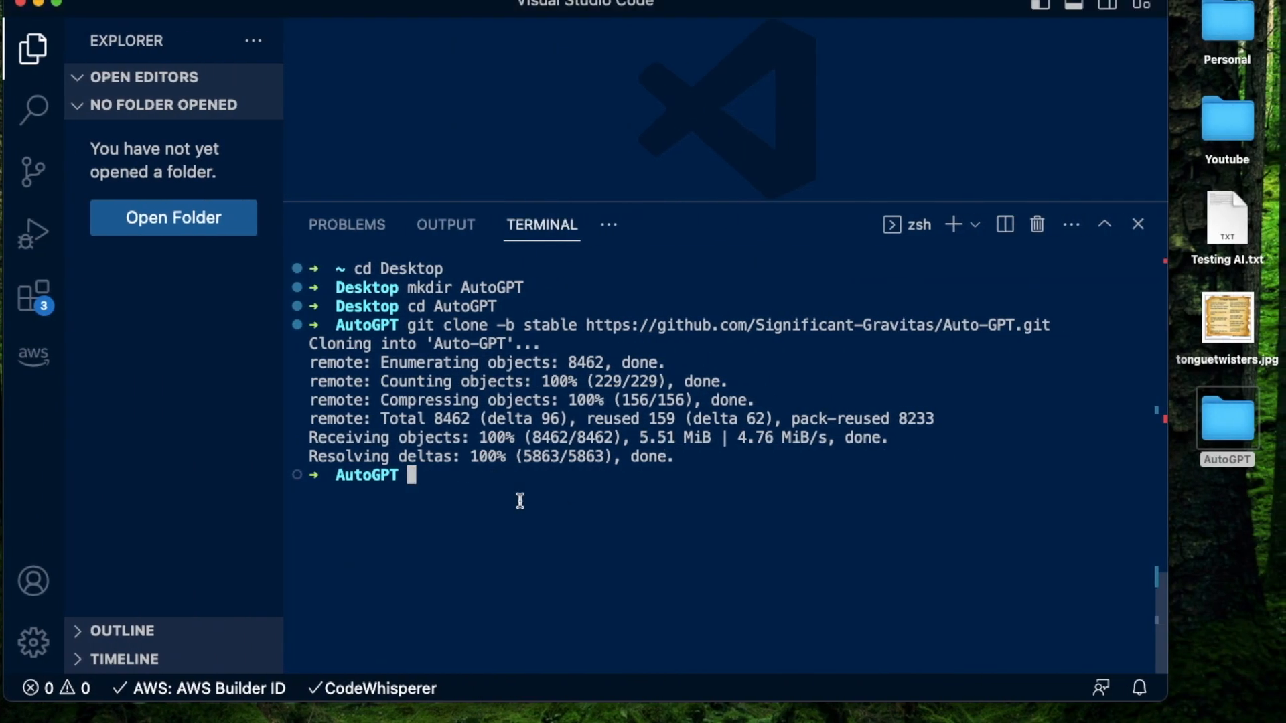
# Step: Run pip install -r requirements.txt in the parent folder, which errors outside the project
pyautogui.write('pip install -r requirements.txt')
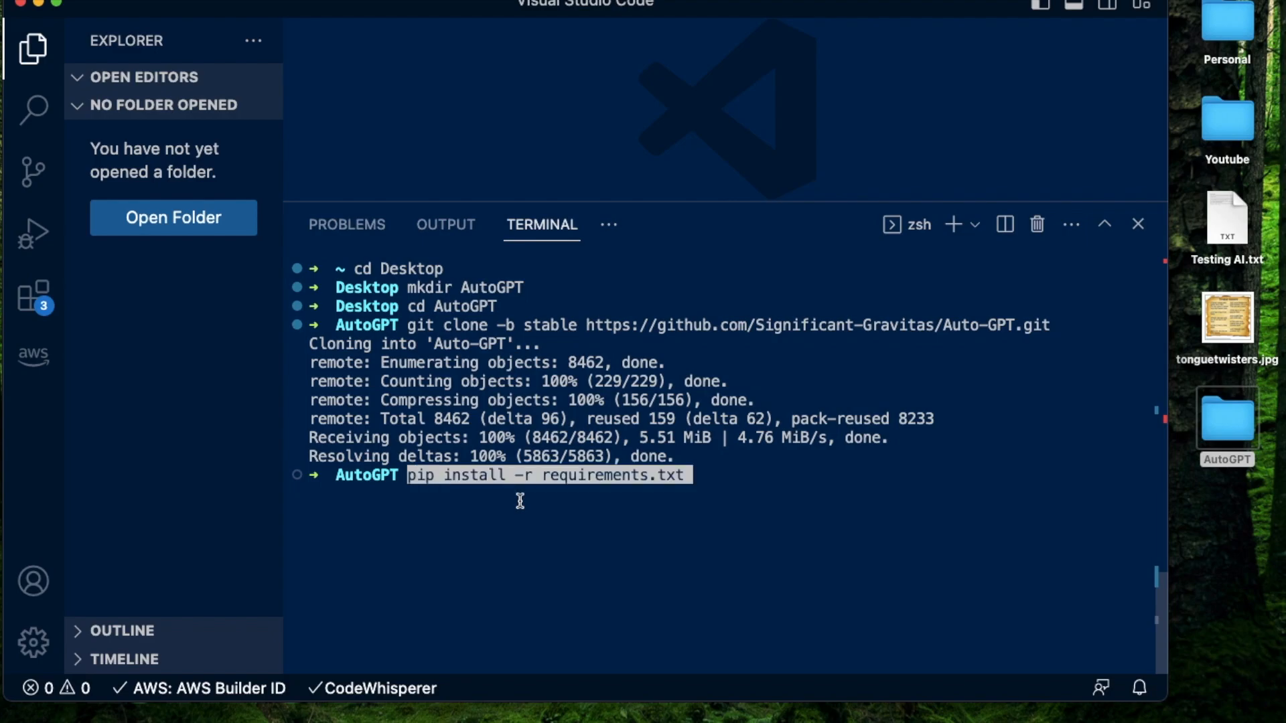
pyautogui.press('Return')
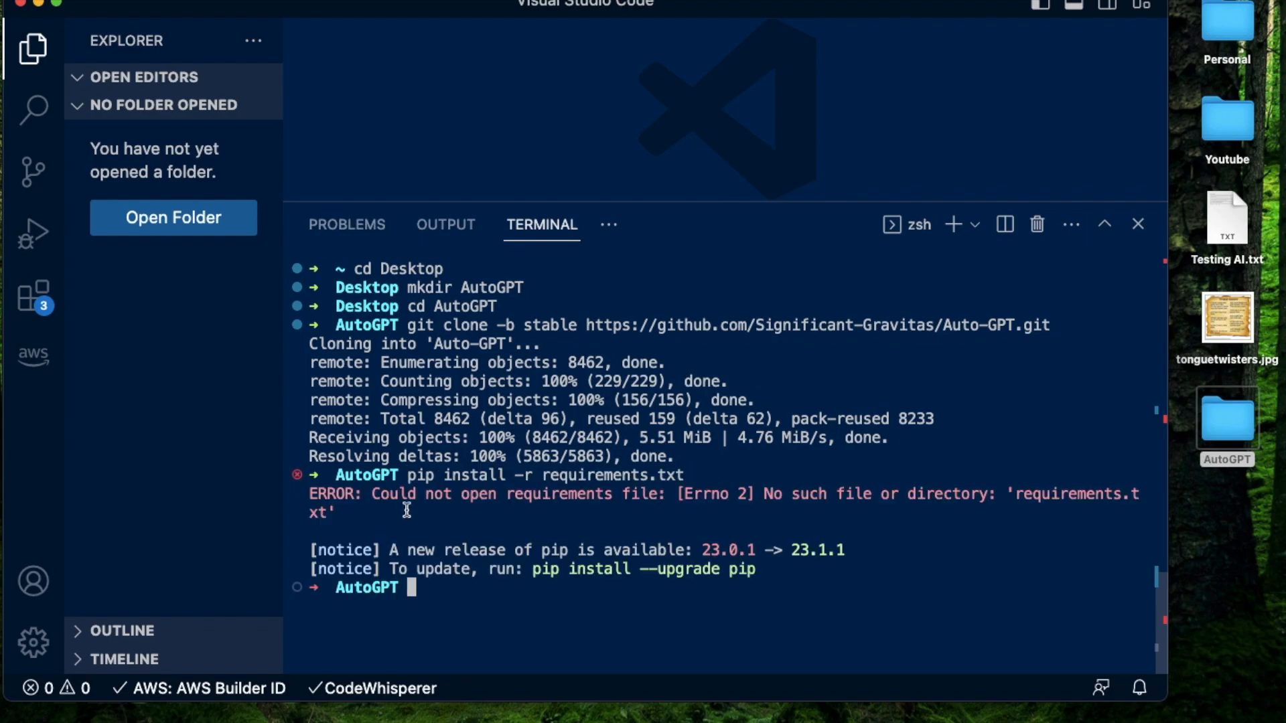
pyautogui.moveTo(656, 541)
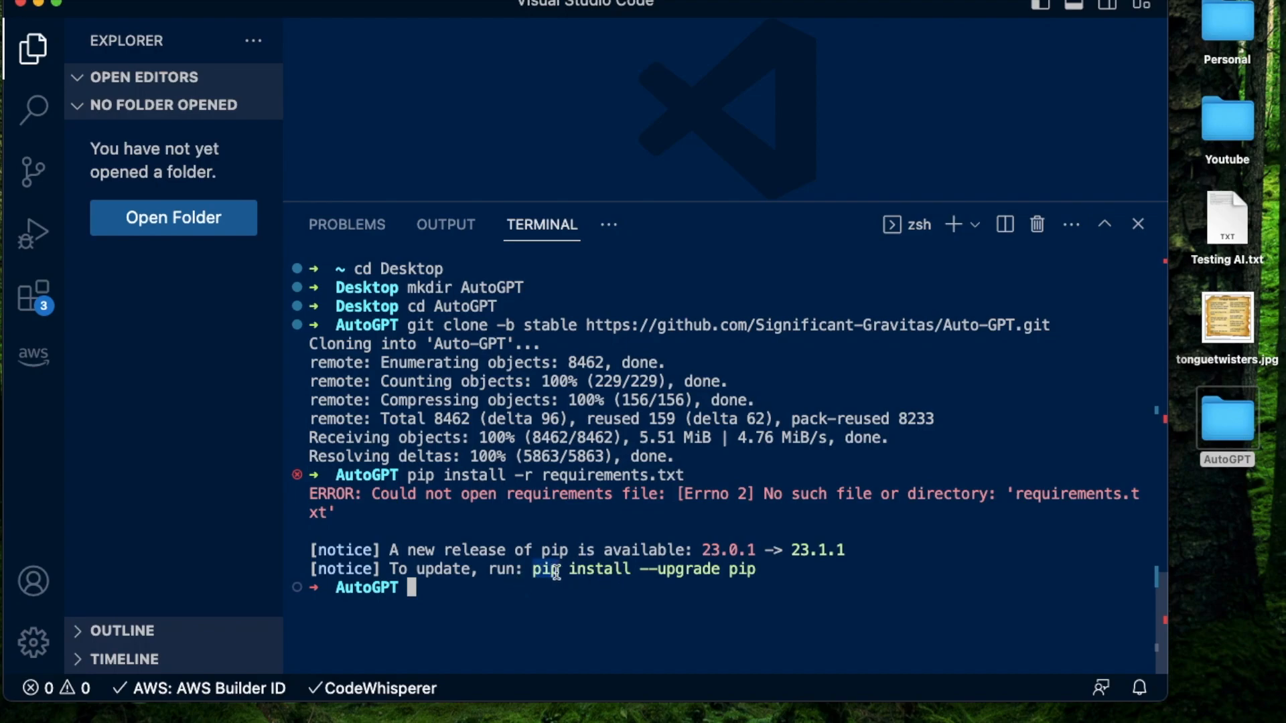
pyautogui.moveTo(528, 596)
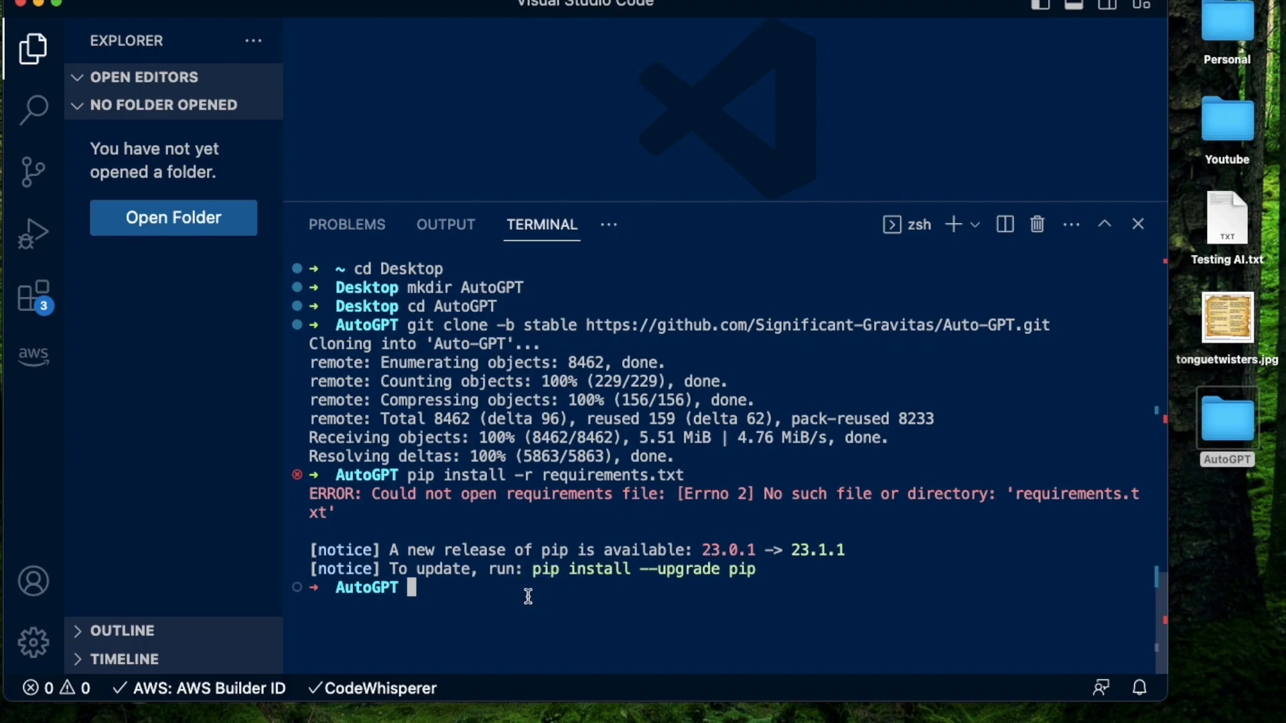
pyautogui.moveTo(536, 570)
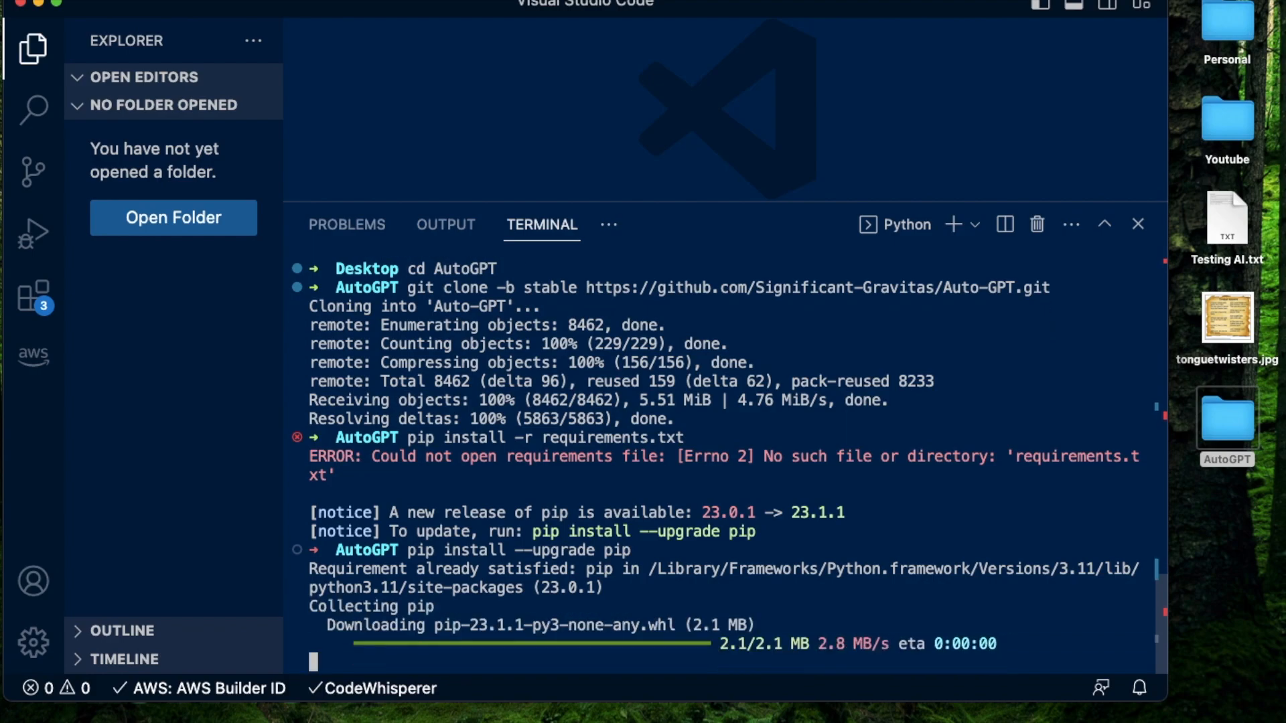
pyautogui.scroll(-3)
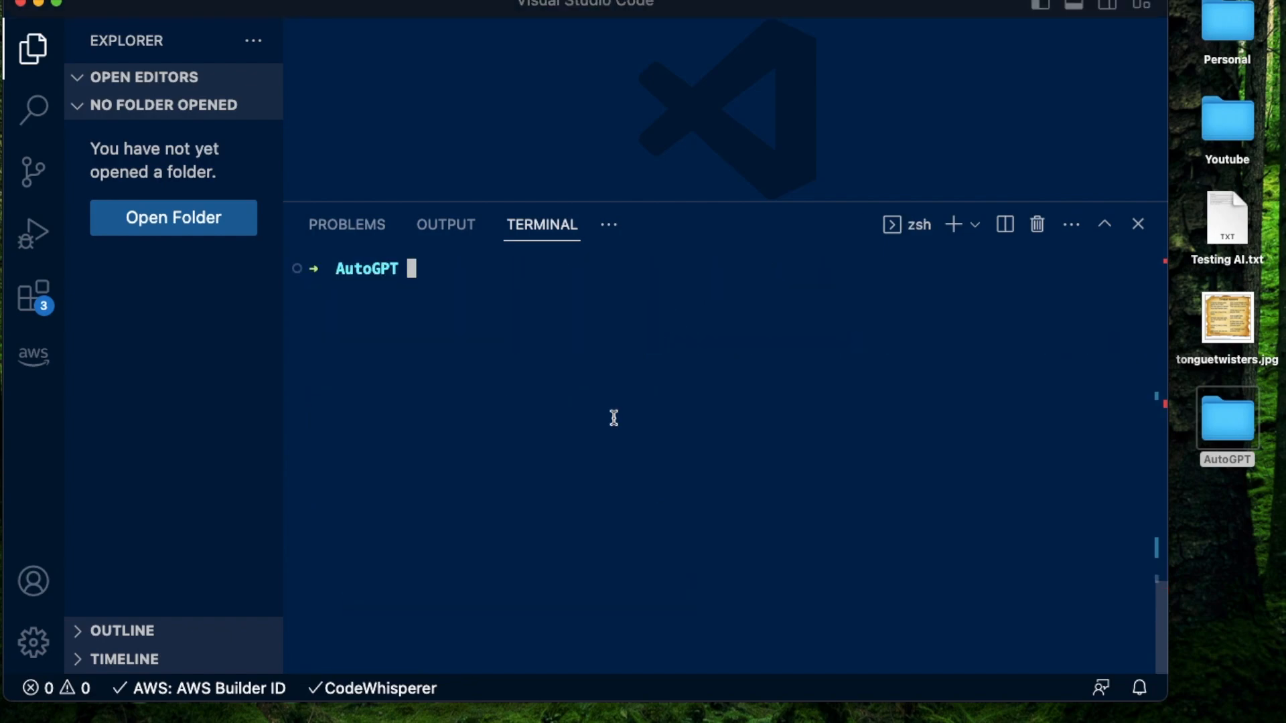
pyautogui.write('pip install -r requirements.txt')
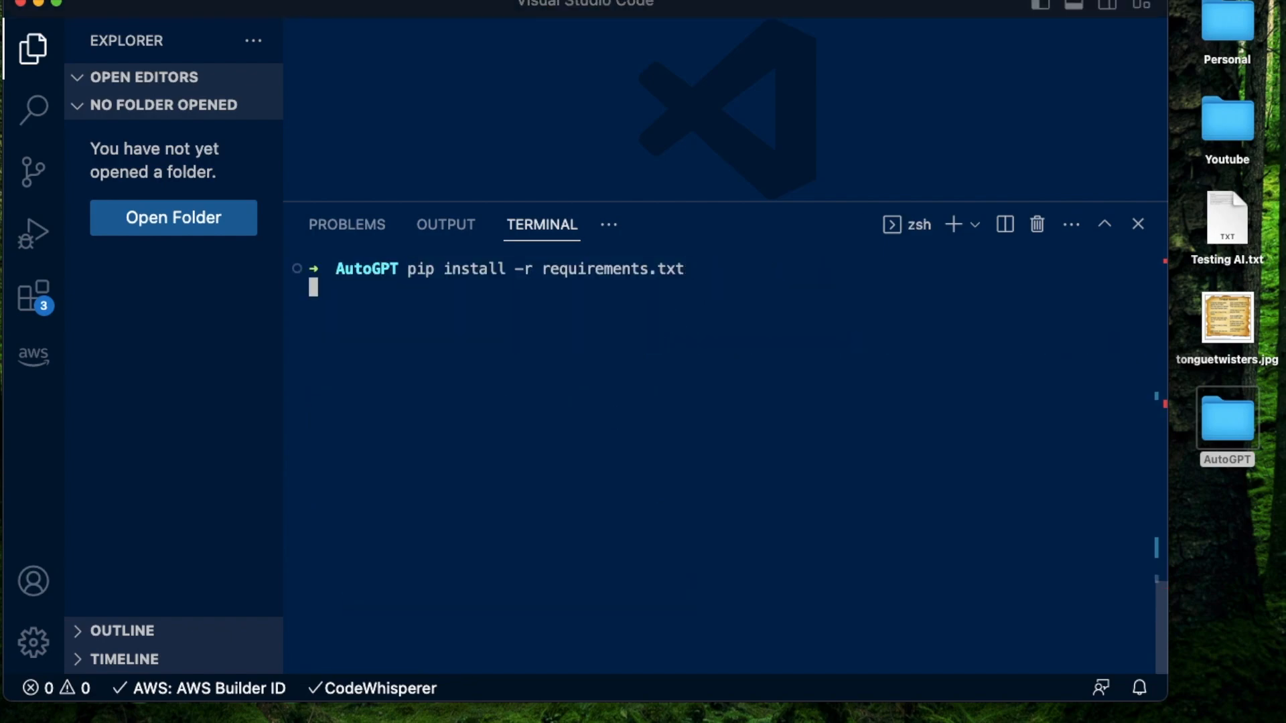
pyautogui.press('Return')
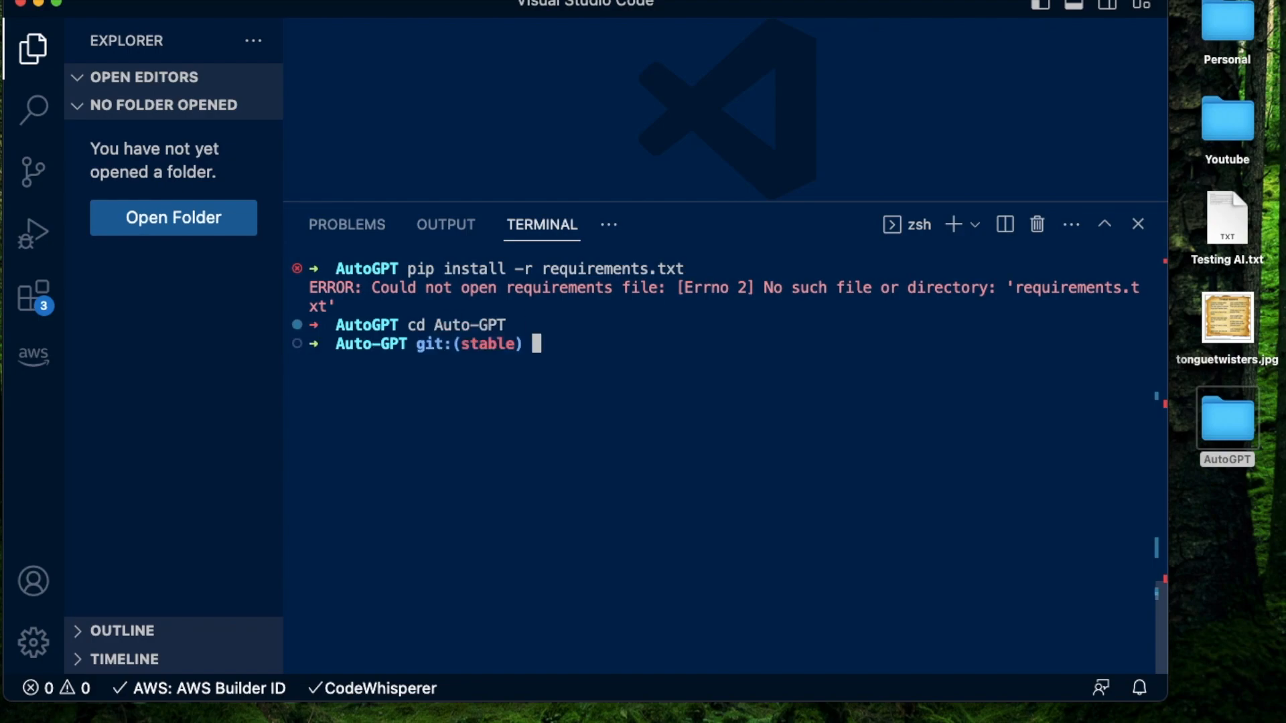
pyautogui.moveTo(627, 384)
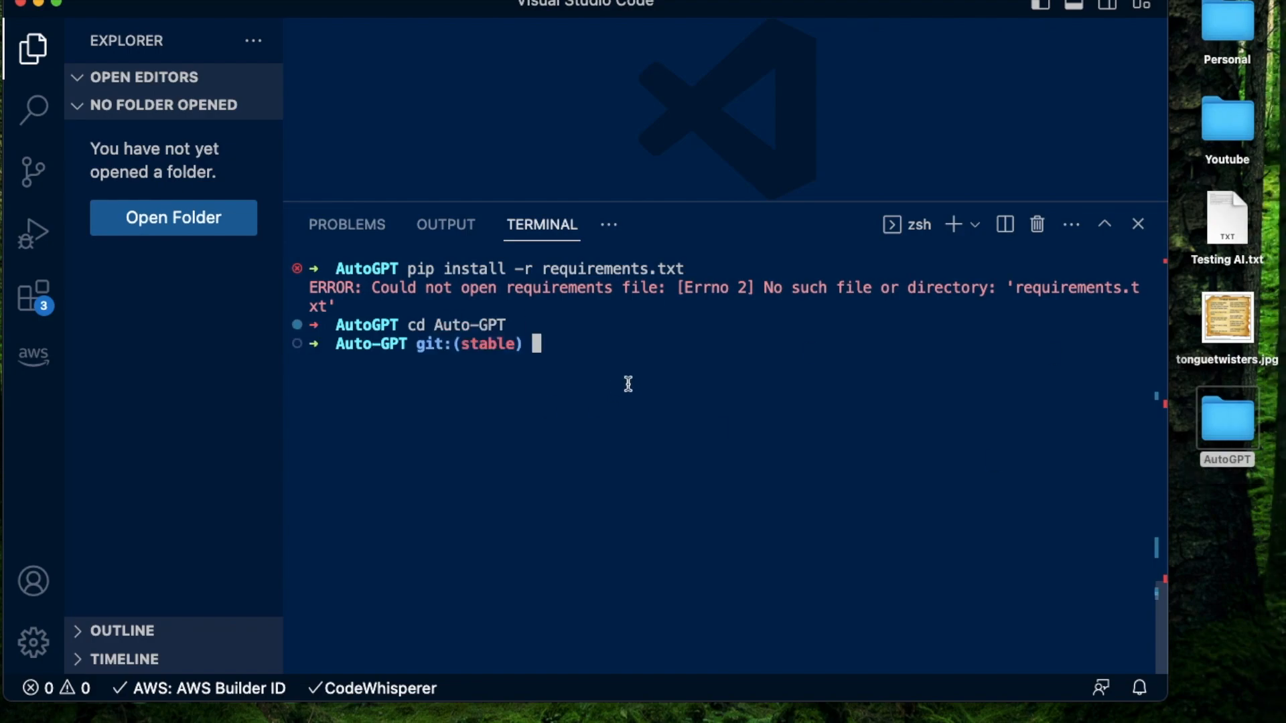
pyautogui.moveTo(691, 433)
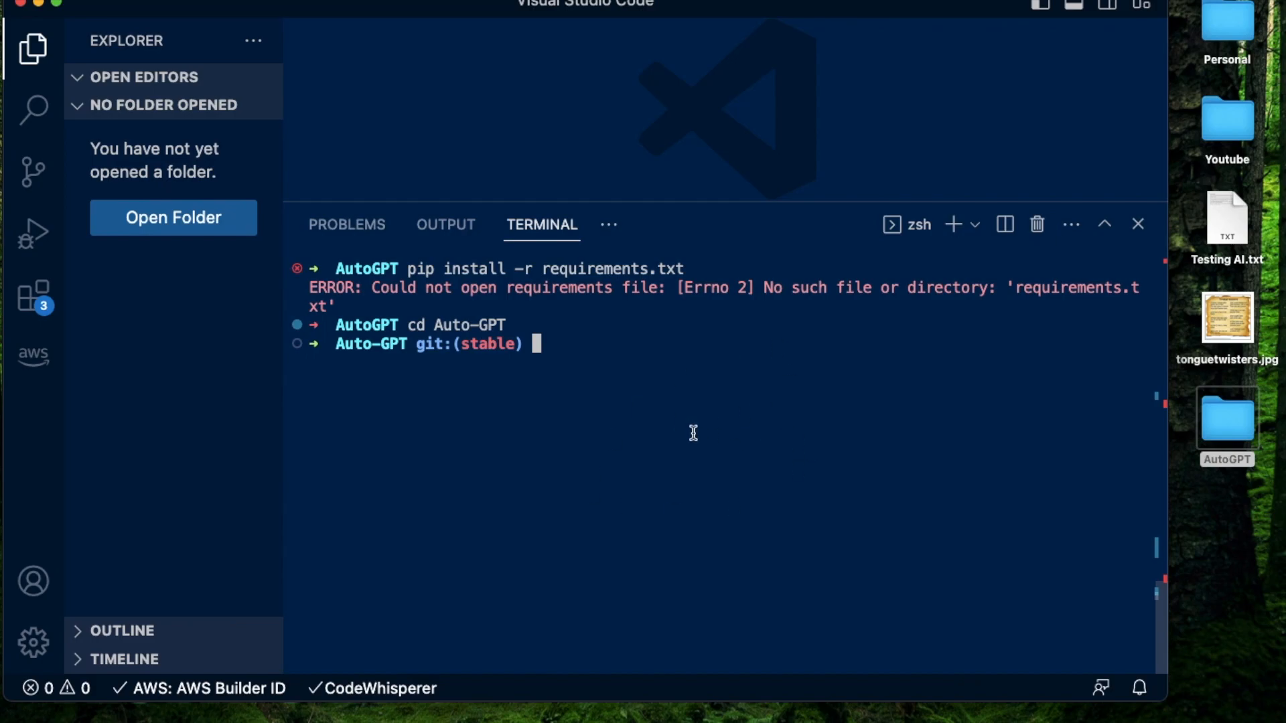
# Step: Install Auto-GPT's requirements with pip install -r requirements.txt inside the repository
pyautogui.write('pip install -r requirements.txt')
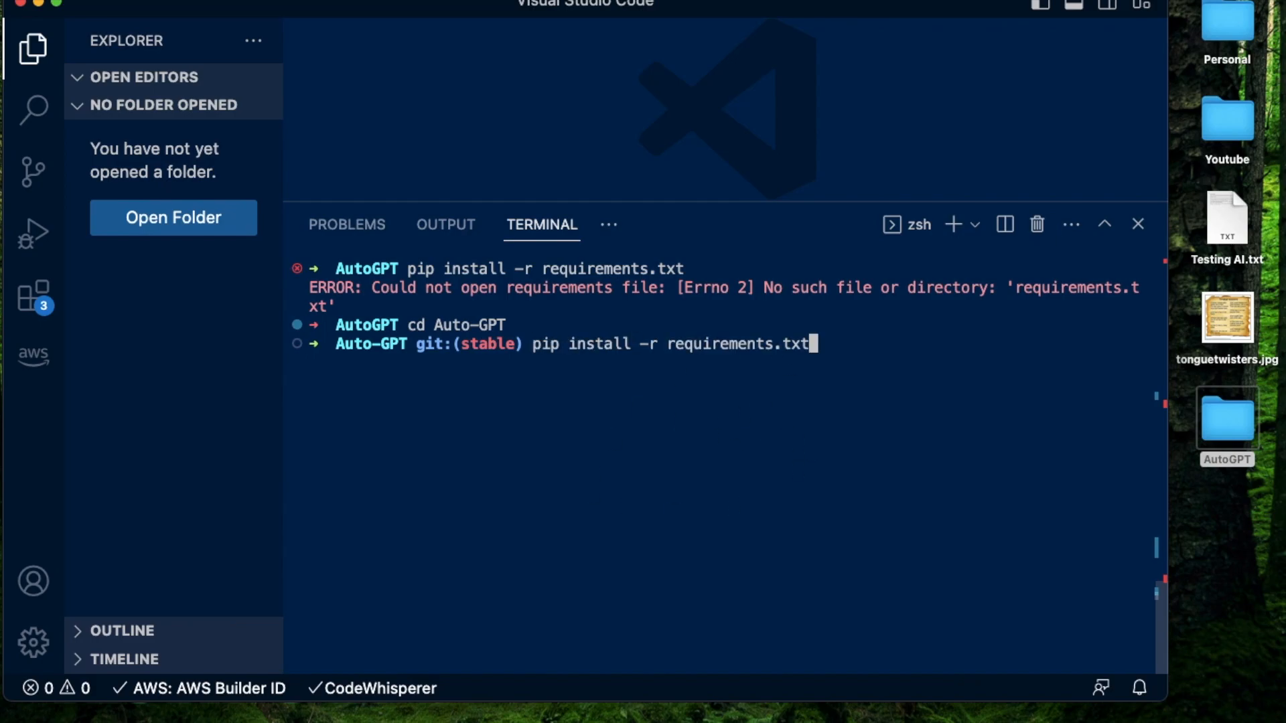
pyautogui.press('Return')
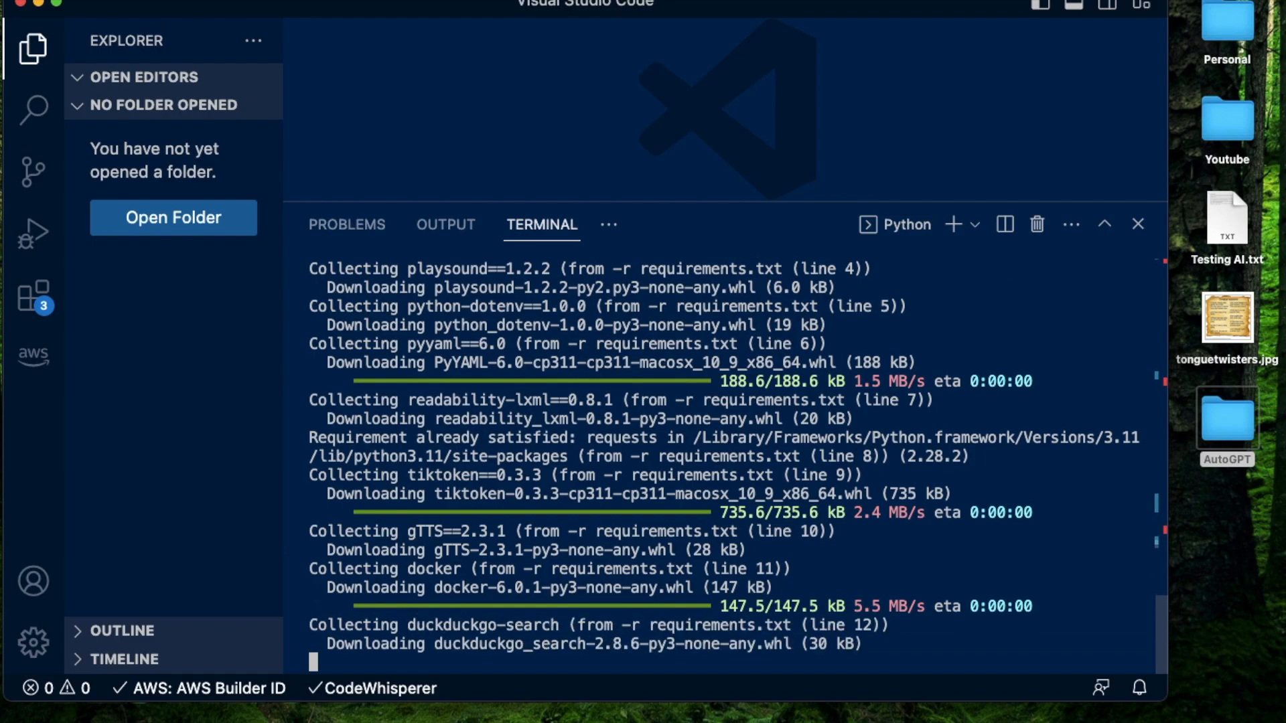
pyautogui.scroll(-3)
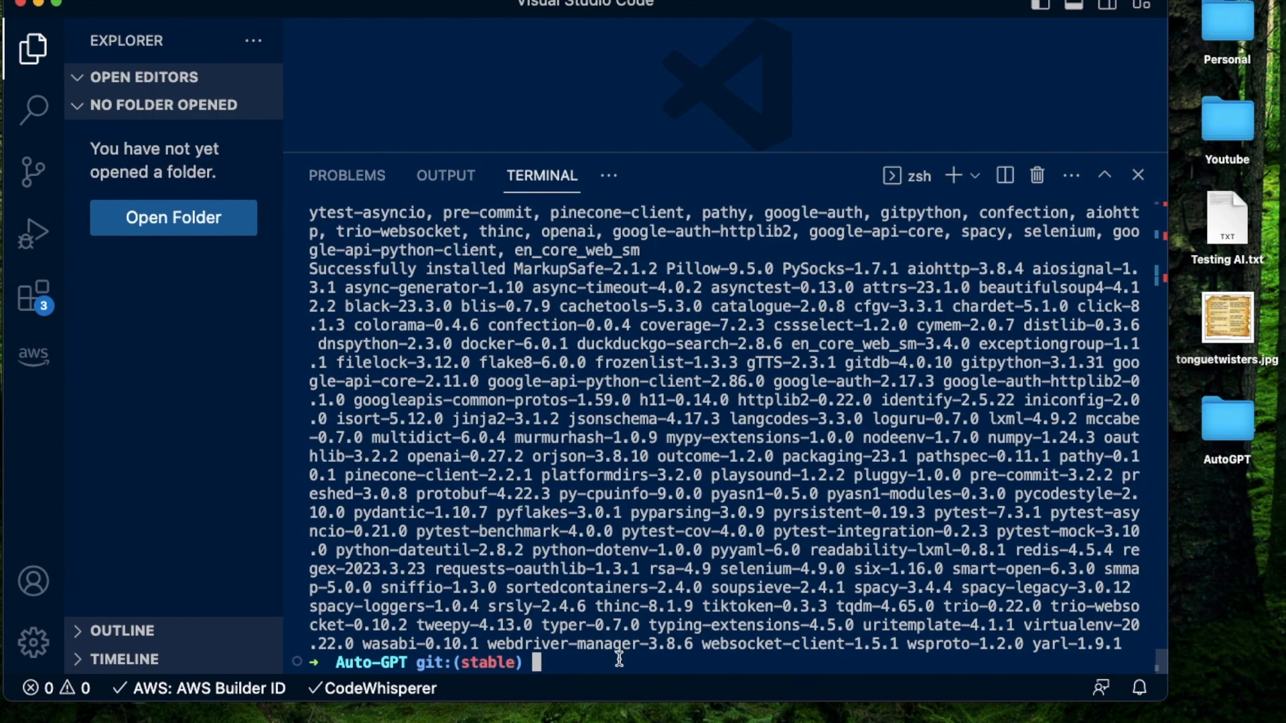
pyautogui.moveTo(173, 238)
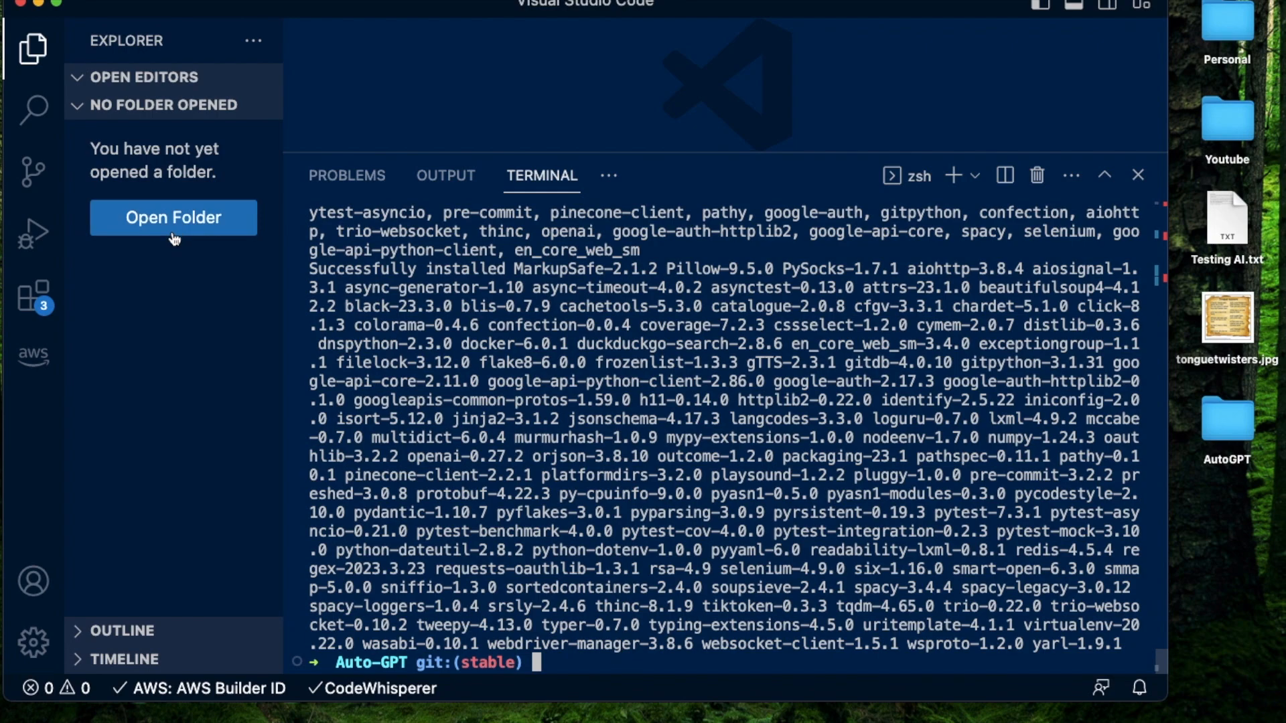
# Step: Open the Auto-GPT folder as the workspace and select .env.template in the installation guide
pyautogui.click(173, 217)
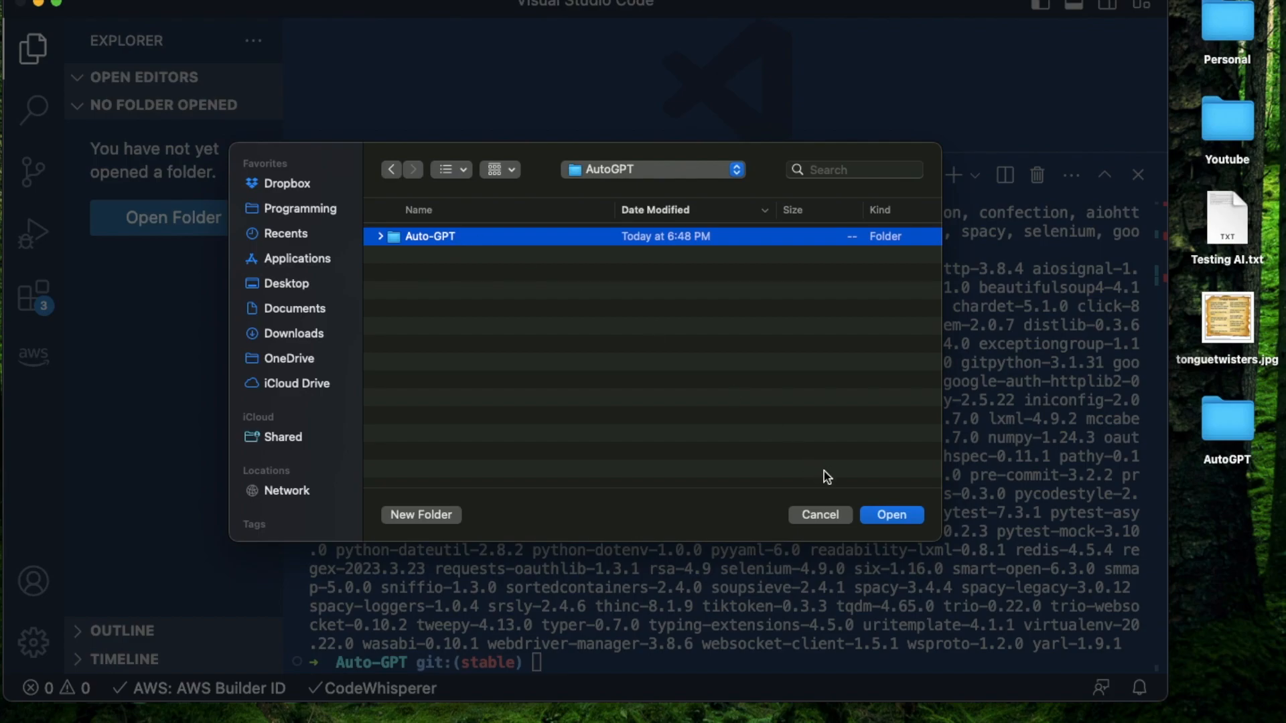
pyautogui.click(819, 514)
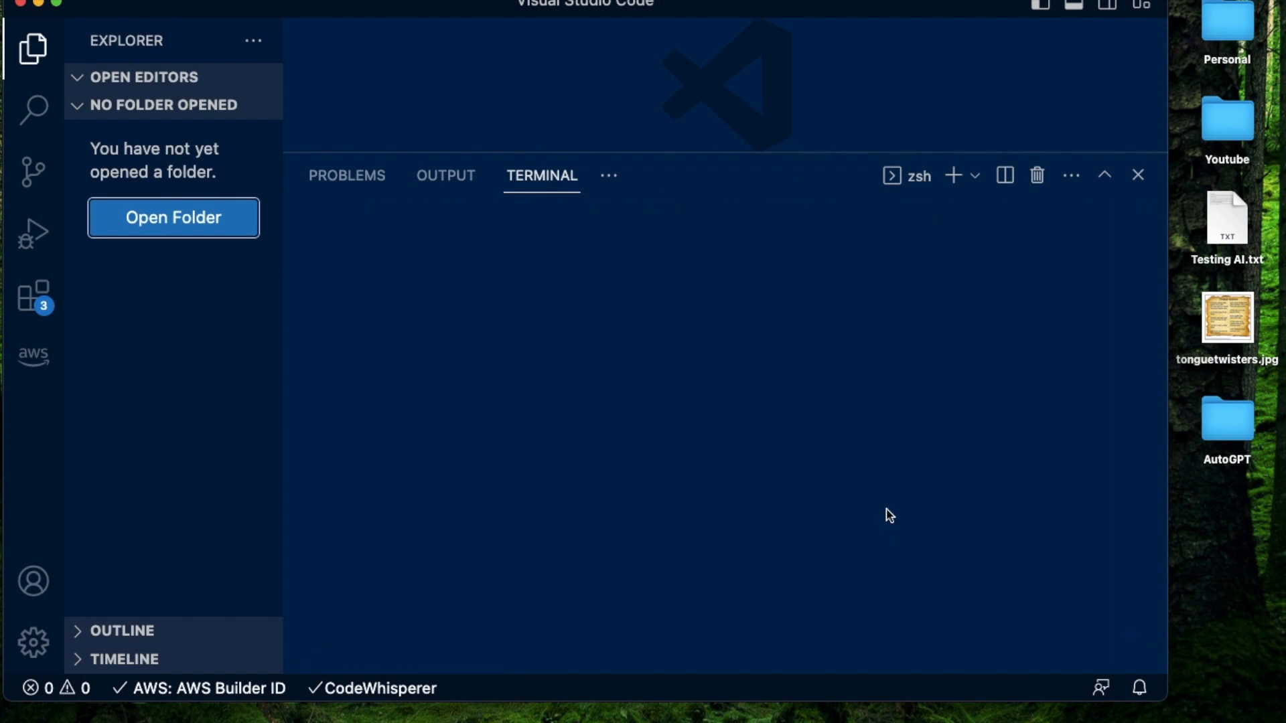
pyautogui.click(172, 217)
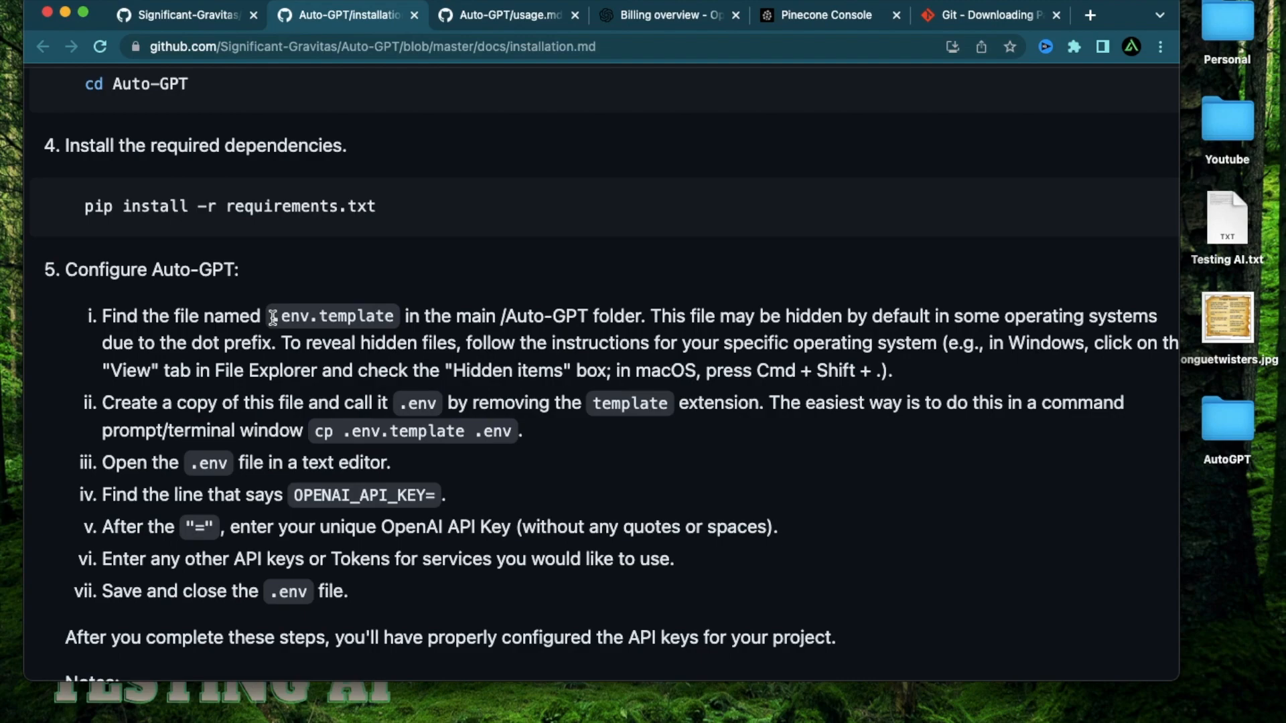
pyautogui.doubleClick(333, 316)
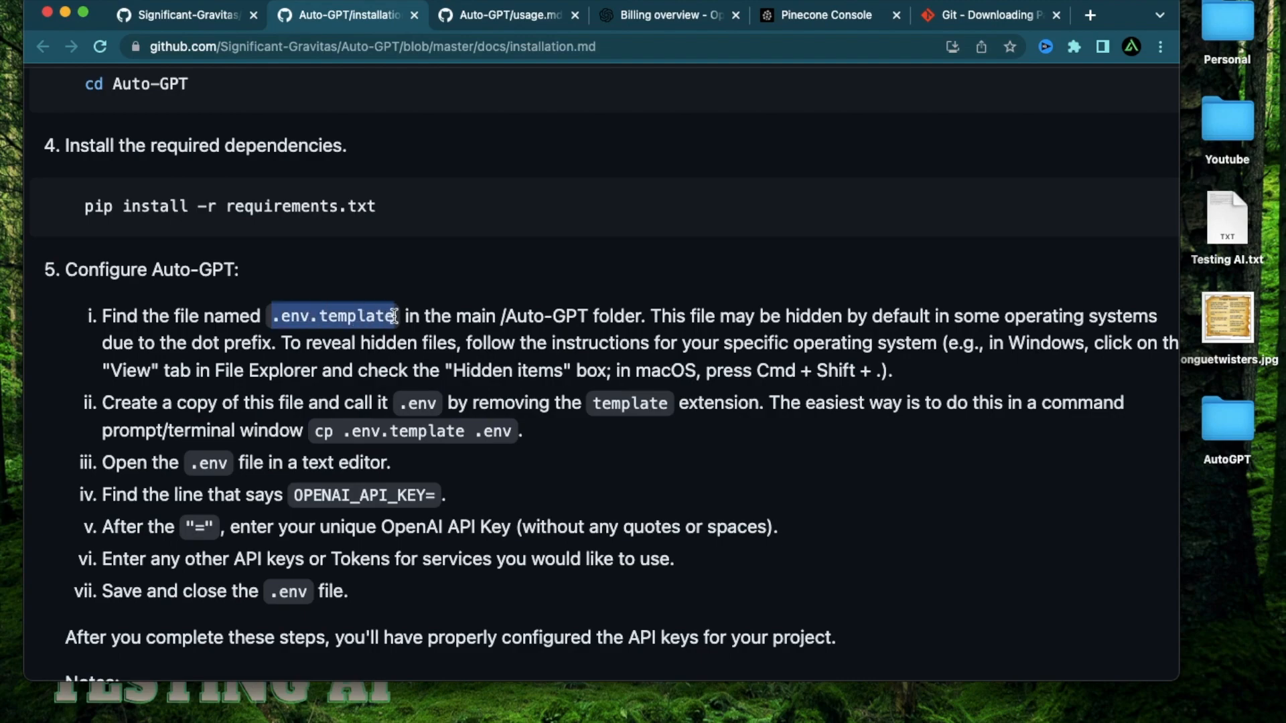
pyautogui.moveTo(525, 316)
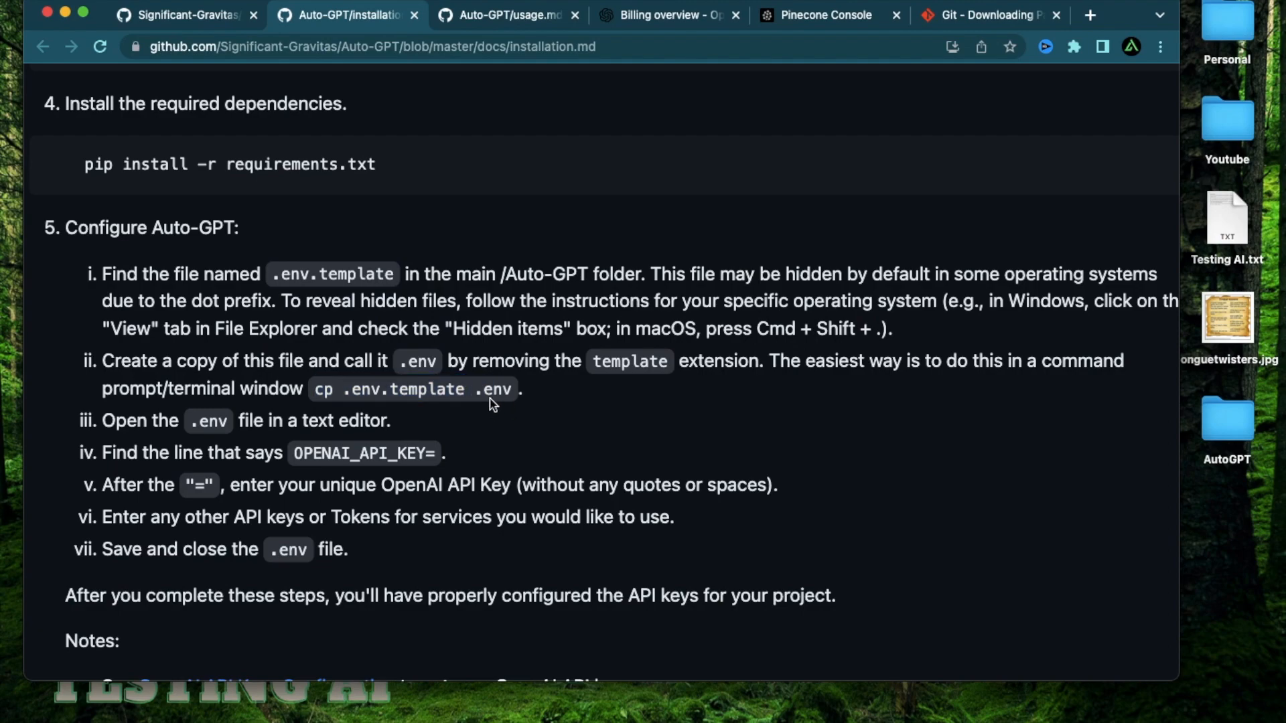
# Step: Copy .env.template in the Explorer, rename the copy to .env and scroll to OPENAI_API_KEY
pyautogui.rightClick(123, 360)
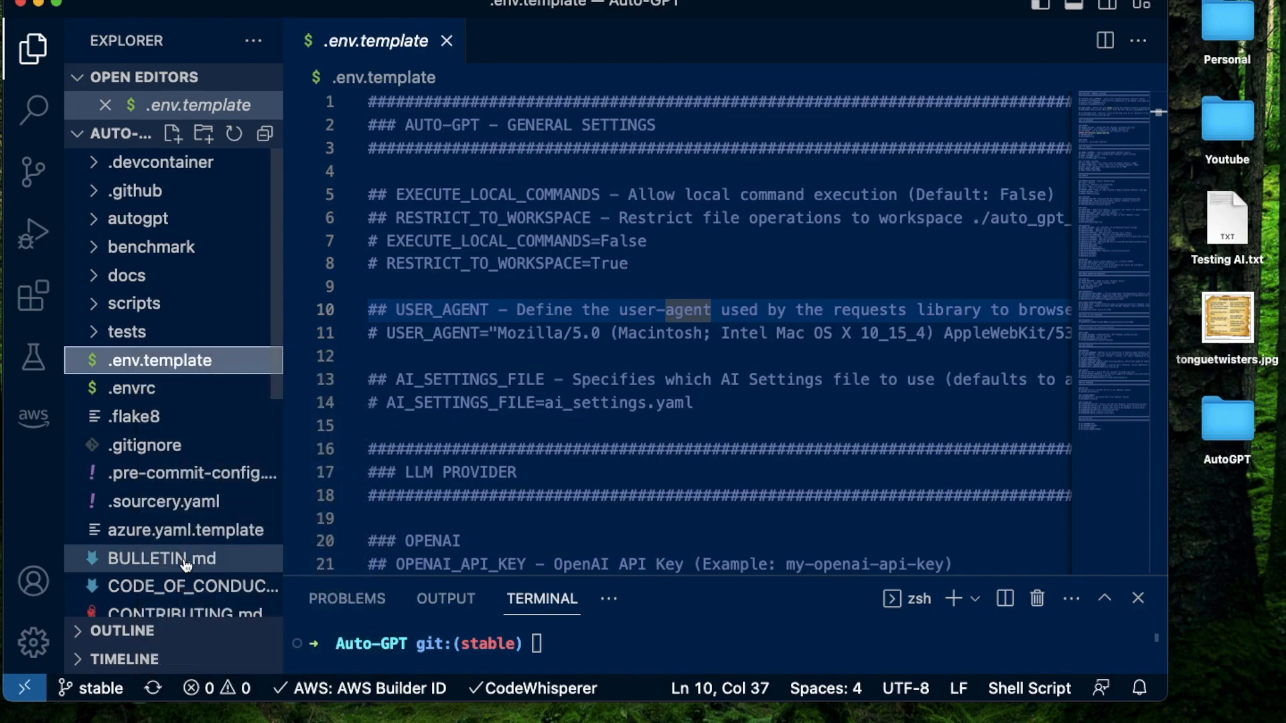
pyautogui.click(173, 388)
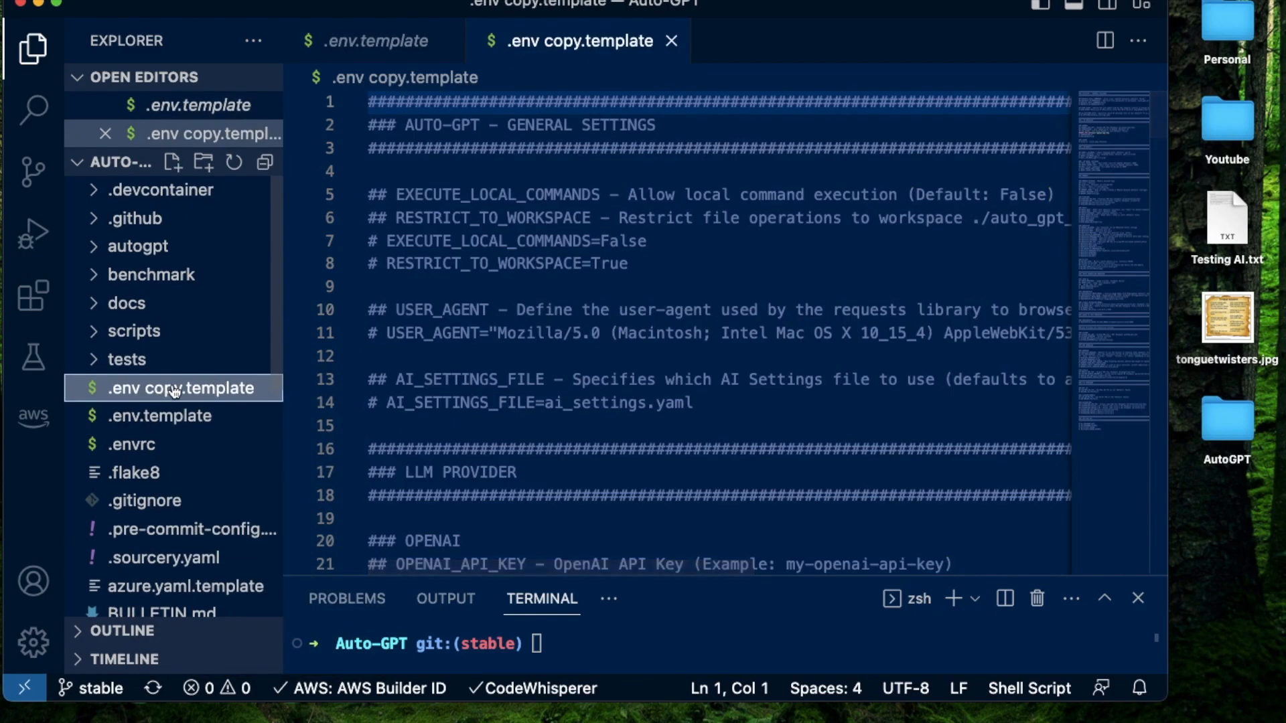
pyautogui.rightClick(173, 389)
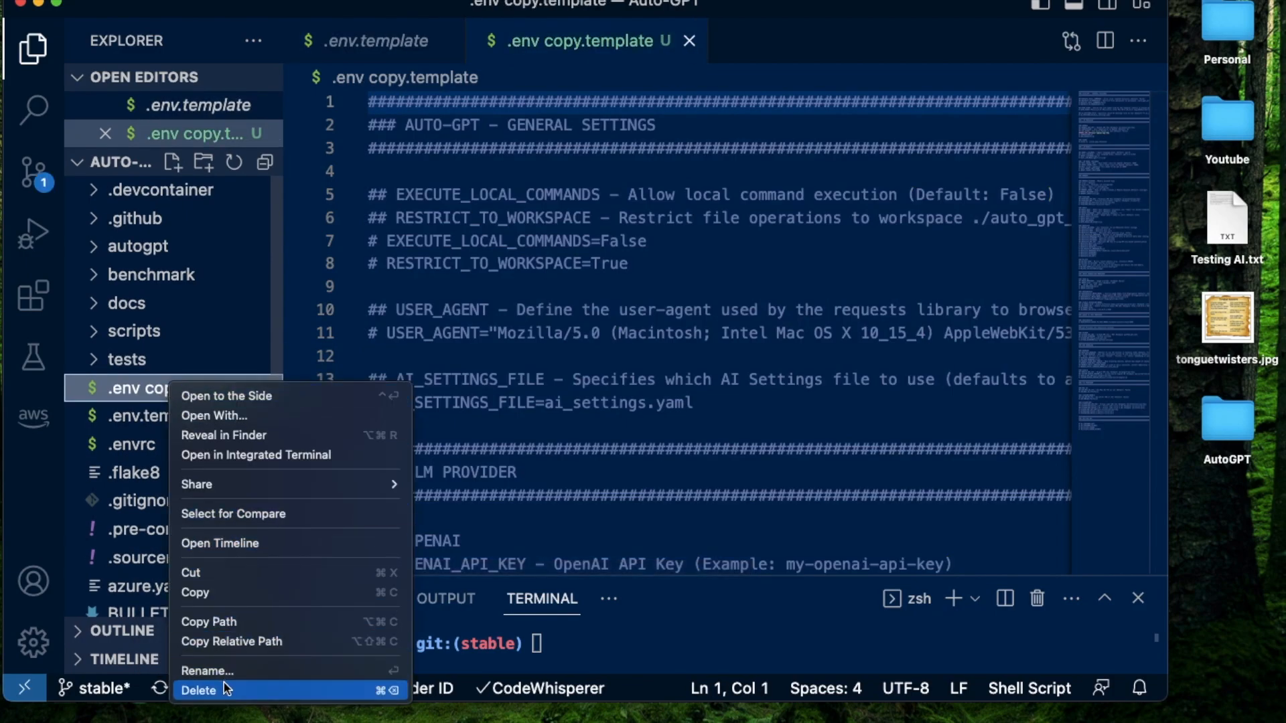
pyautogui.click(207, 671)
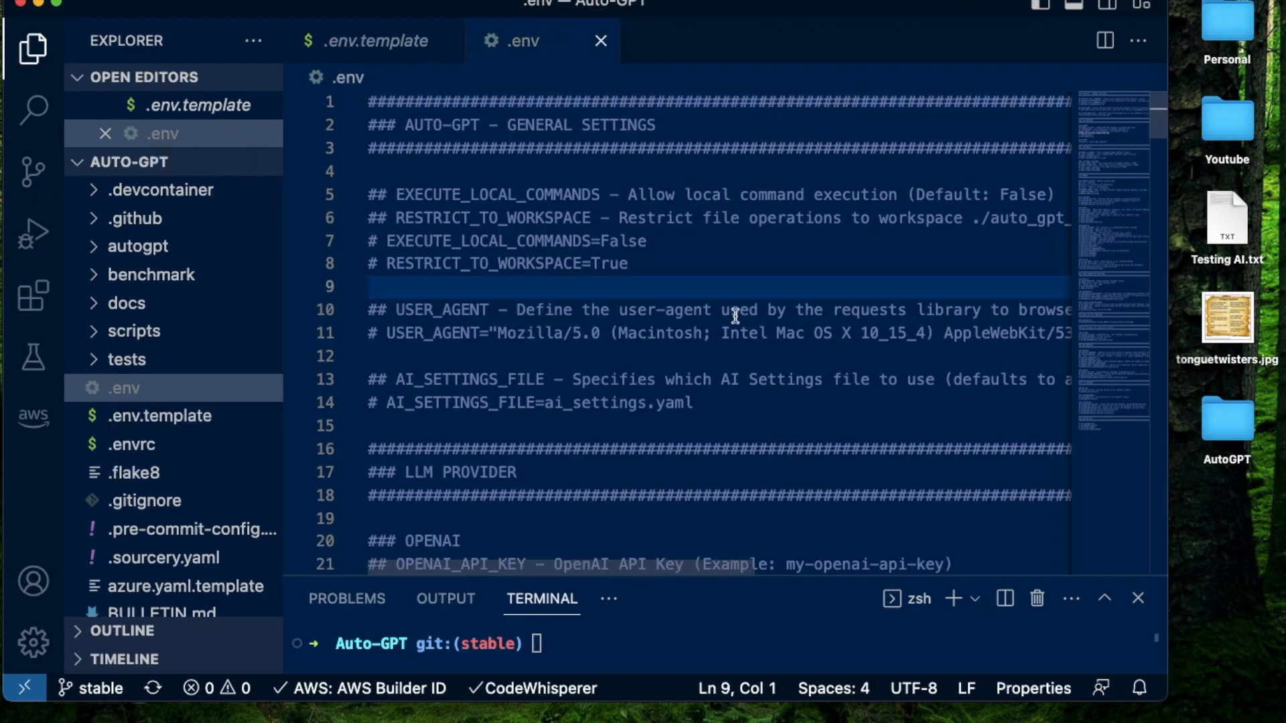
pyautogui.scroll(-3)
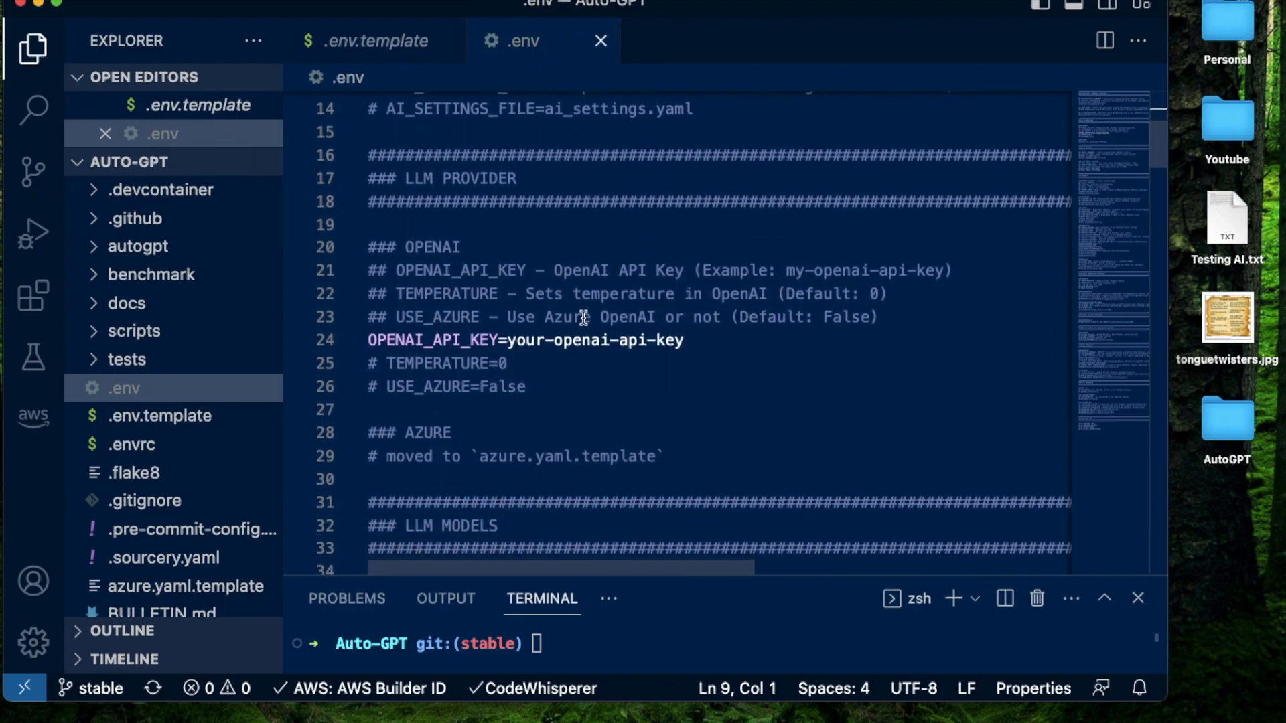
pyautogui.moveTo(857, 406)
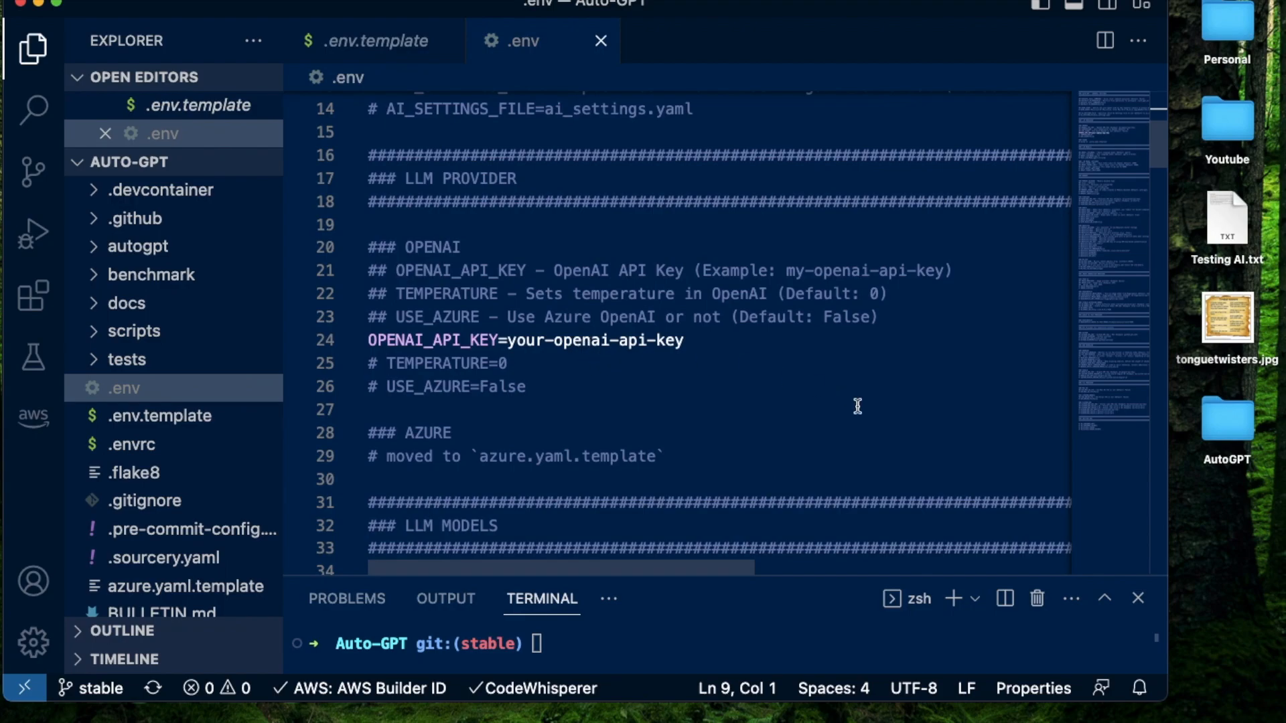
pyautogui.moveTo(697, 375)
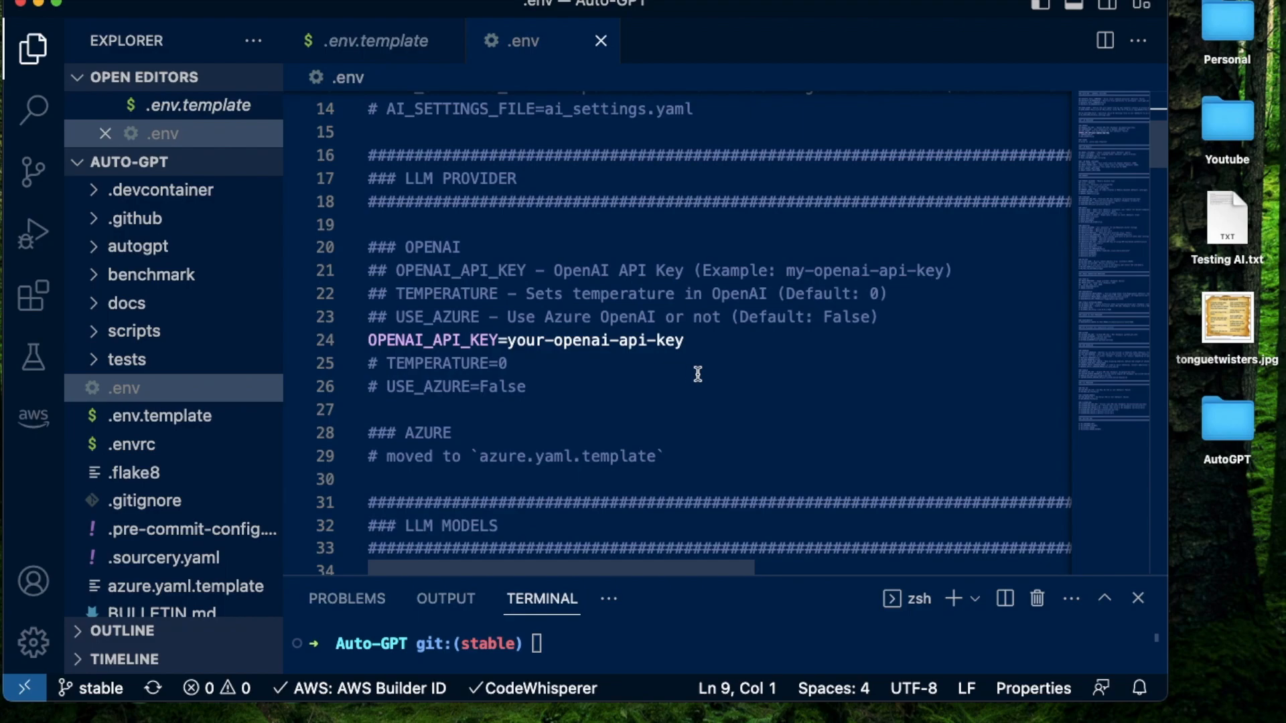
pyautogui.scroll(-3)
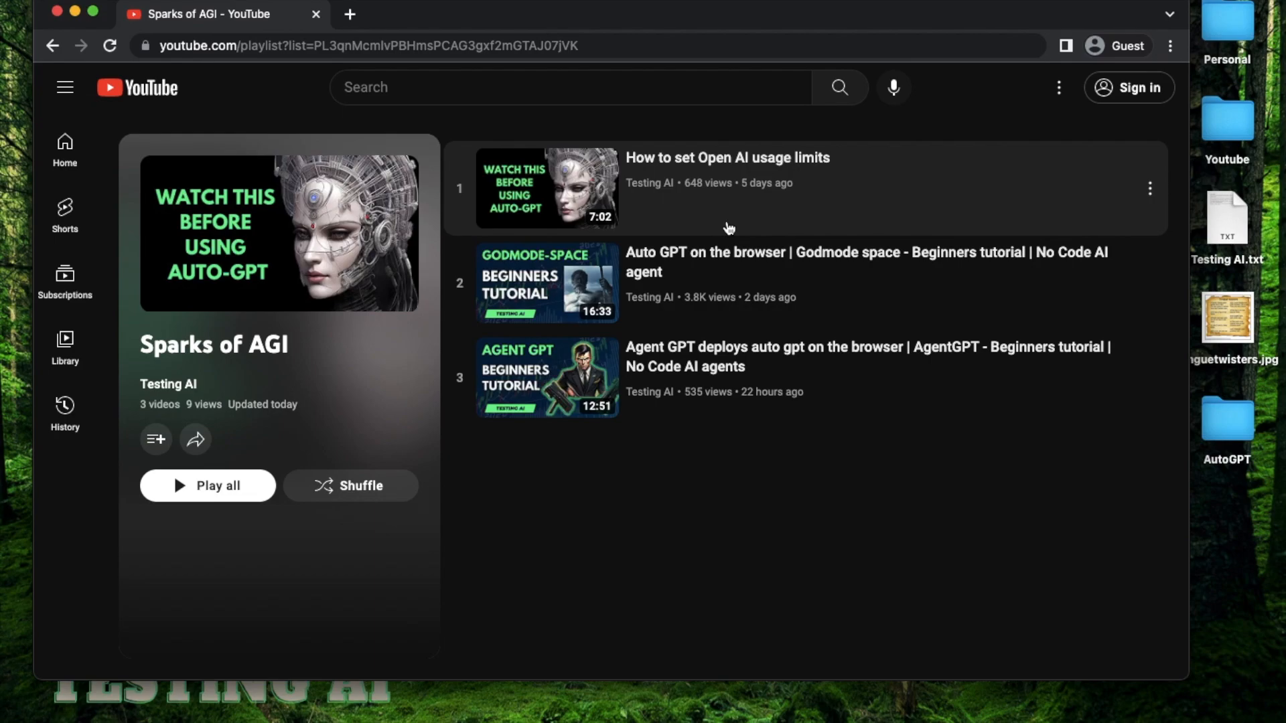
pyautogui.moveTo(813, 203)
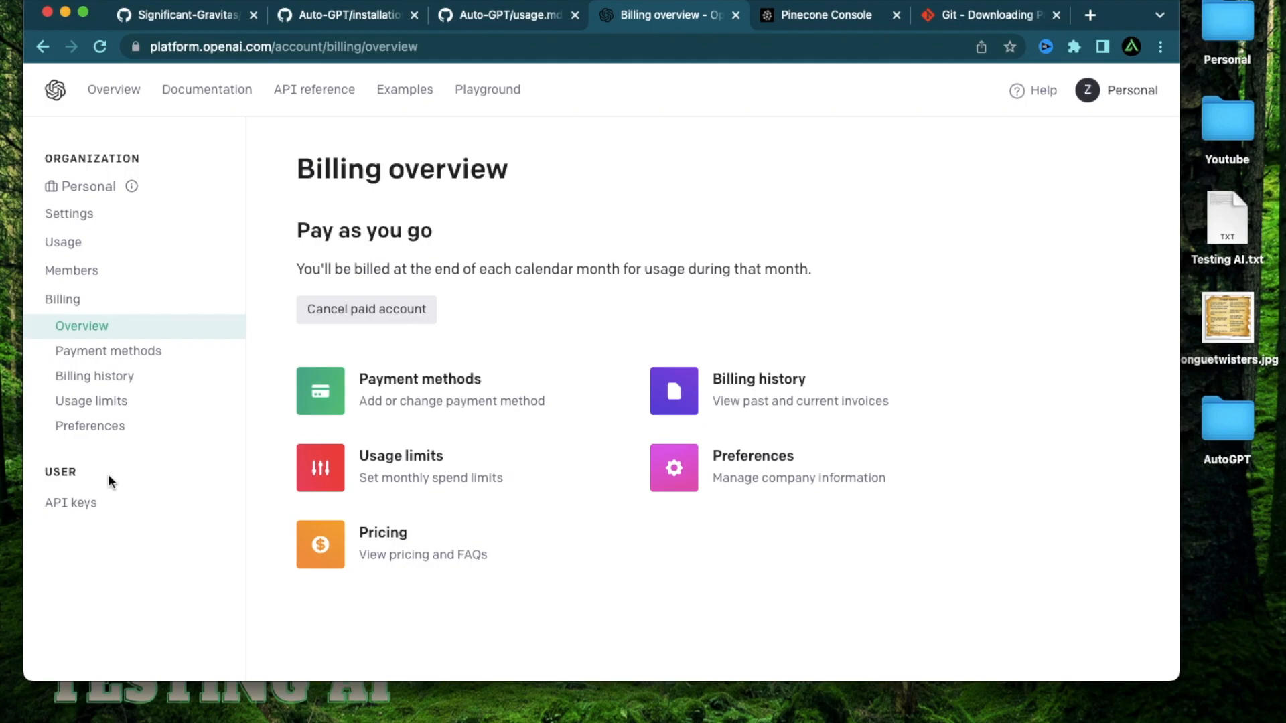
# Step: Create a new OpenAI secret key named 'Local Auto GPT' from the API keys page
pyautogui.click(71, 502)
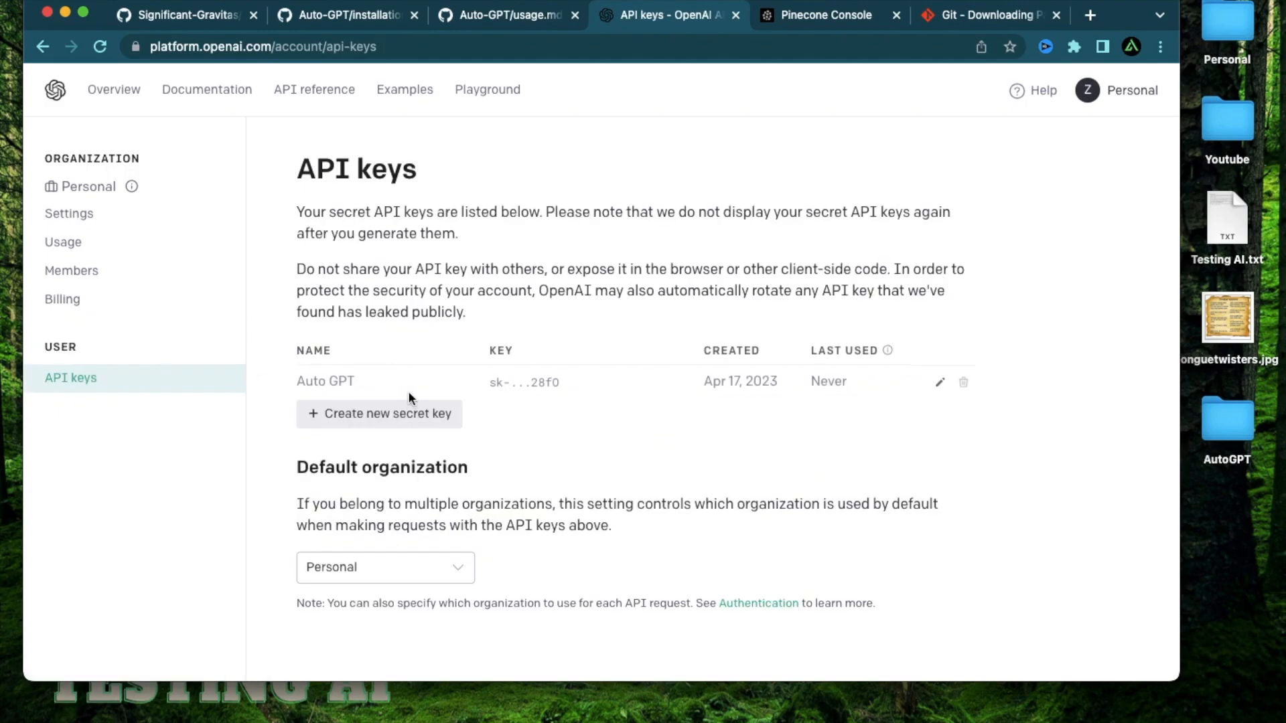
pyautogui.click(379, 414)
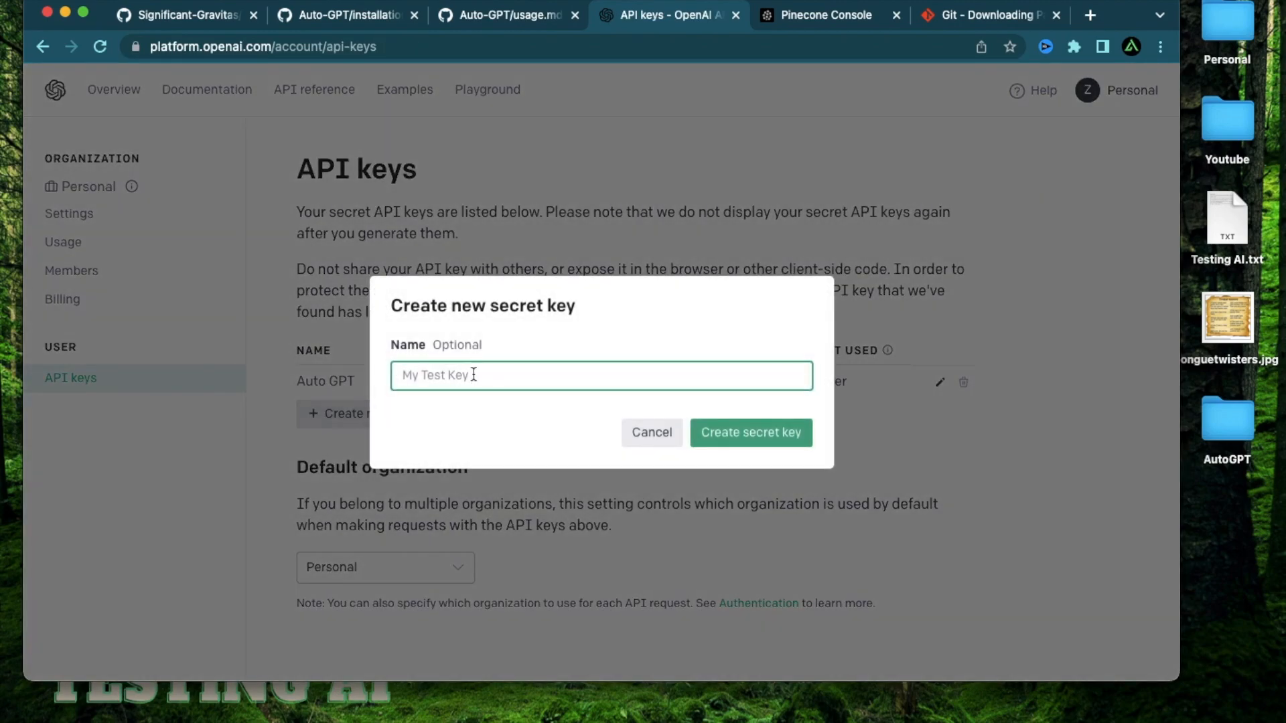
pyautogui.write('Local A')
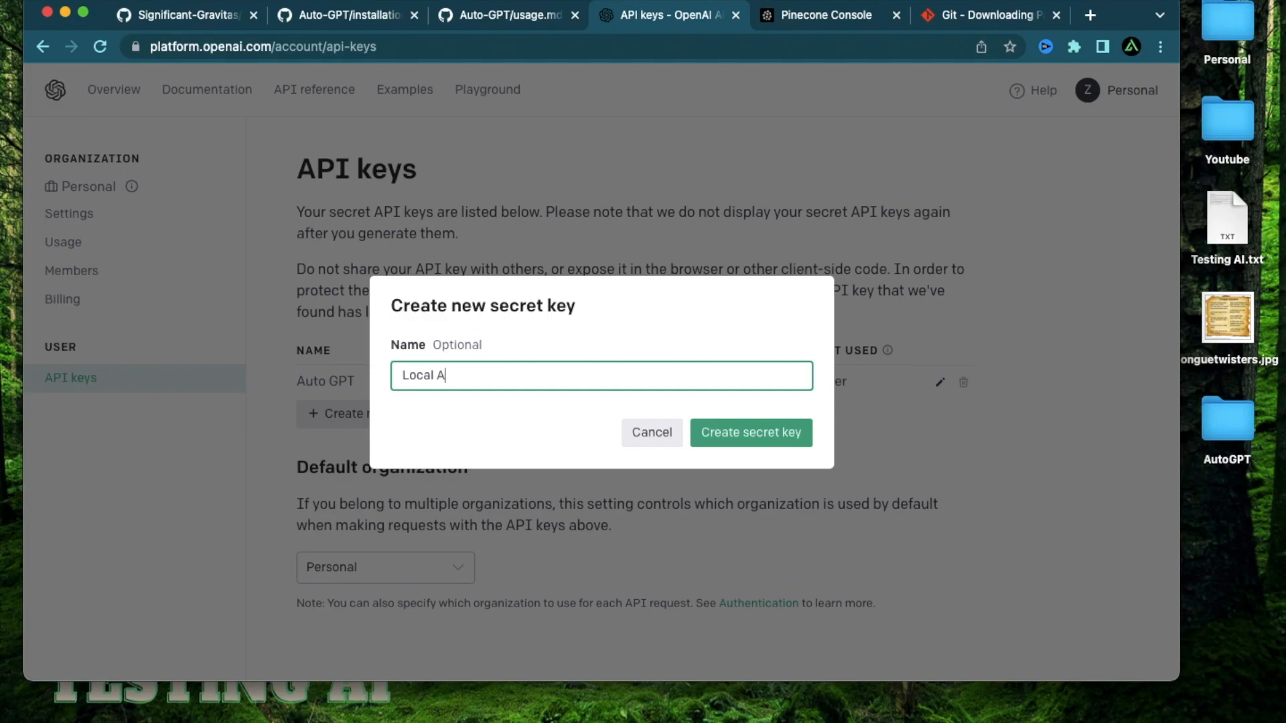
pyautogui.write('uto GPT')
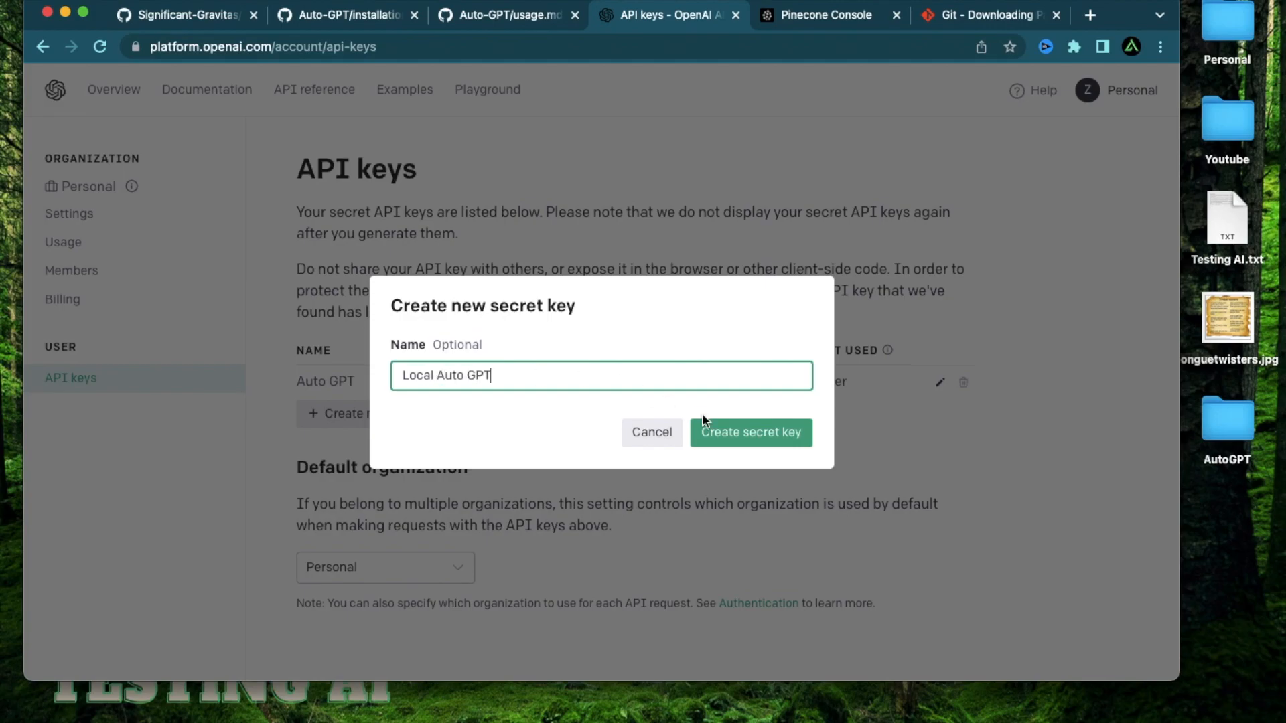
pyautogui.click(749, 433)
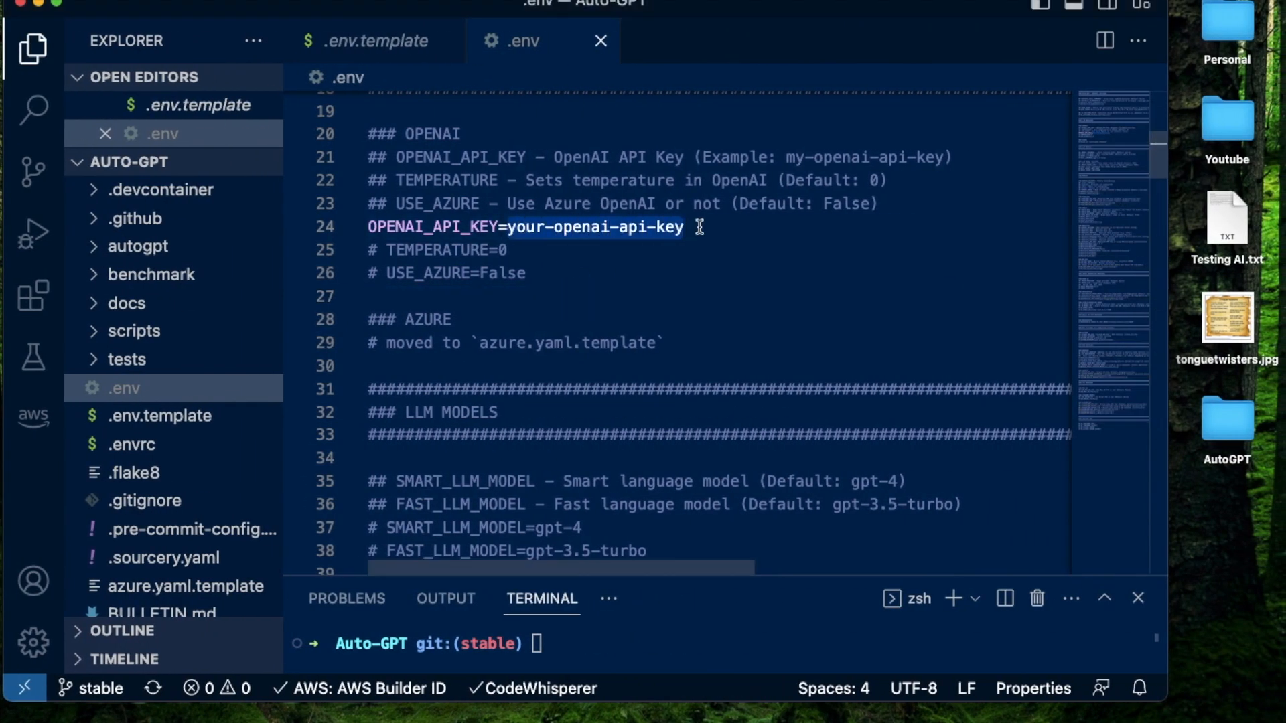
pyautogui.scroll(-3)
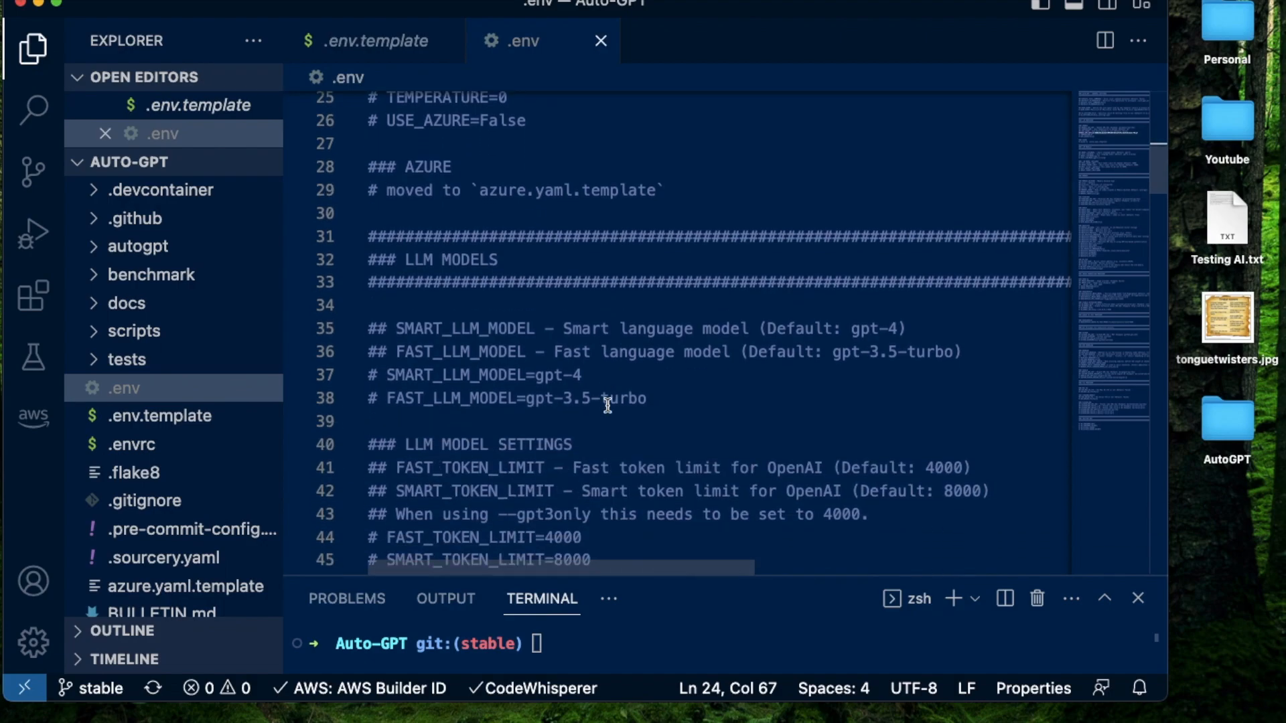
pyautogui.scroll(-3)
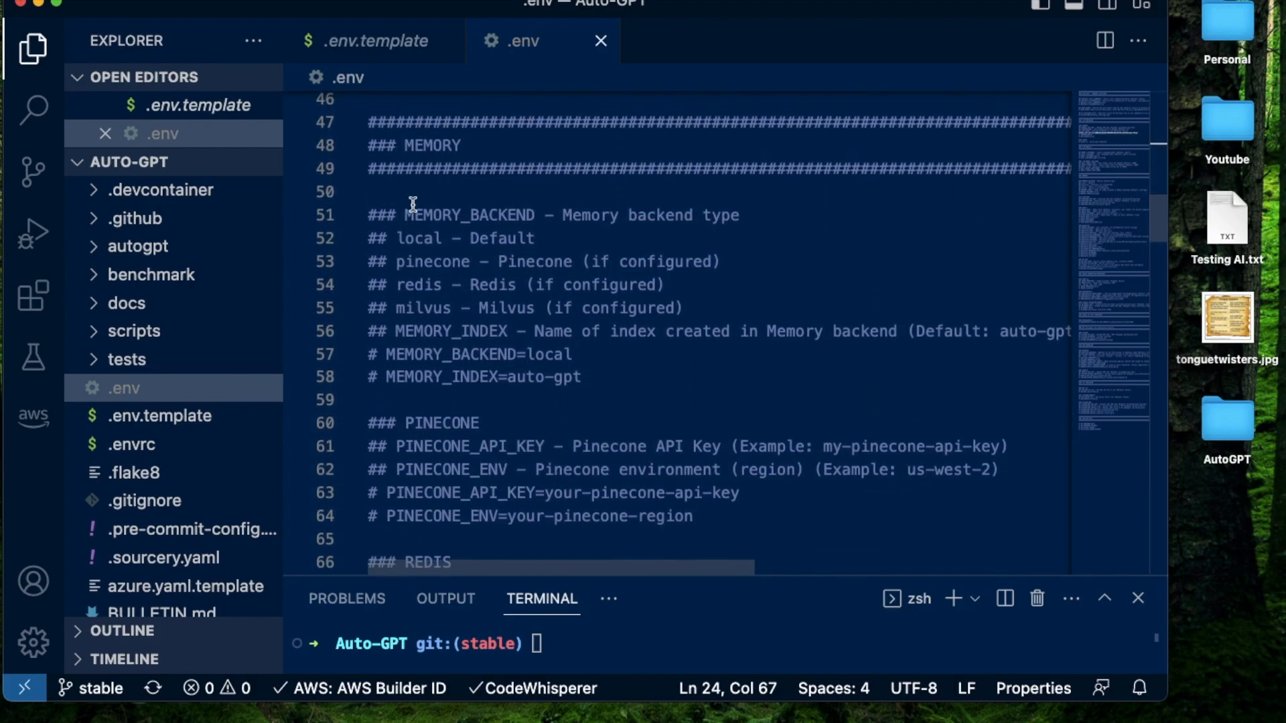
pyautogui.moveTo(721, 359)
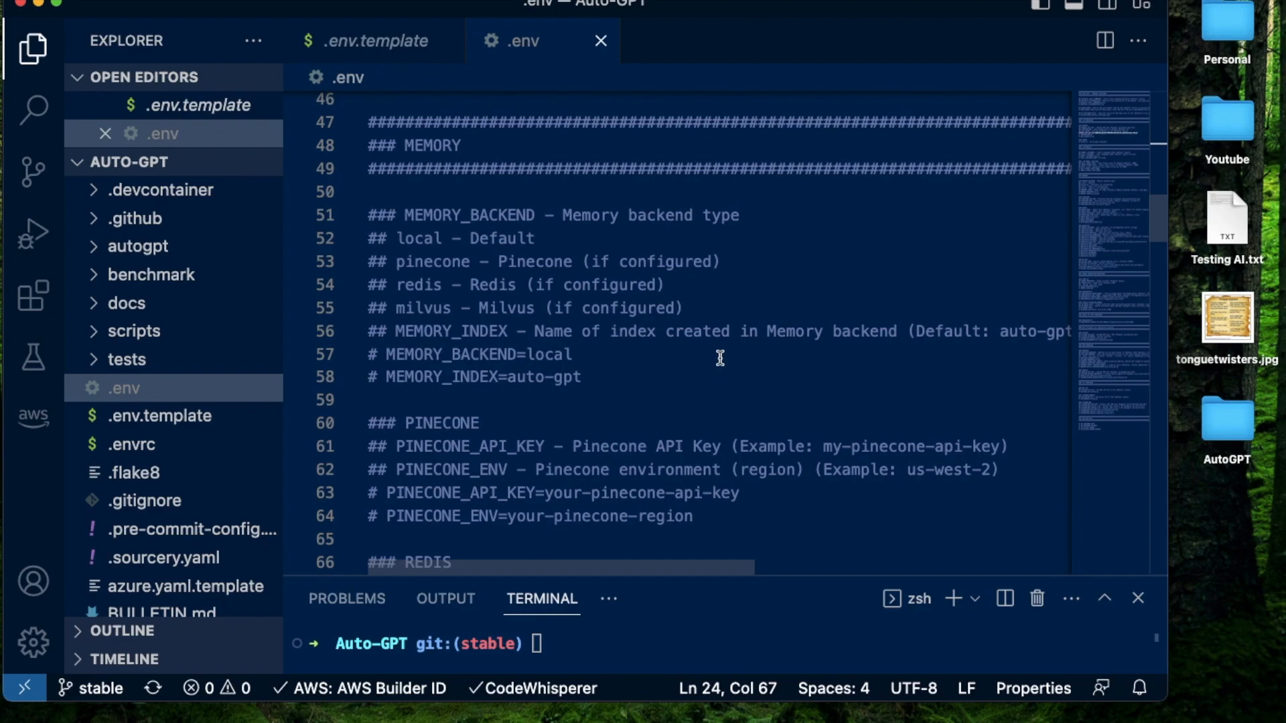
pyautogui.moveTo(1236, 463)
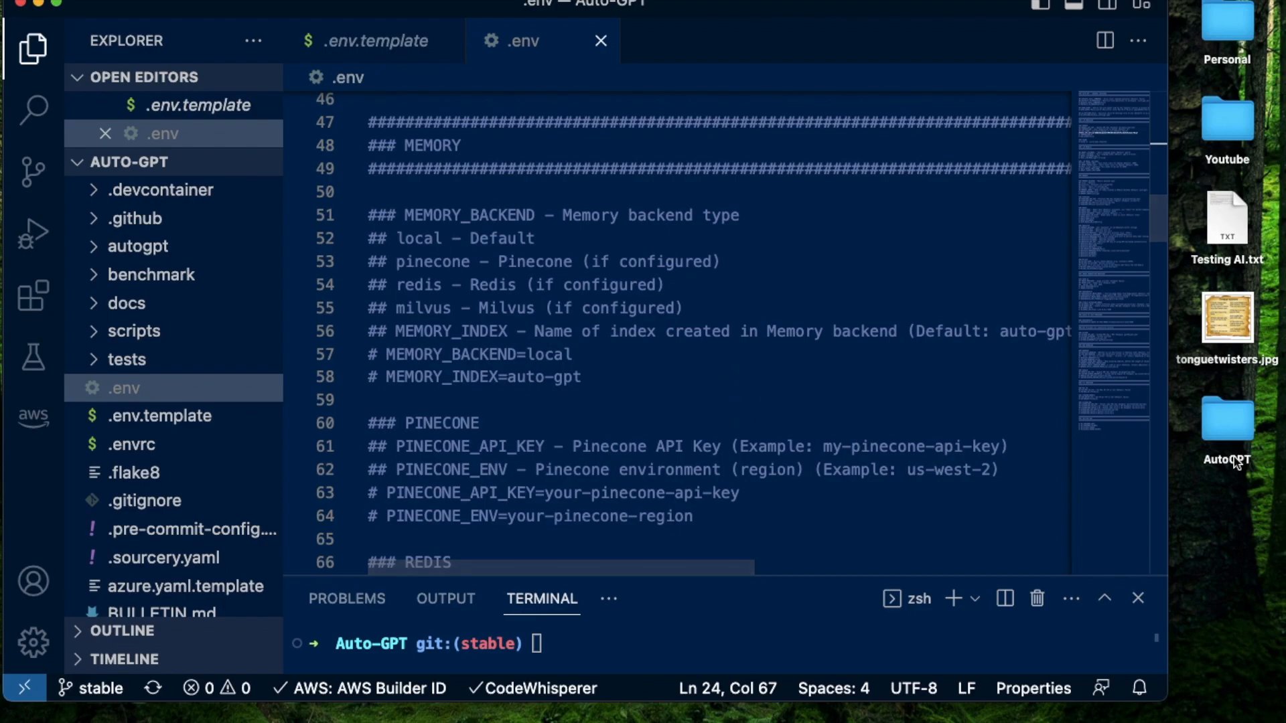
pyautogui.moveTo(843, 469)
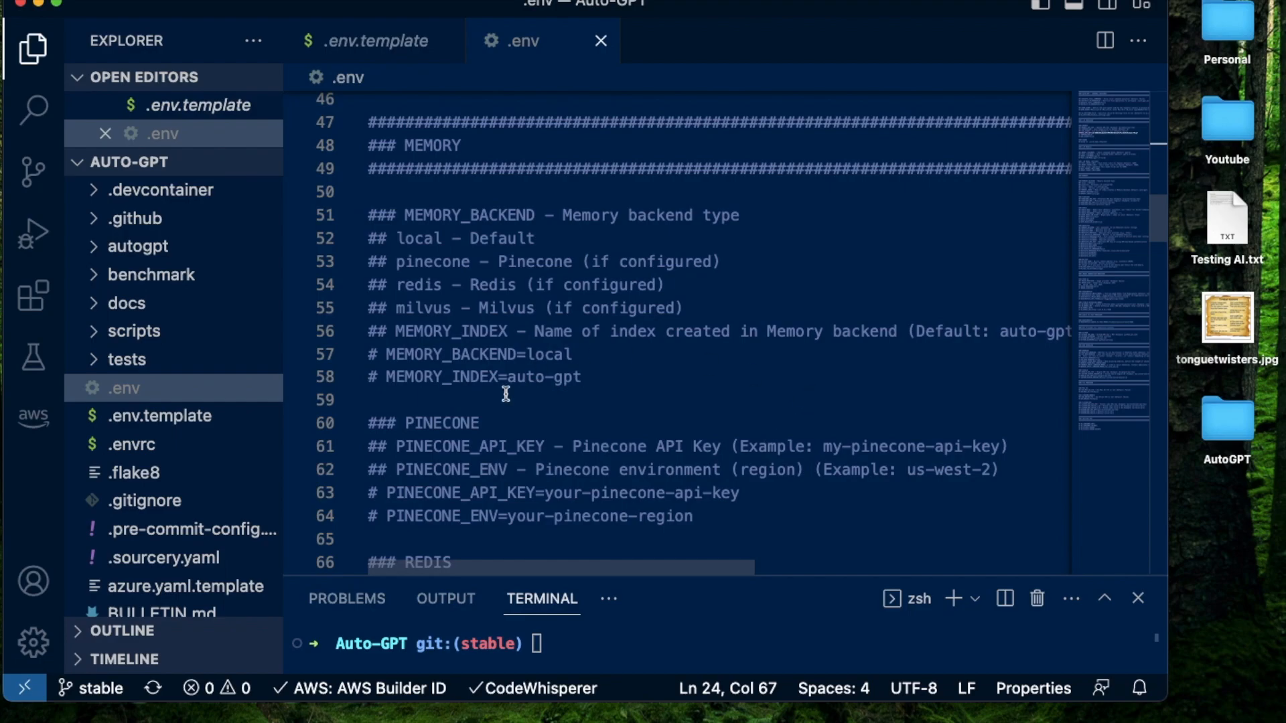
pyautogui.moveTo(741, 403)
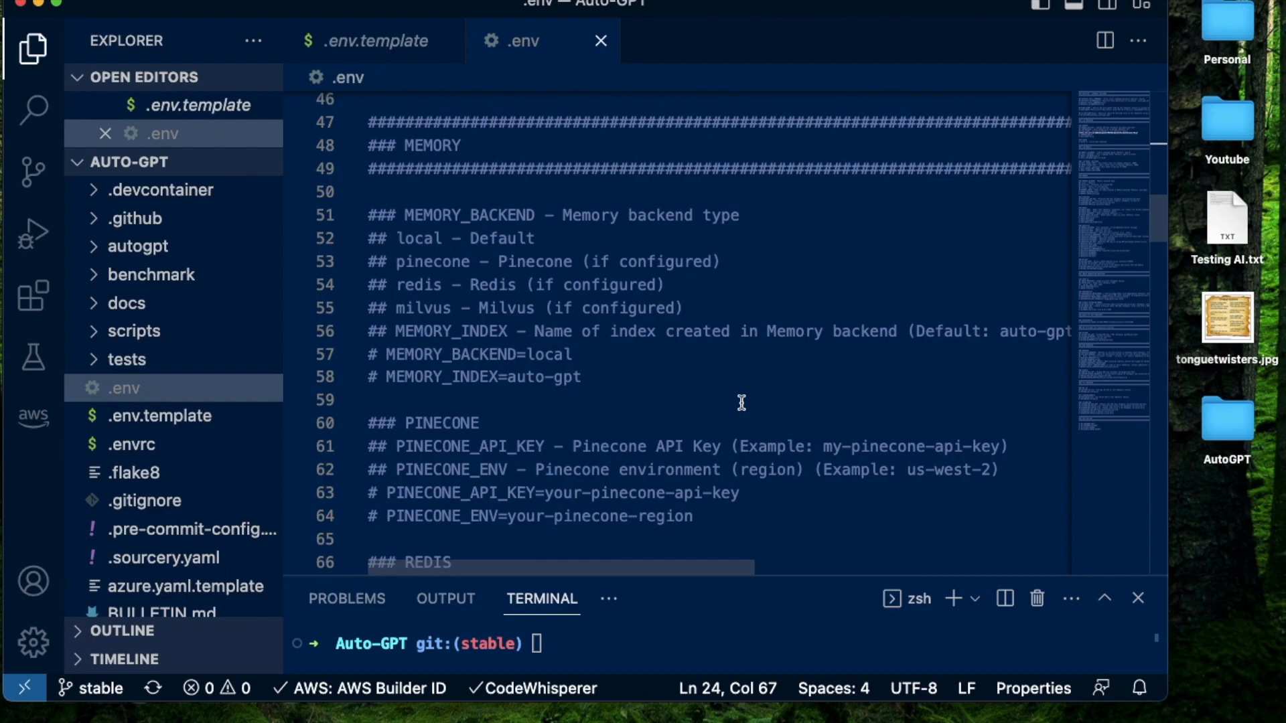
pyautogui.scroll(-3)
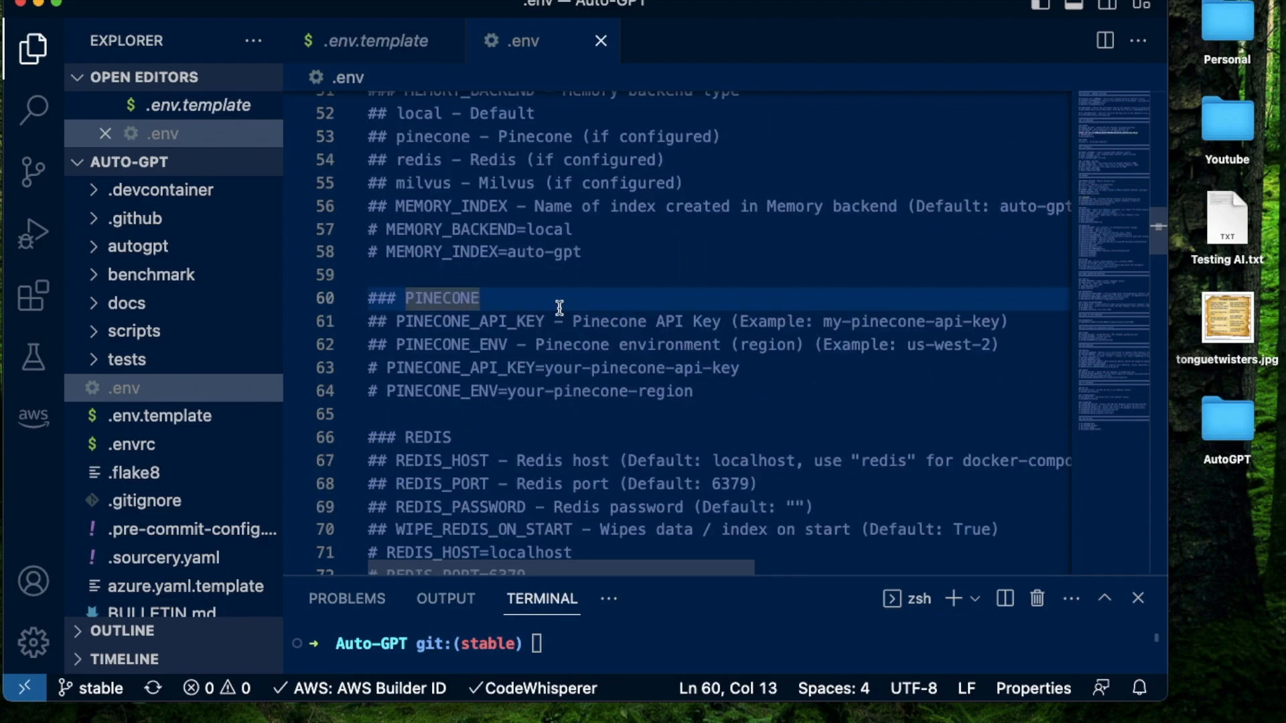
pyautogui.moveTo(450, 308)
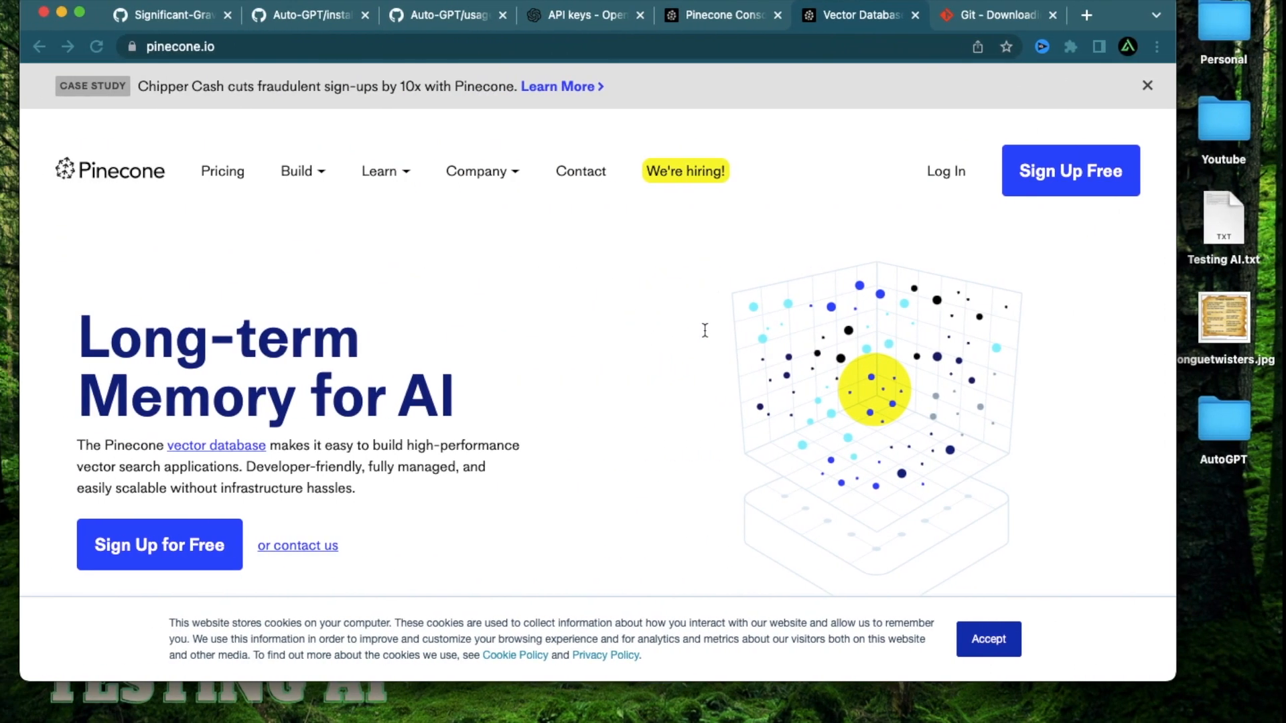
# Step: Close the pinecone.io homepage tab and show the project's API Keys in the Pinecone console
pyautogui.click(181, 46)
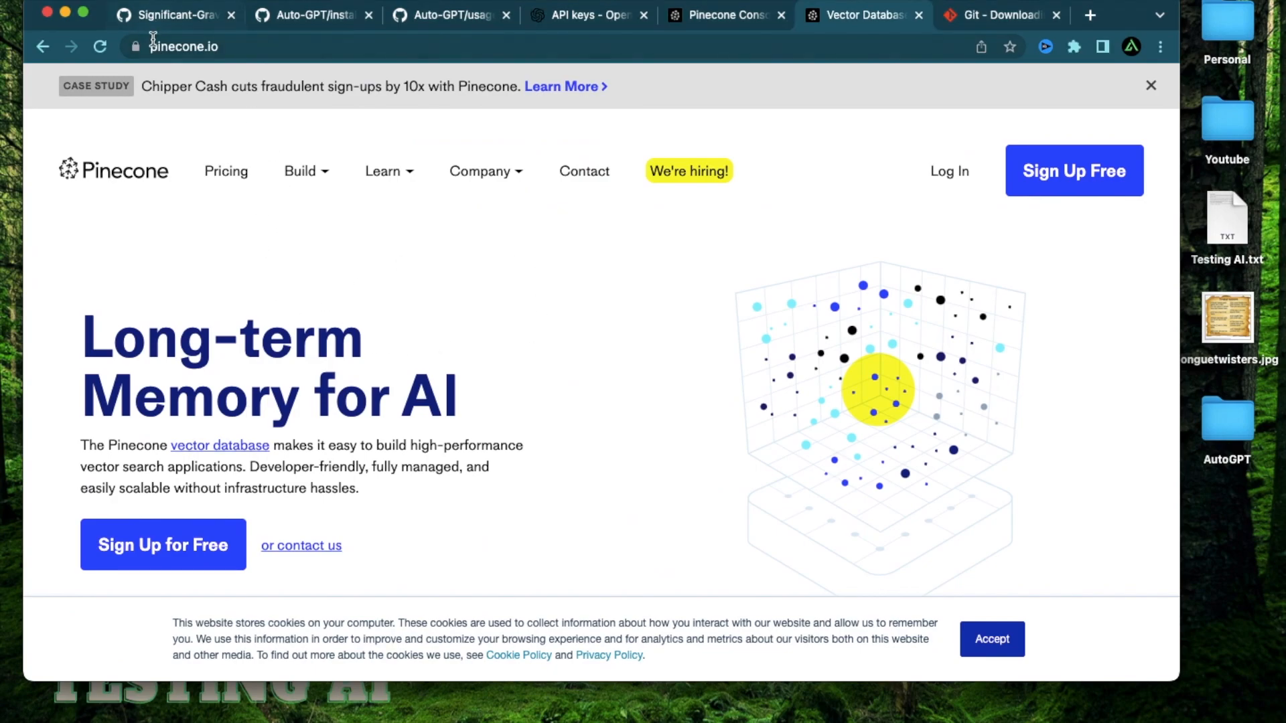
pyautogui.moveTo(254, 46)
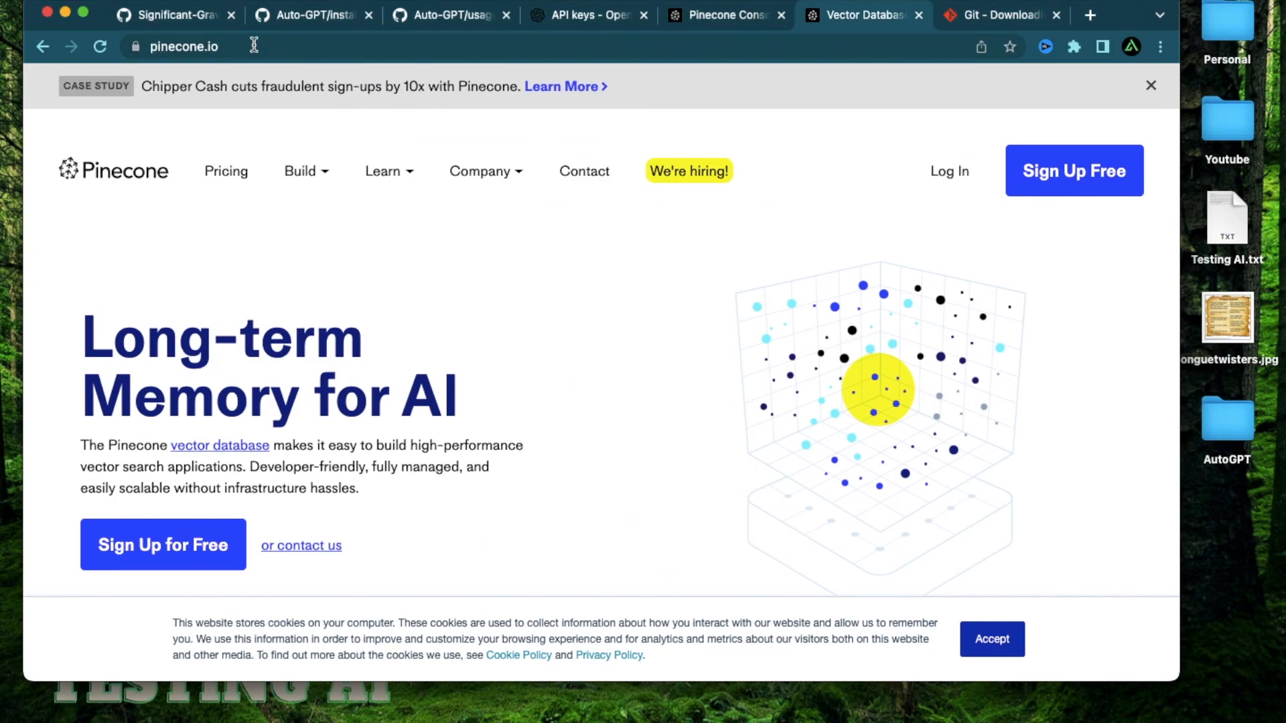
pyautogui.moveTo(164, 545)
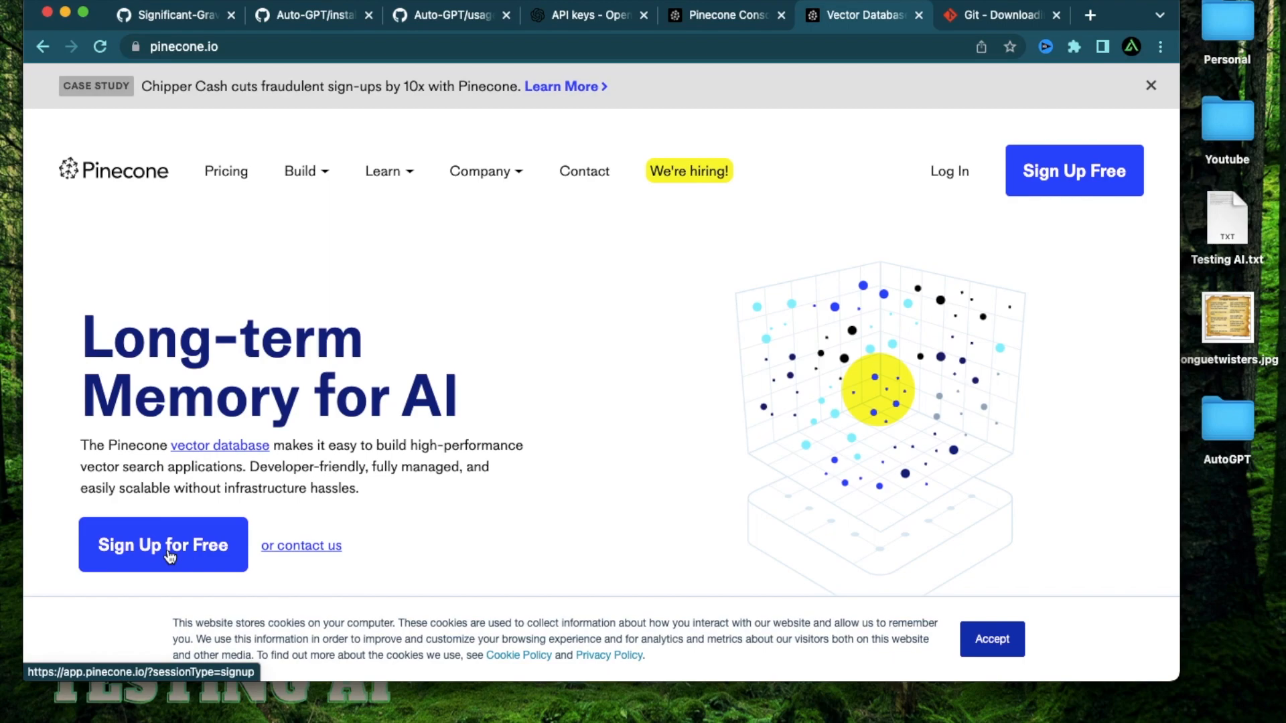
pyautogui.moveTo(466, 420)
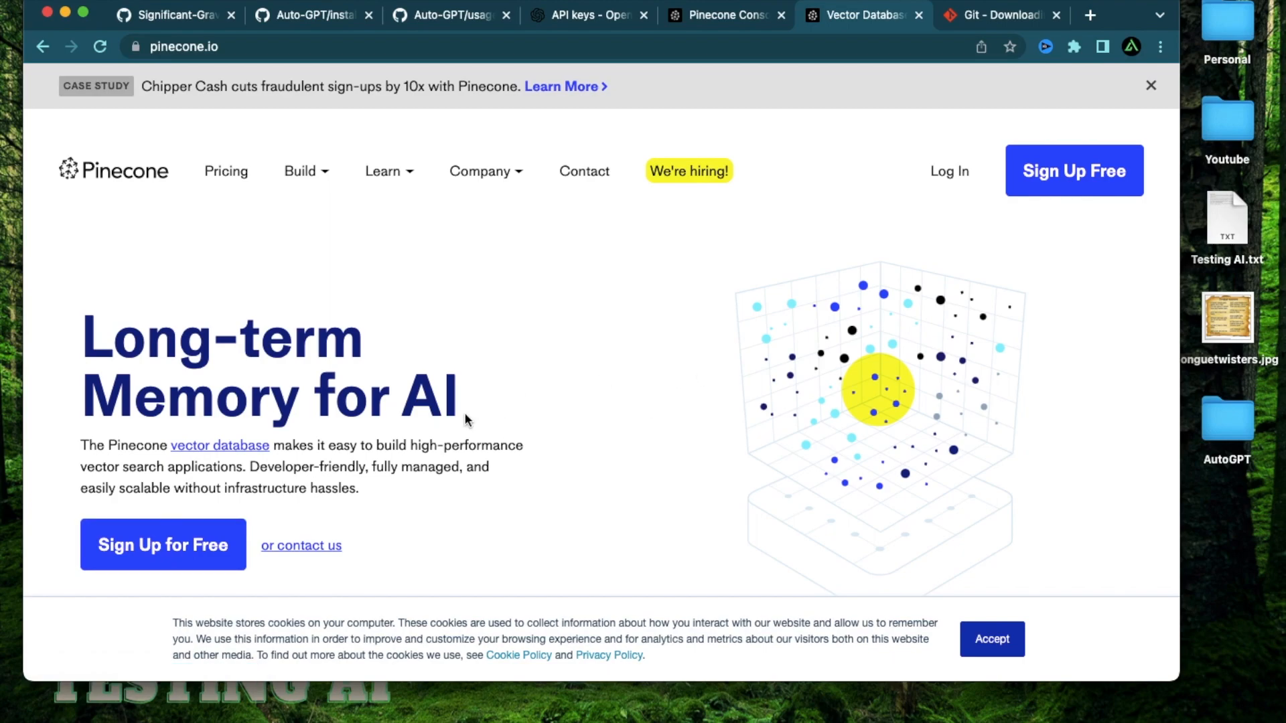
pyautogui.moveTo(560, 361)
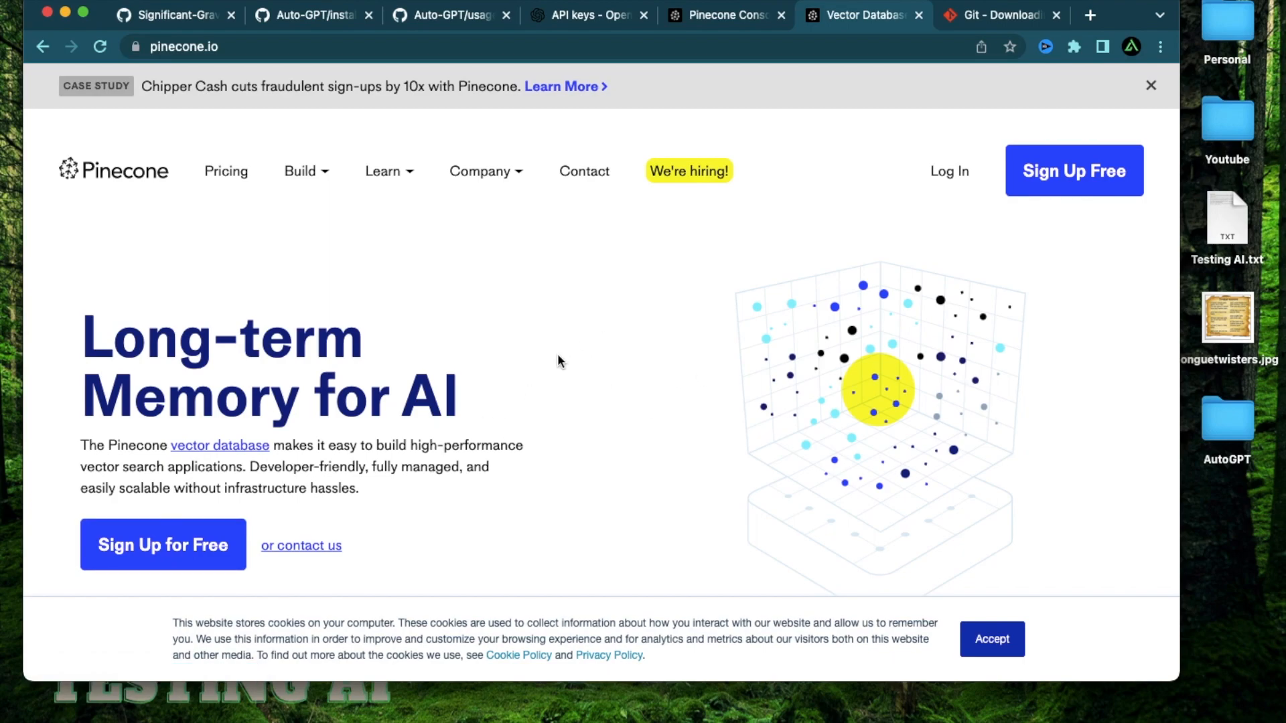
pyautogui.moveTo(919, 23)
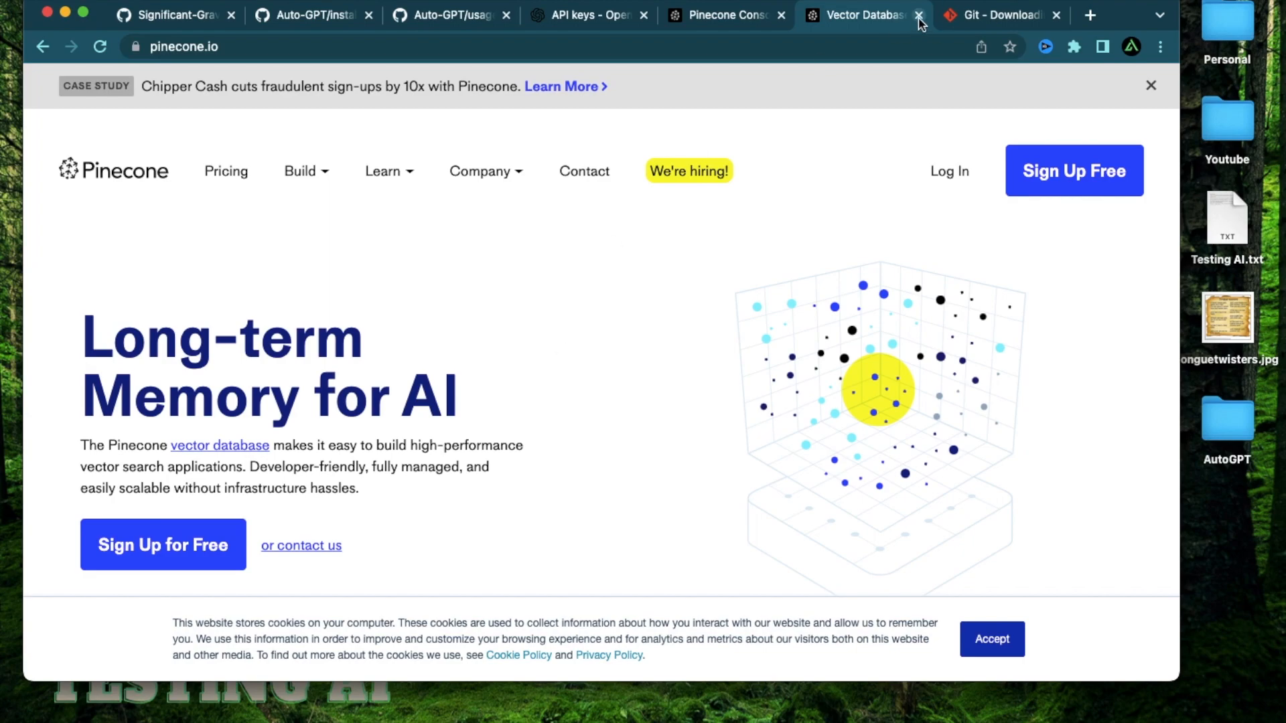
pyautogui.click(917, 15)
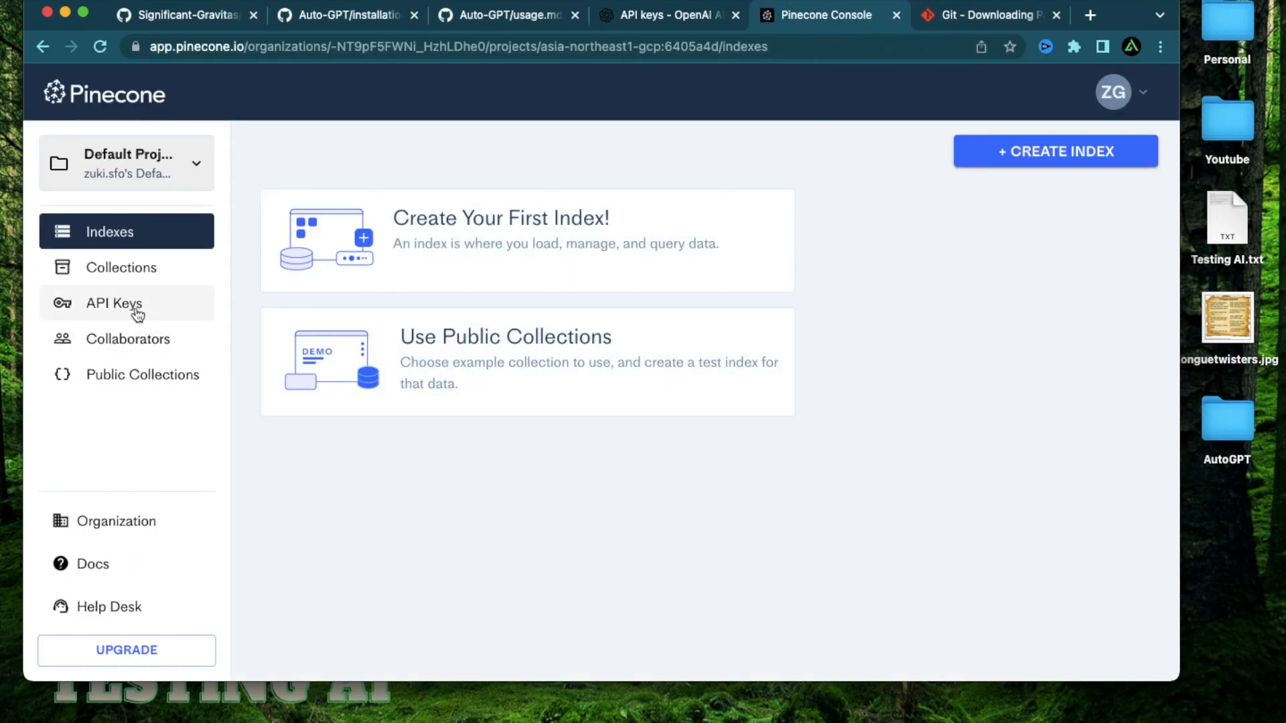
pyautogui.click(113, 302)
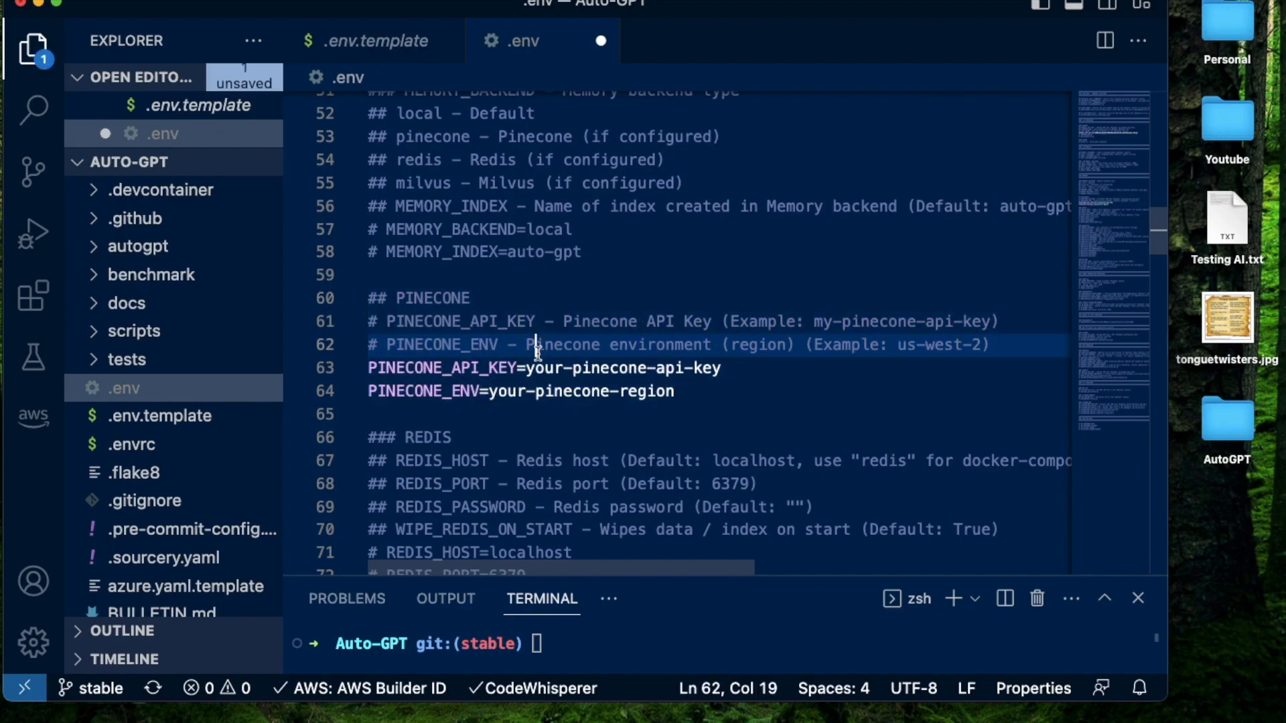
# Step: Paste the Pinecone key into PINECONE_API_KEY, select the region placeholder and save .env
pyautogui.doubleClick(564, 344)
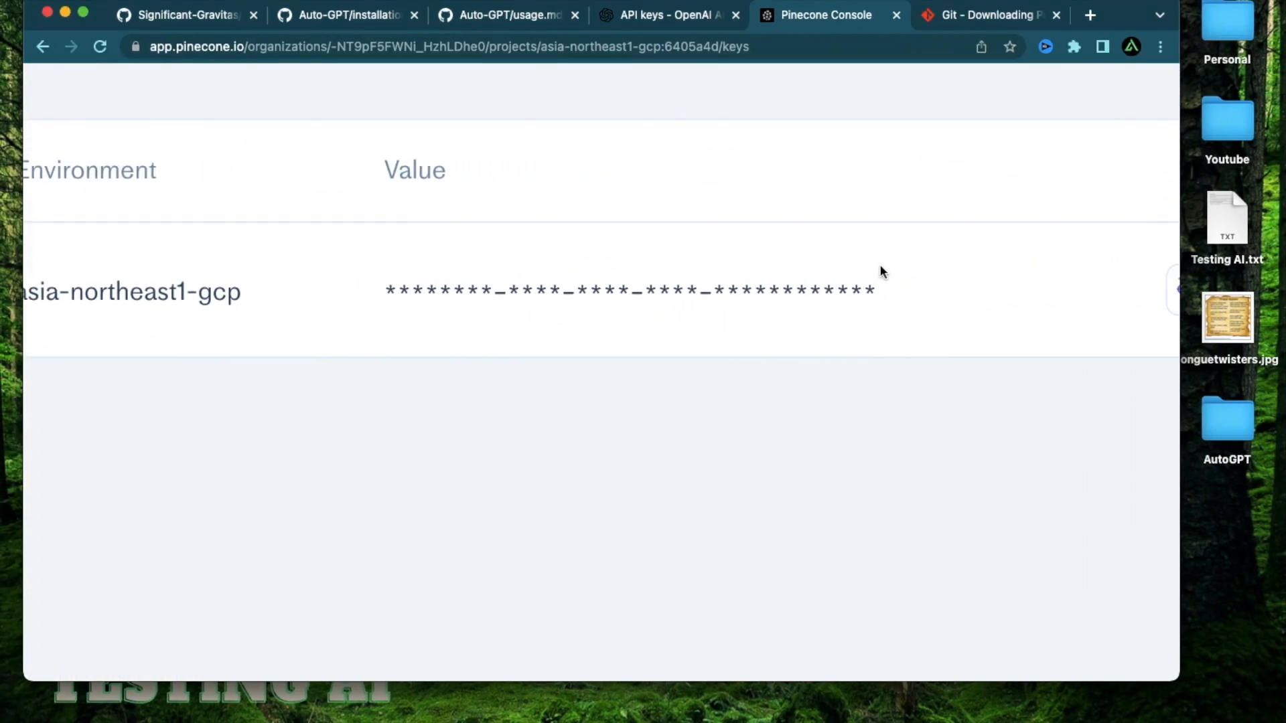
pyautogui.moveTo(1050, 290)
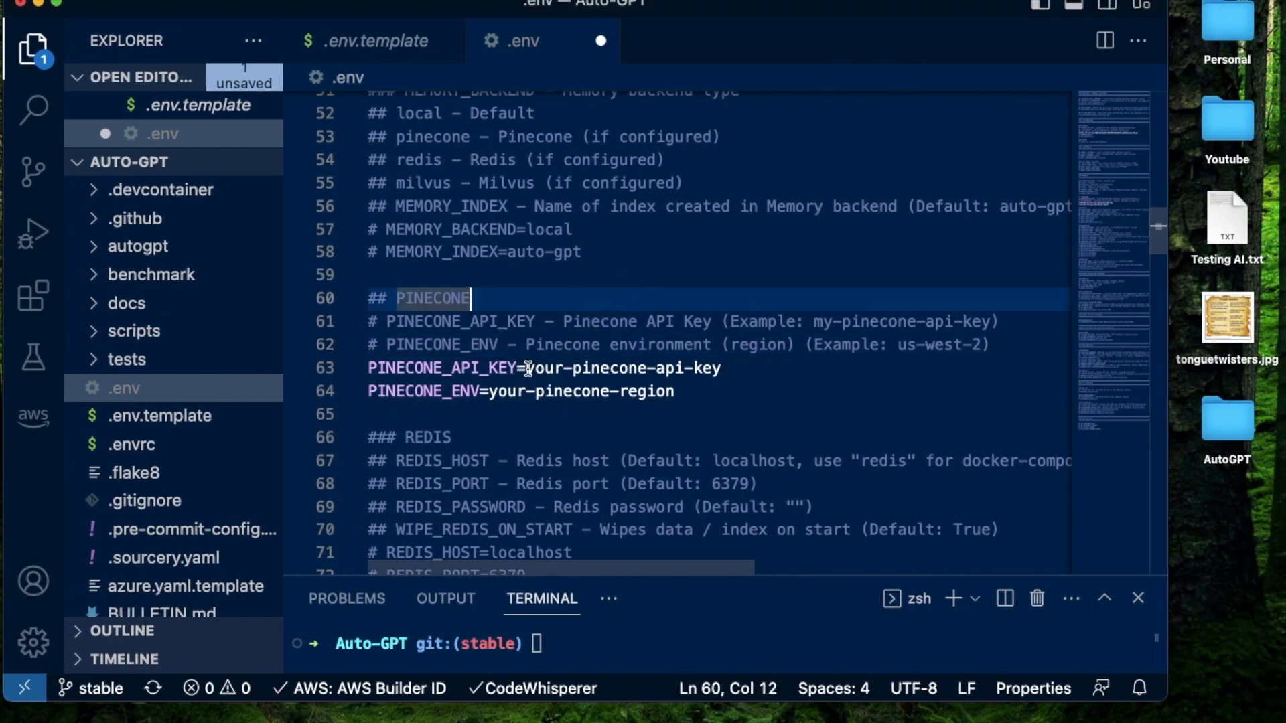
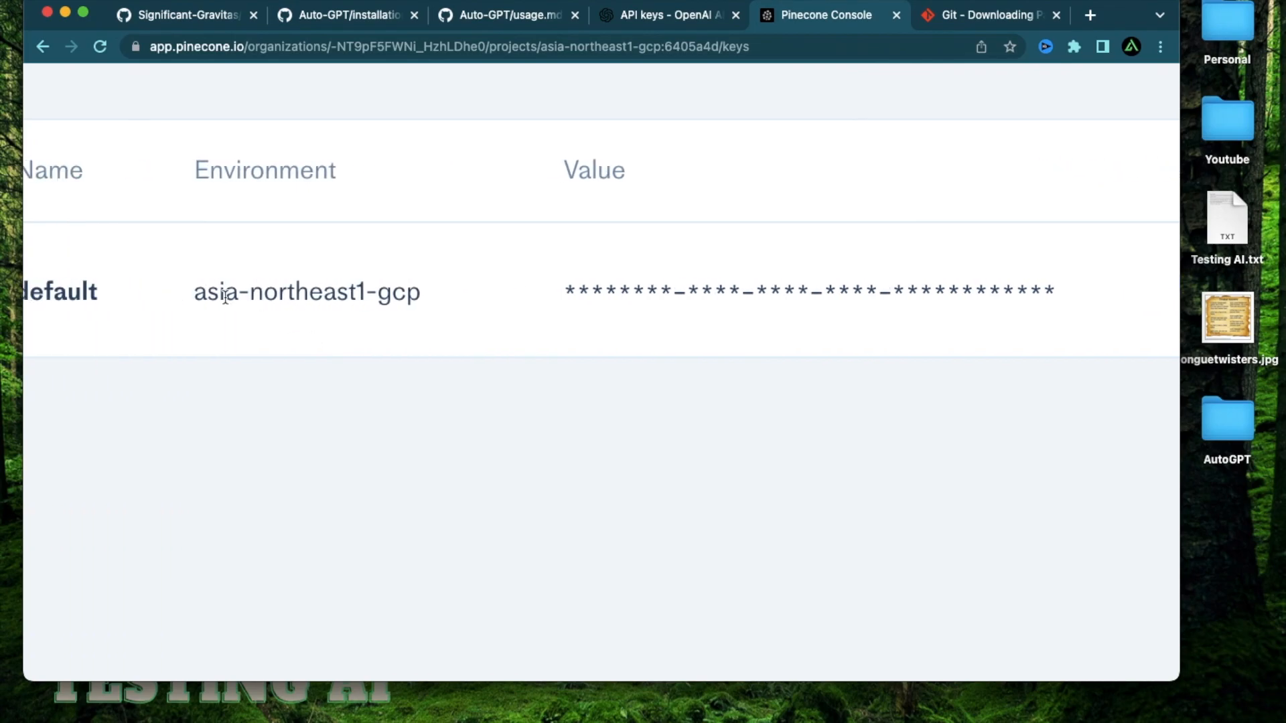
pyautogui.doubleClick(306, 290)
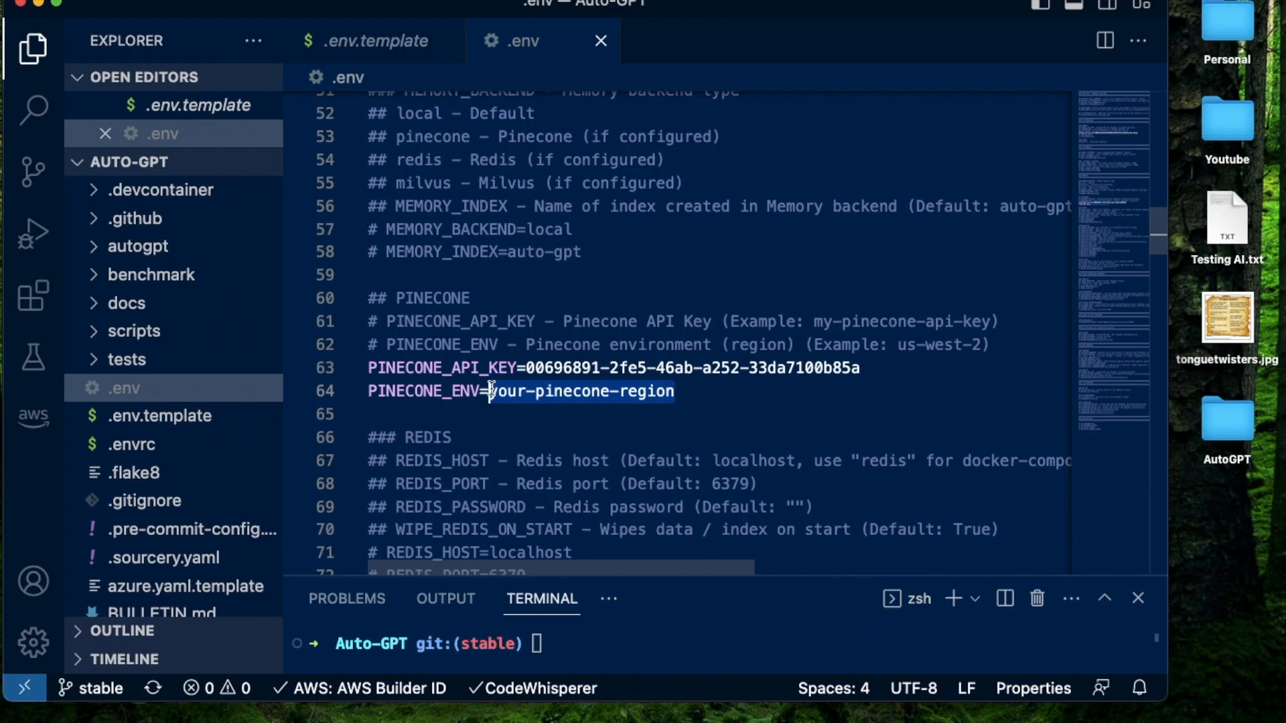
pyautogui.click(344, 15)
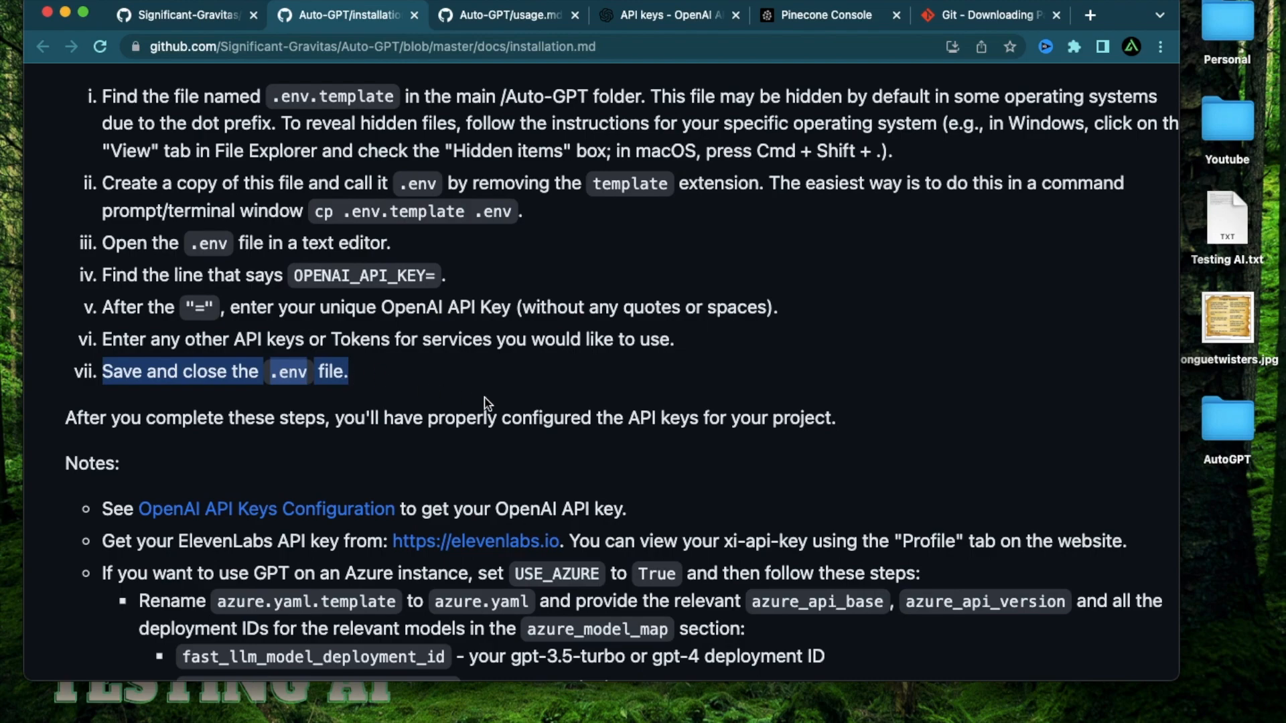
# Step: Switch to Auto-GPT's usage.md on GitHub showing ./run.sh as the launch command
pyautogui.click(500, 14)
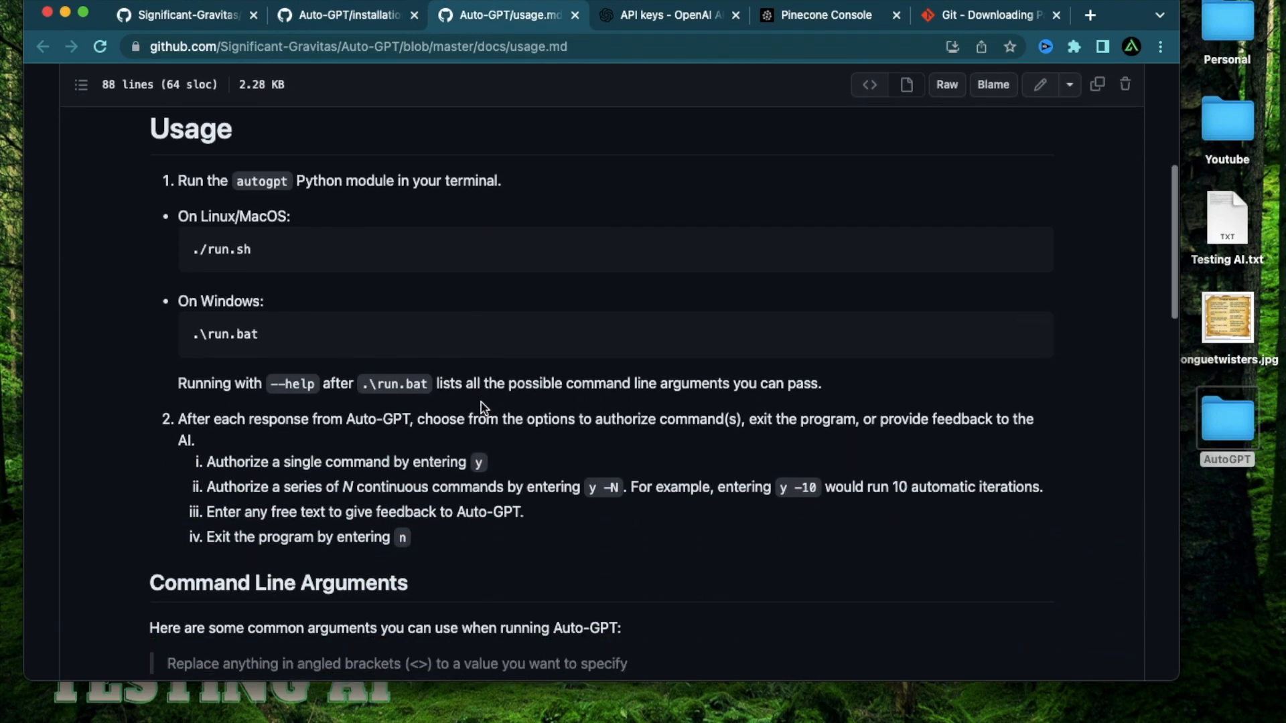
pyautogui.doubleClick(220, 249)
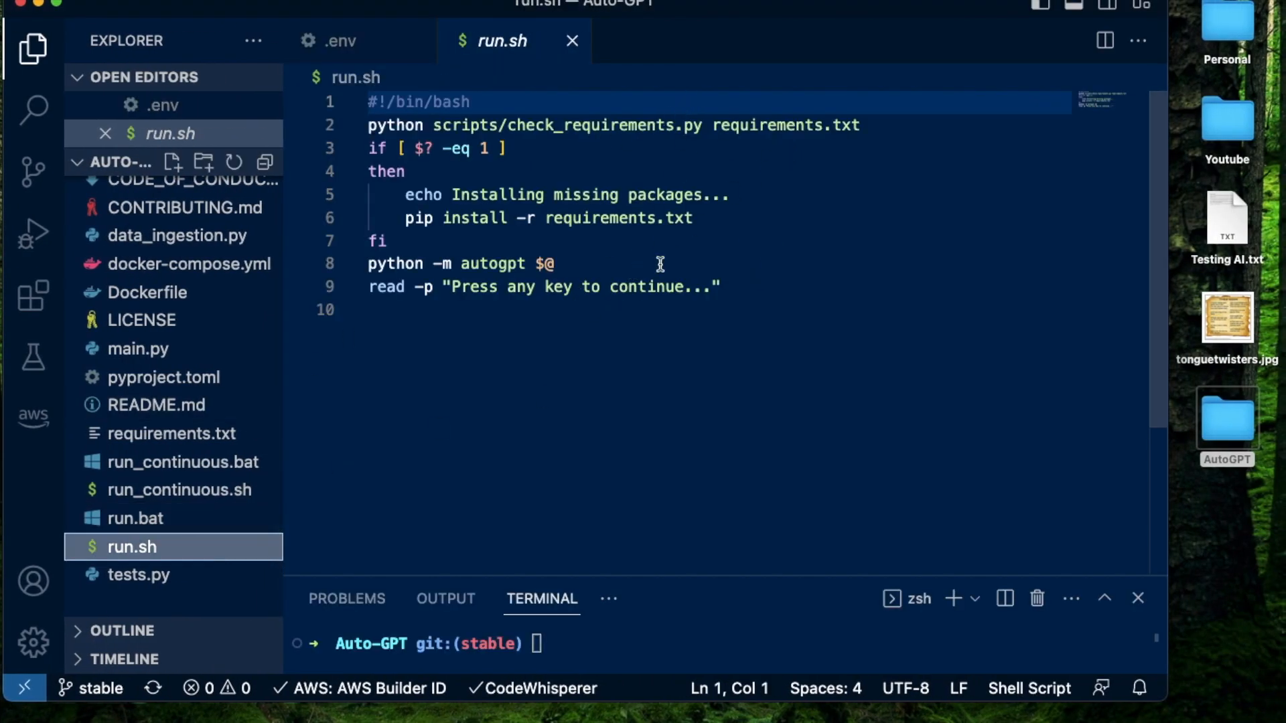
pyautogui.moveTo(602, 84)
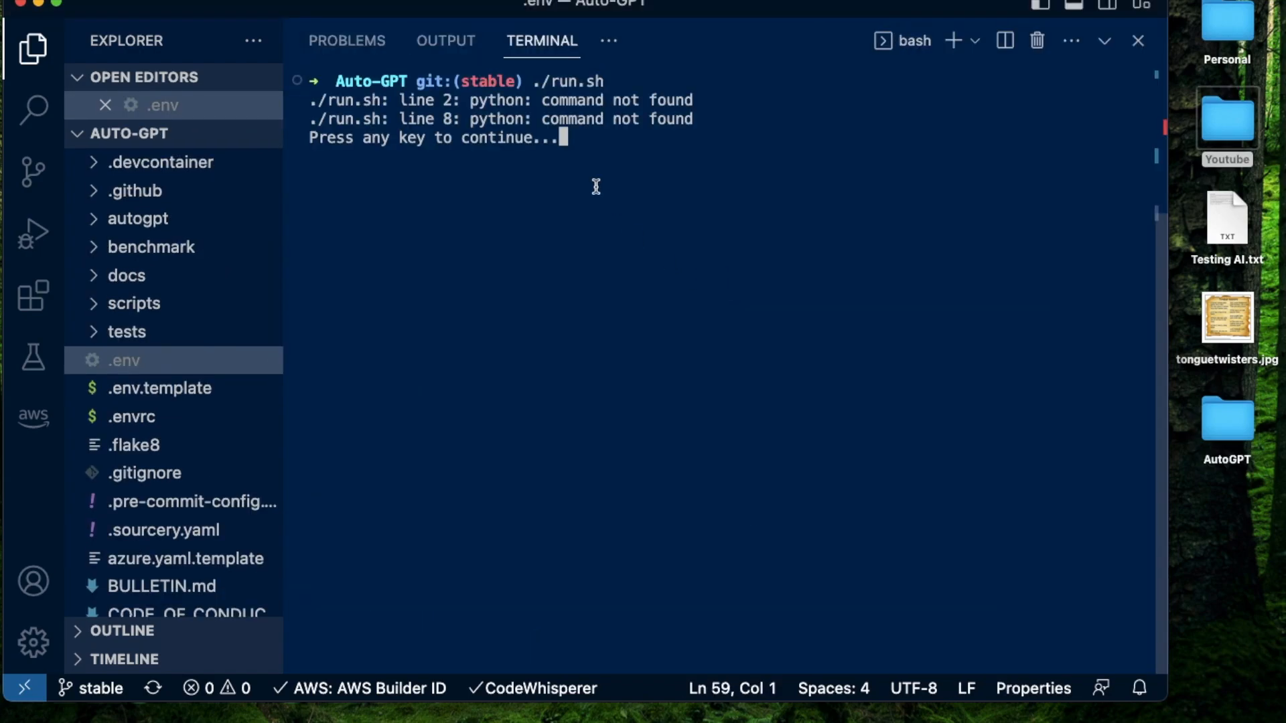
pyautogui.moveTo(482, 104)
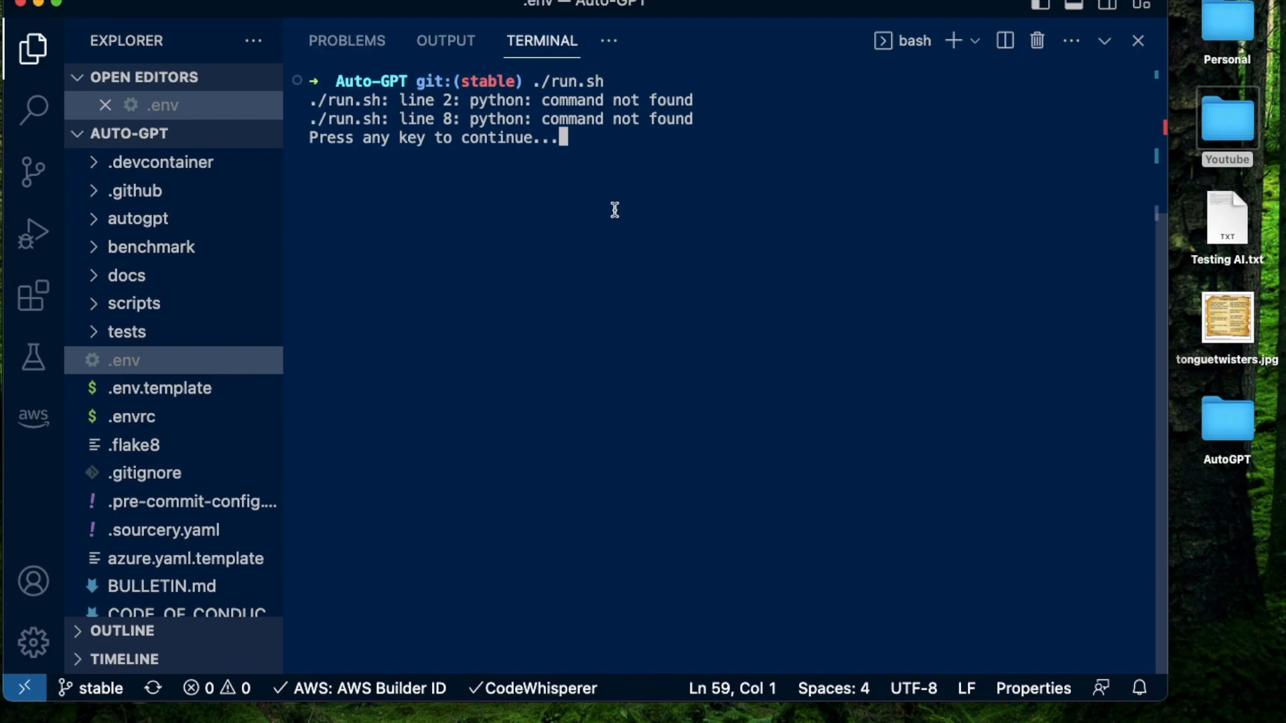
pyautogui.moveTo(413, 260)
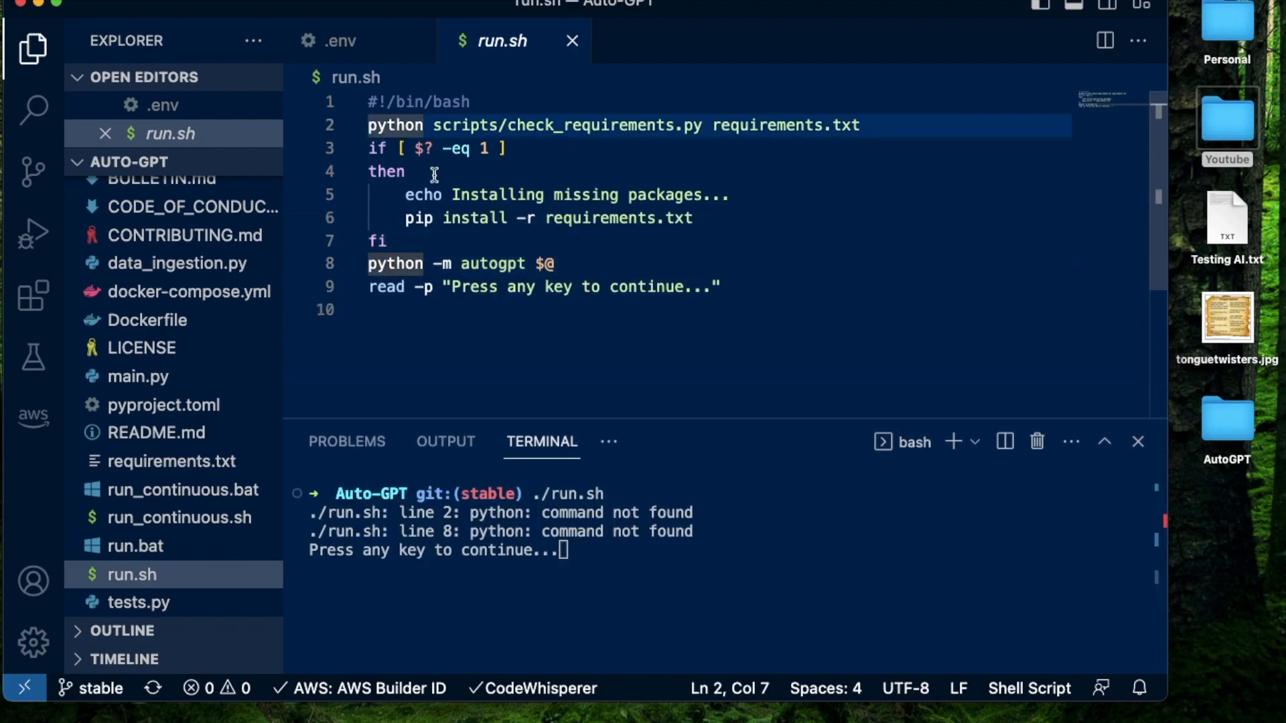
# Step: Change python to python3 on lines 2 and 8 of run.sh
pyautogui.write('3')
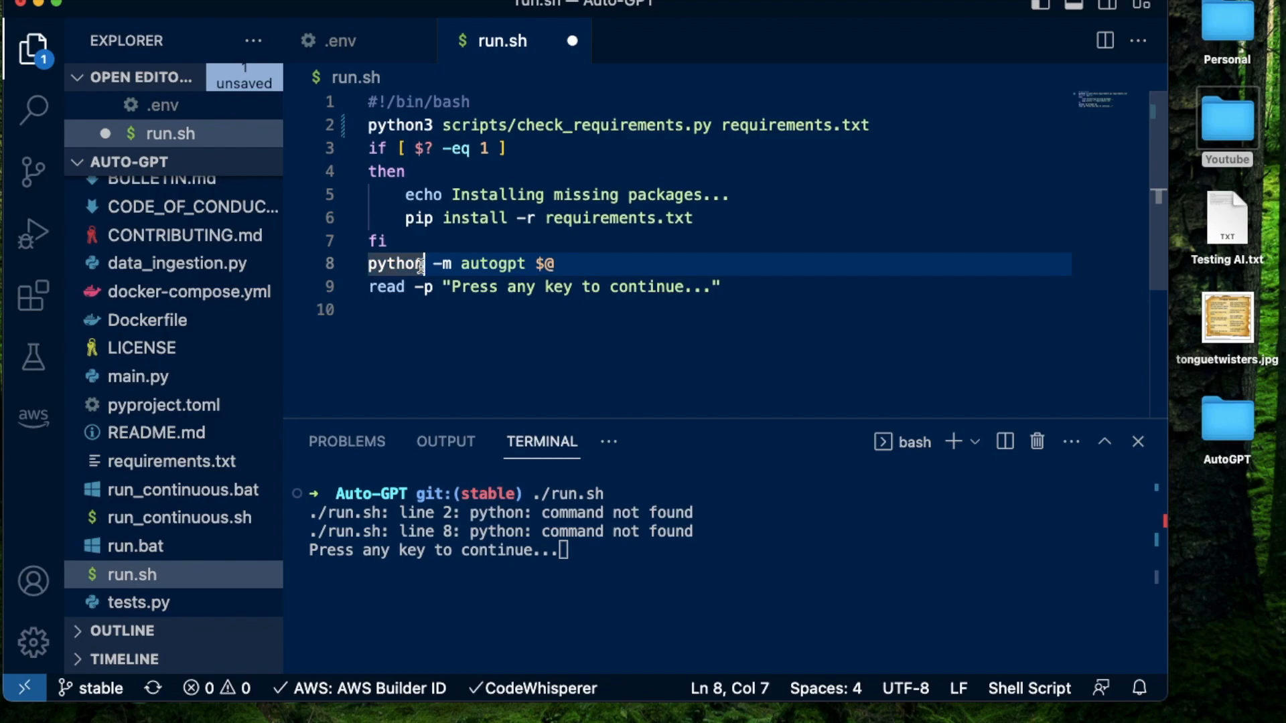
pyautogui.write('3')
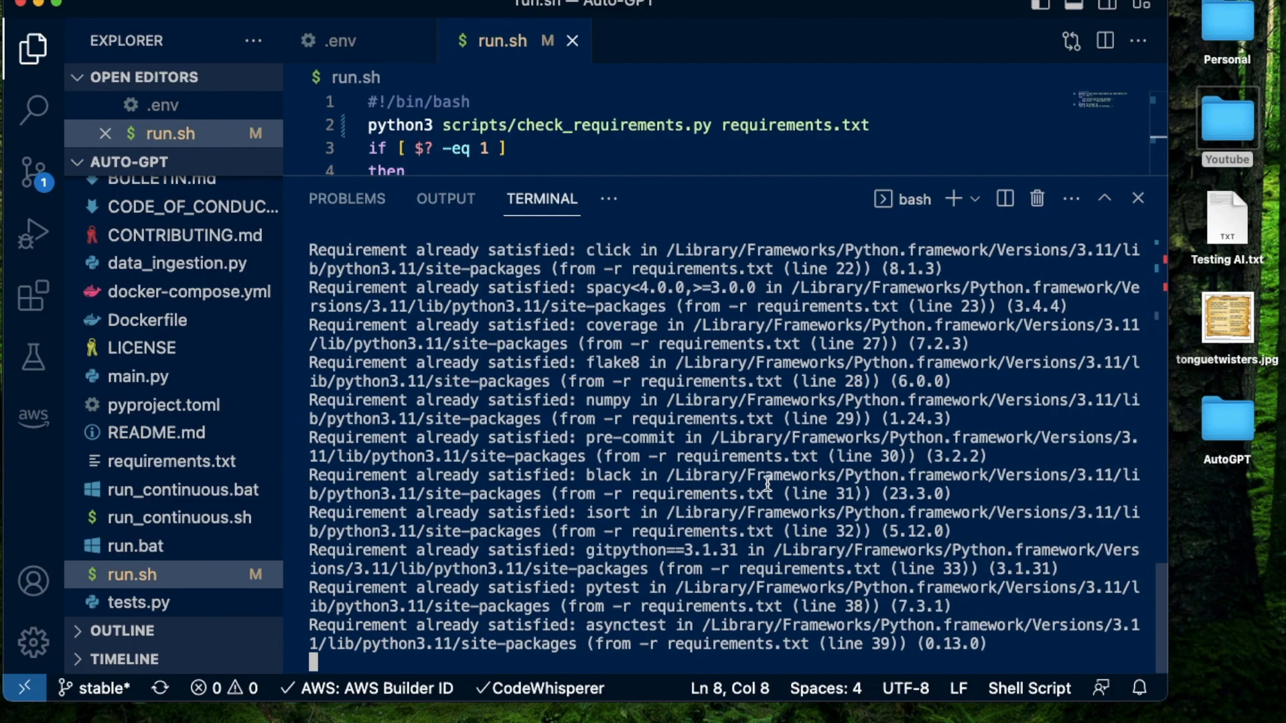
# Step: Maximize the terminal panel and hide the sidebar so Auto-GPT's install log fills the window
pyautogui.scroll(-3)
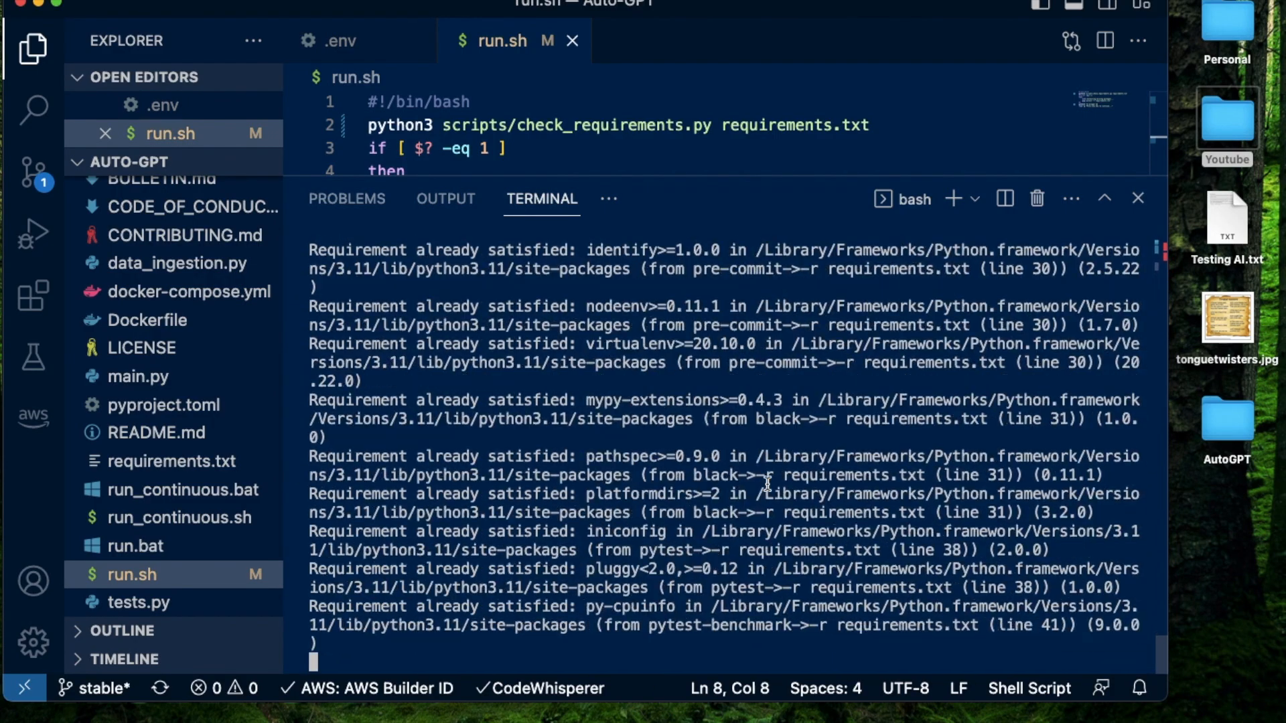
pyautogui.scroll(-3)
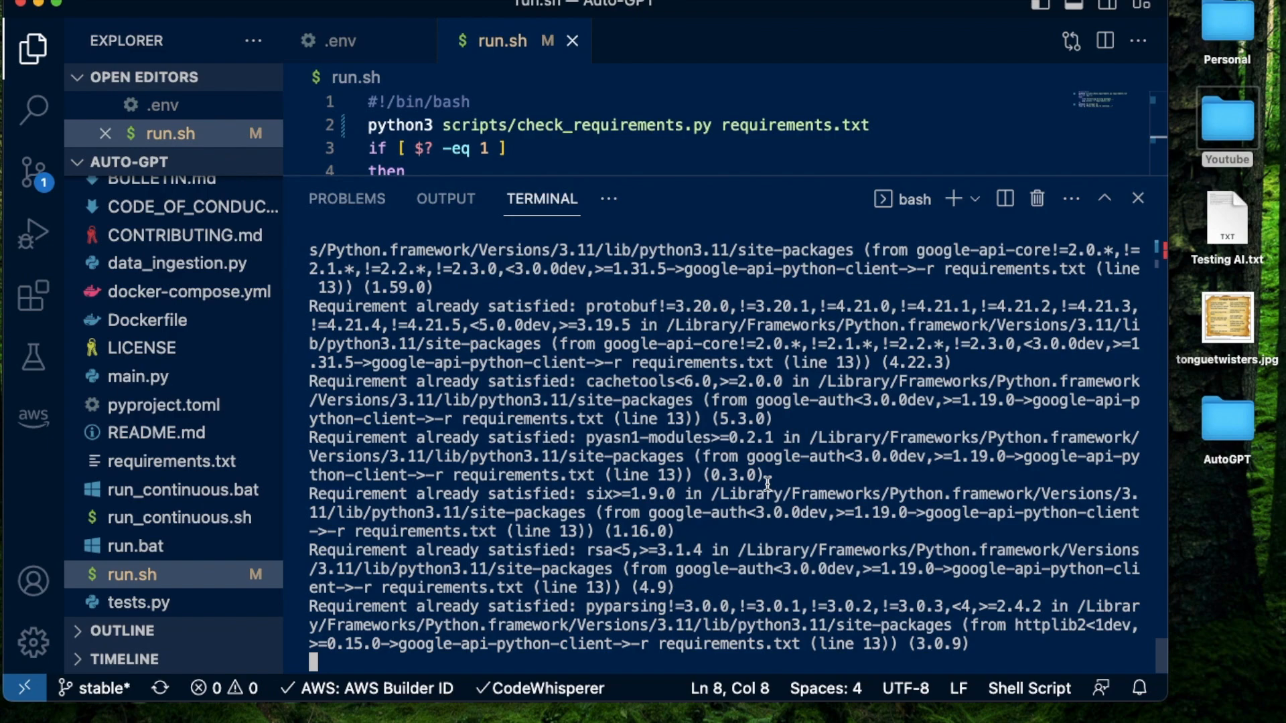
pyautogui.scroll(-3)
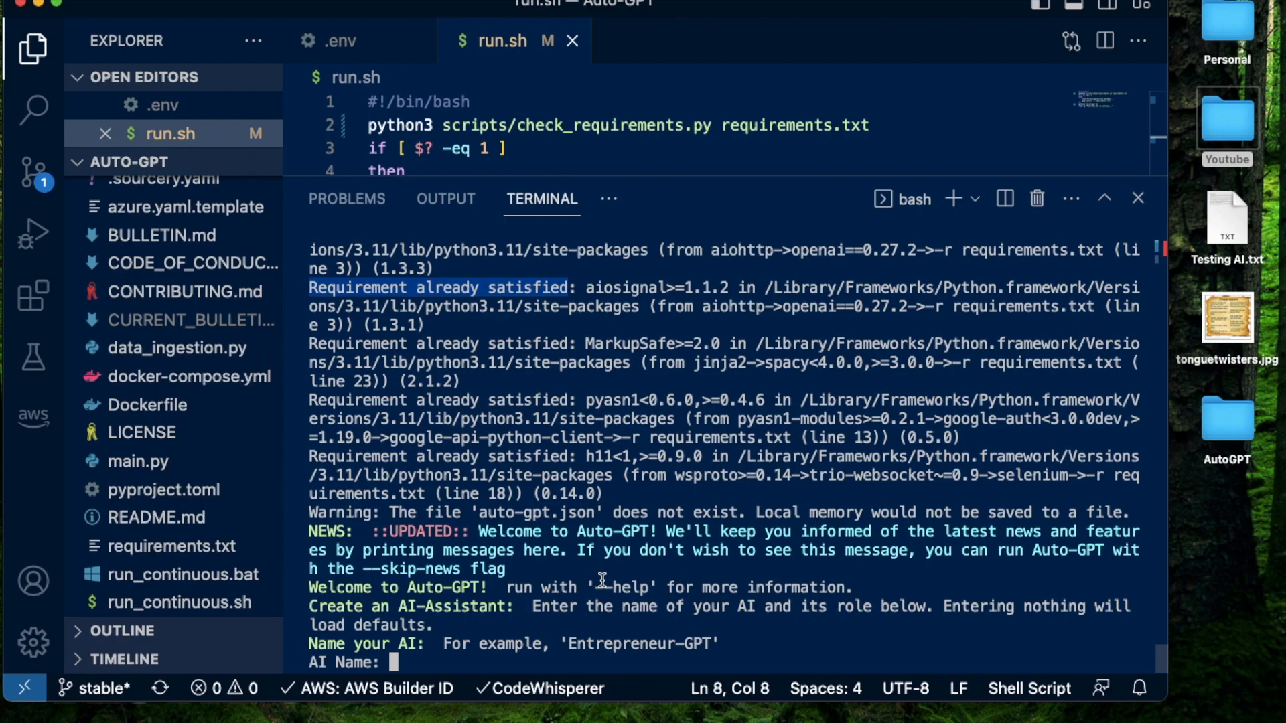
pyautogui.moveTo(739, 191)
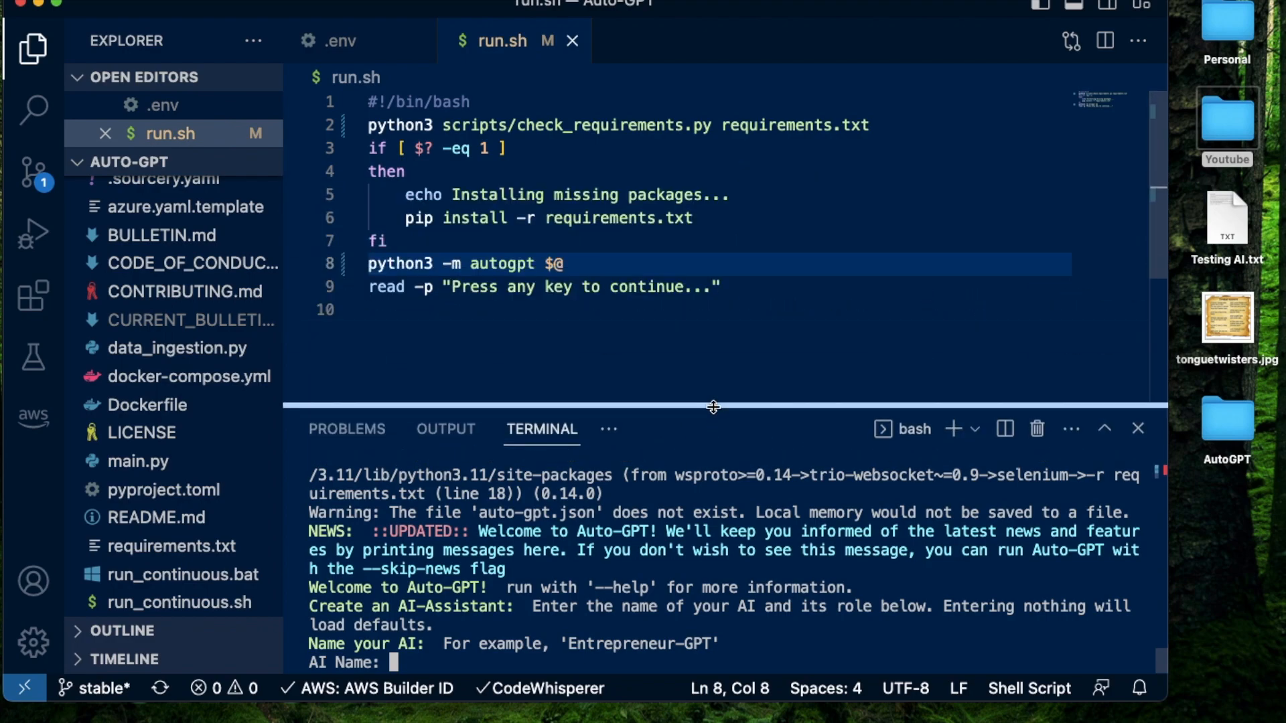
pyautogui.click(404, 171)
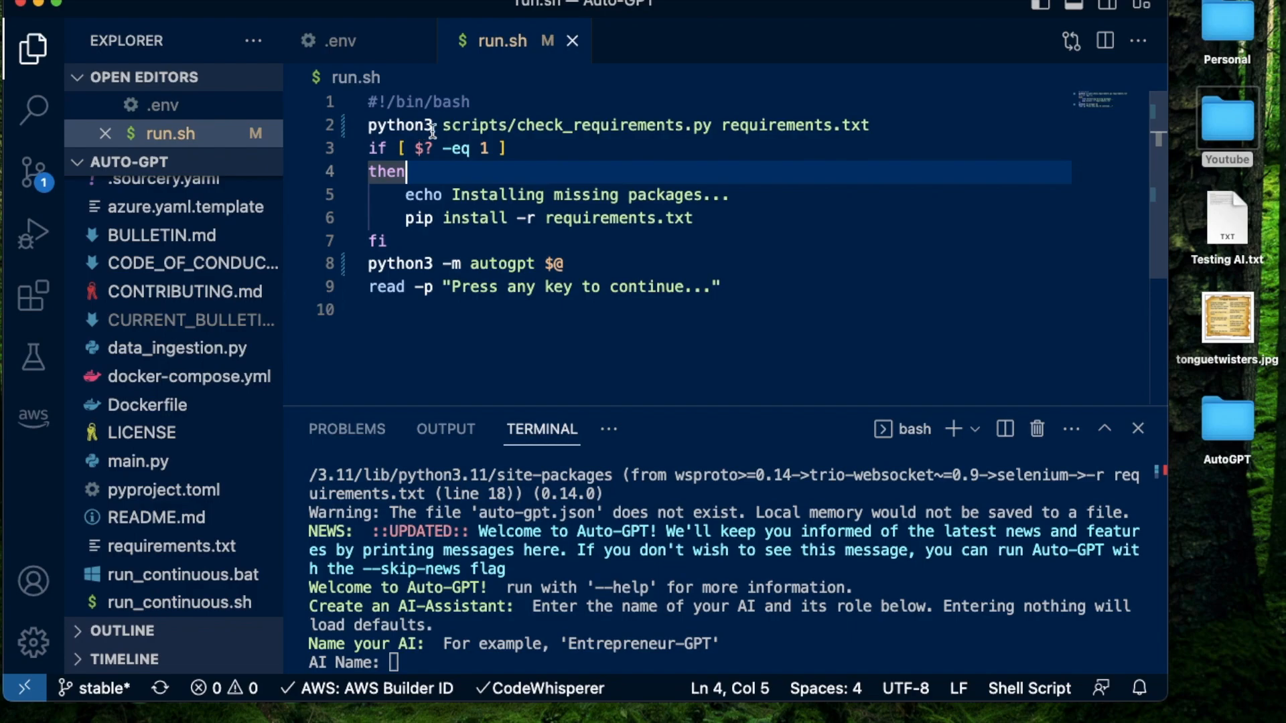
pyautogui.moveTo(721, 403)
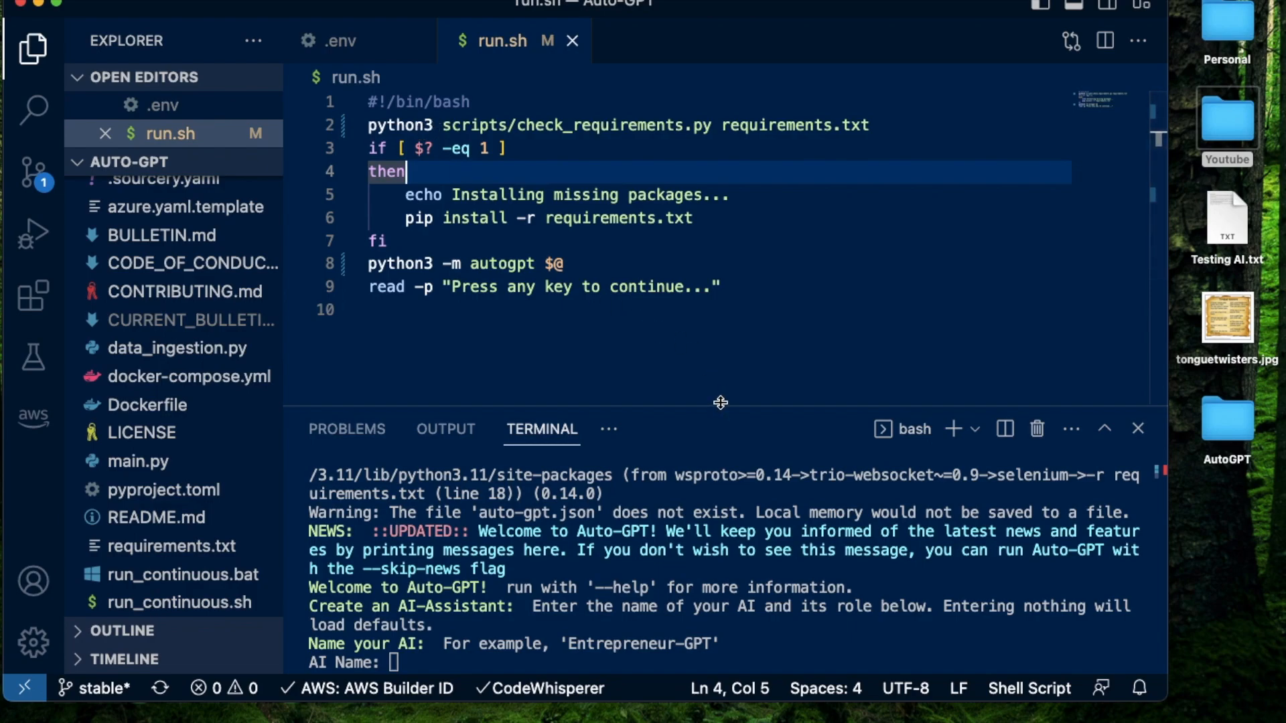
pyautogui.moveTo(1104, 428)
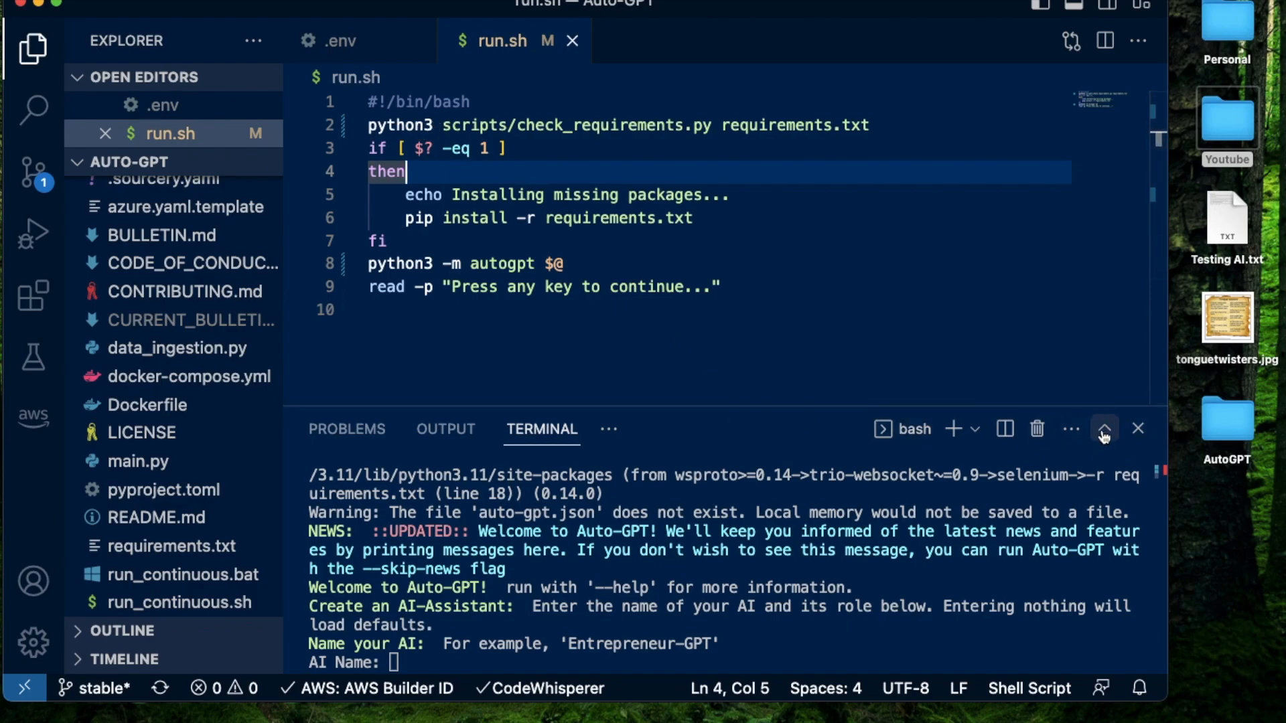
pyautogui.click(1104, 429)
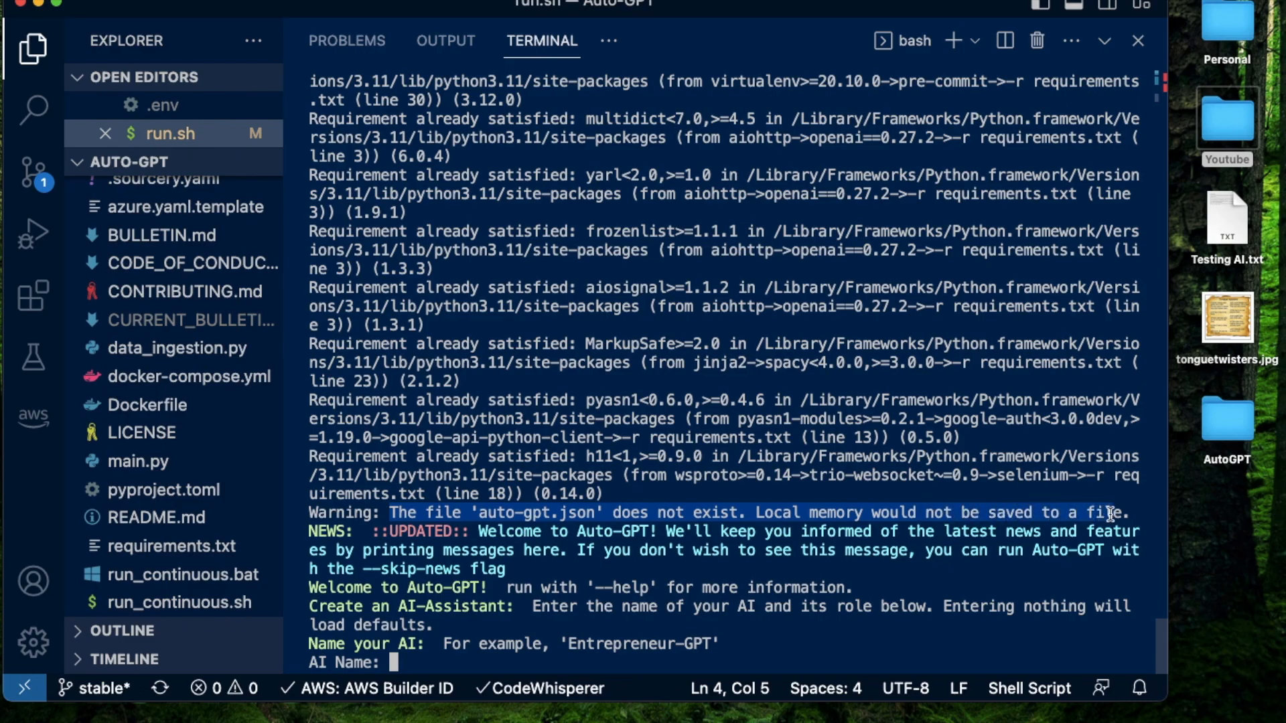
pyautogui.click(32, 48)
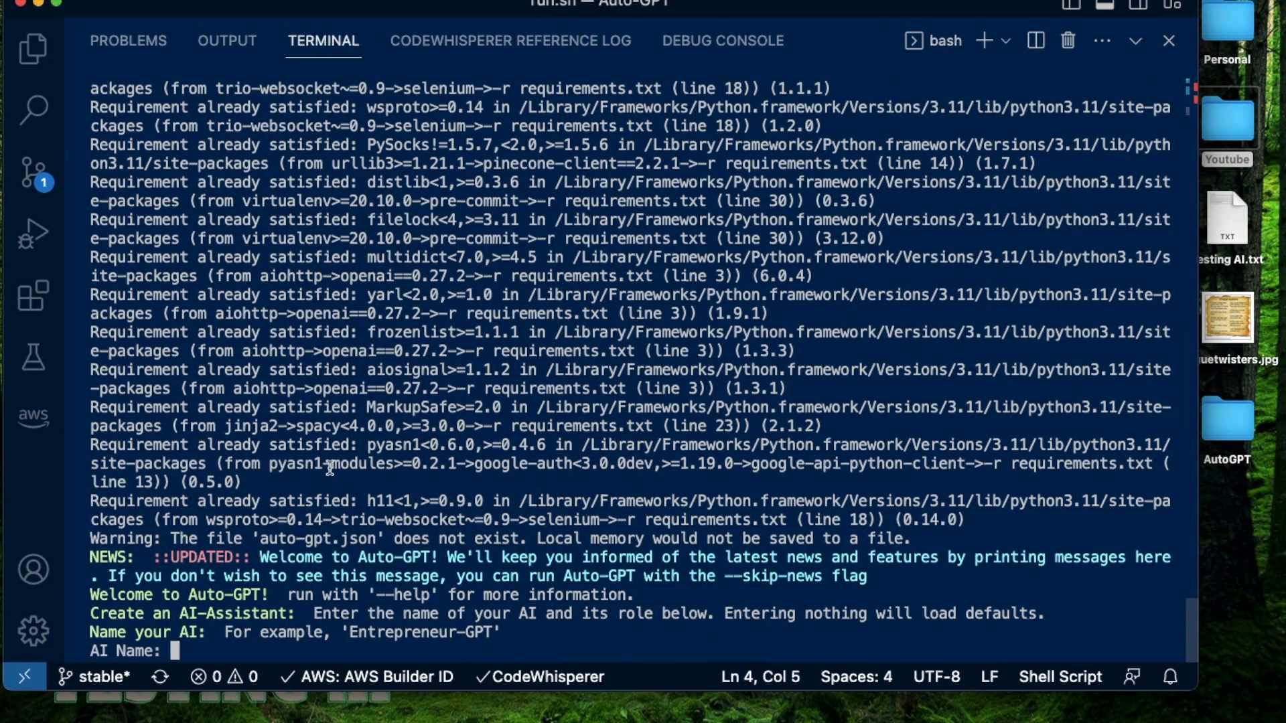
pyautogui.moveTo(232, 631)
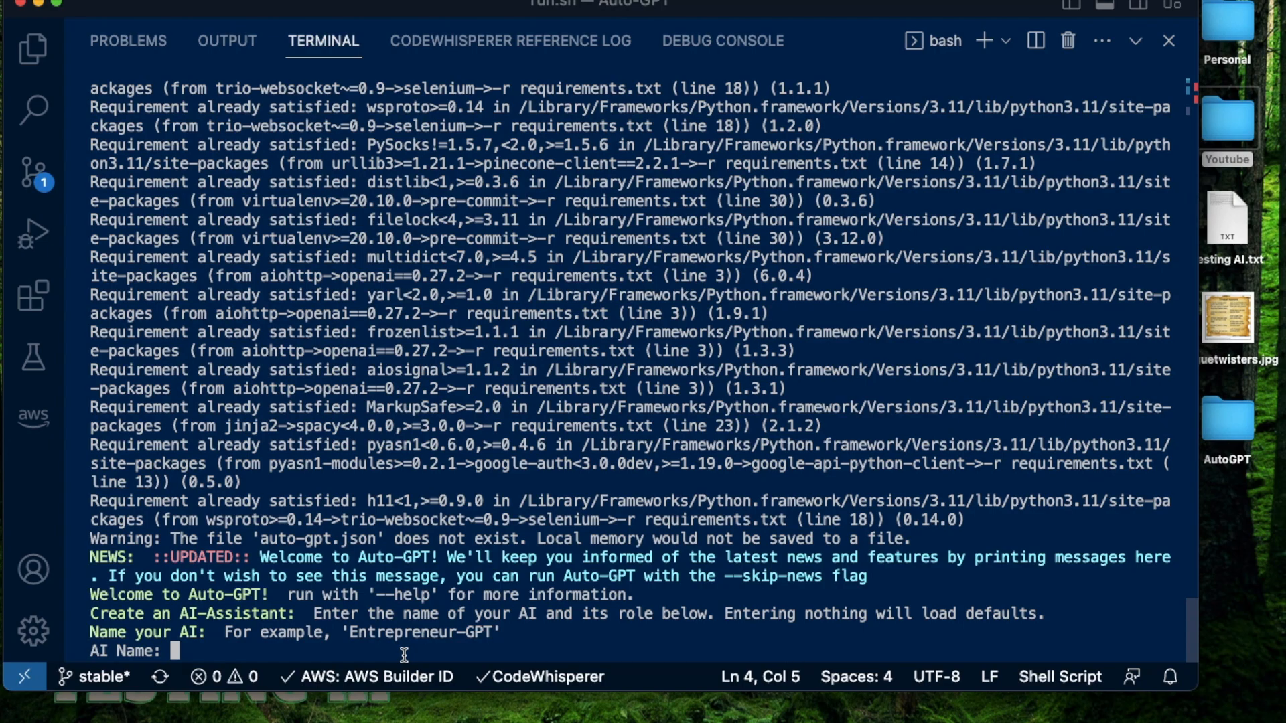
# Step: Enter NewsletterGPT at Auto-GPT's 'AI Name:' prompt
pyautogui.write('N')
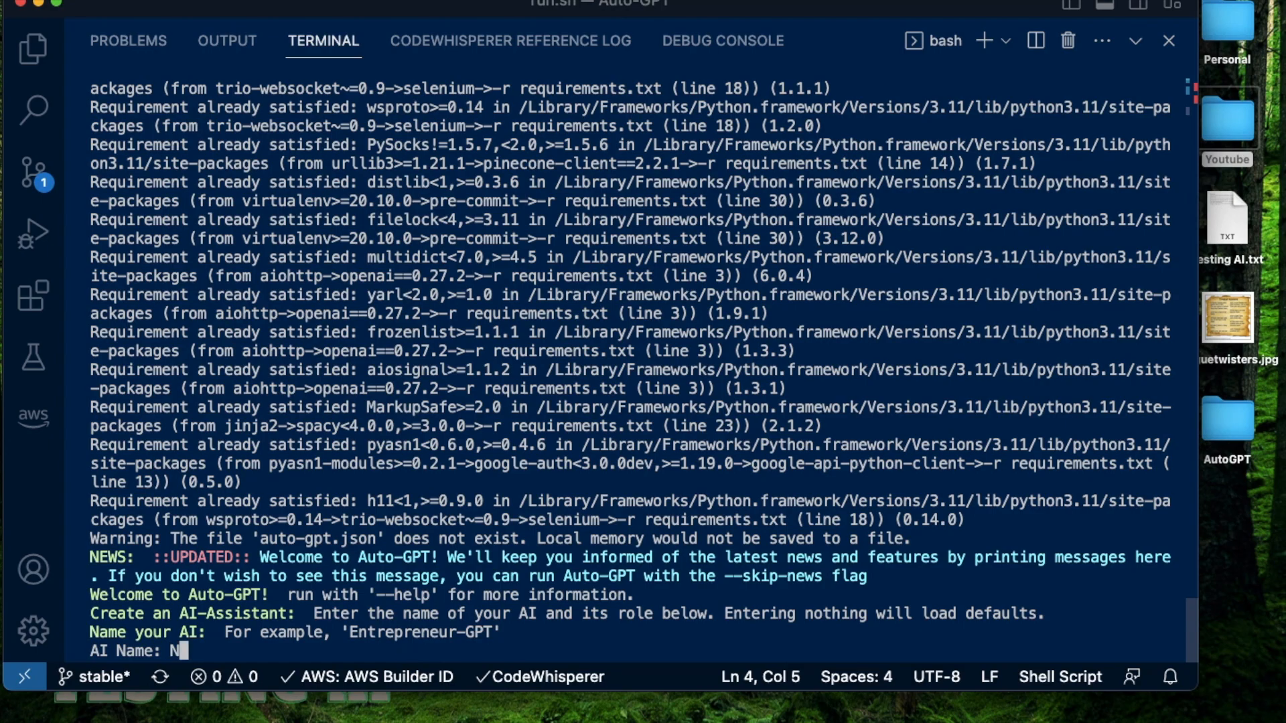
pyautogui.write('ewsletterG')
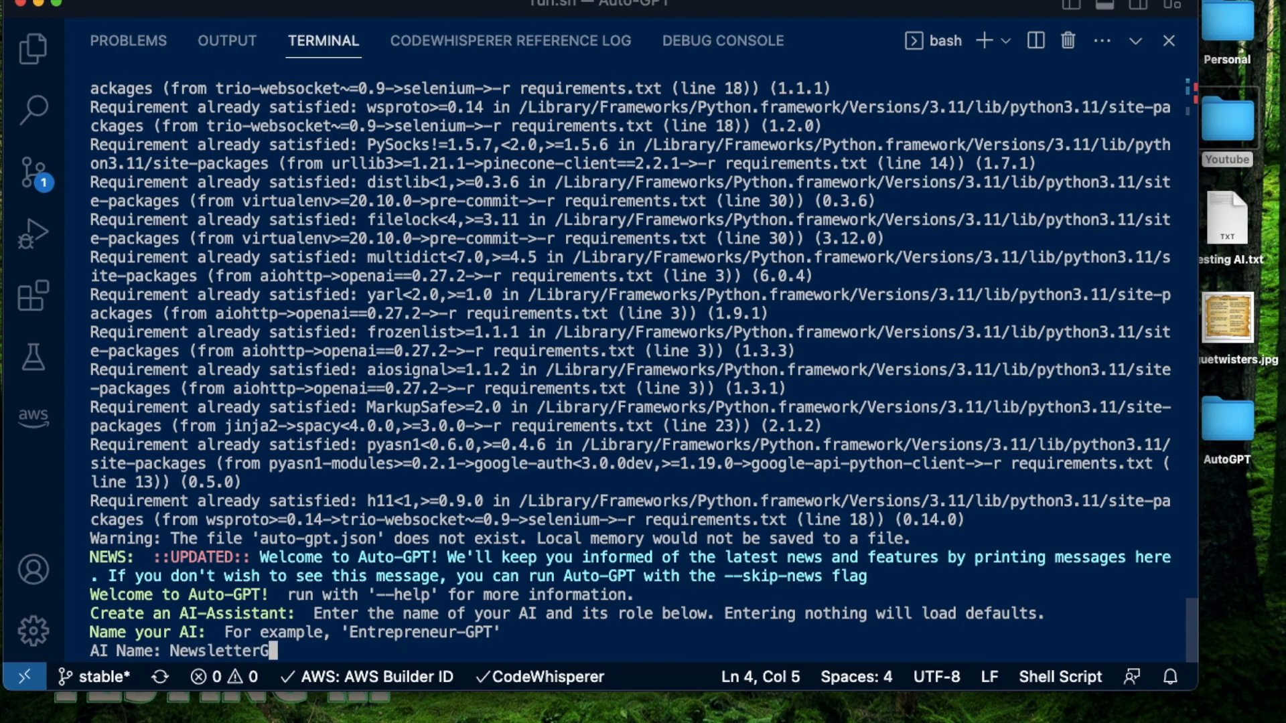
pyautogui.write('PT')
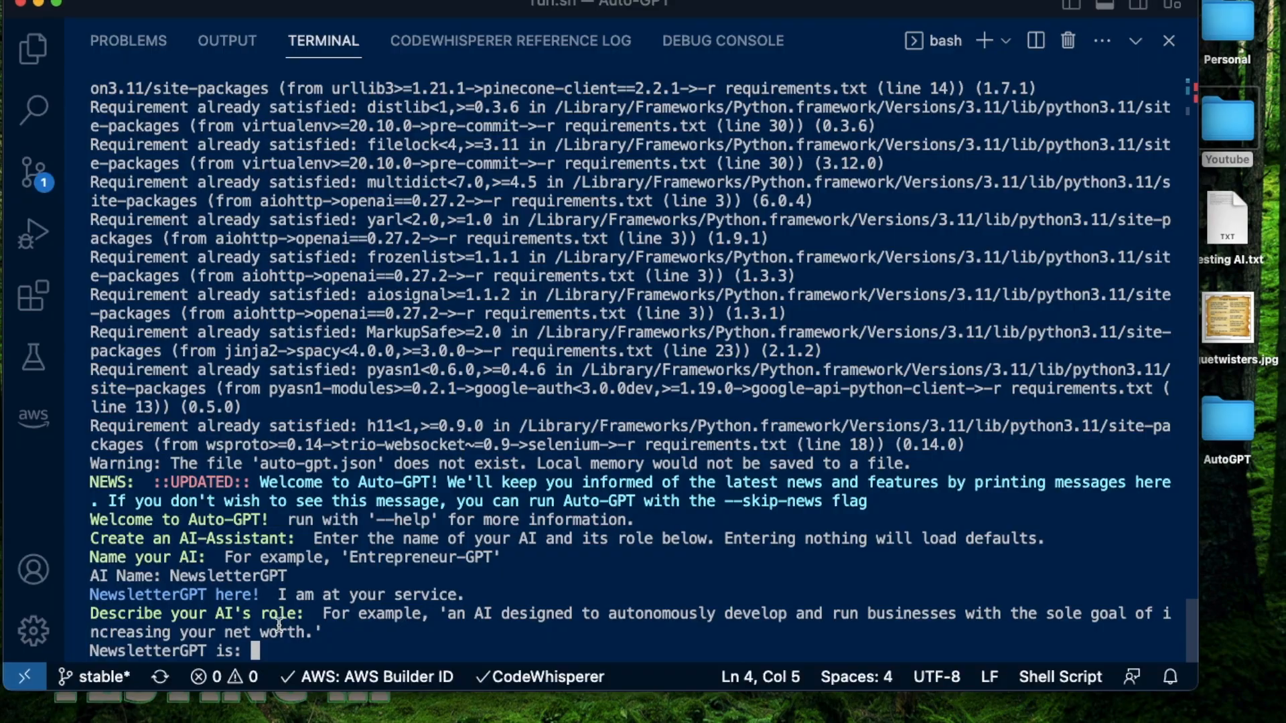
pyautogui.moveTo(276, 595)
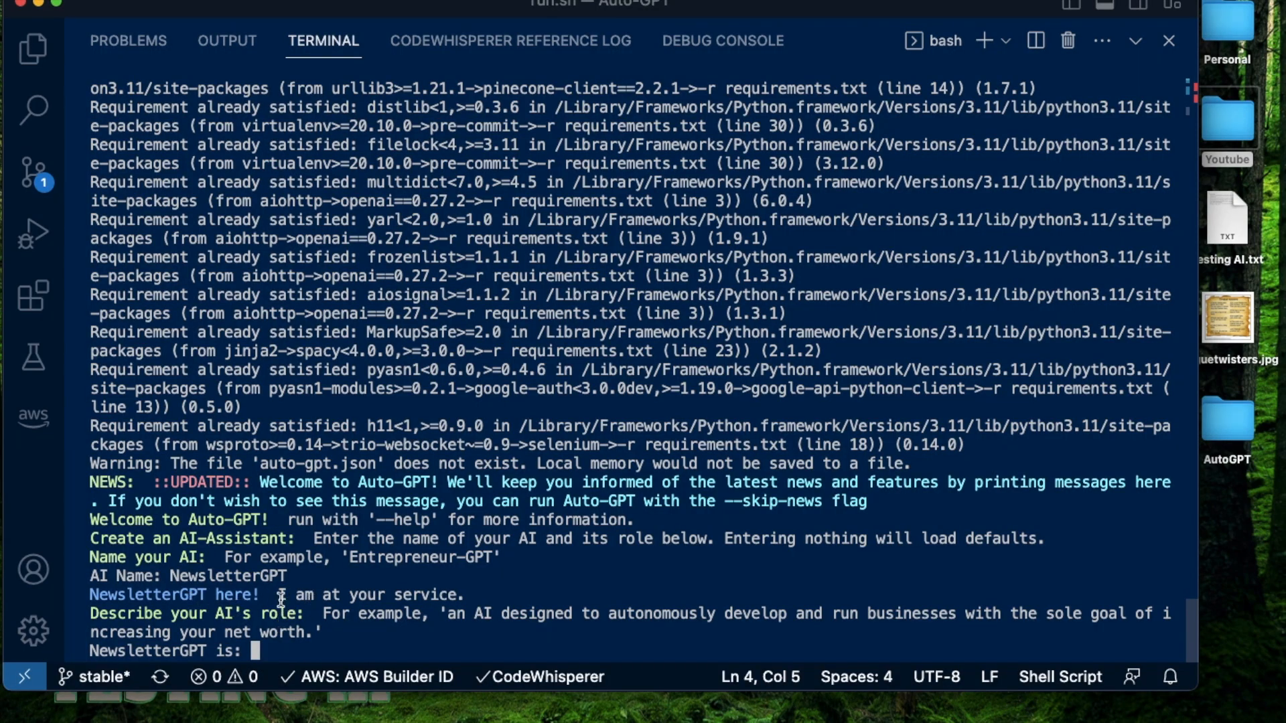
pyautogui.moveTo(182, 620)
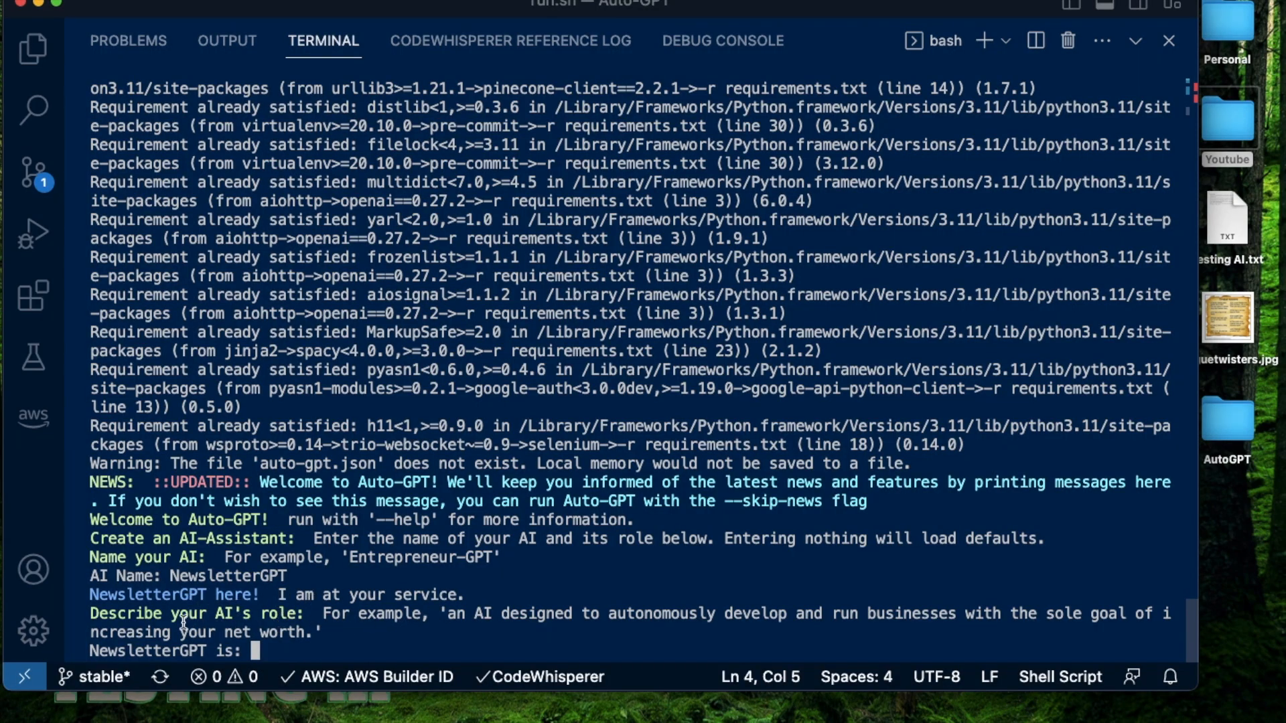
pyautogui.moveTo(553, 614)
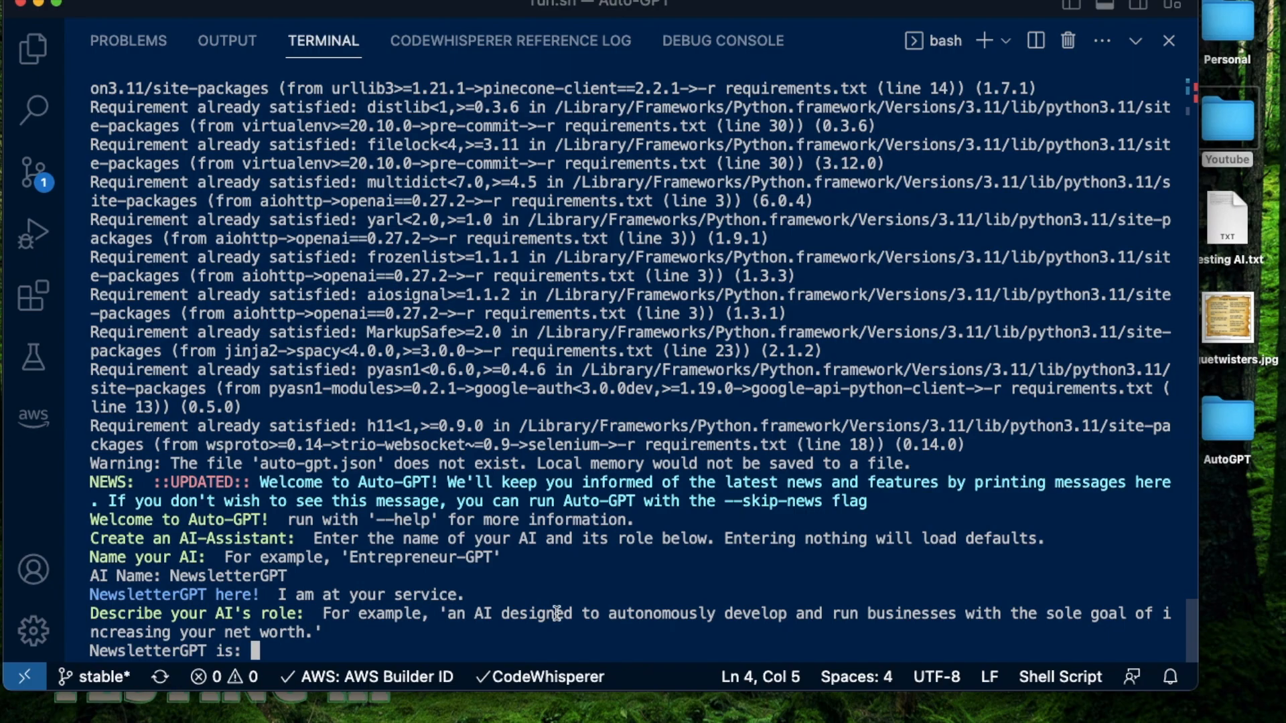
pyautogui.moveTo(464, 612)
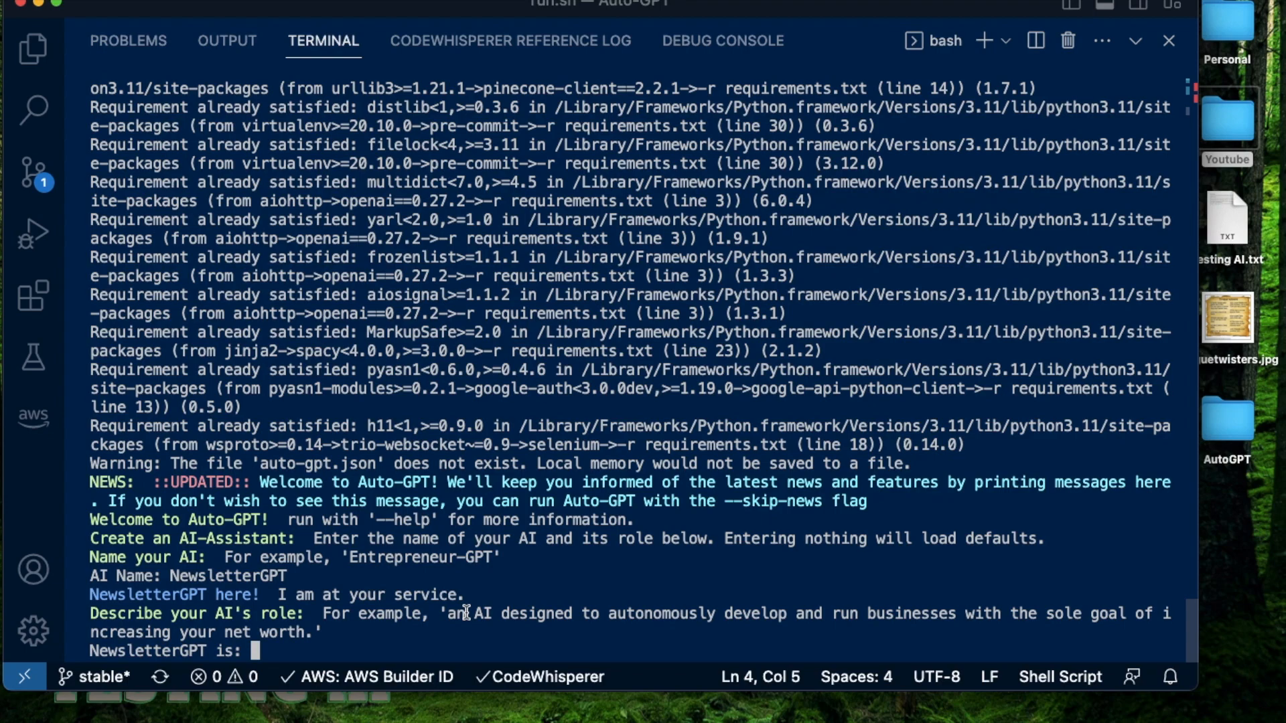
# Step: Describe the role as an AI designed to help write and scale an email newsletter to 100,000 users
pyautogui.write('An AI de')
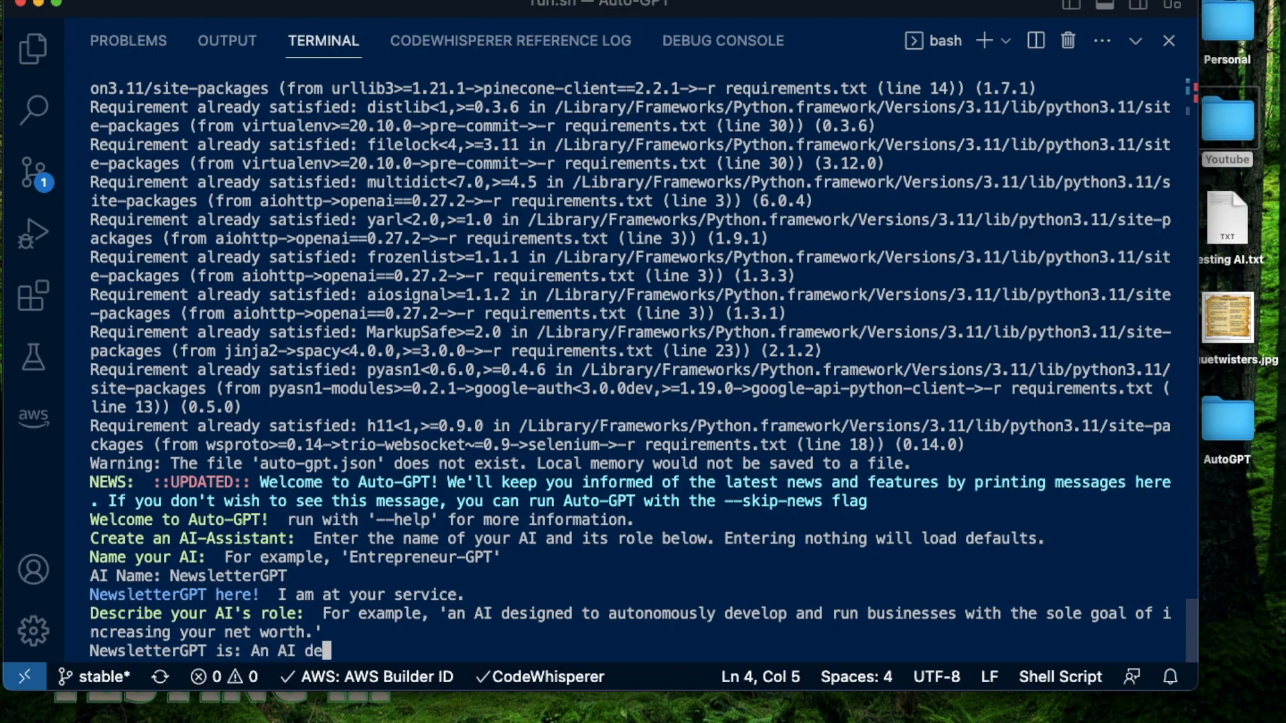
pyautogui.write('signed to help m')
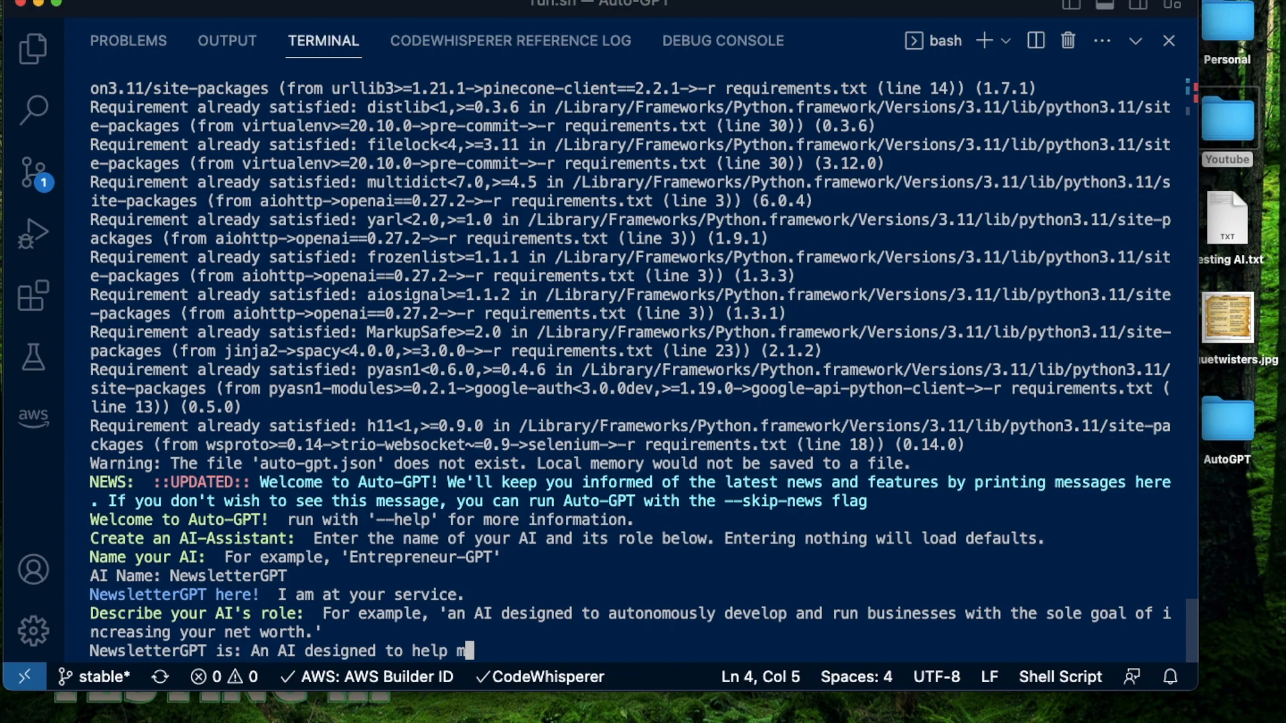
pyautogui.write('e write')
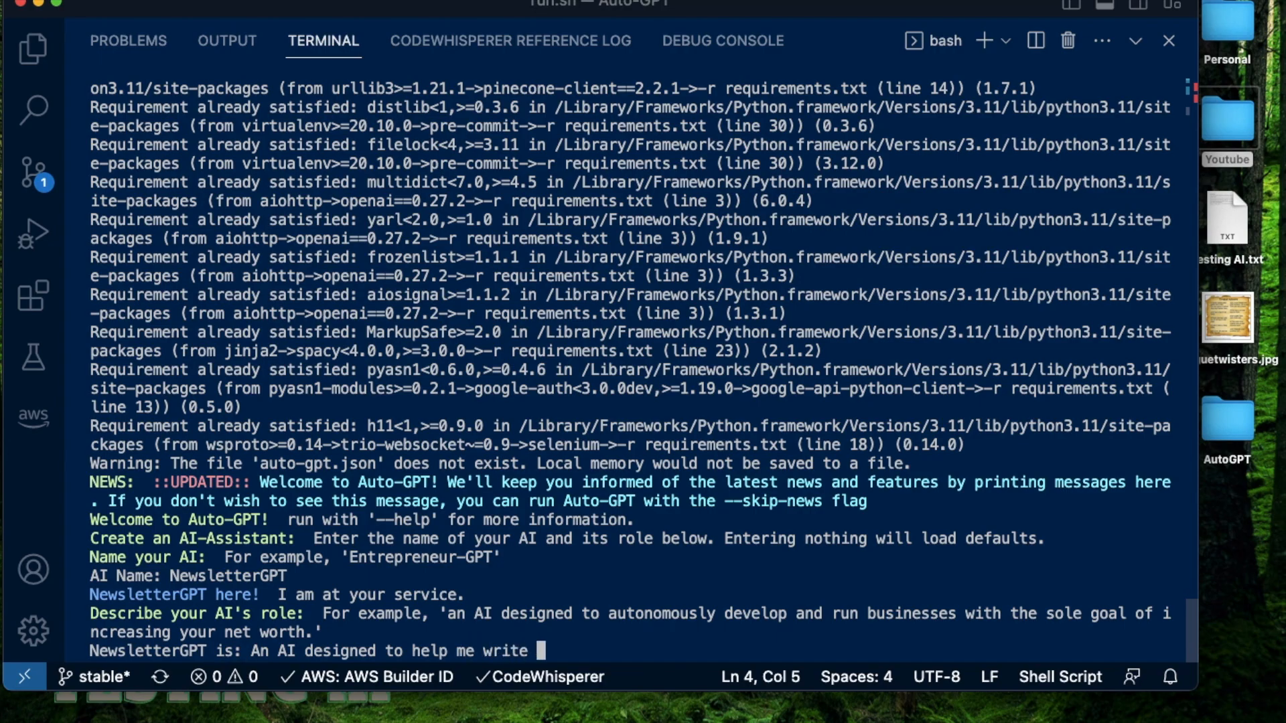
pyautogui.write('and scale my')
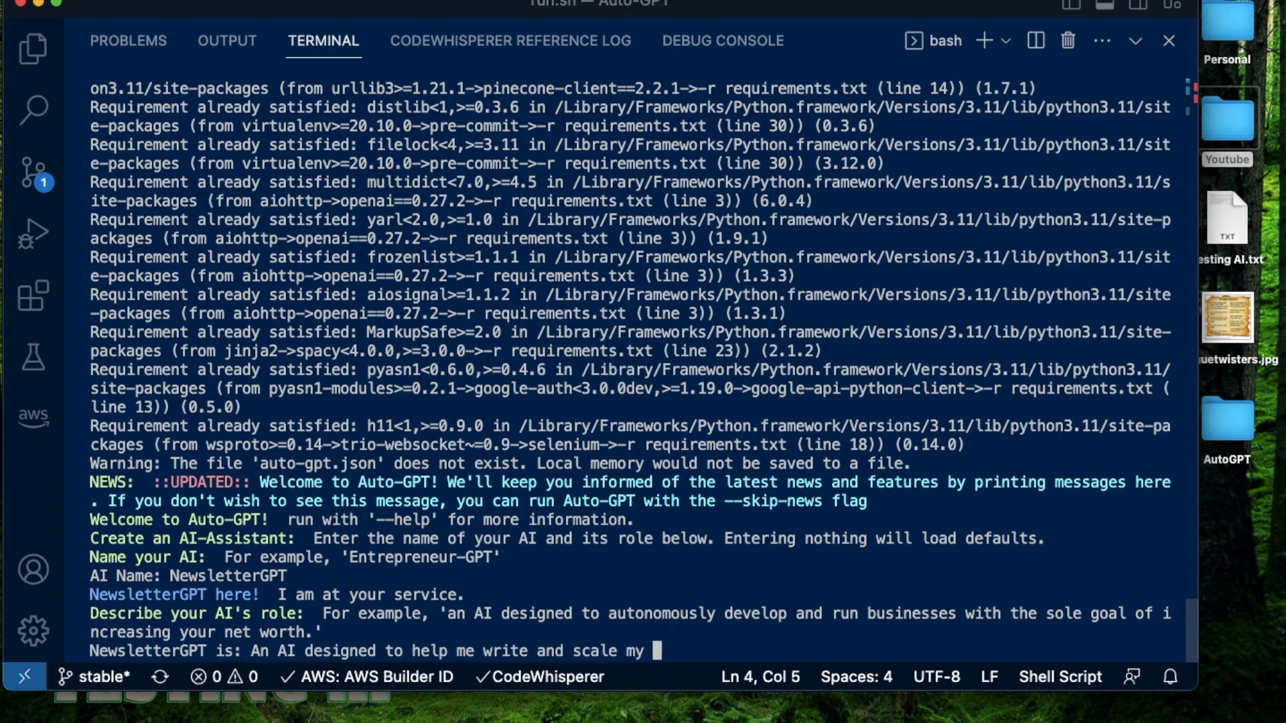
pyautogui.write('email newsletter upto')
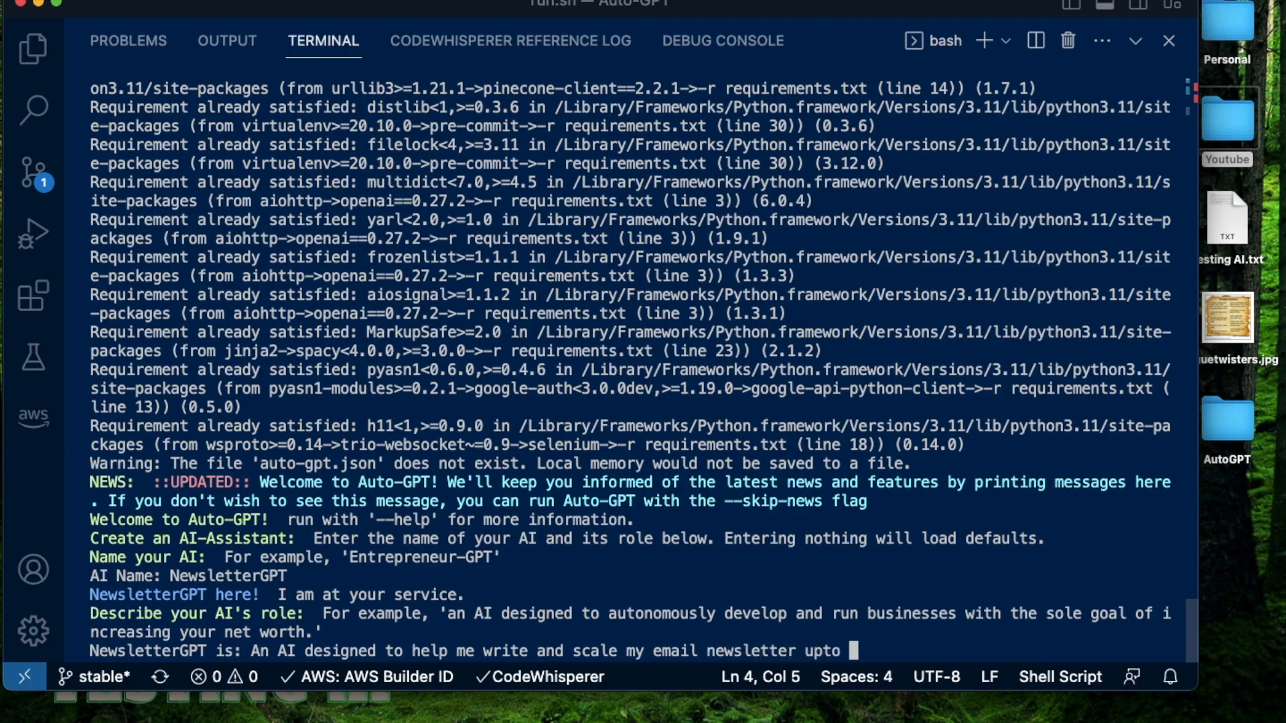
pyautogui.write('100,000 users')
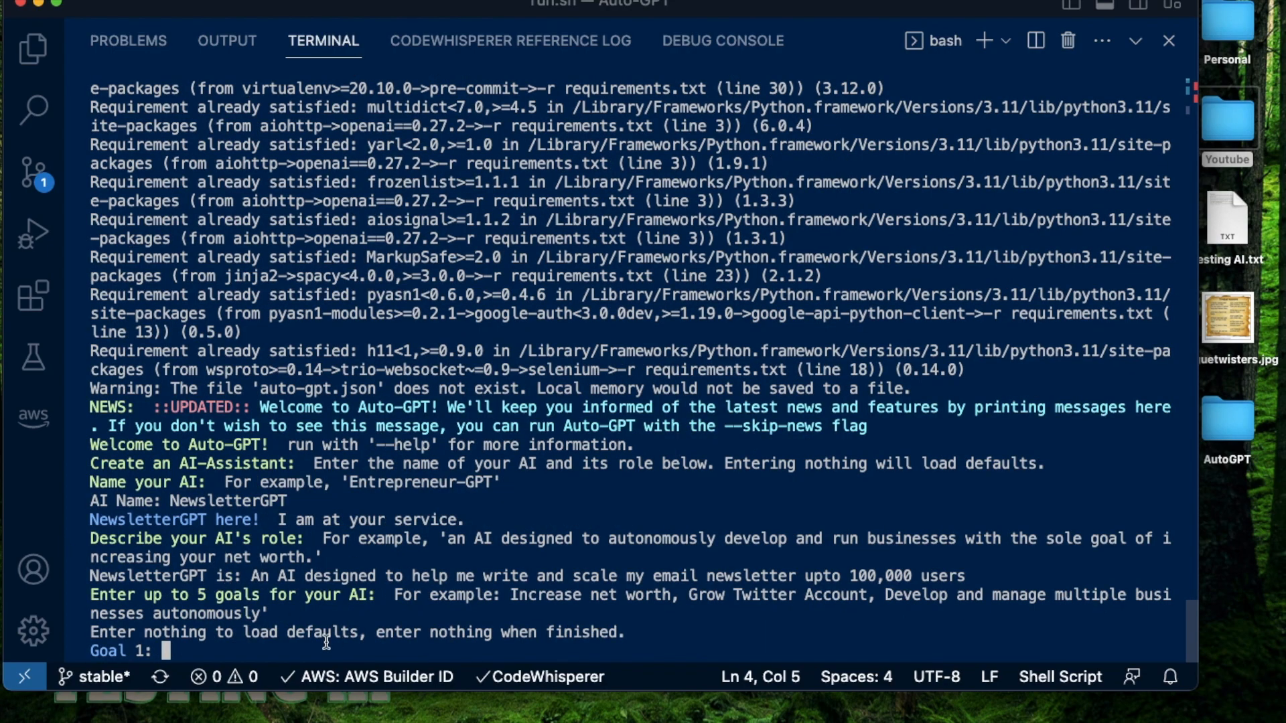
pyautogui.moveTo(238, 616)
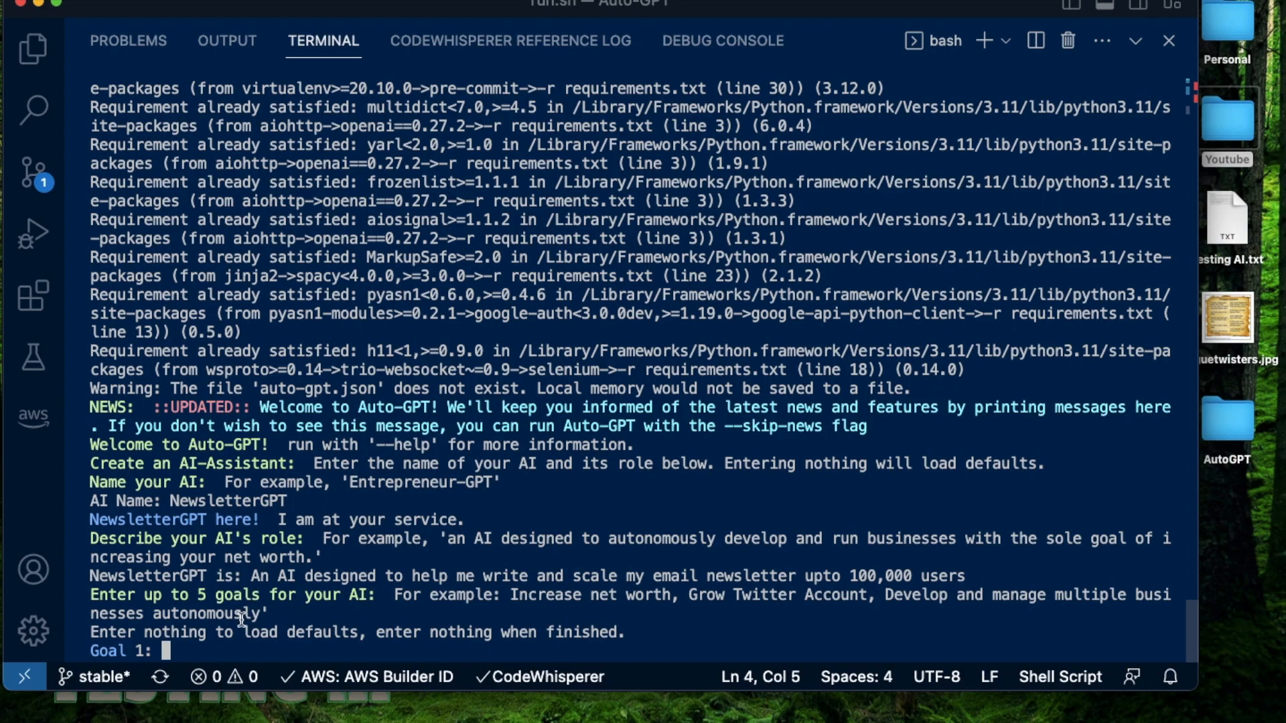
pyautogui.moveTo(470, 598)
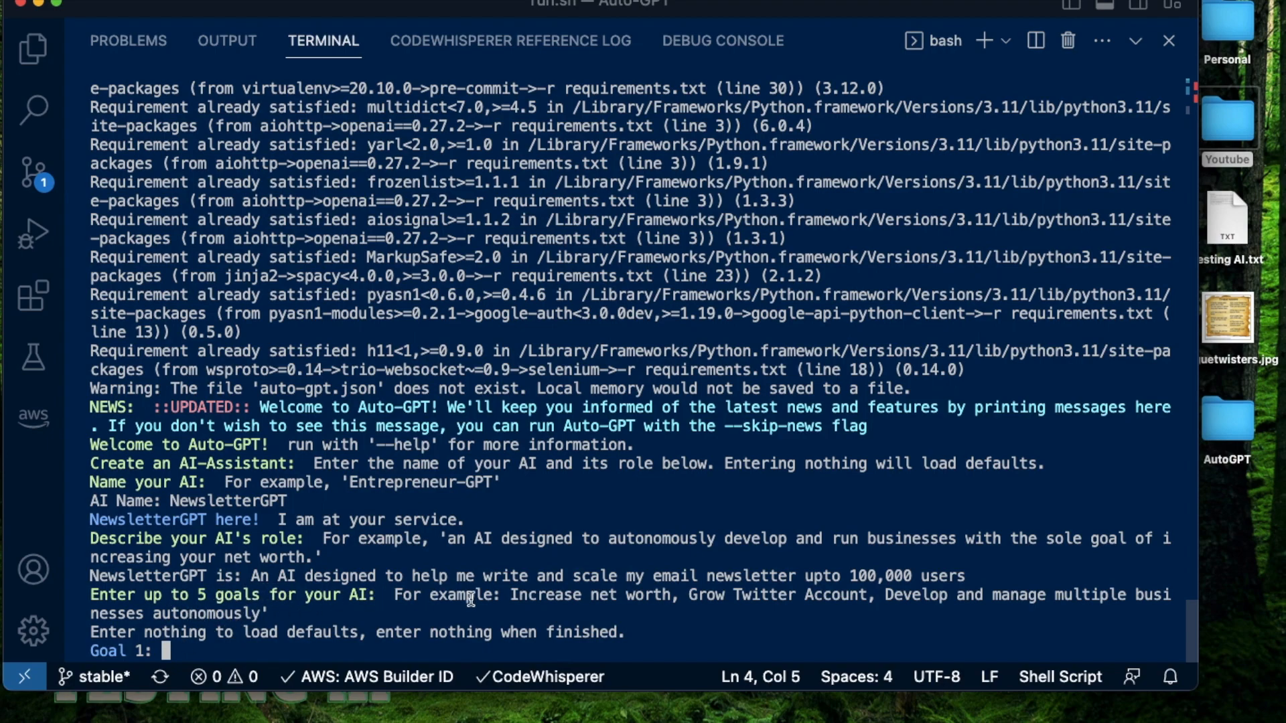
pyautogui.moveTo(204, 650)
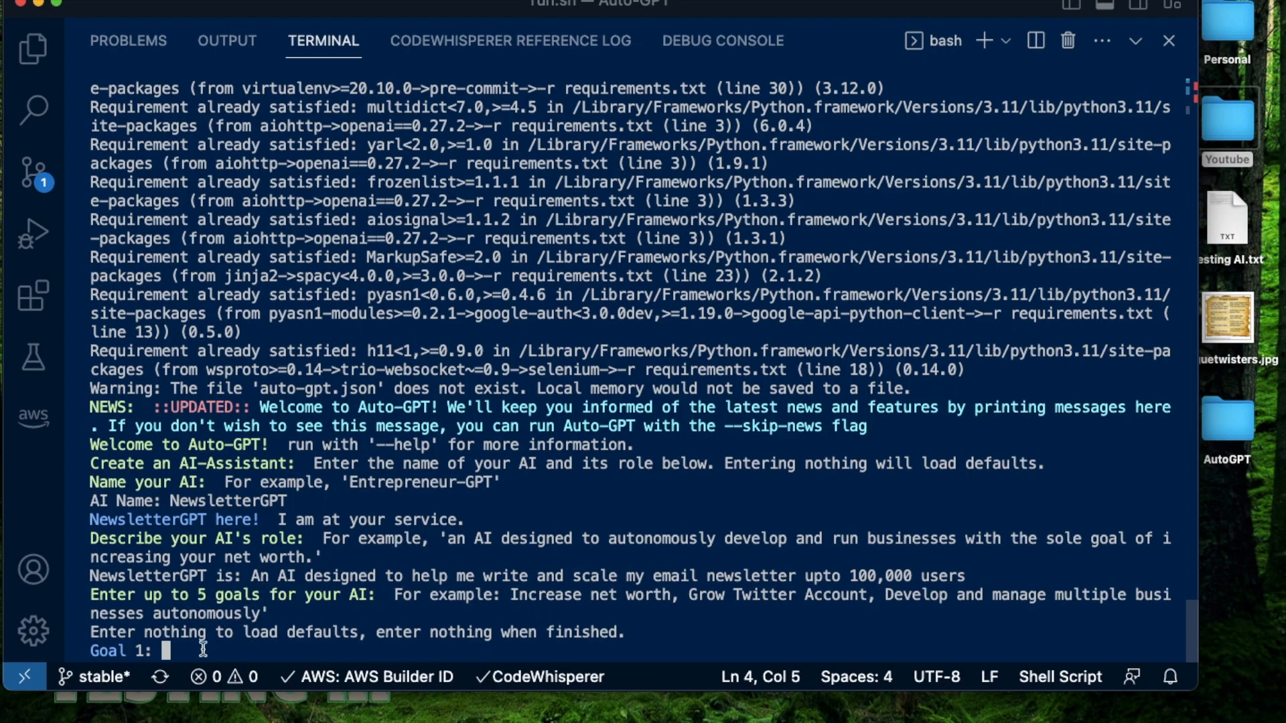
# Step: Enter goals about the best email structure, a social media strategy and ideas for incentives
pyautogui.write('Create')
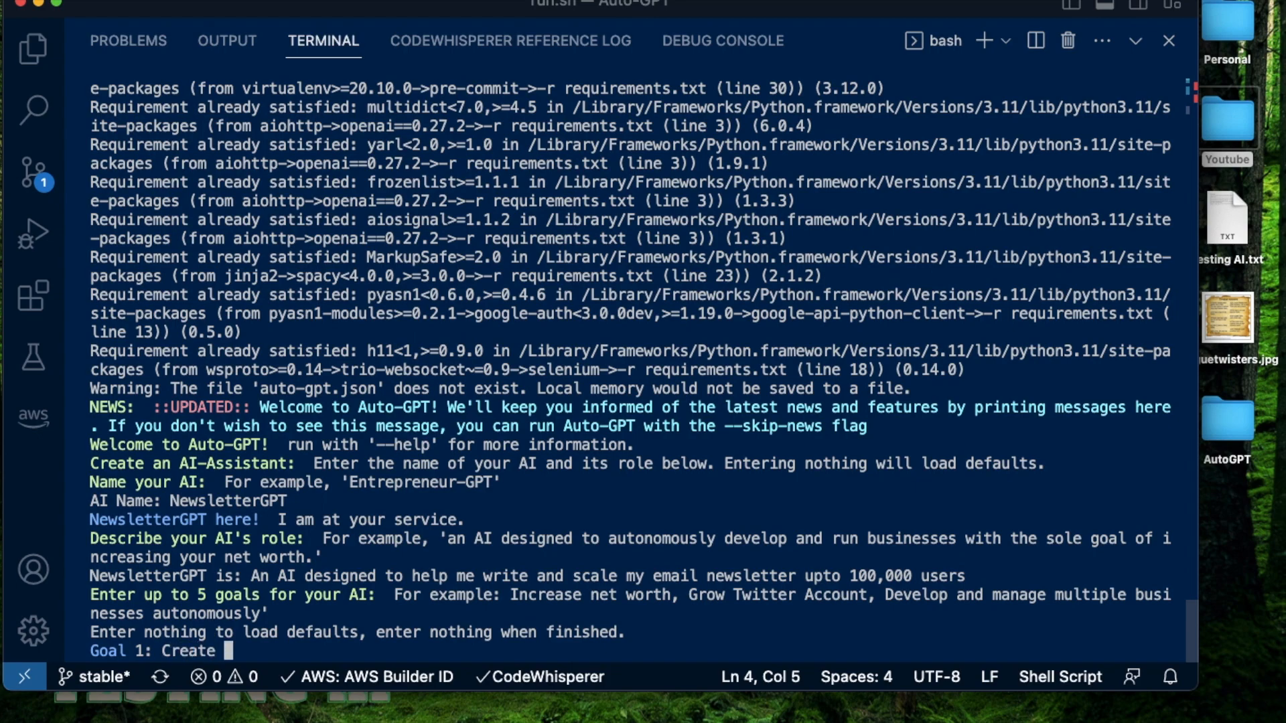
pyautogui.write('the email structure of my newsletter')
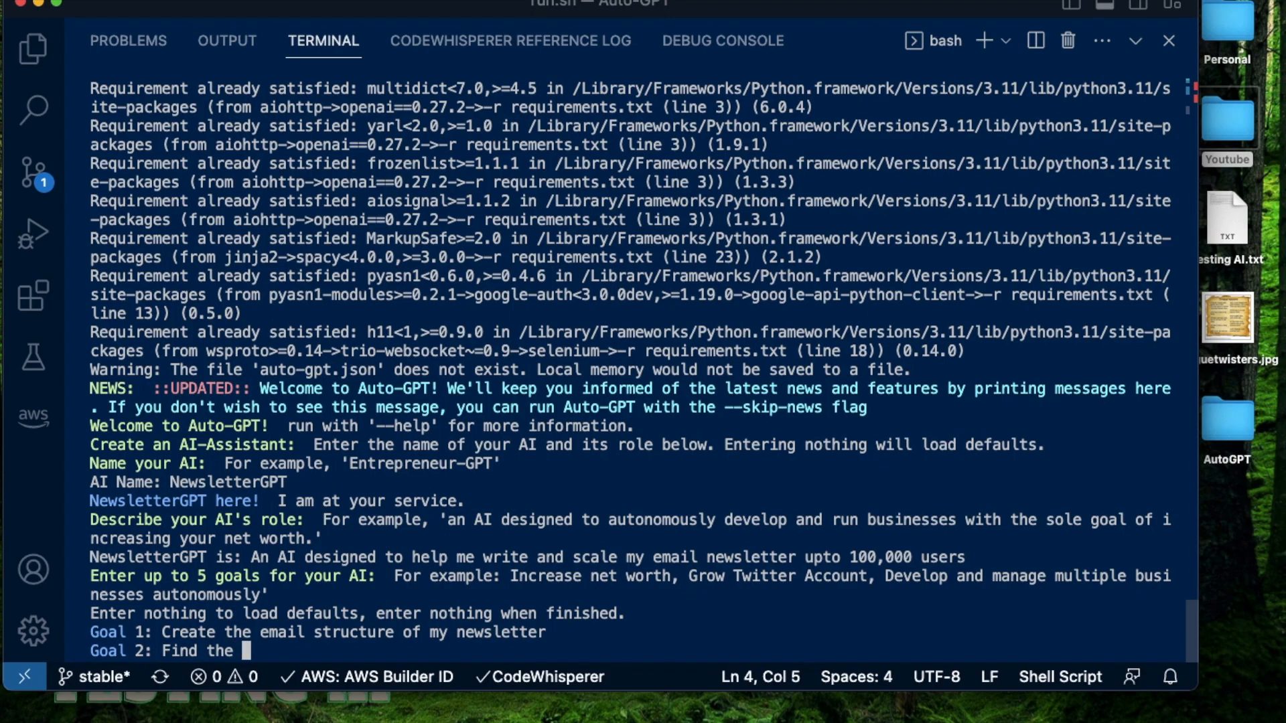
pyautogui.write('best kind of AI tools for my newsletter')
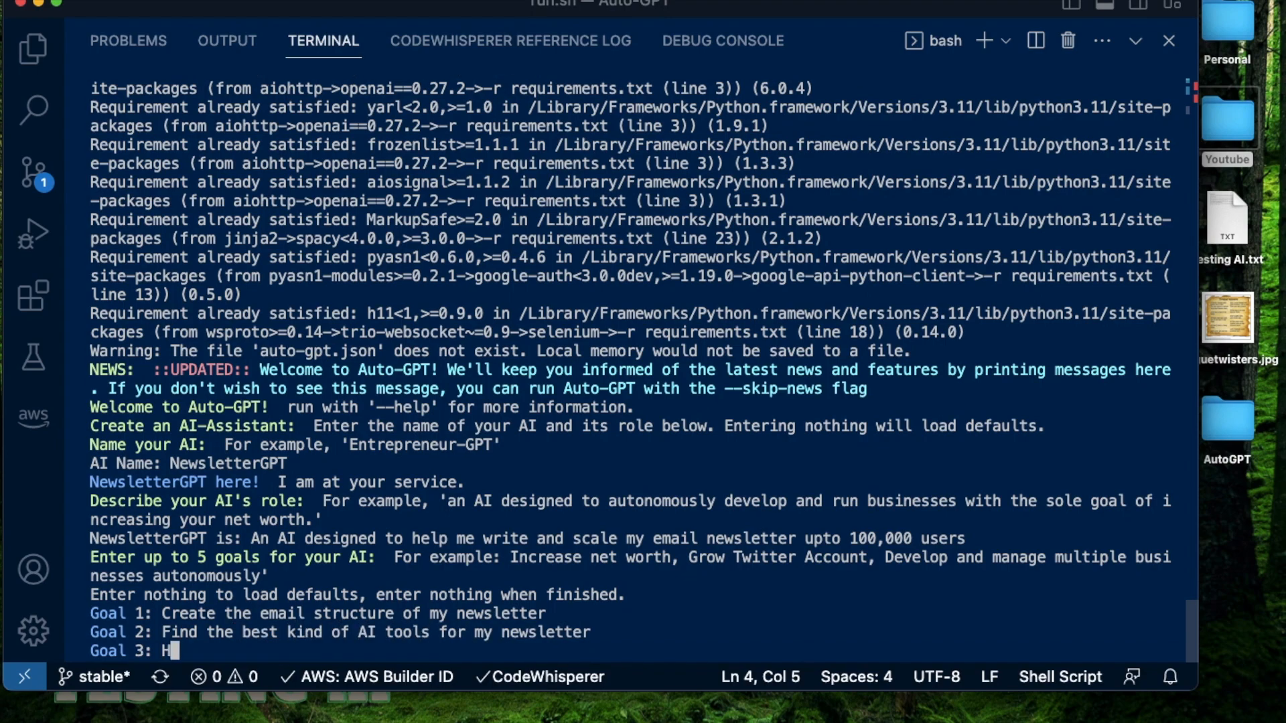
pyautogui.write('elp me build a s')
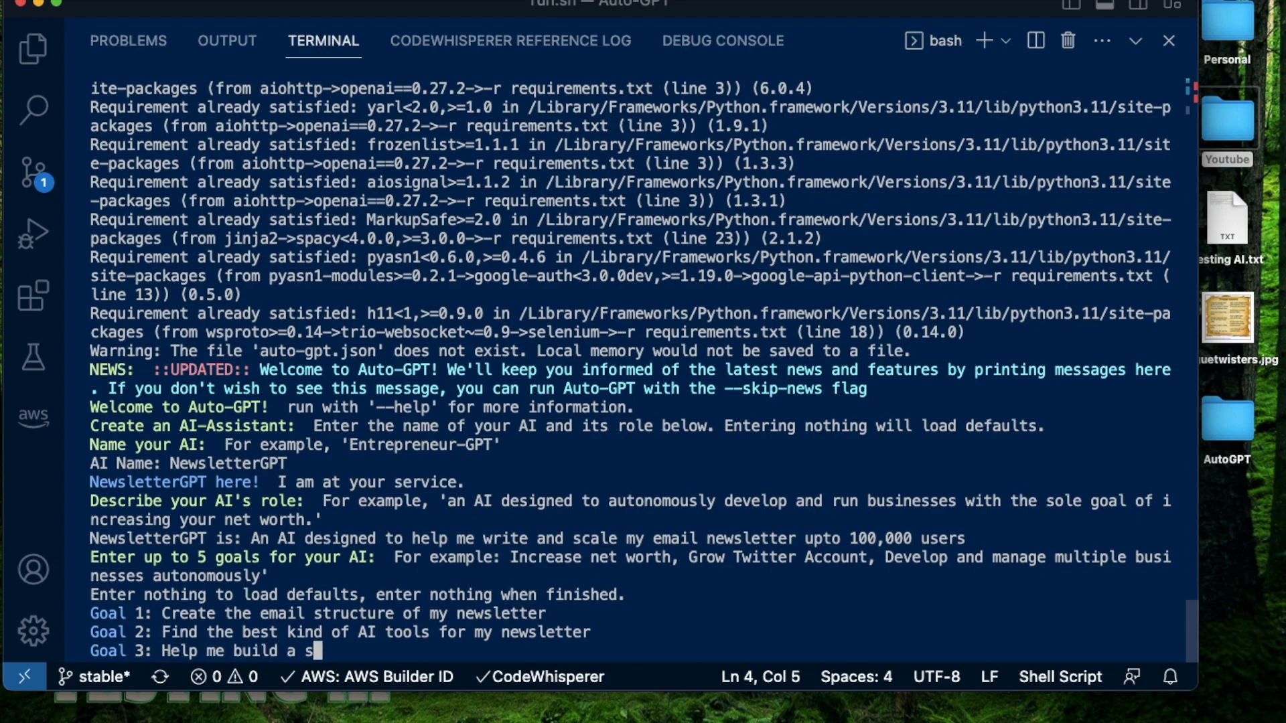
pyautogui.write('ocial me')
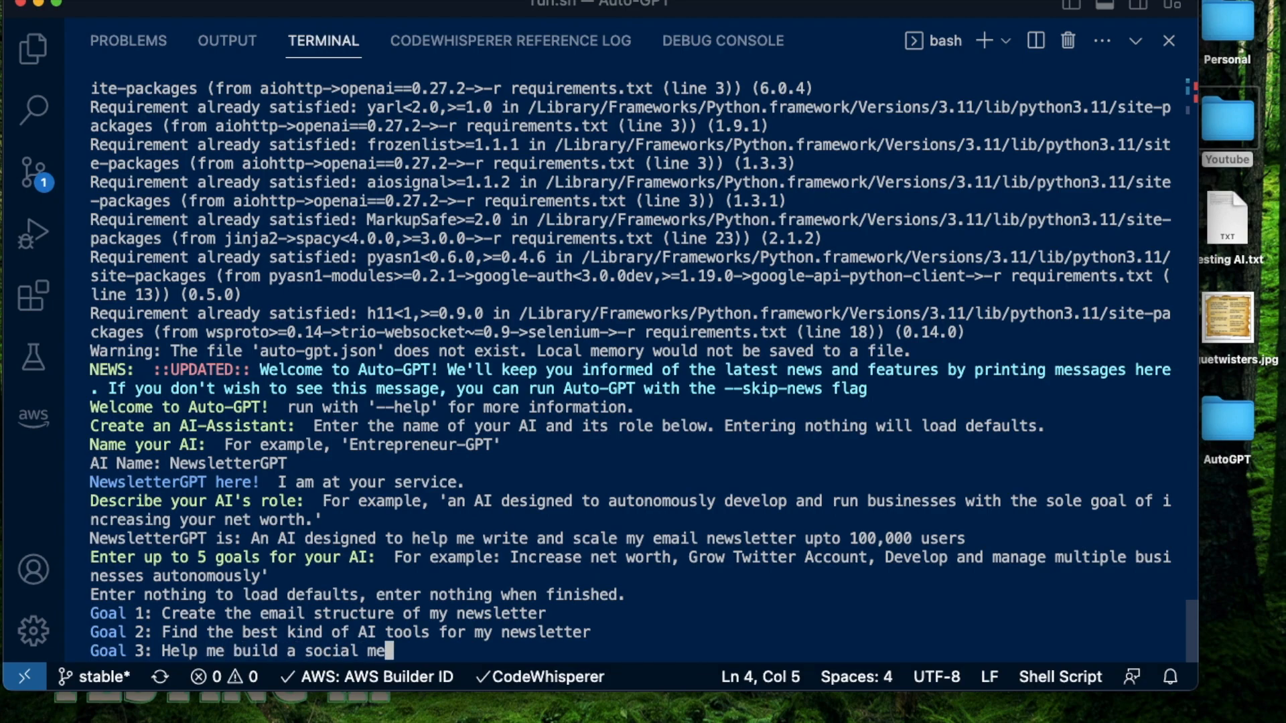
pyautogui.write('dia strategy to promote my newsletter')
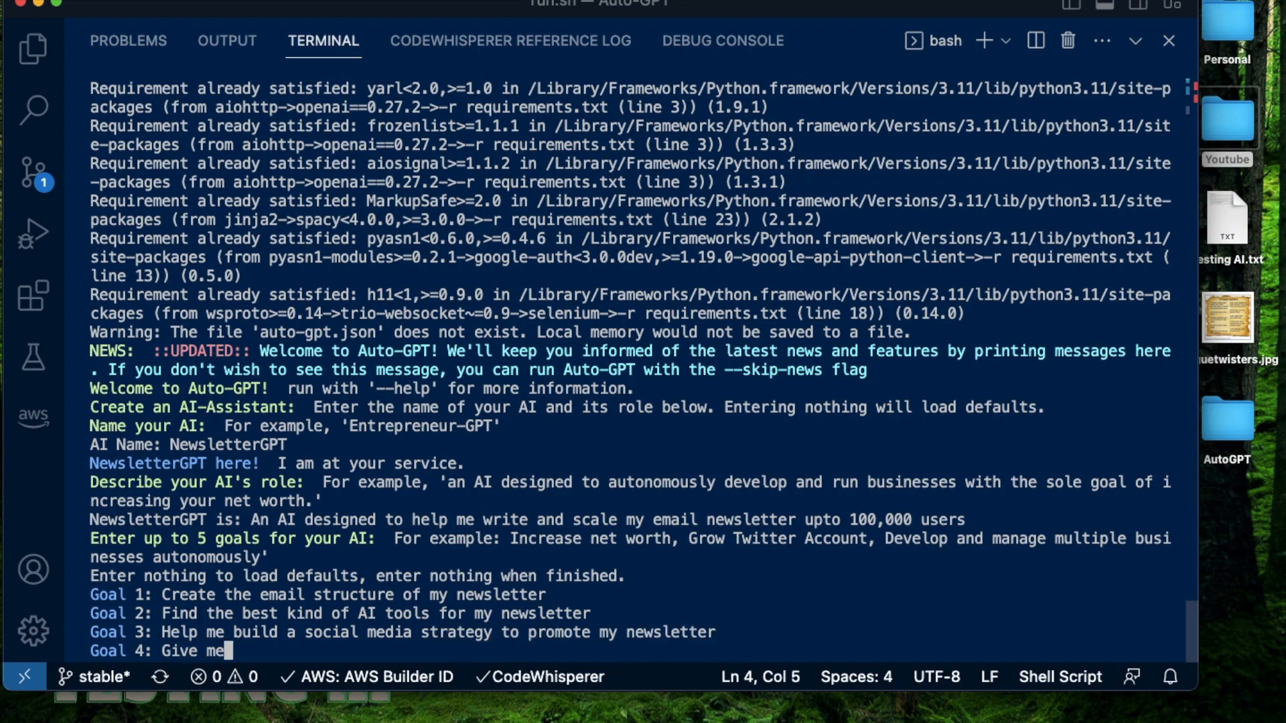
pyautogui.write('ideas fo')
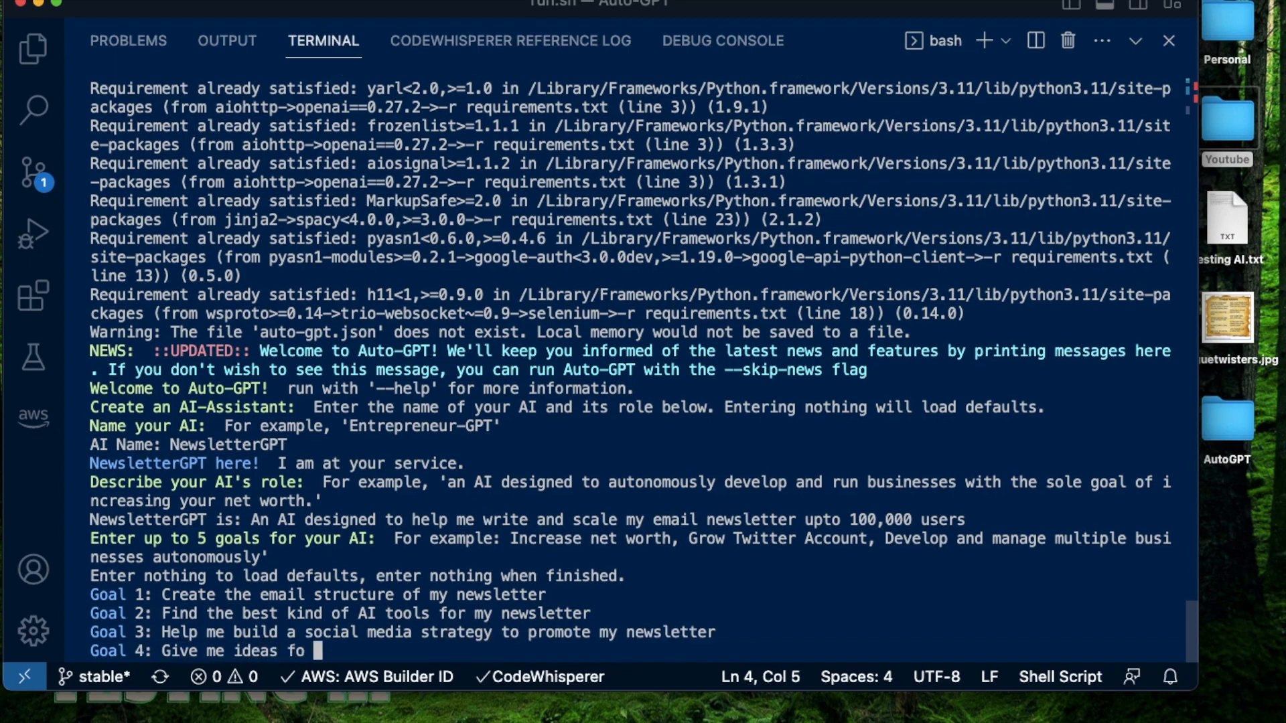
pyautogui.write('r incentives to provide to my email subscribers')
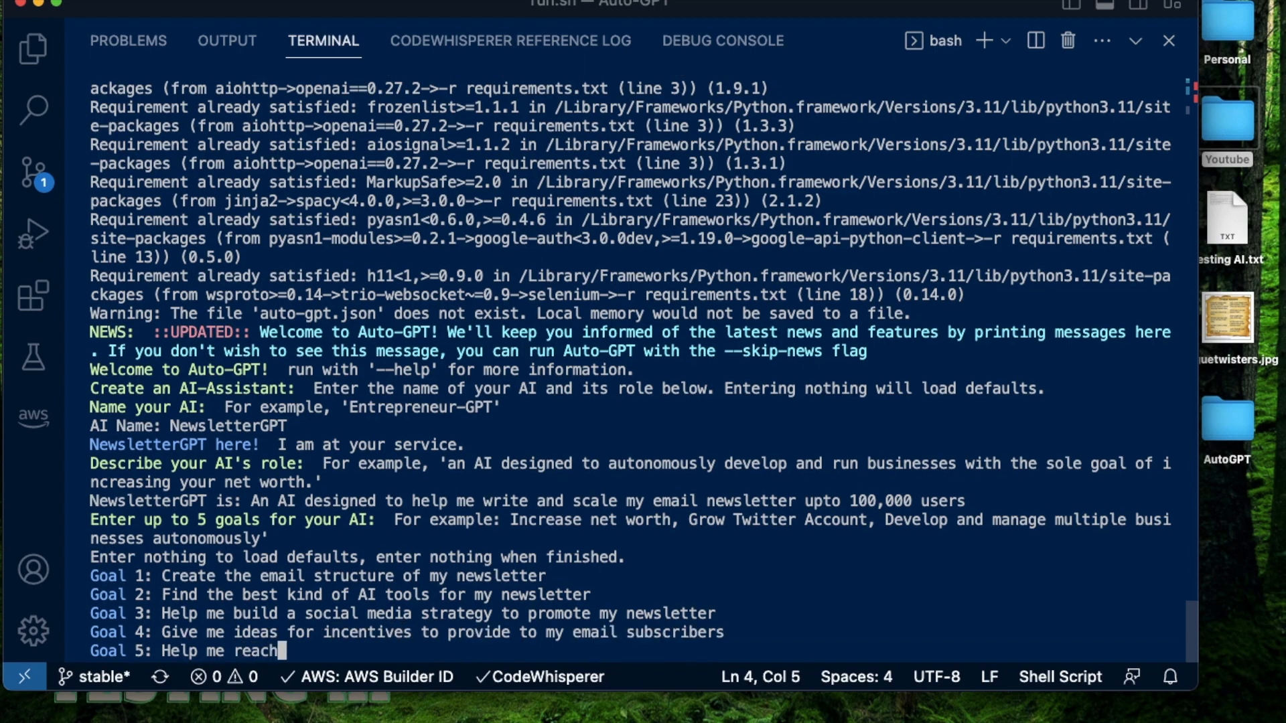
# Step: Enter Goal 5: help reach out to brands who can promote using the newsletter
pyautogui.write('out to brands')
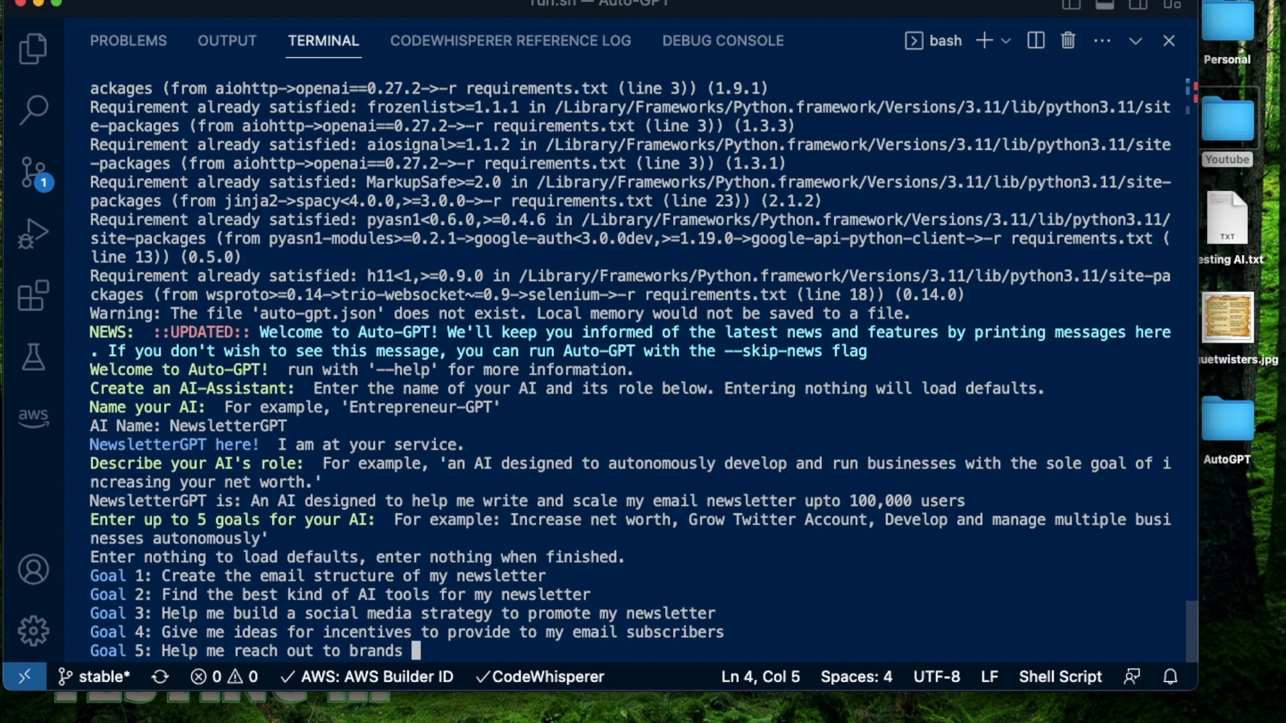
pyautogui.write('who can promote using my newsletter')
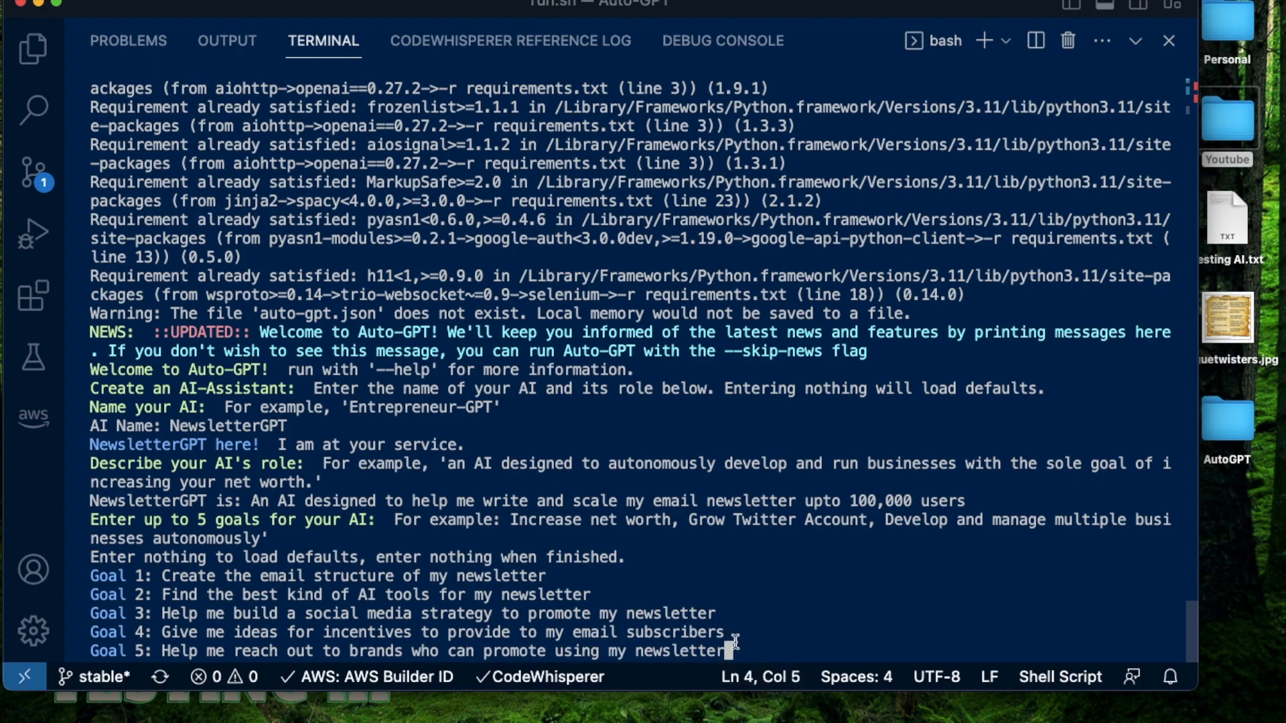
pyautogui.moveTo(769, 637)
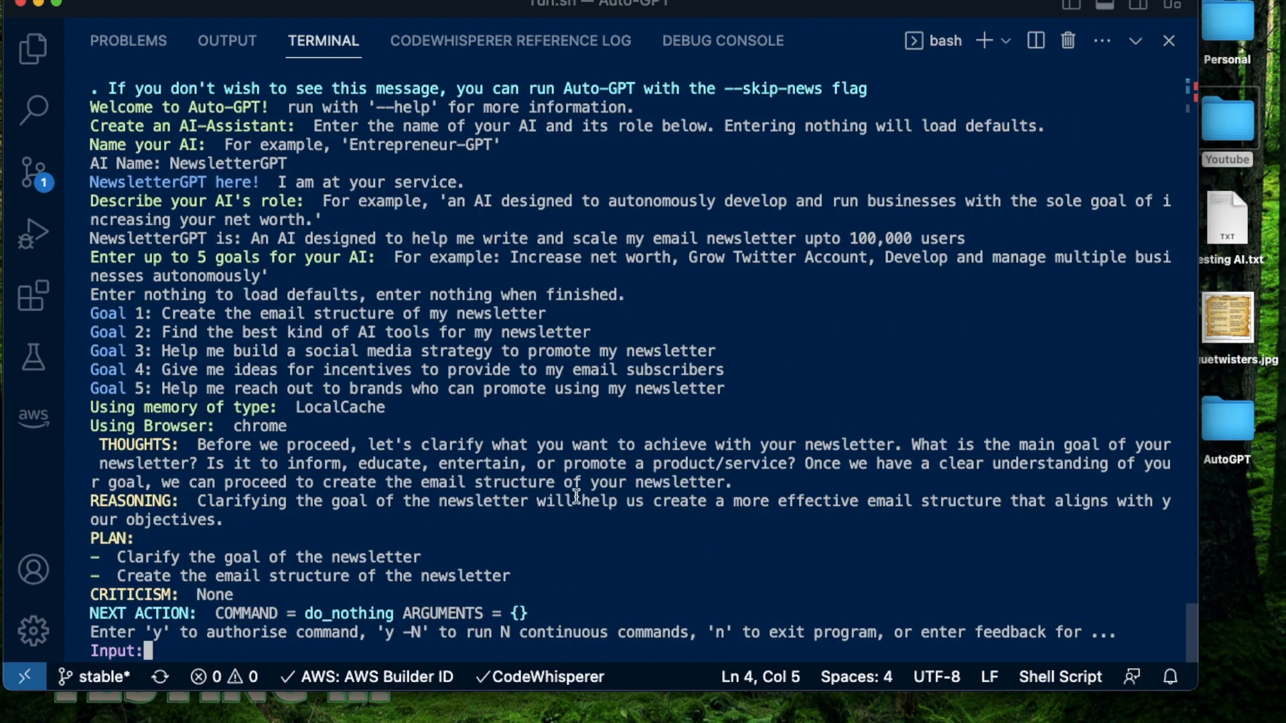
pyautogui.moveTo(379, 444)
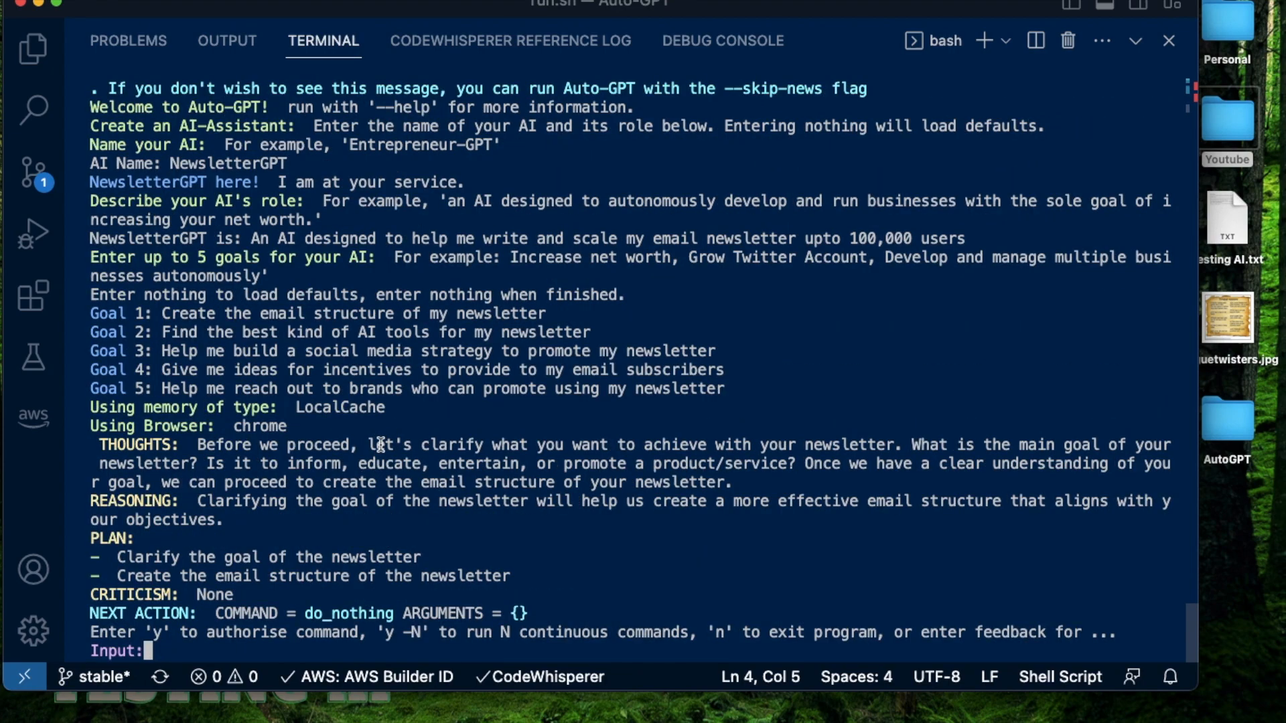
pyautogui.moveTo(963, 456)
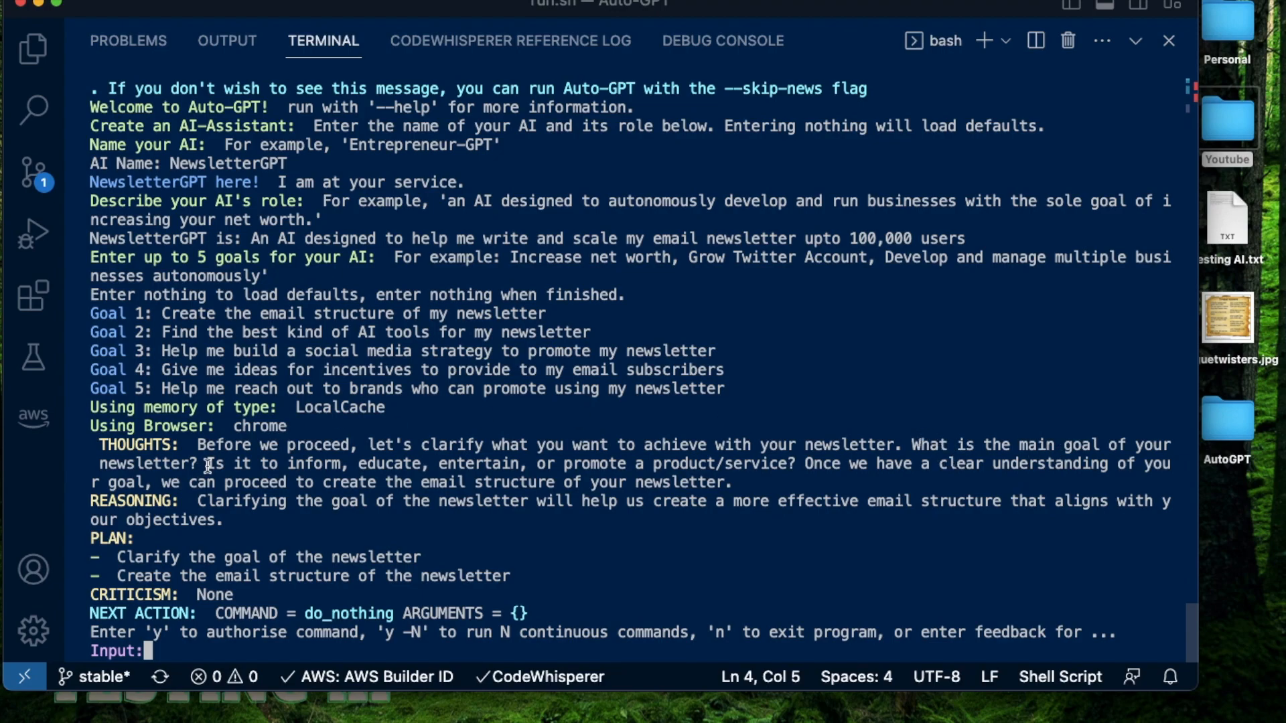
pyautogui.moveTo(676, 459)
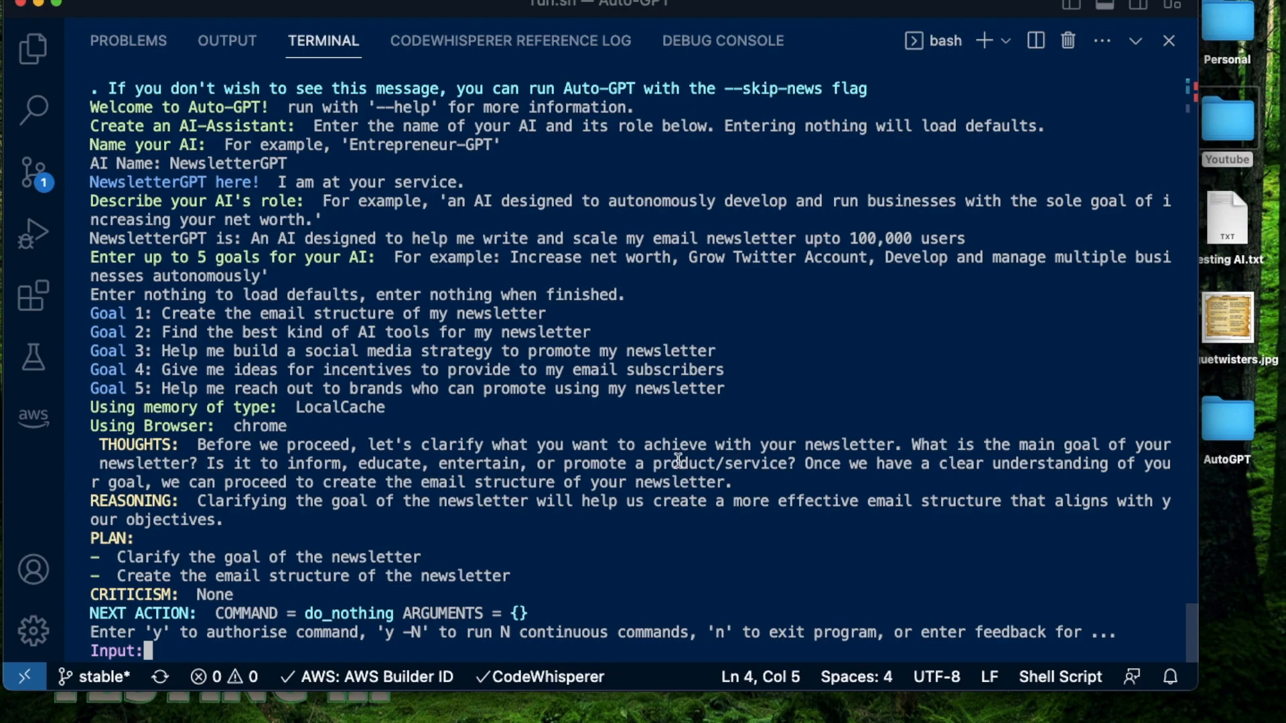
pyautogui.moveTo(734, 477)
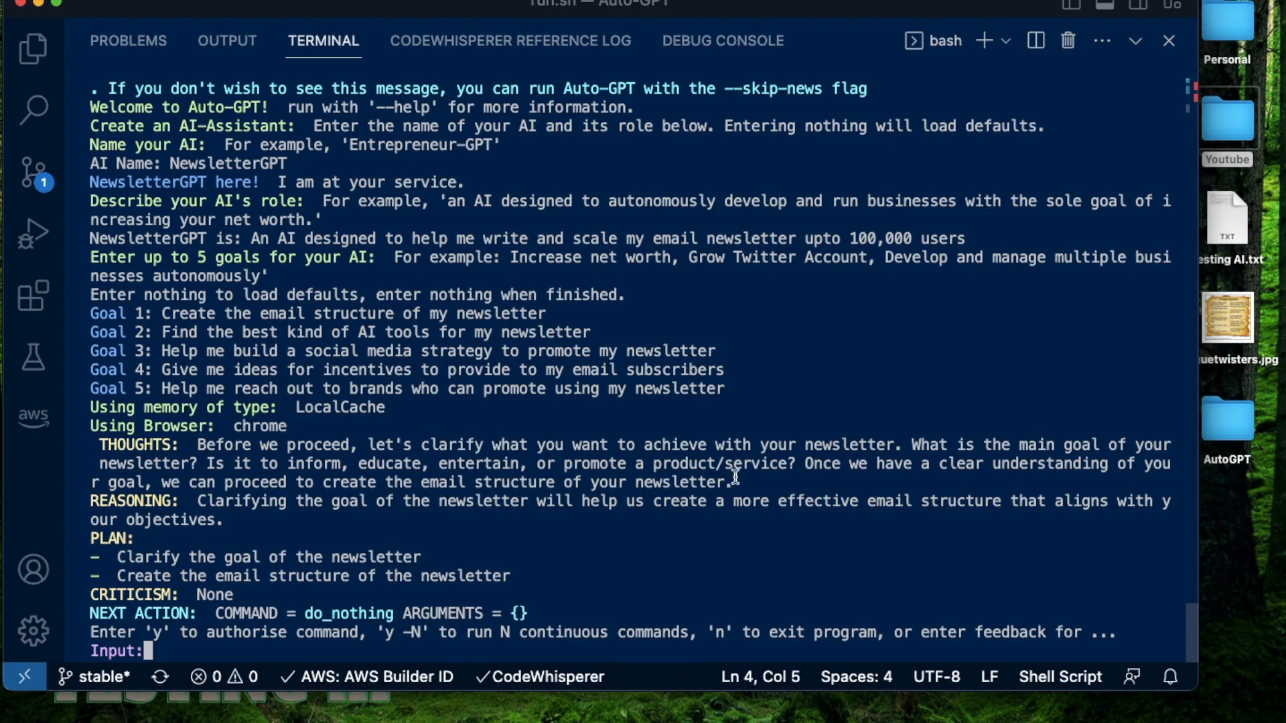
pyautogui.moveTo(809, 465)
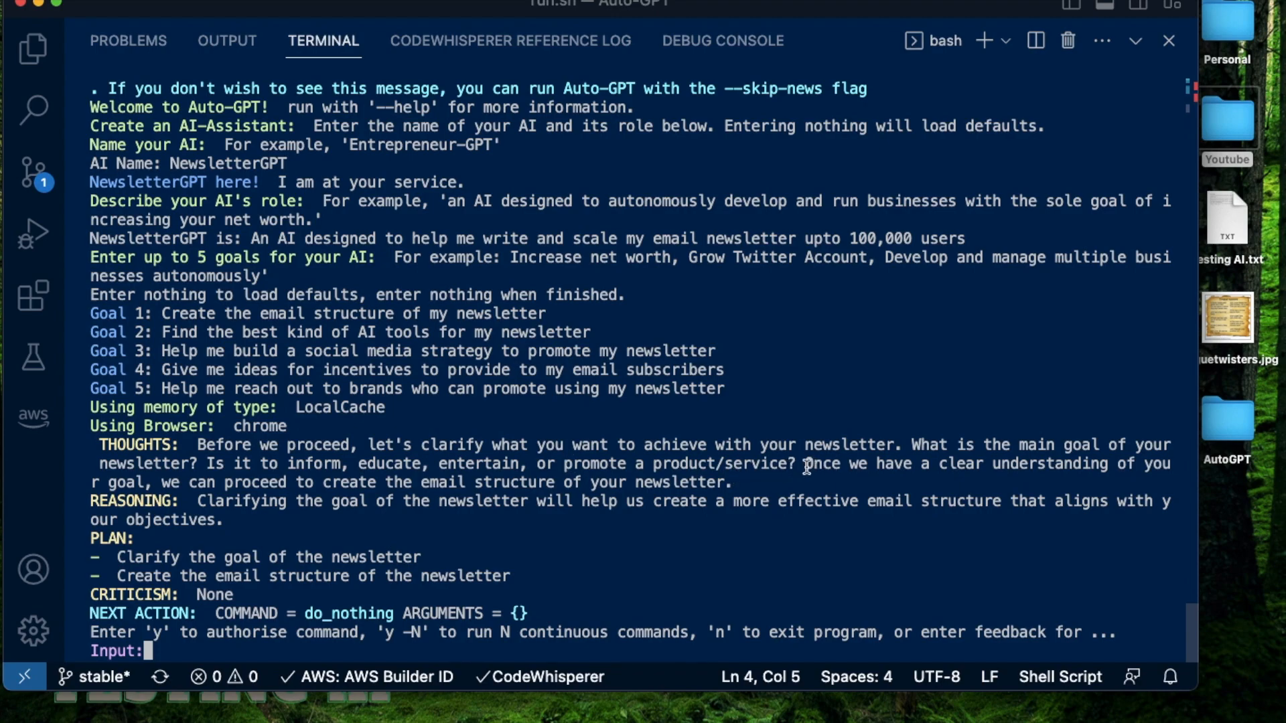
pyautogui.moveTo(433, 445)
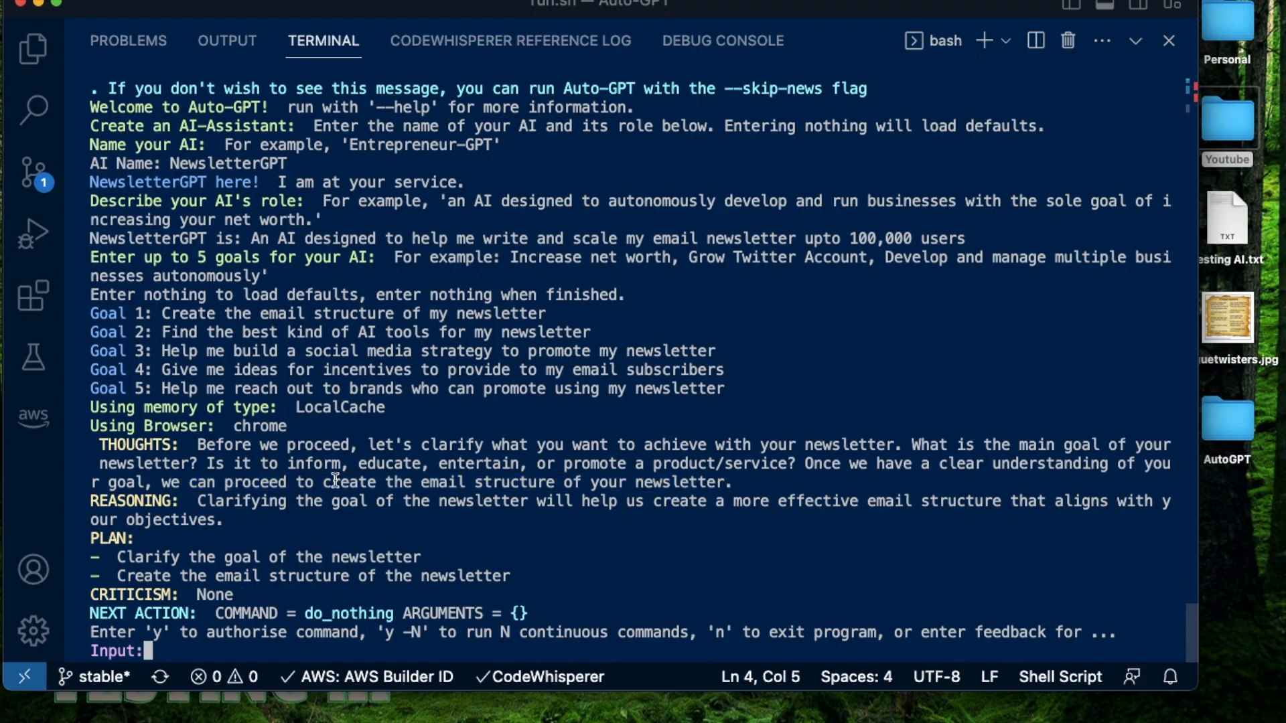
pyautogui.moveTo(207, 645)
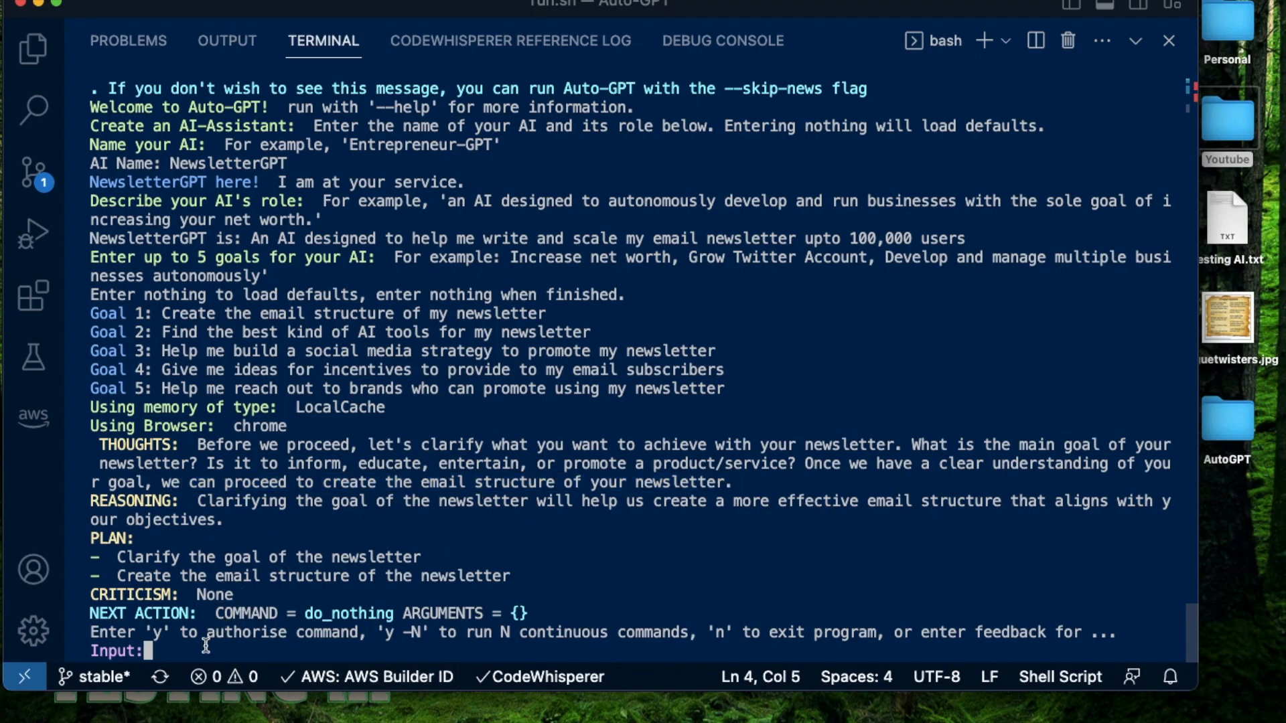
# Step: Authorise two successive Auto-GPT do_nothing commands with y, reviewing the proposed newsletter output
pyautogui.write('y')
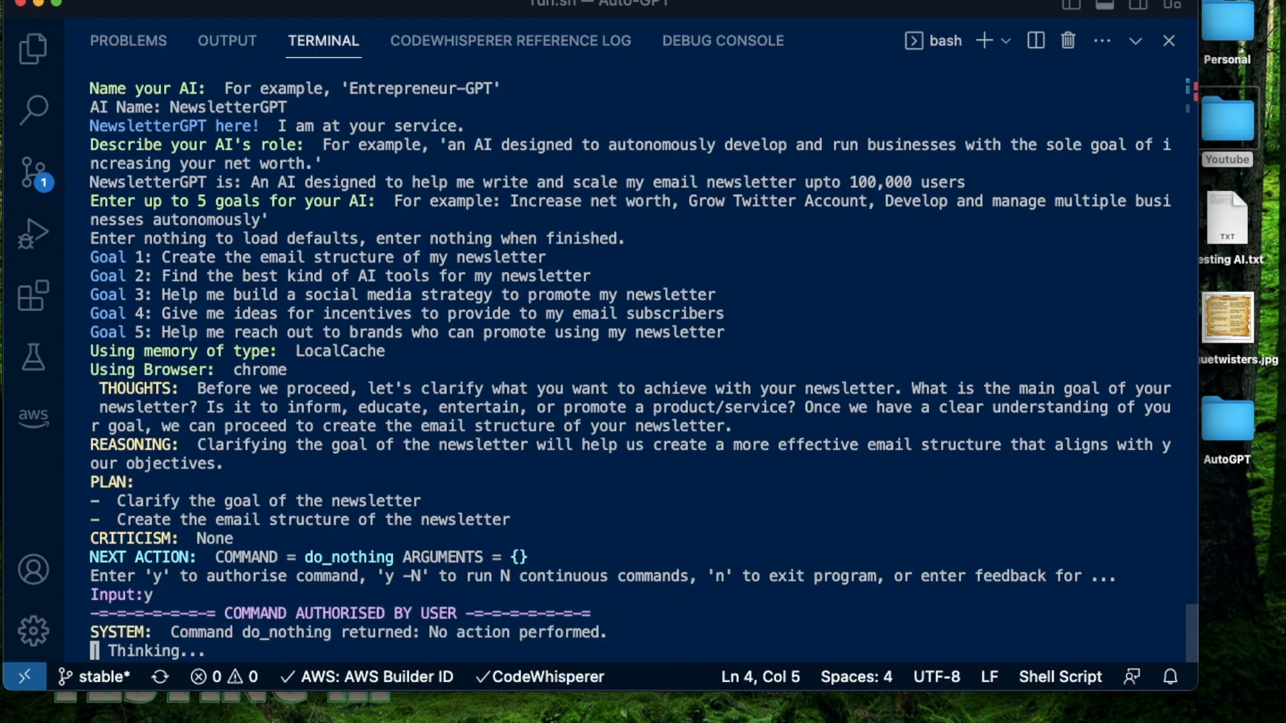
pyautogui.scroll(-3)
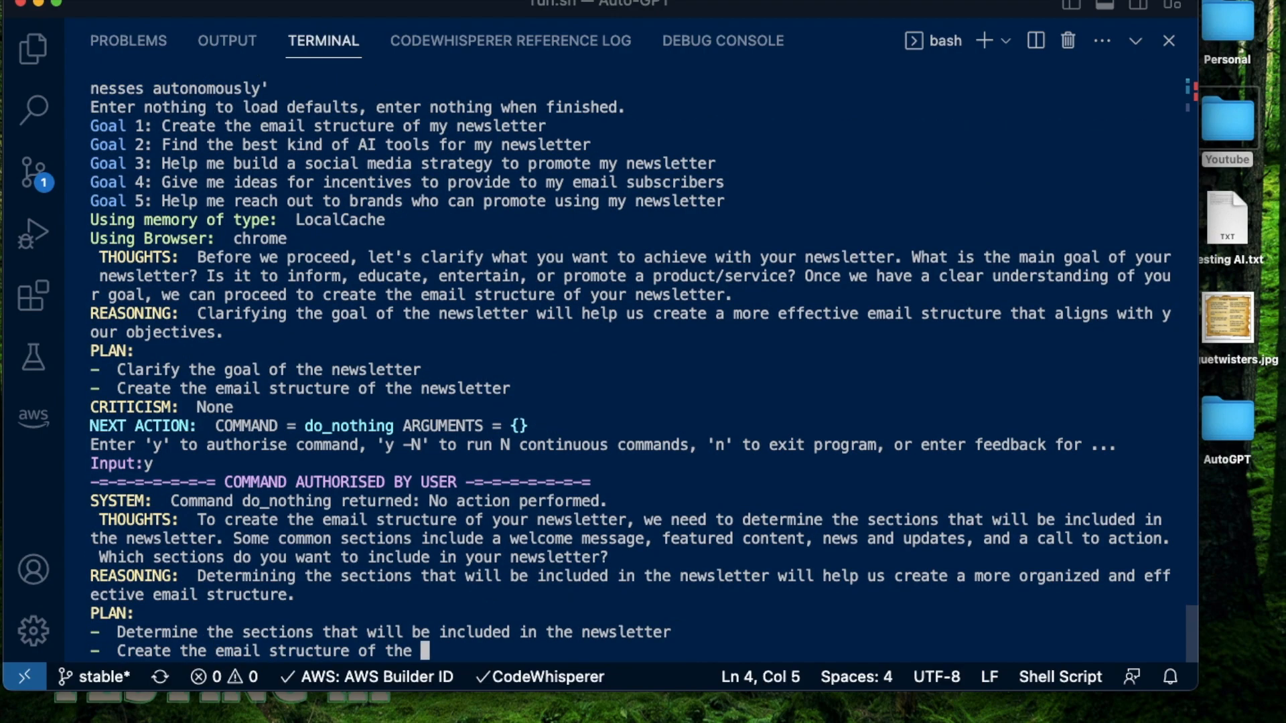
pyautogui.scroll(-3)
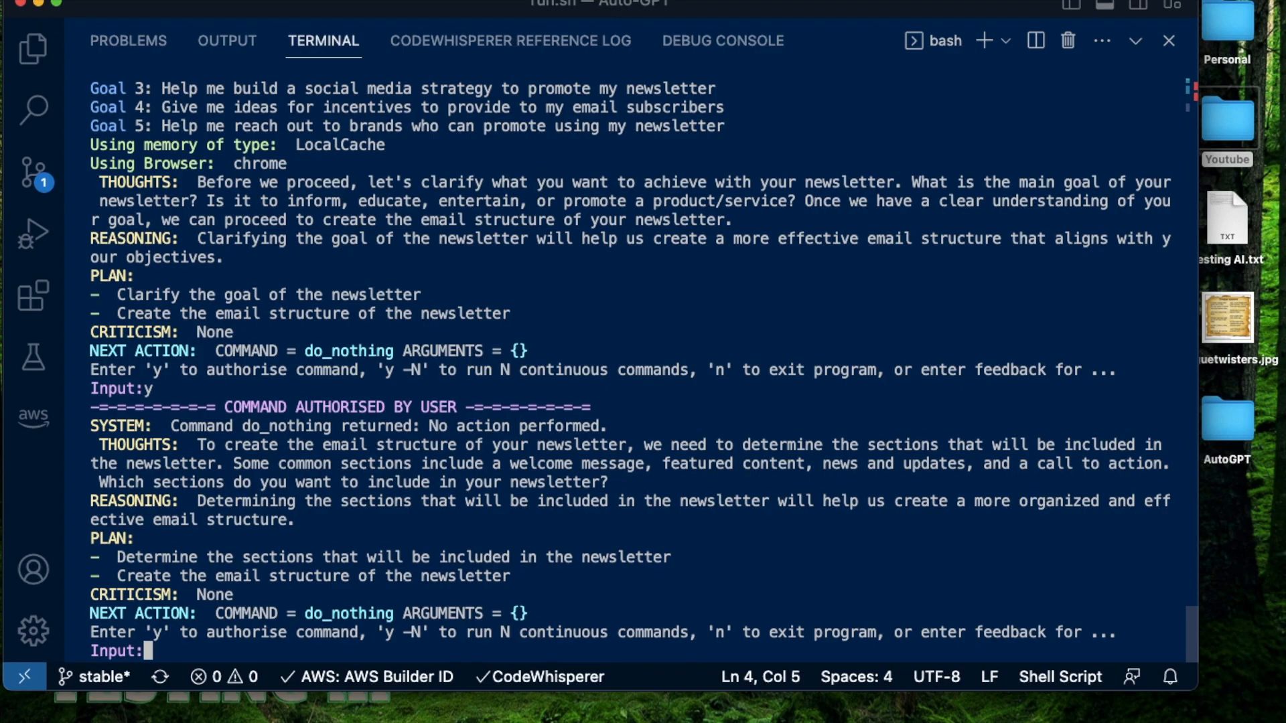
pyautogui.moveTo(221, 514)
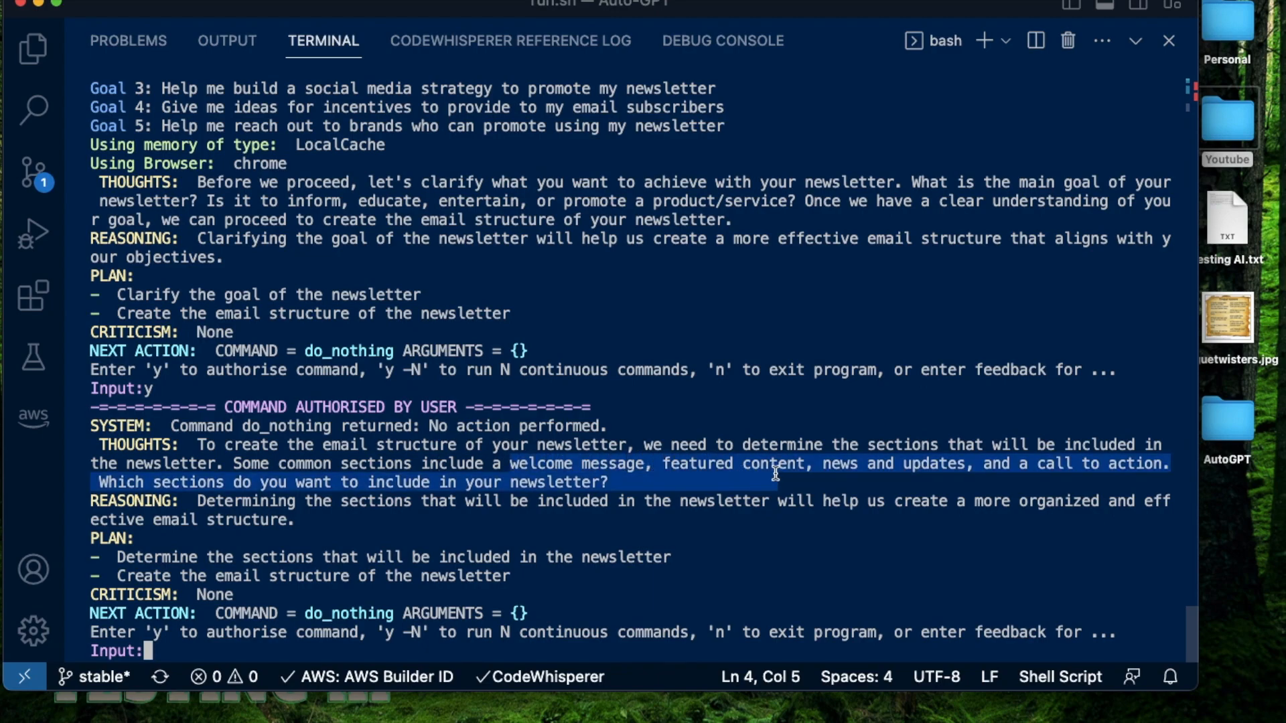
pyautogui.moveTo(823, 476)
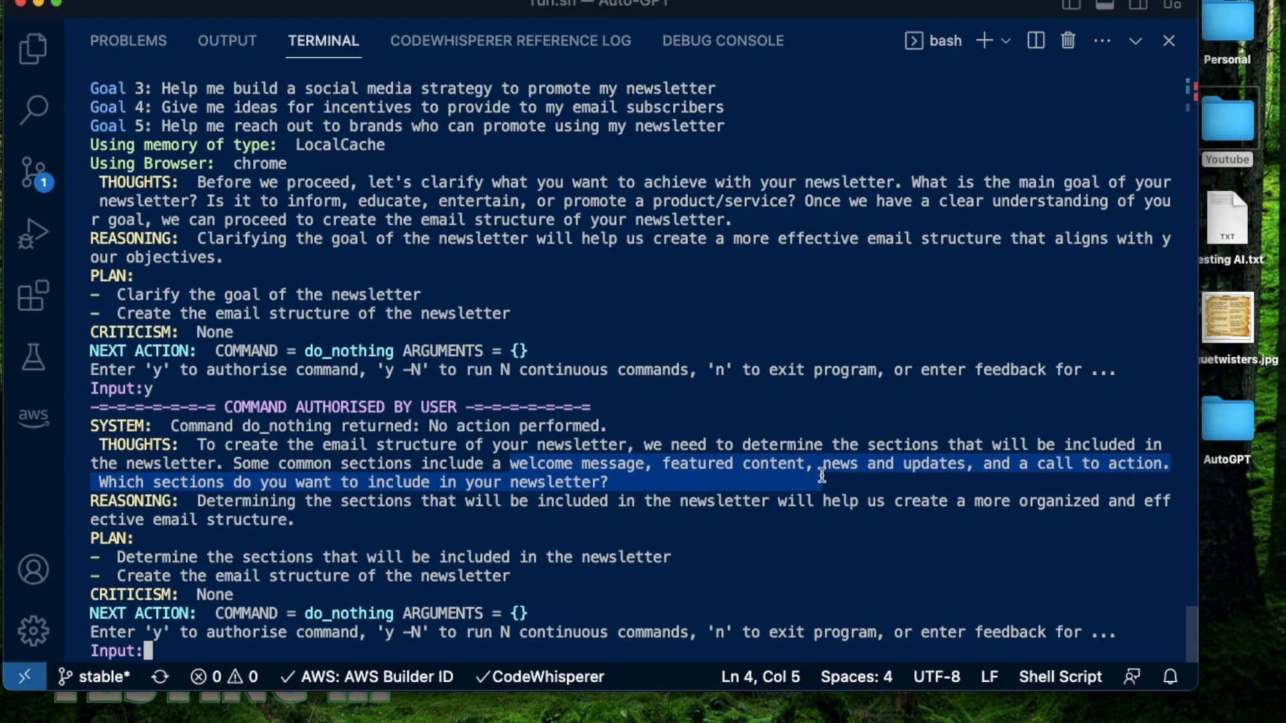
pyautogui.moveTo(205, 474)
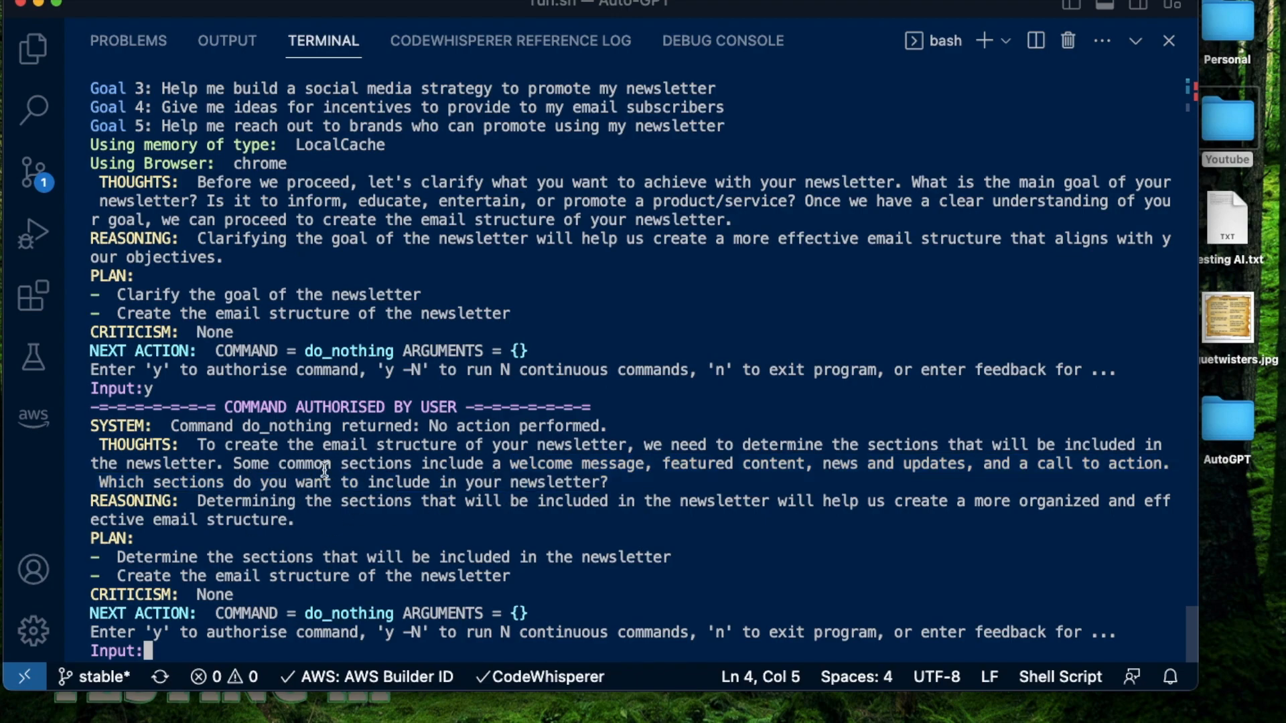
pyautogui.moveTo(449, 478)
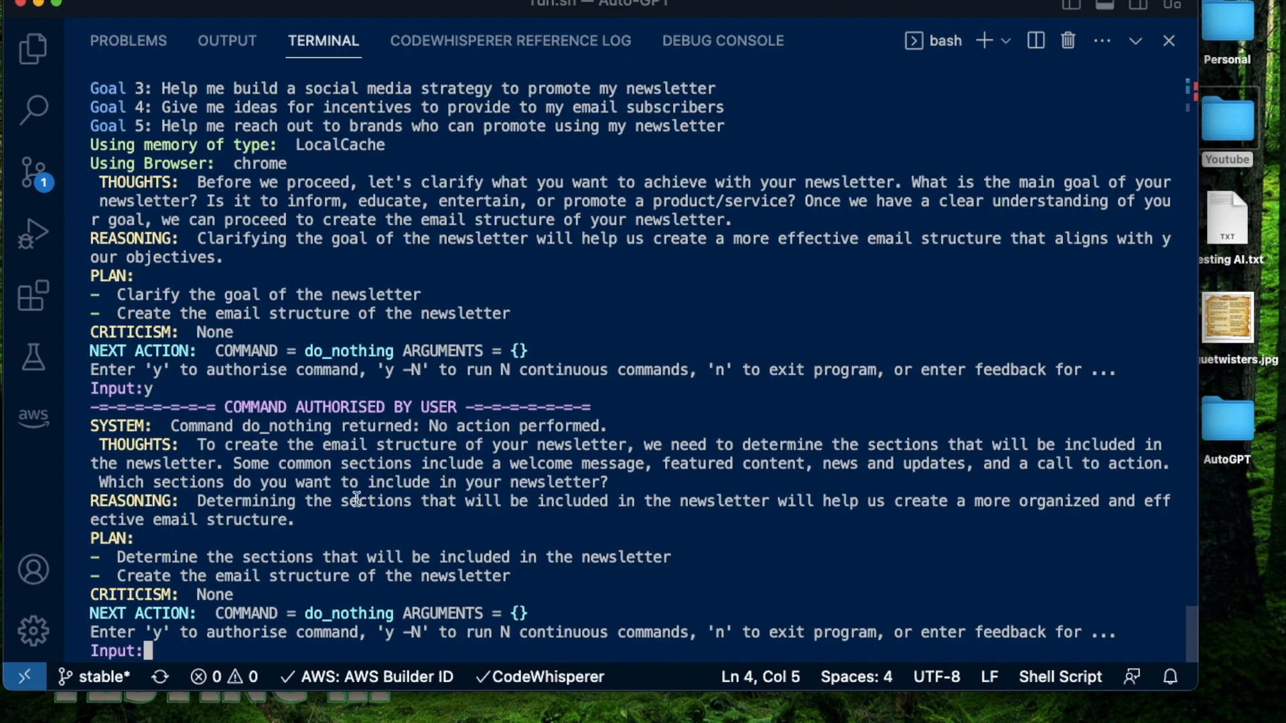
pyautogui.moveTo(612, 588)
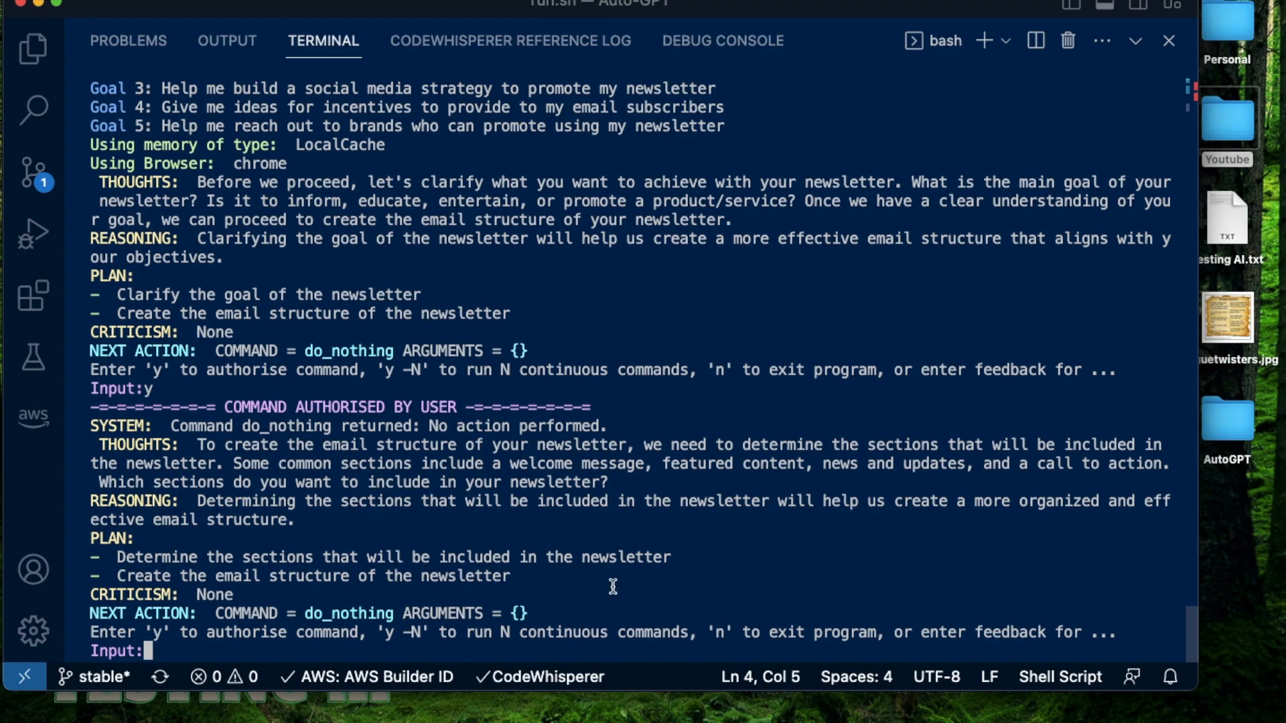
pyautogui.moveTo(583, 538)
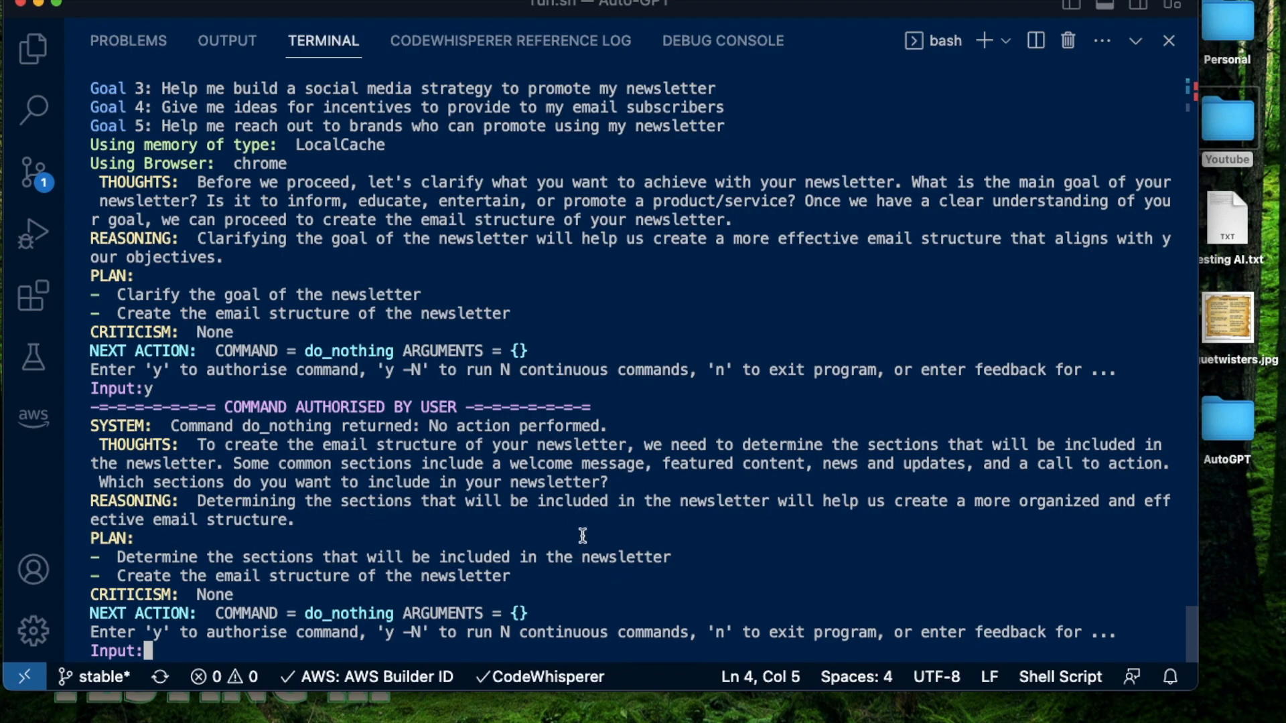
pyautogui.moveTo(360, 599)
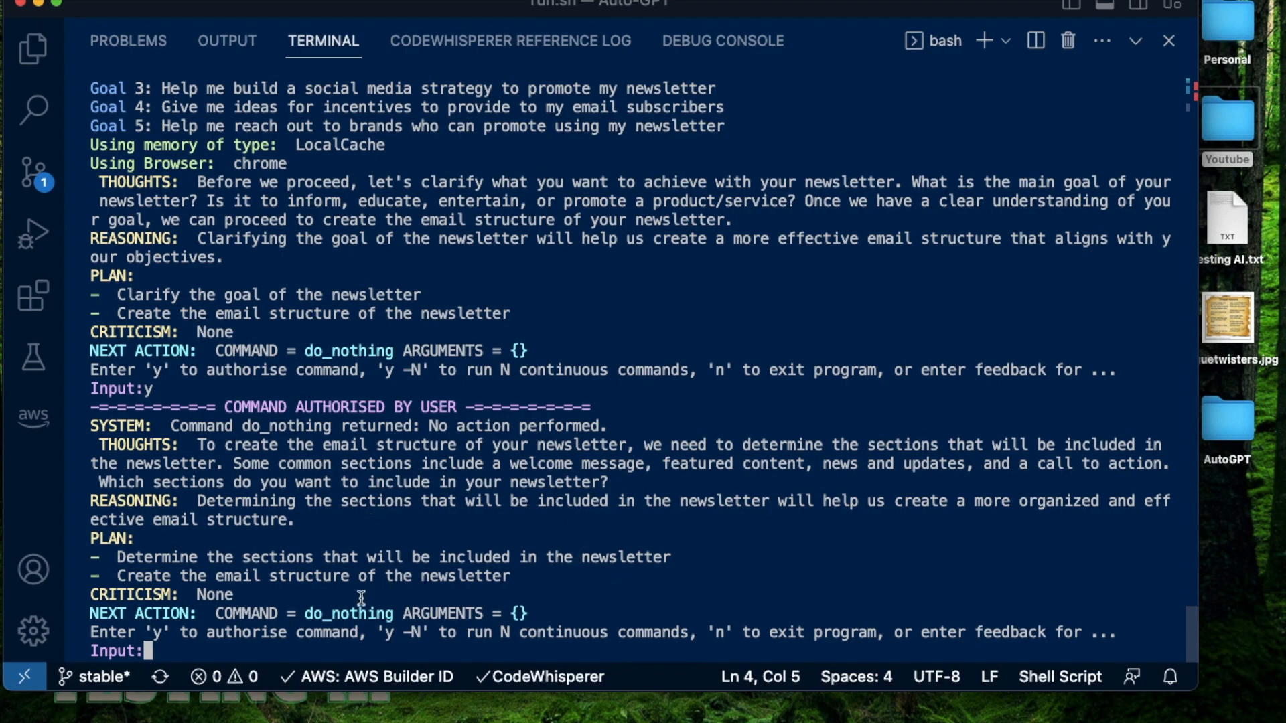
pyautogui.moveTo(197, 445)
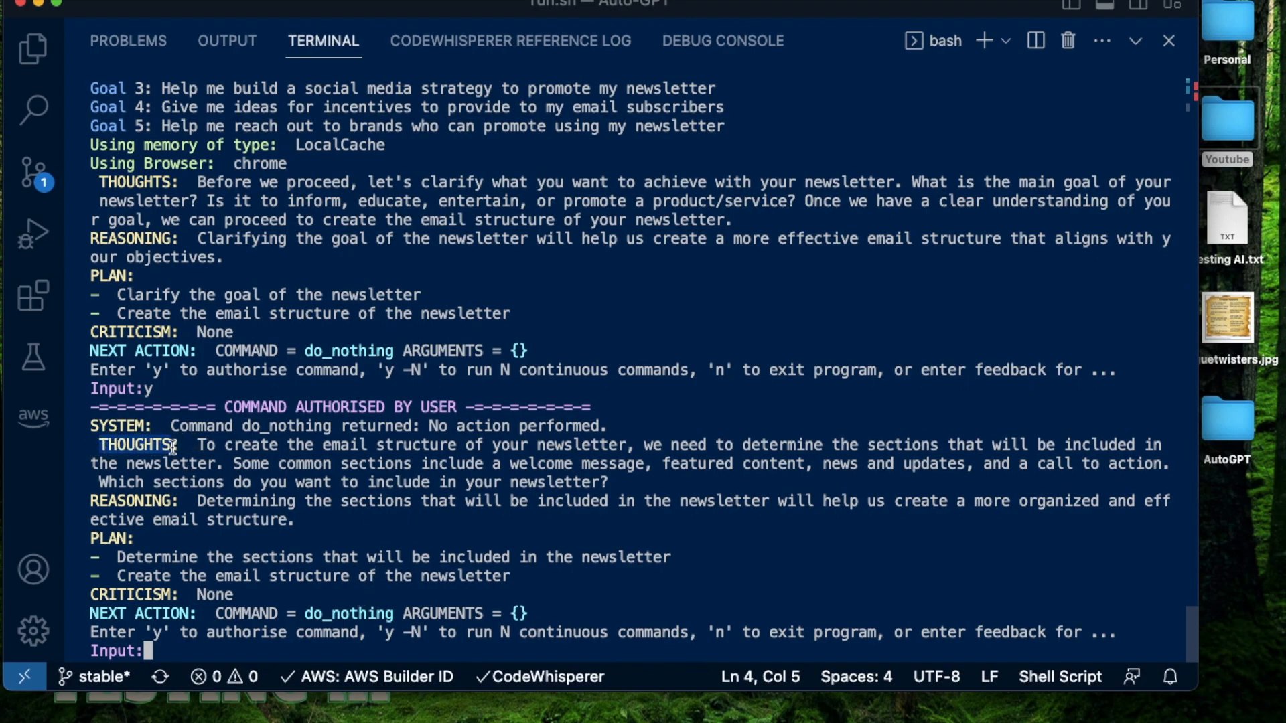
pyautogui.moveTo(537, 532)
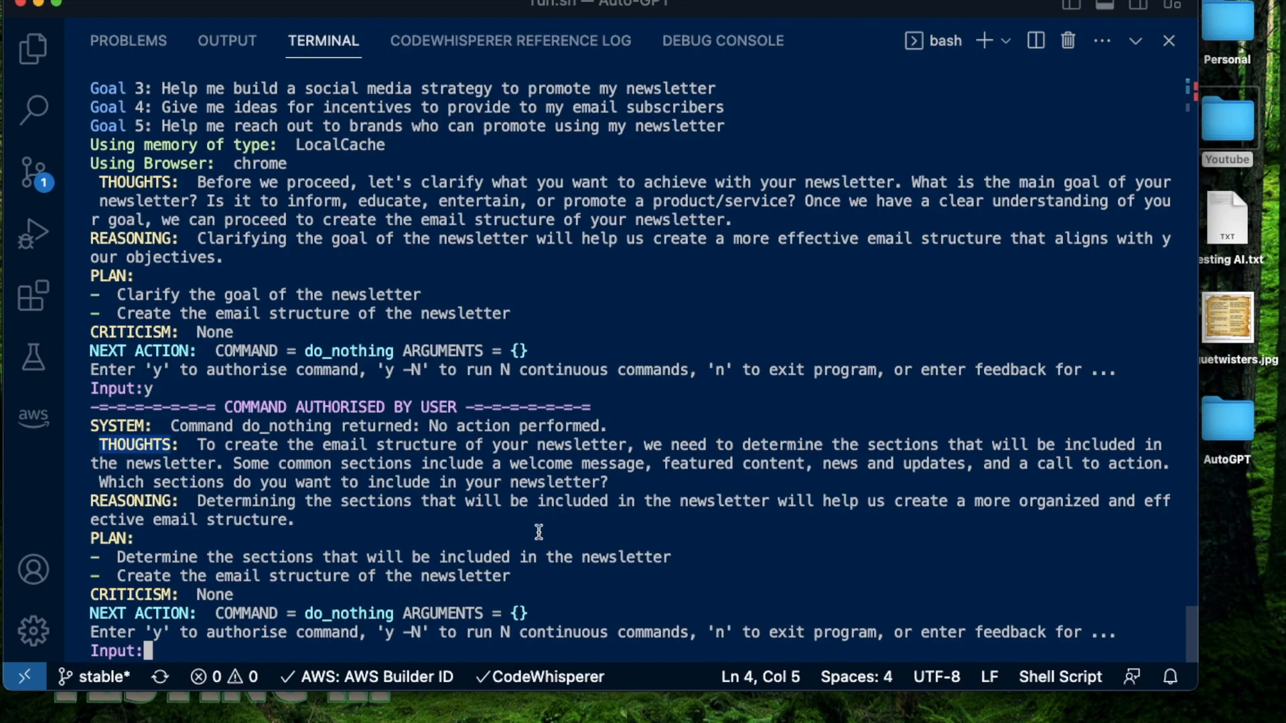
pyautogui.write('y')
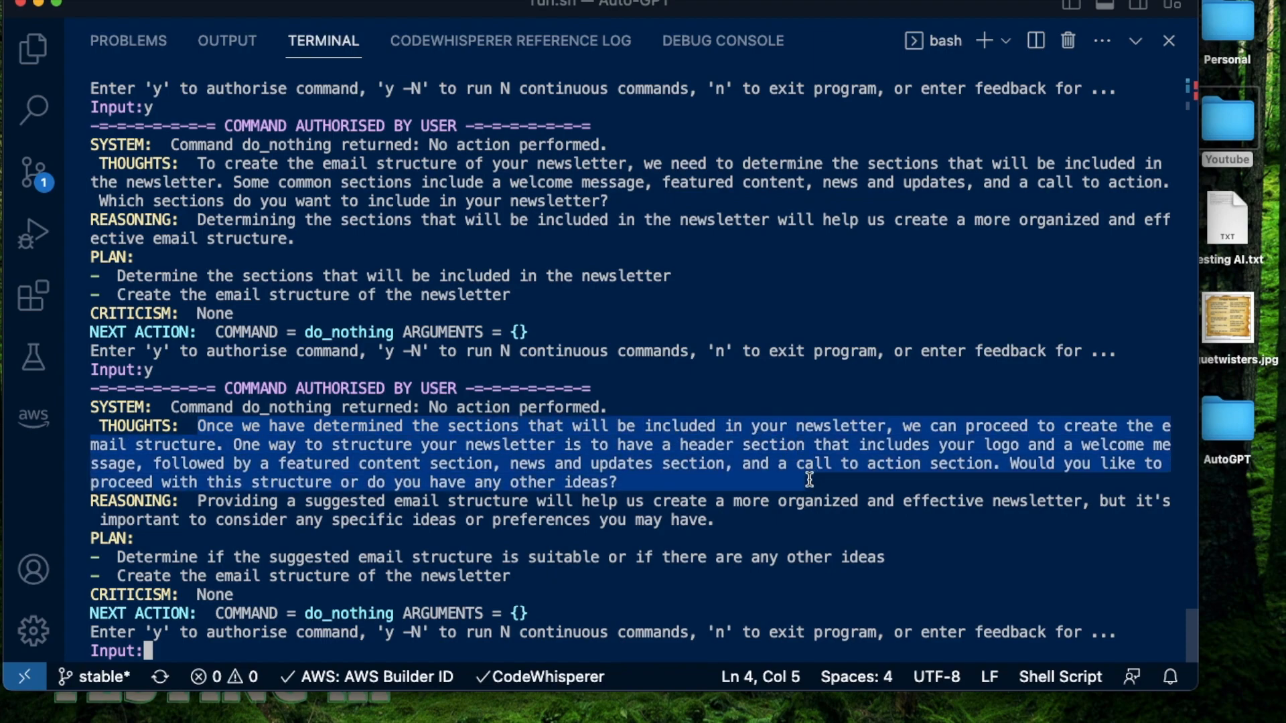
# Step: Return focus to the Auto-GPT input prompt in the terminal
pyautogui.click(430, 449)
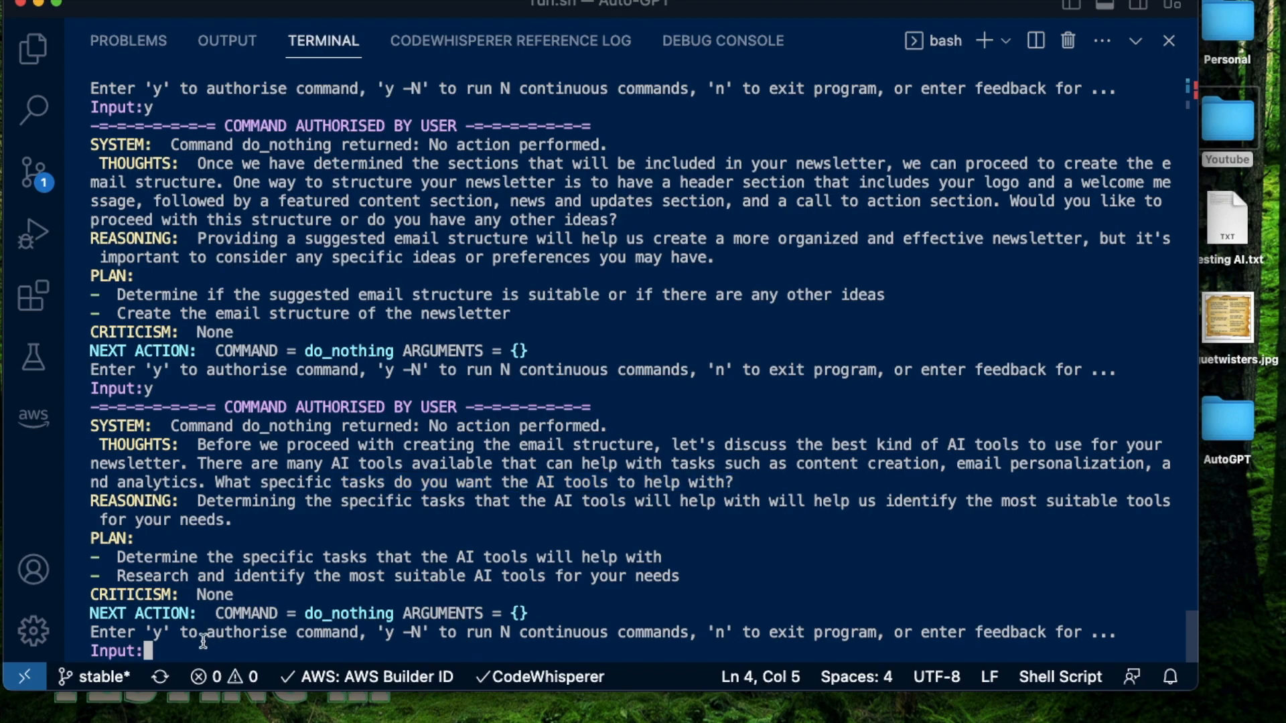
pyautogui.moveTo(178, 651)
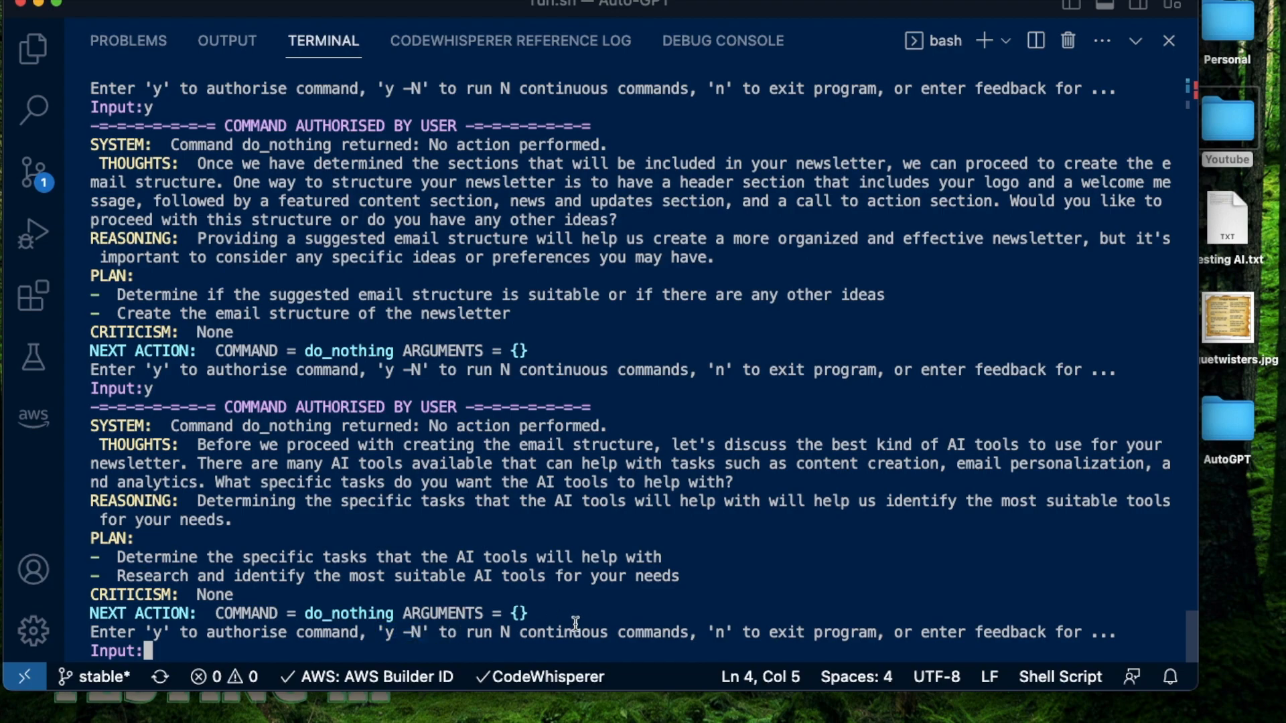
pyautogui.moveTo(291, 648)
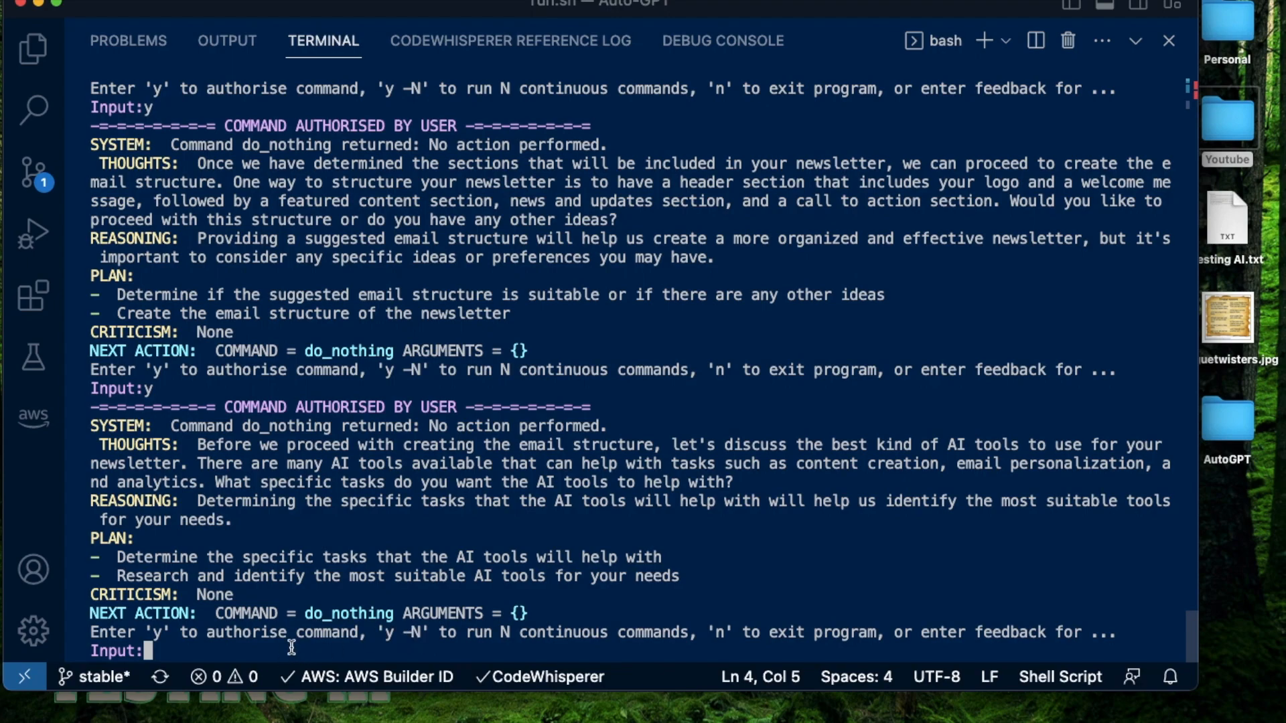
# Step: Authorise three continuous Auto-GPT commands with y -3 and review the proposed newsletter structure
pyautogui.write('y -')
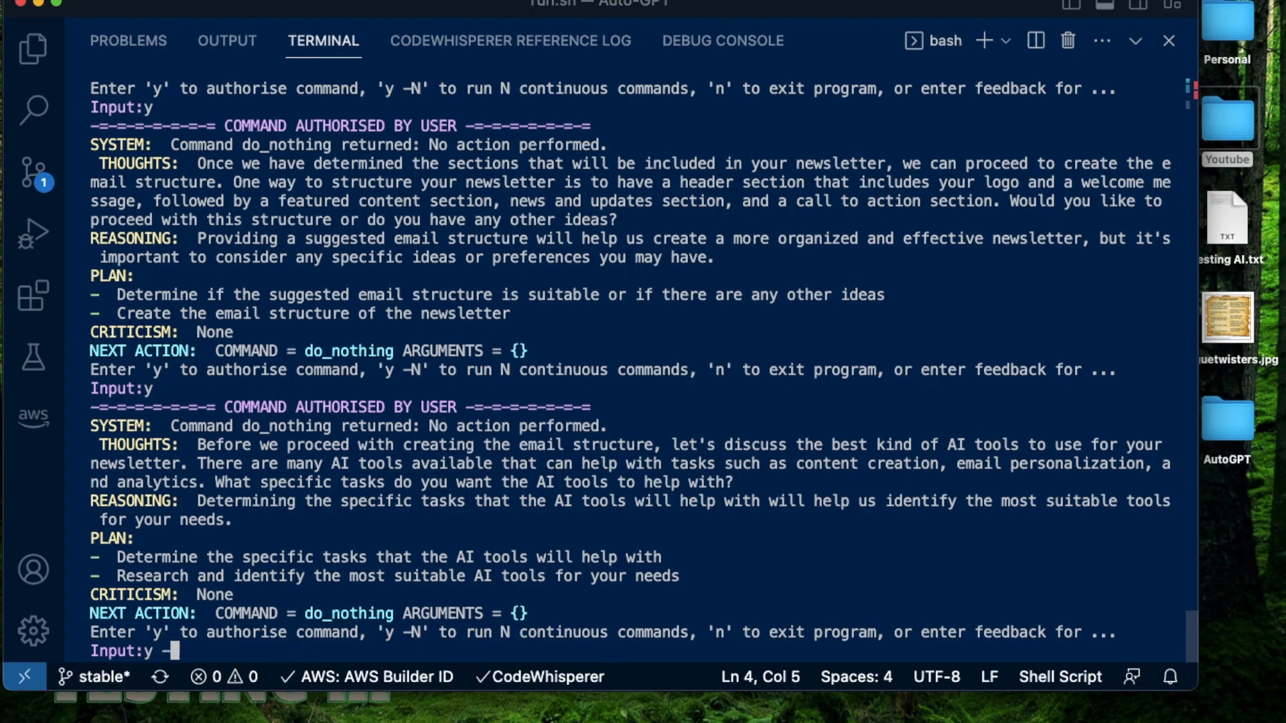
pyautogui.write('3')
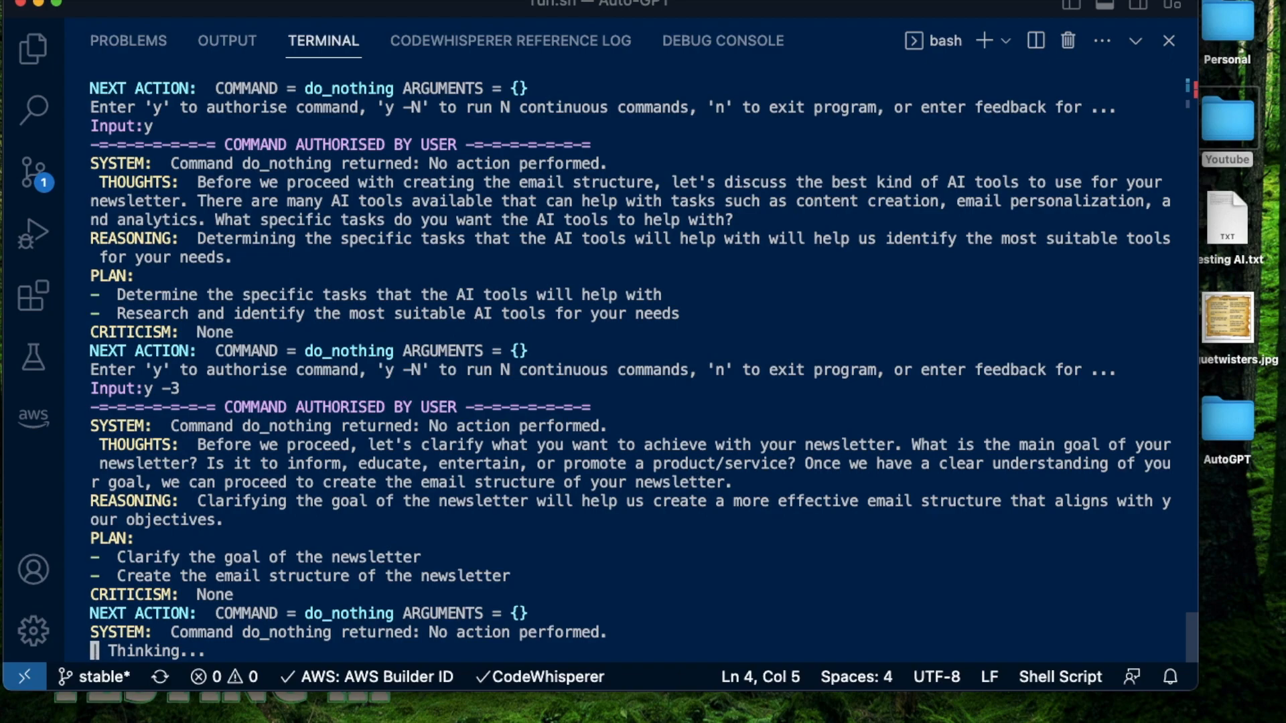
pyautogui.scroll(-3)
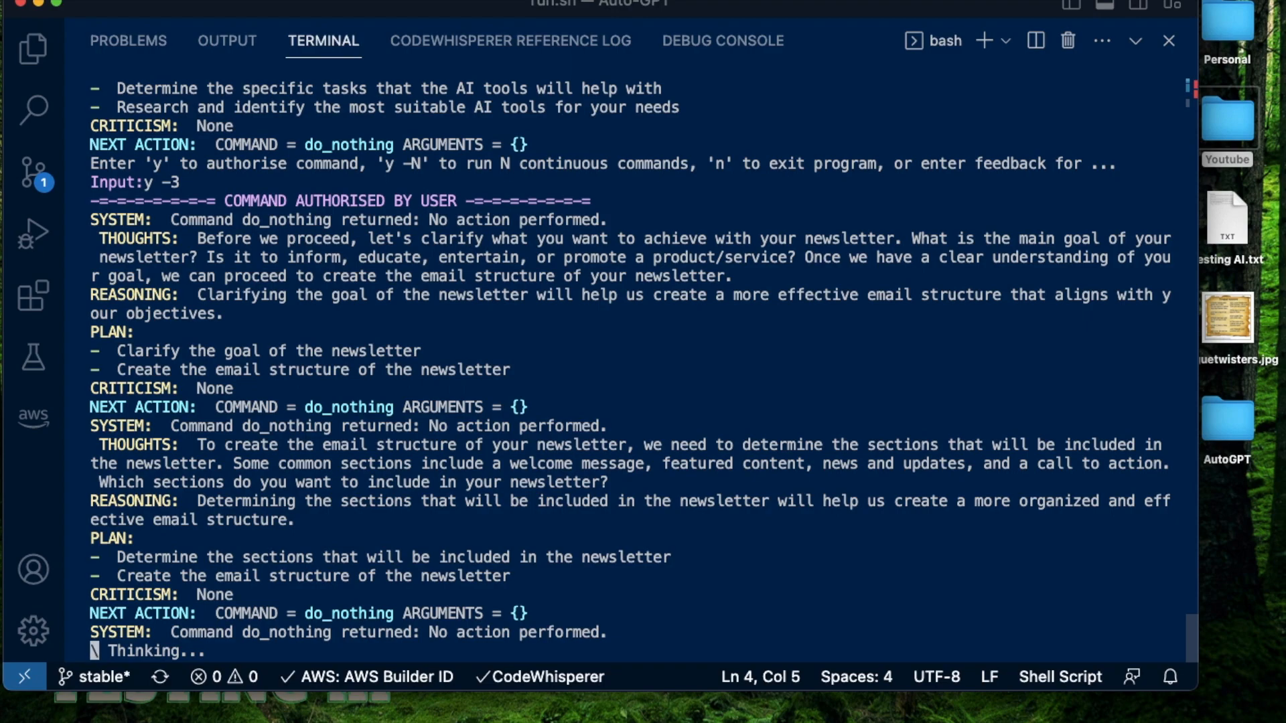
pyautogui.scroll(-3)
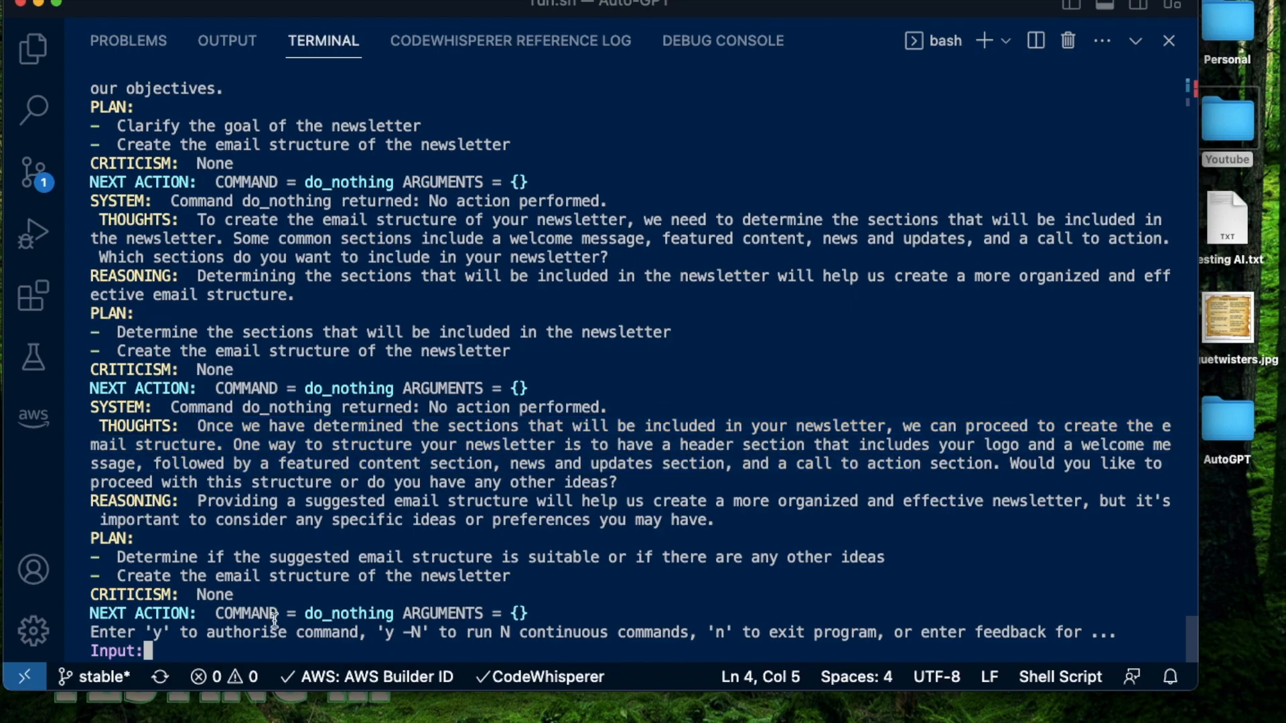
pyautogui.moveTo(232, 648)
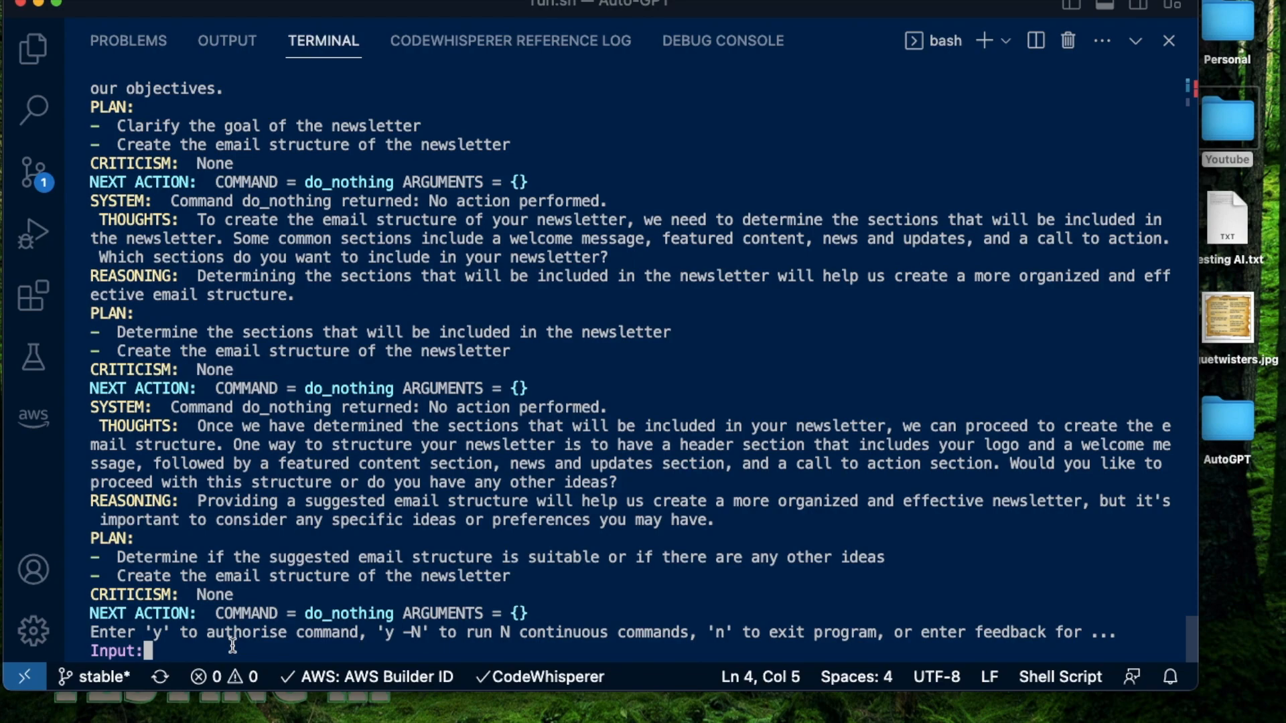
# Step: Authorise five continuous Auto-GPT commands with y -5 and scroll through the AI-tool research output
pyautogui.write('y -5')
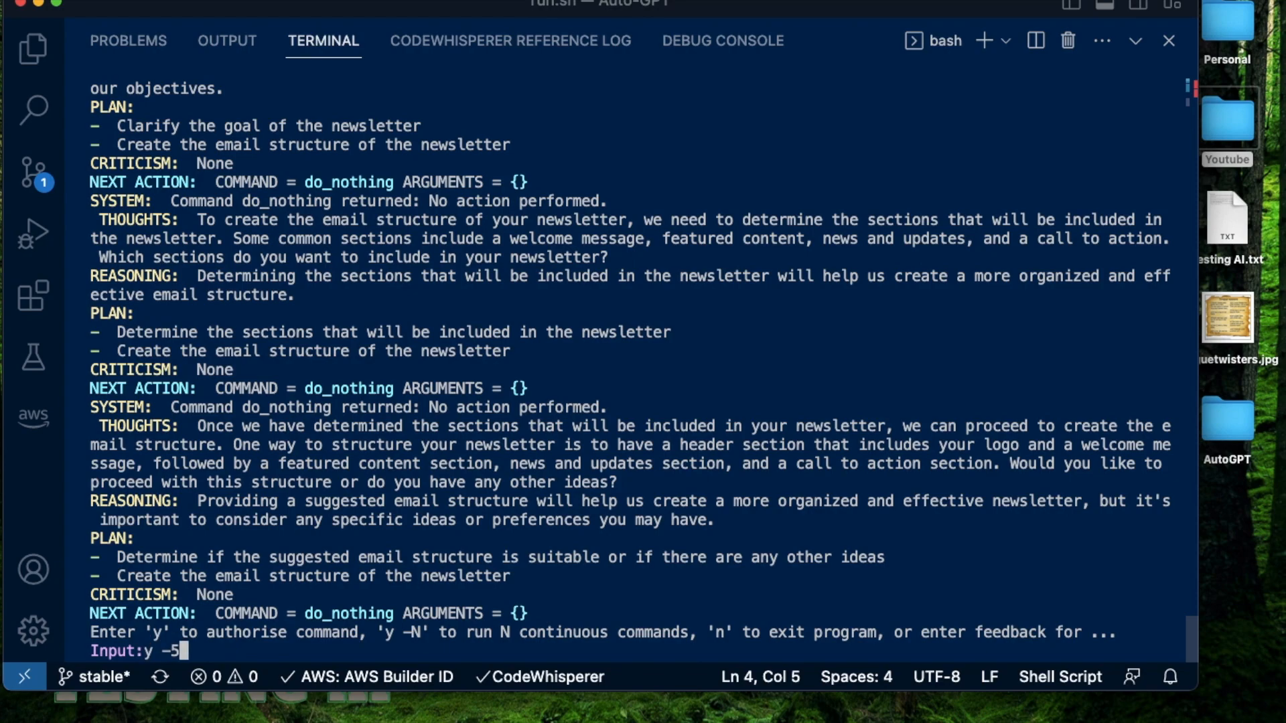
pyautogui.press('Return')
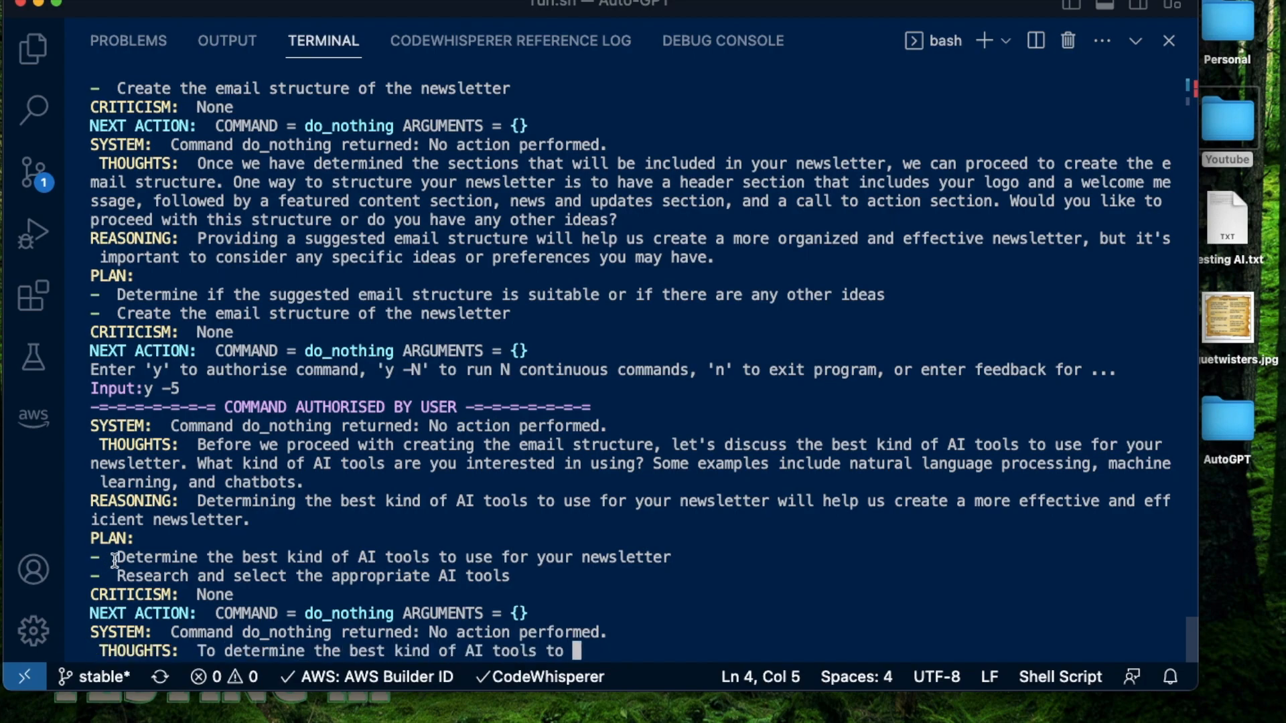
pyautogui.scroll(-3)
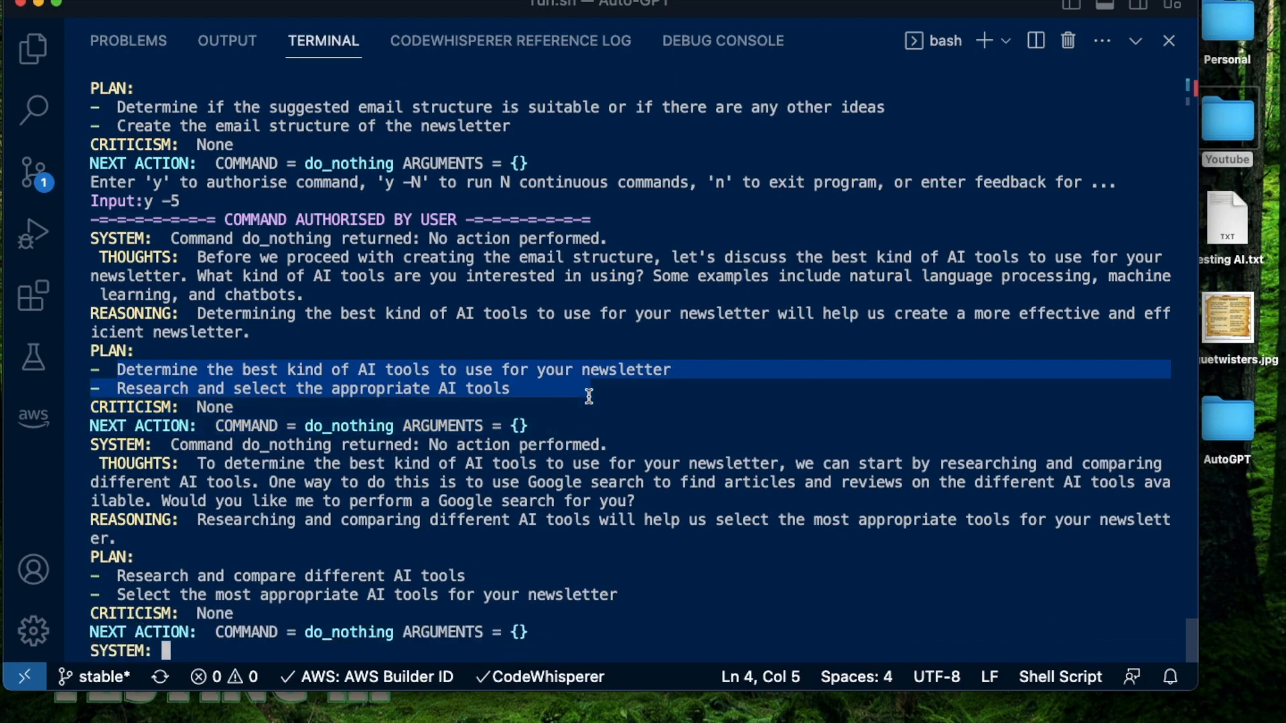
pyautogui.scroll(-3)
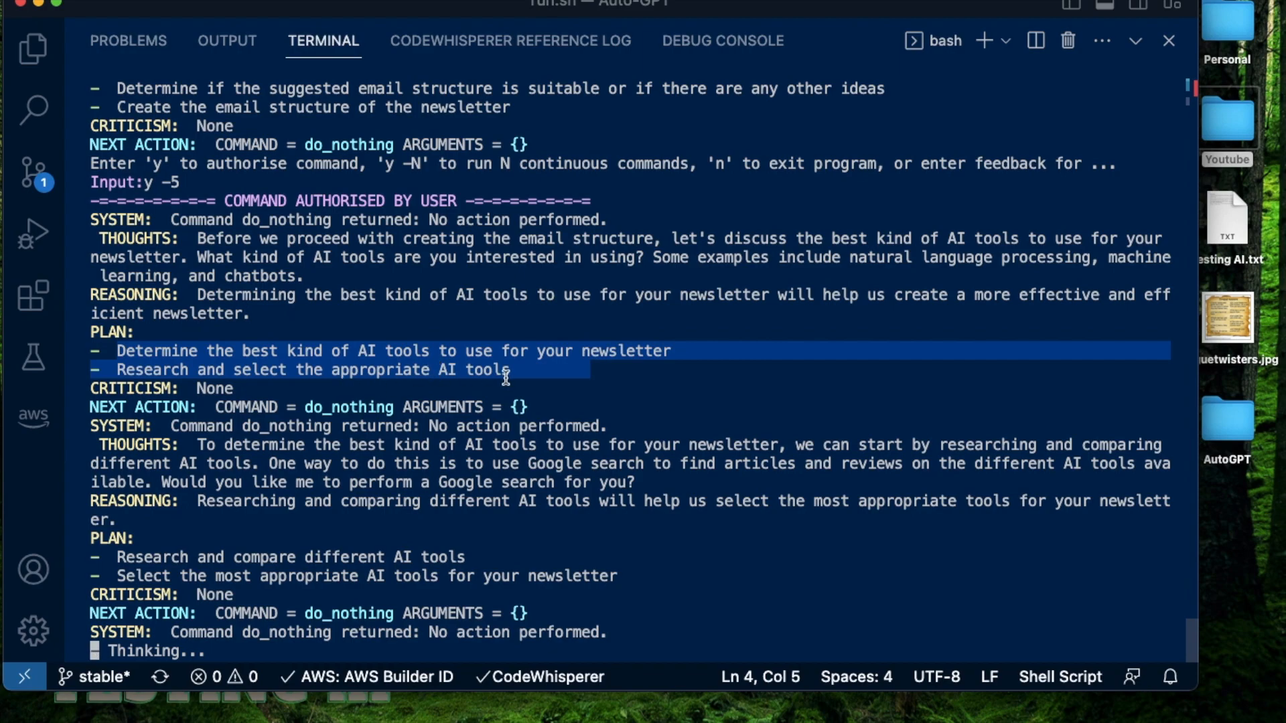
pyautogui.scroll(-3)
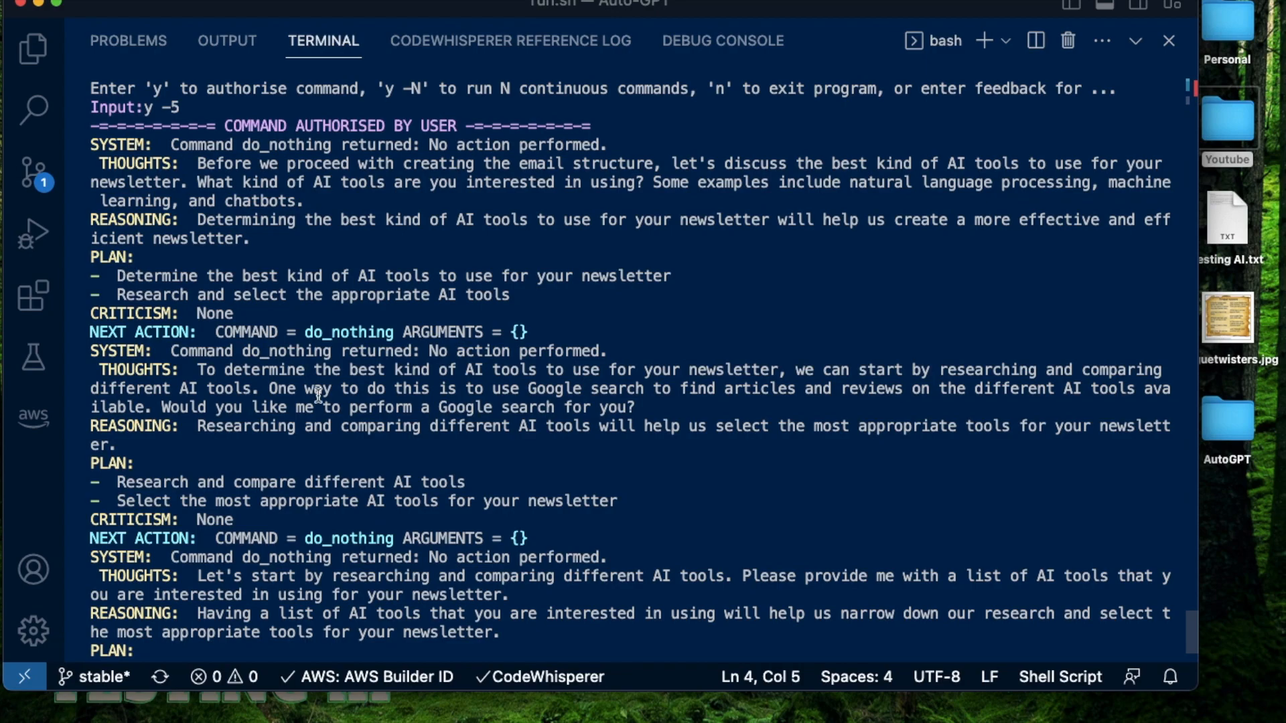
pyautogui.scroll(-3)
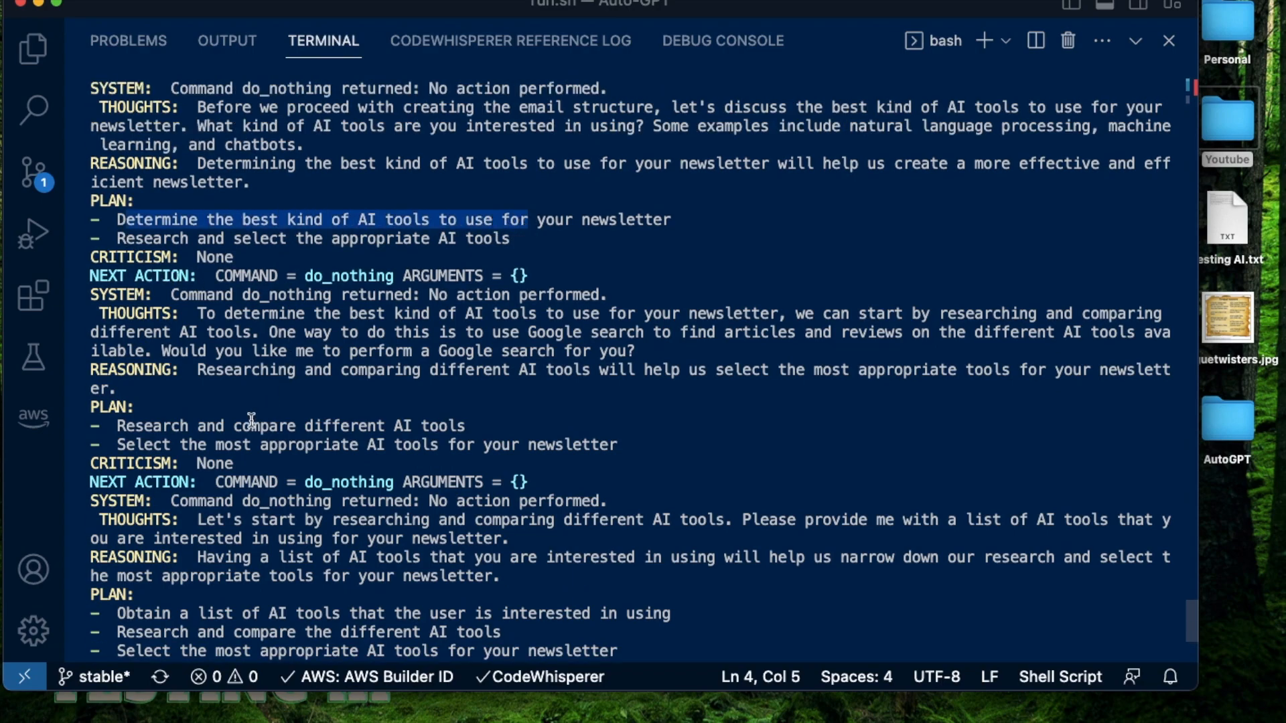
pyautogui.scroll(-3)
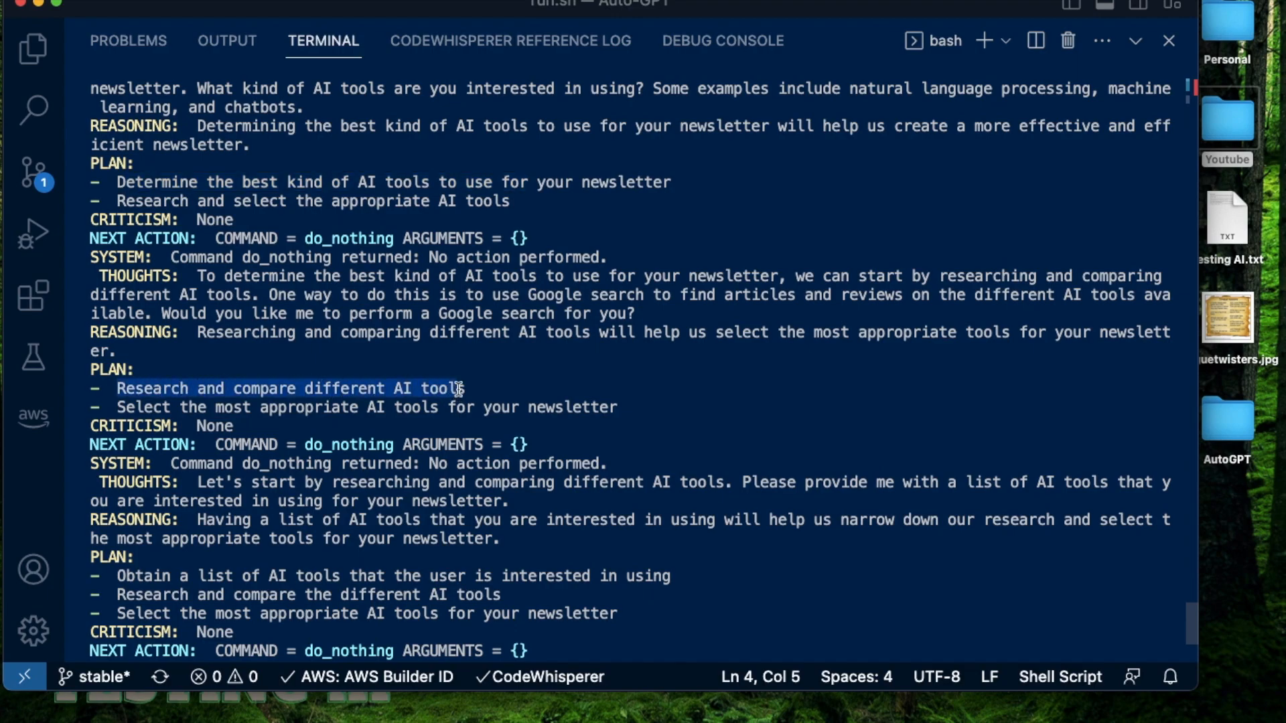
pyautogui.scroll(-3)
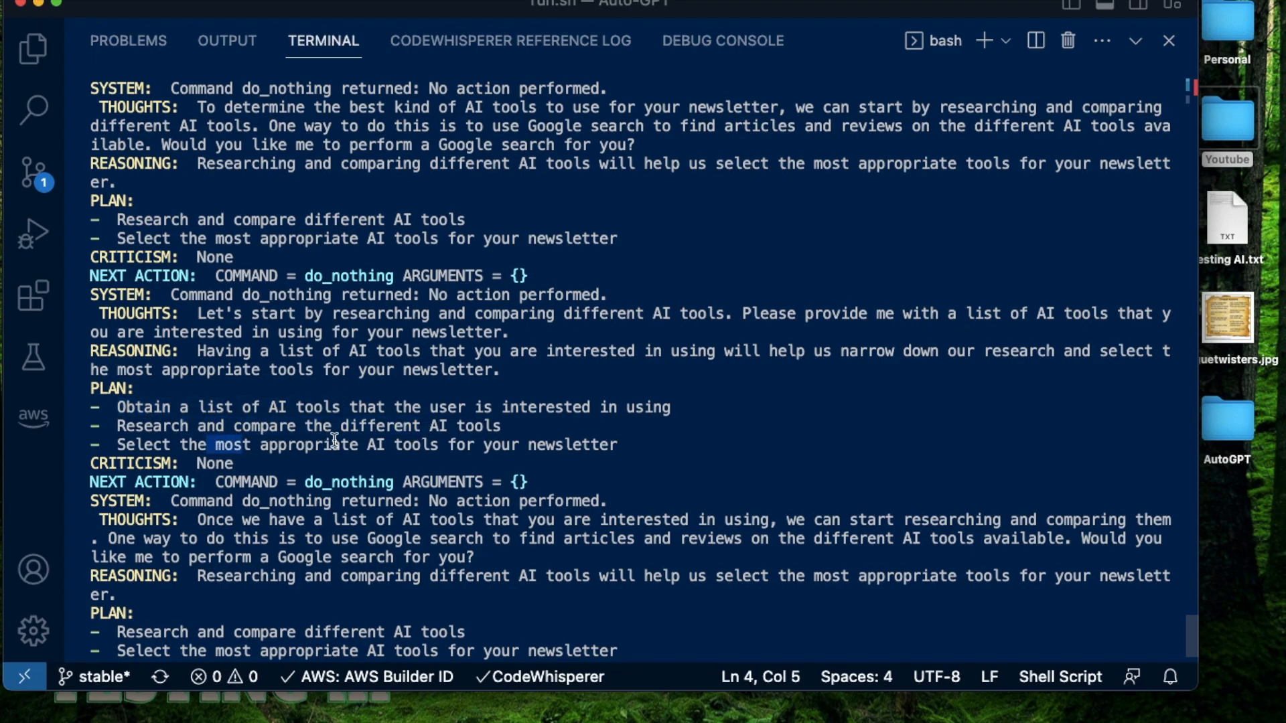
pyautogui.scroll(-3)
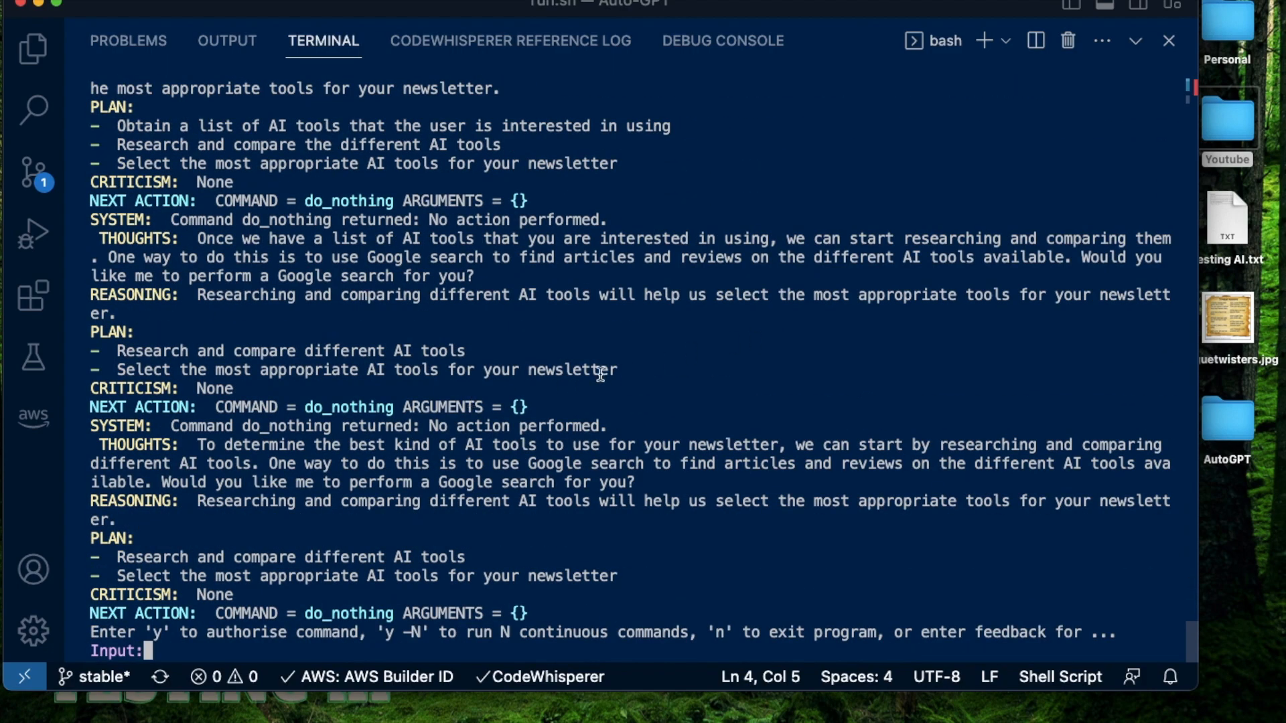
pyautogui.moveTo(665, 398)
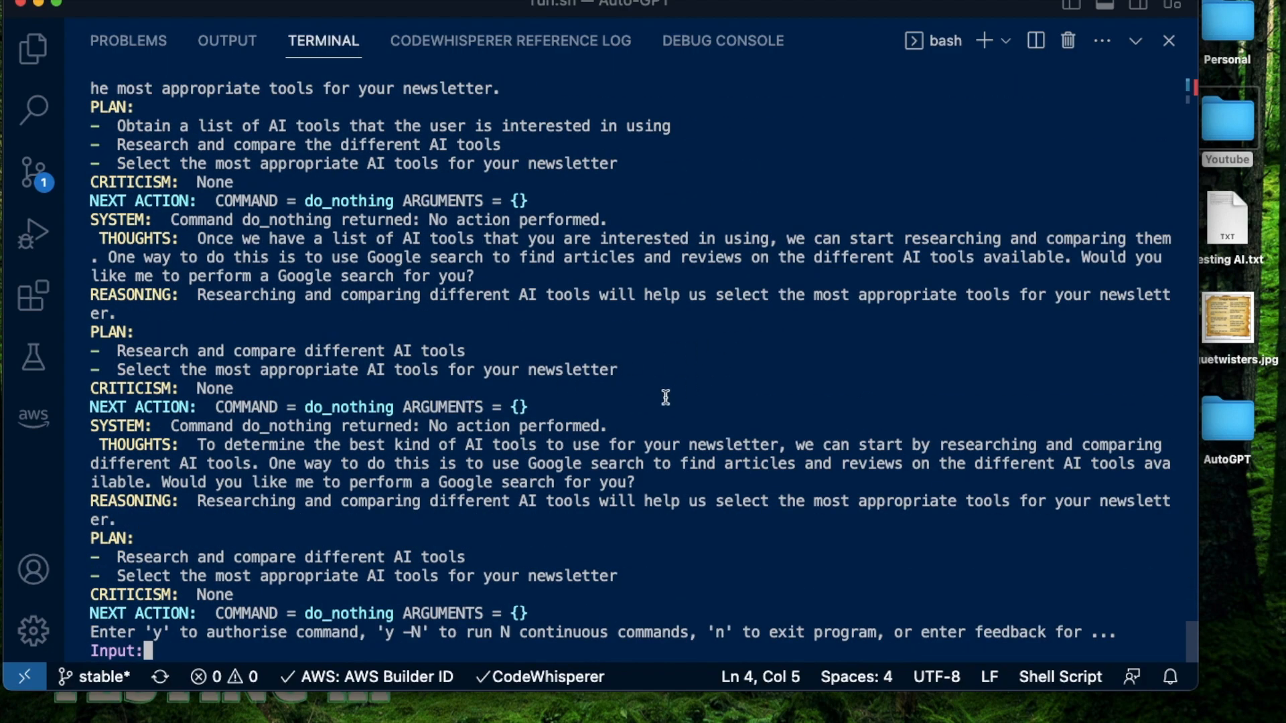
pyautogui.moveTo(686, 550)
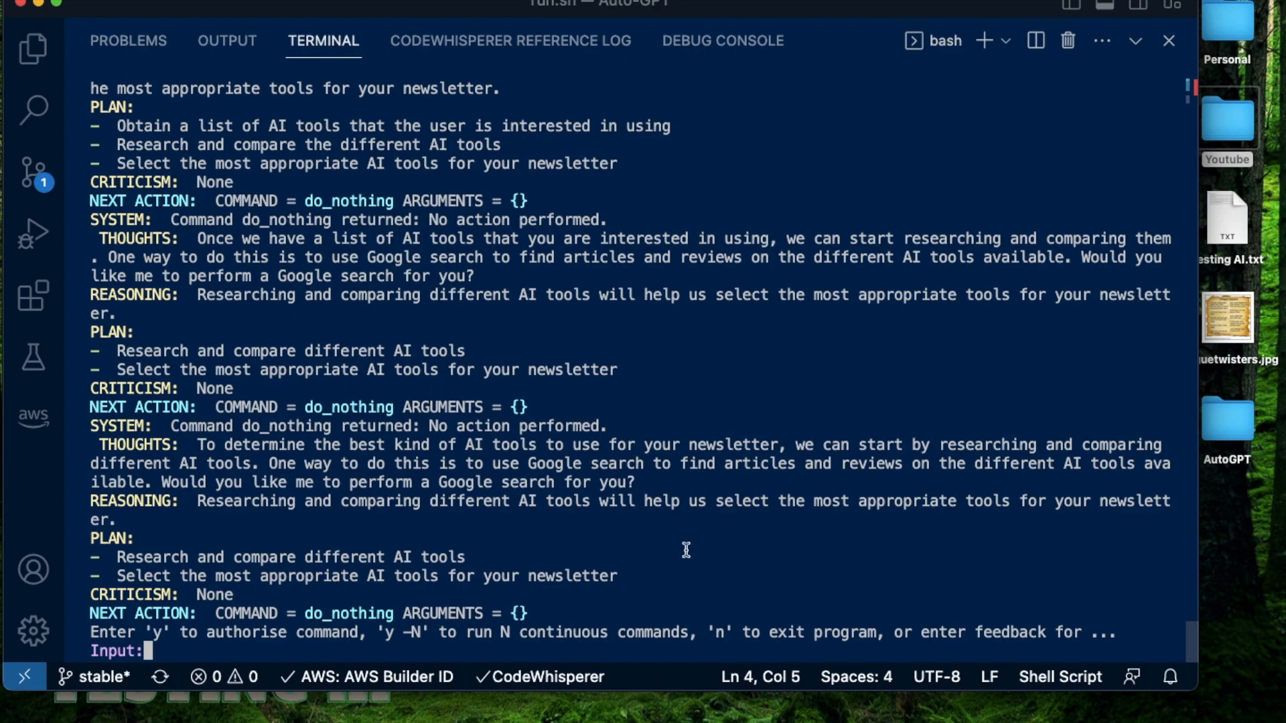
pyautogui.moveTo(784, 342)
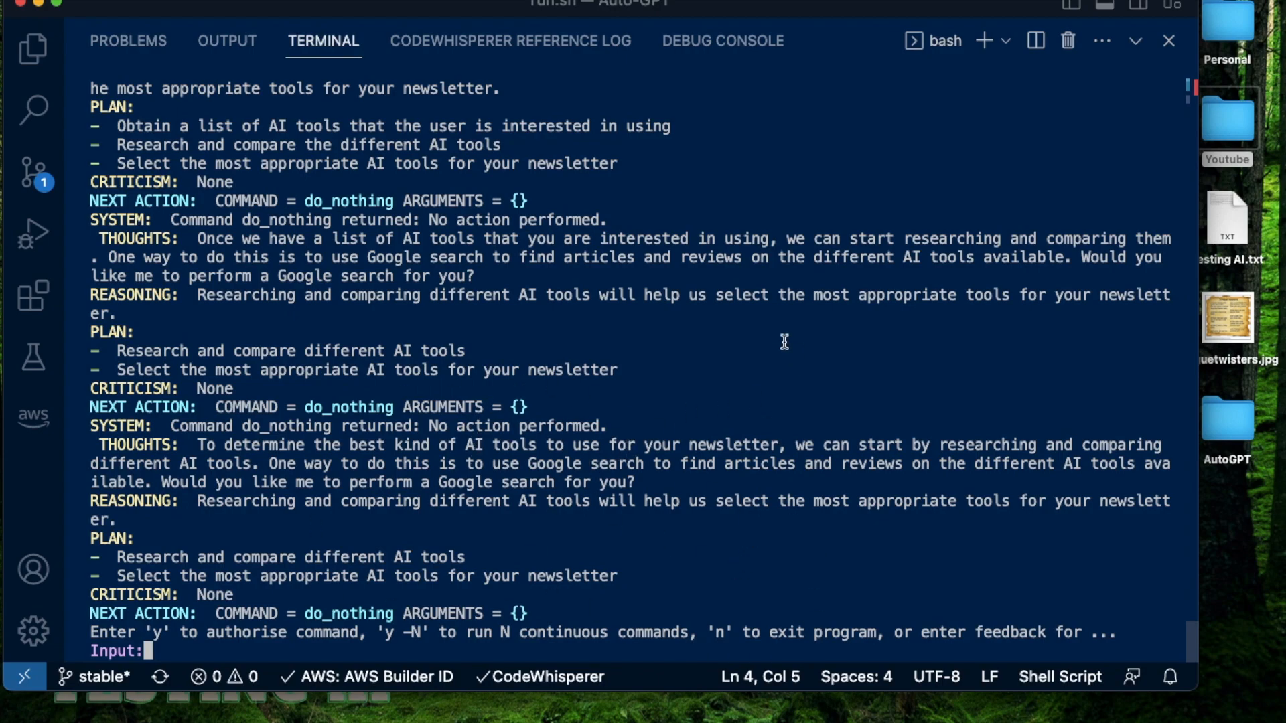
pyautogui.moveTo(684, 444)
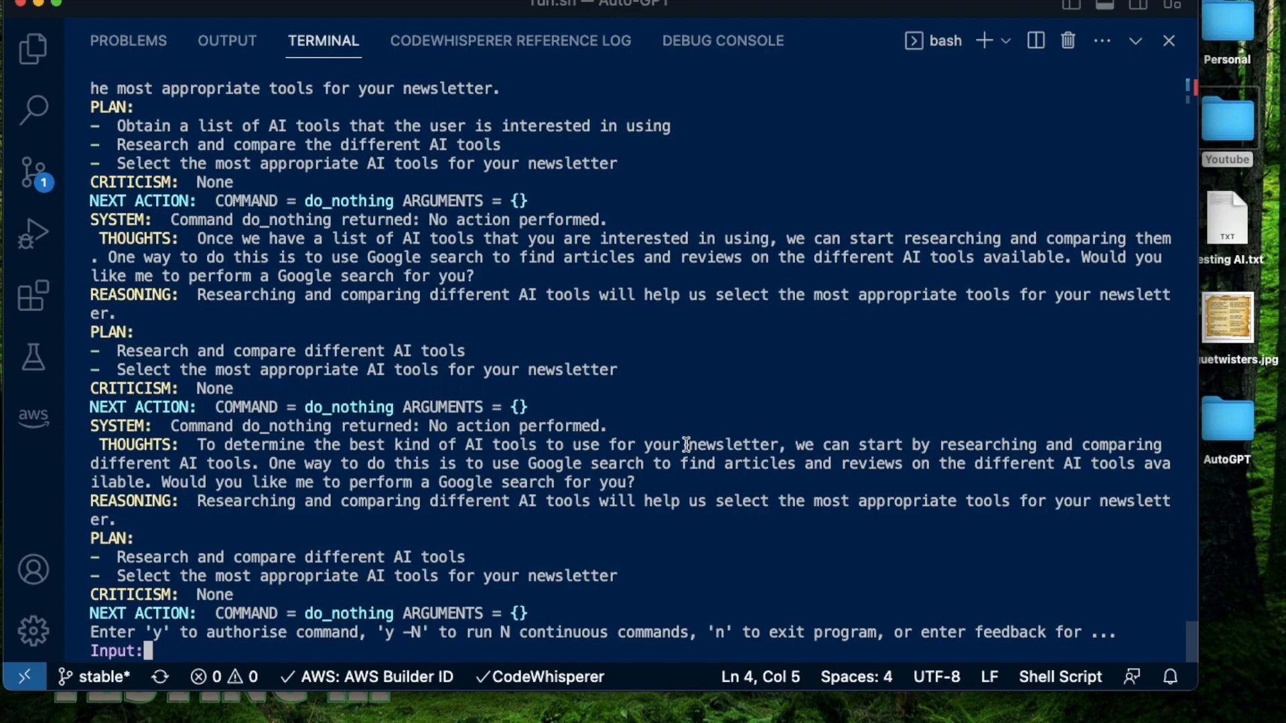
pyautogui.moveTo(500, 429)
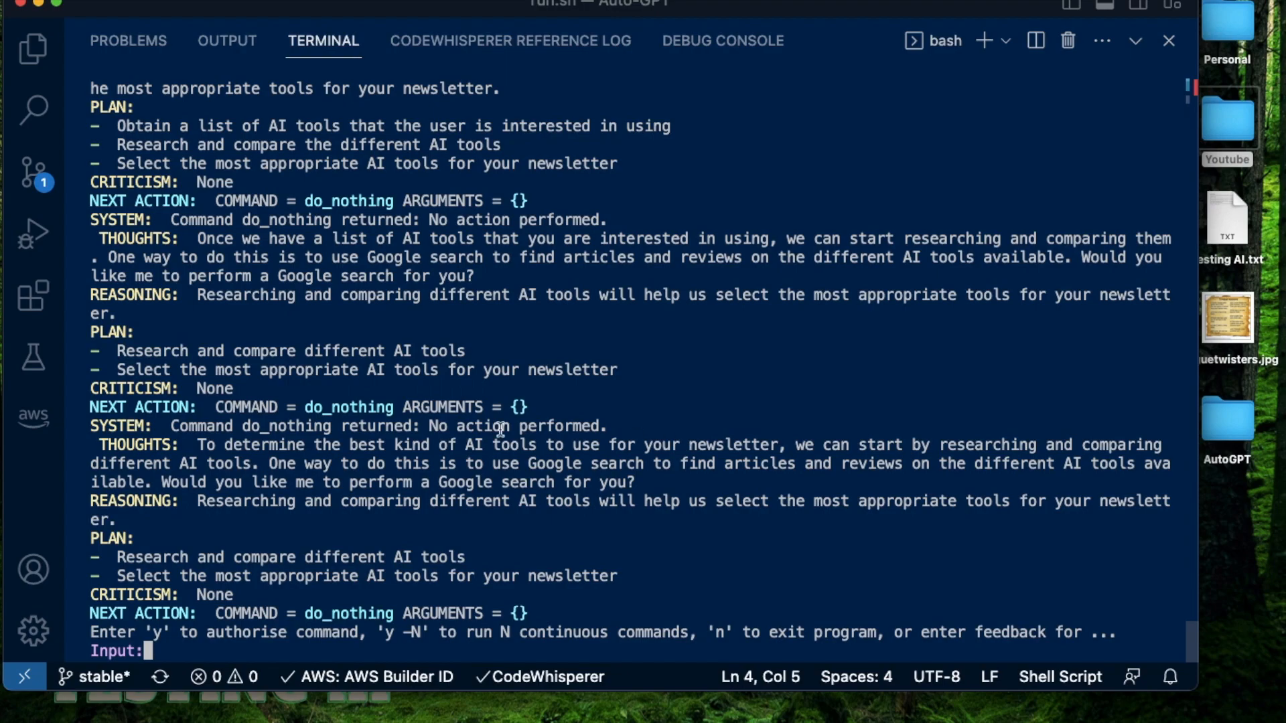
pyautogui.moveTo(363, 207)
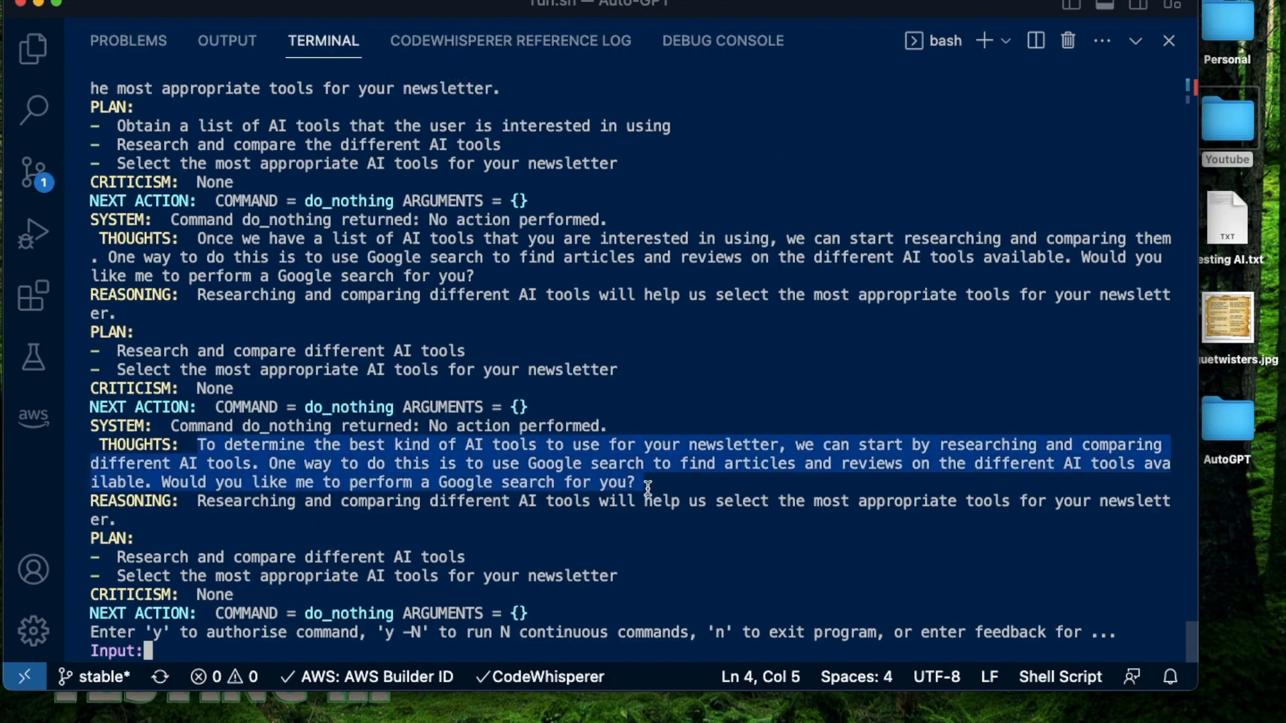
pyautogui.moveTo(706, 500)
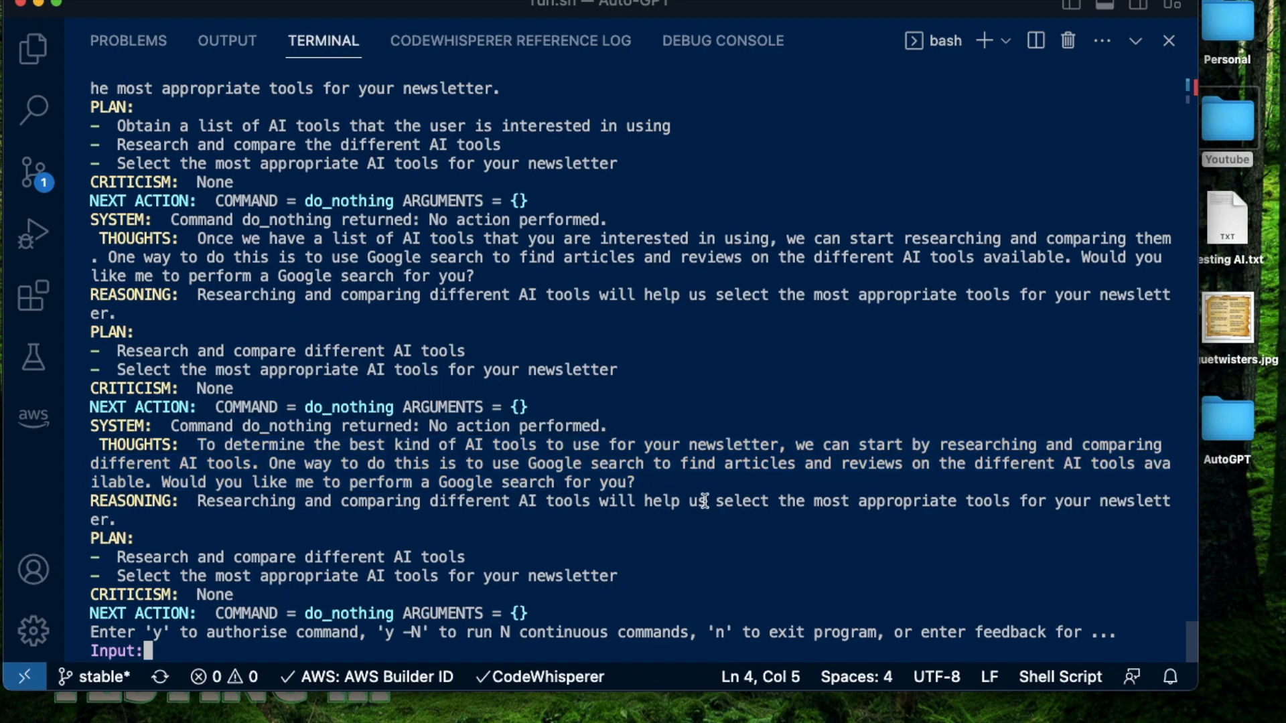
pyautogui.moveTo(534, 504)
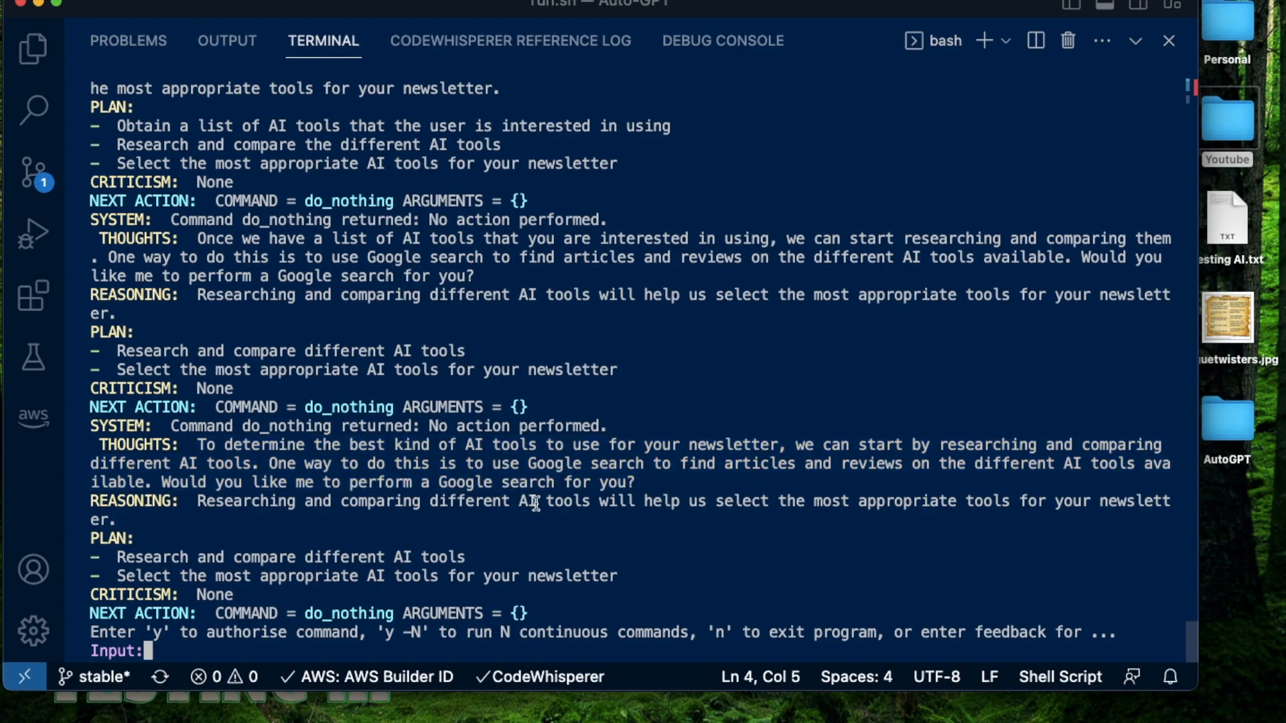
pyautogui.moveTo(600, 515)
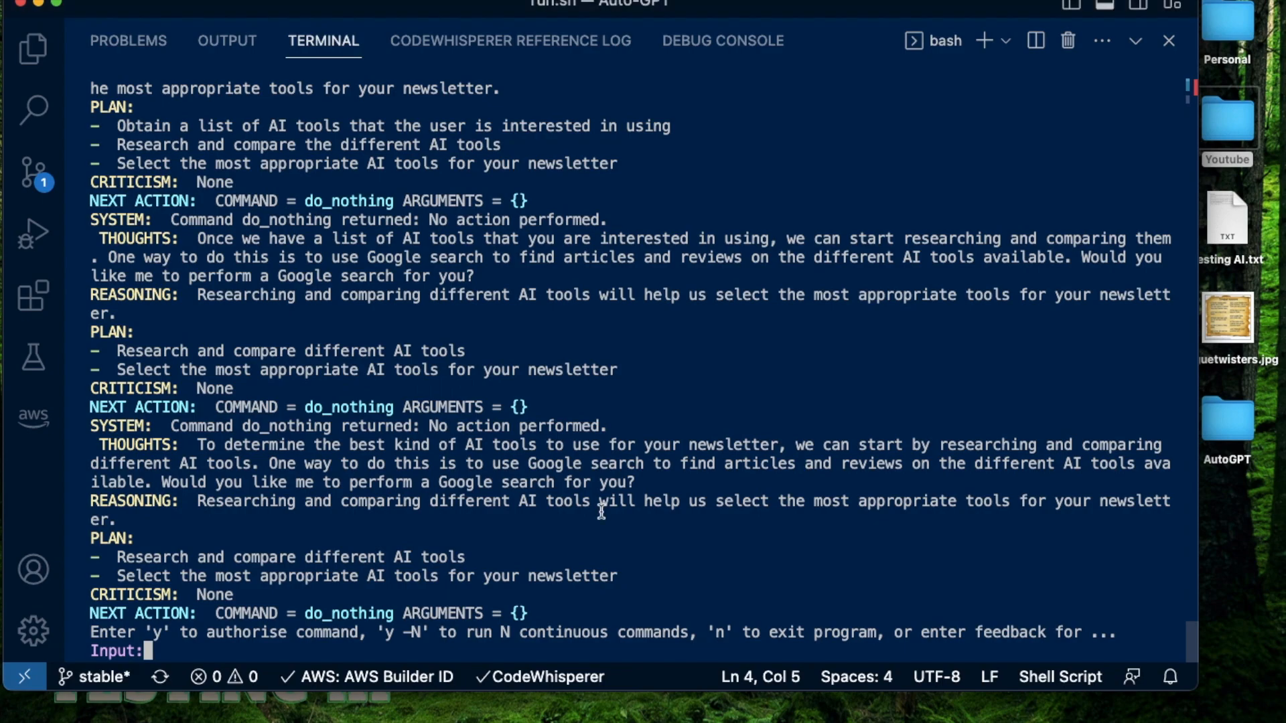
pyautogui.moveTo(590, 506)
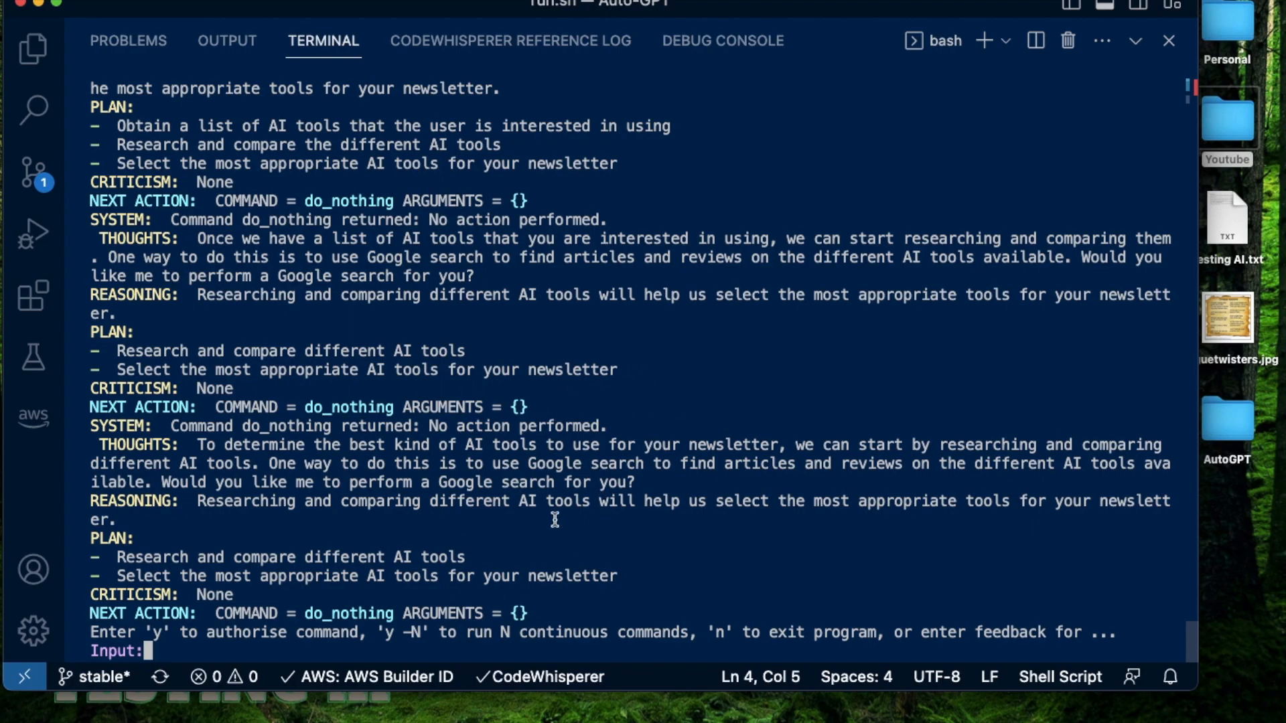
pyautogui.moveTo(737, 391)
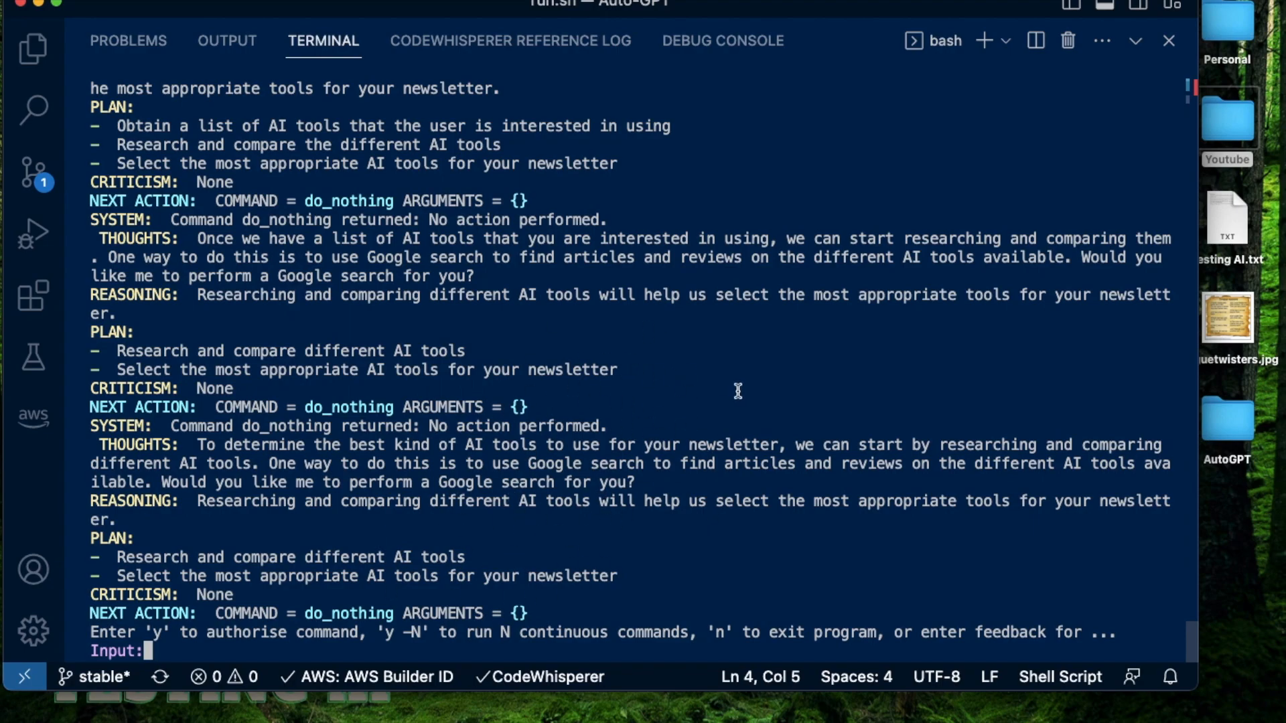
pyautogui.moveTo(629, 397)
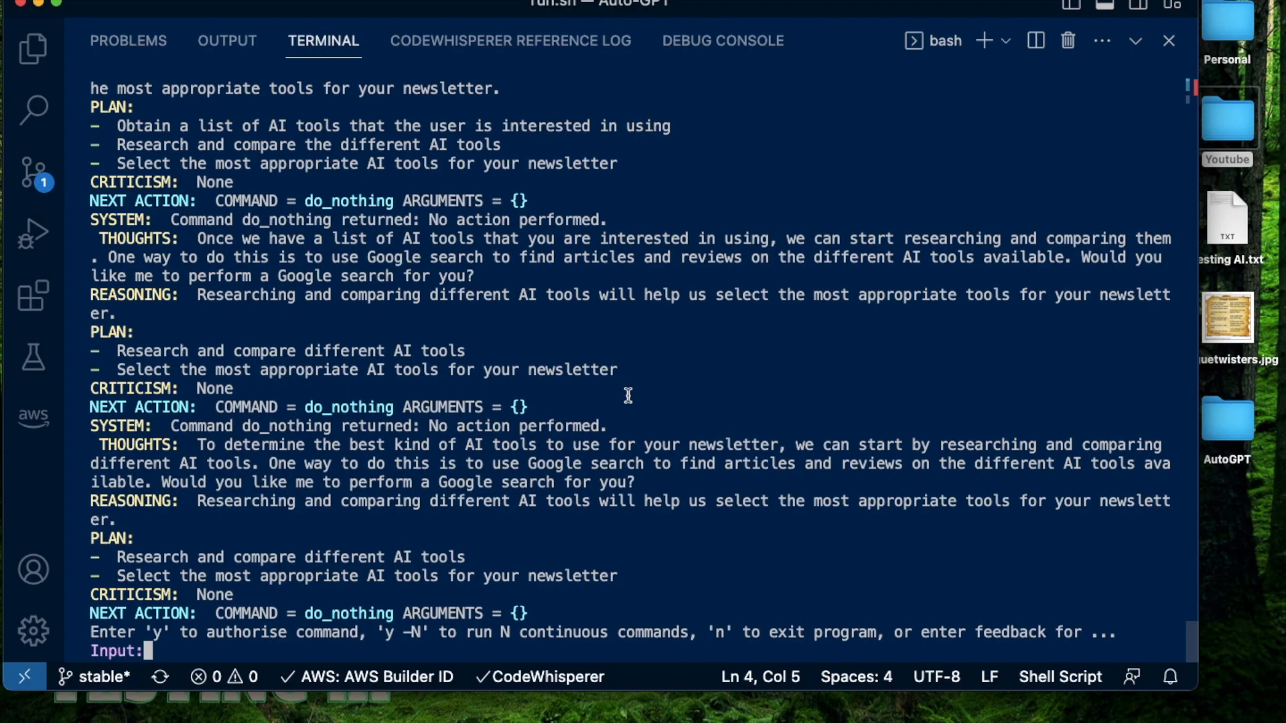
pyautogui.moveTo(671, 430)
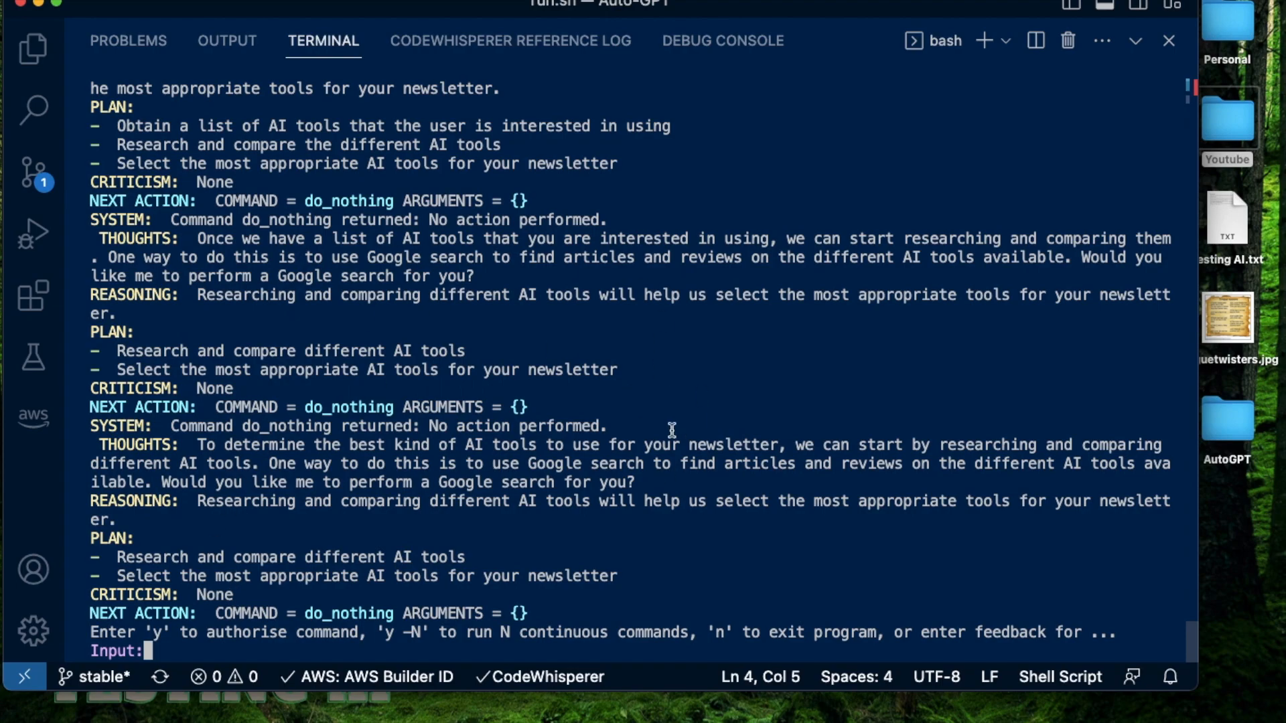
pyautogui.moveTo(660, 517)
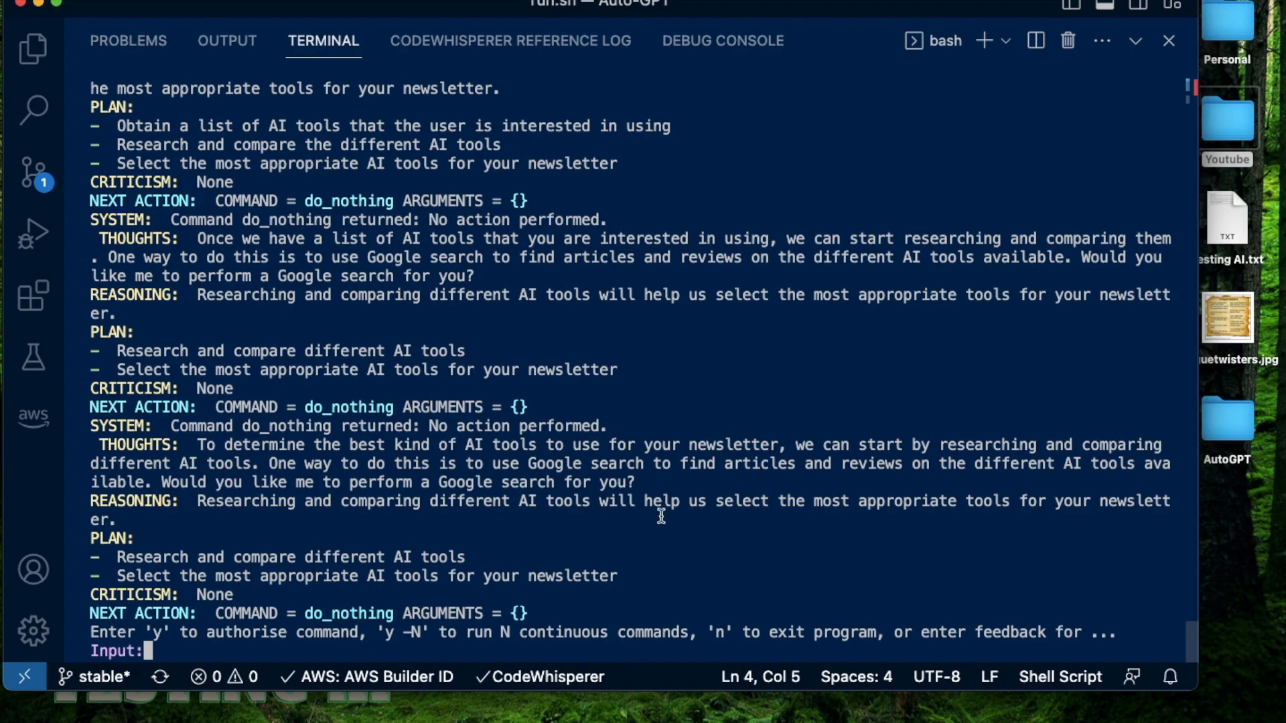
pyautogui.moveTo(676, 572)
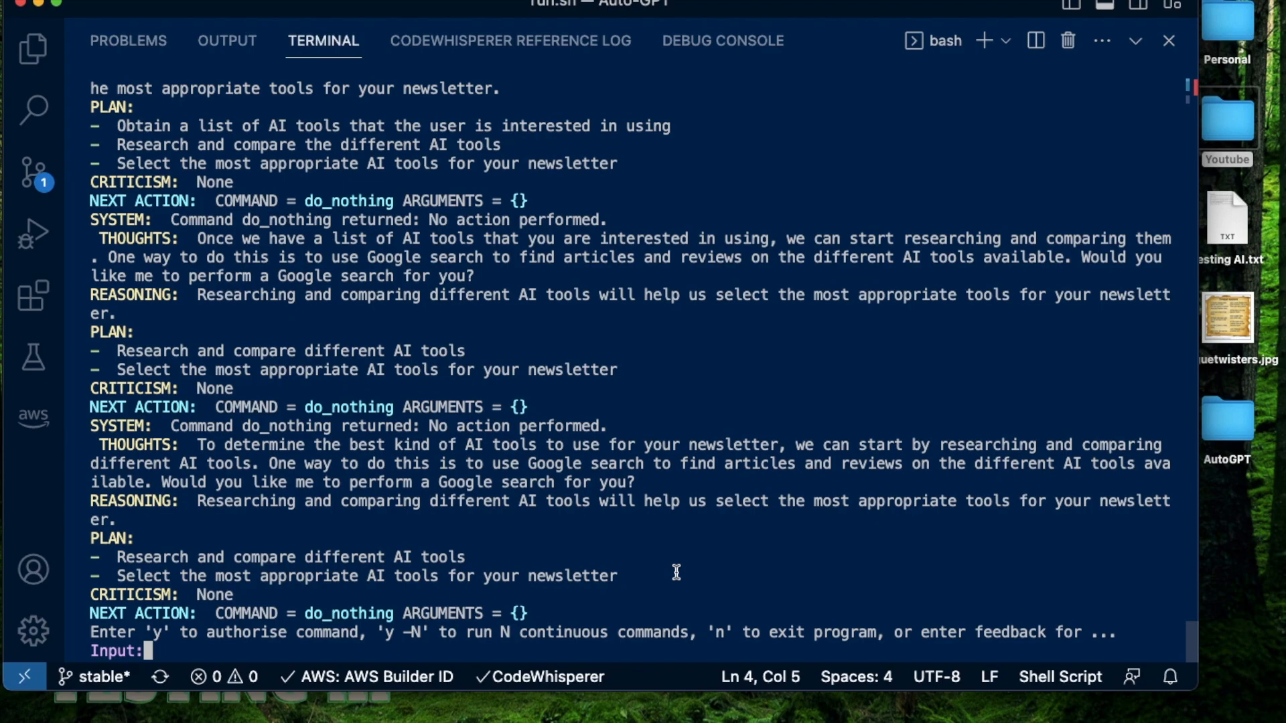
pyautogui.moveTo(772, 429)
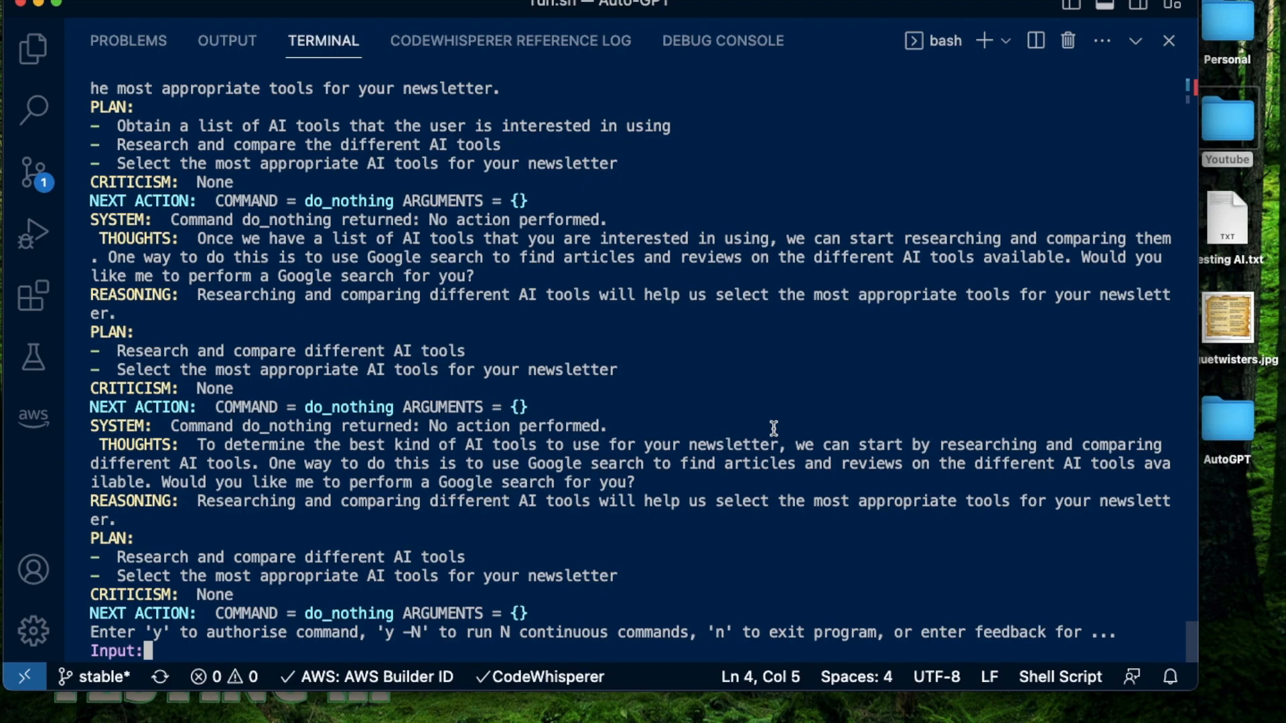